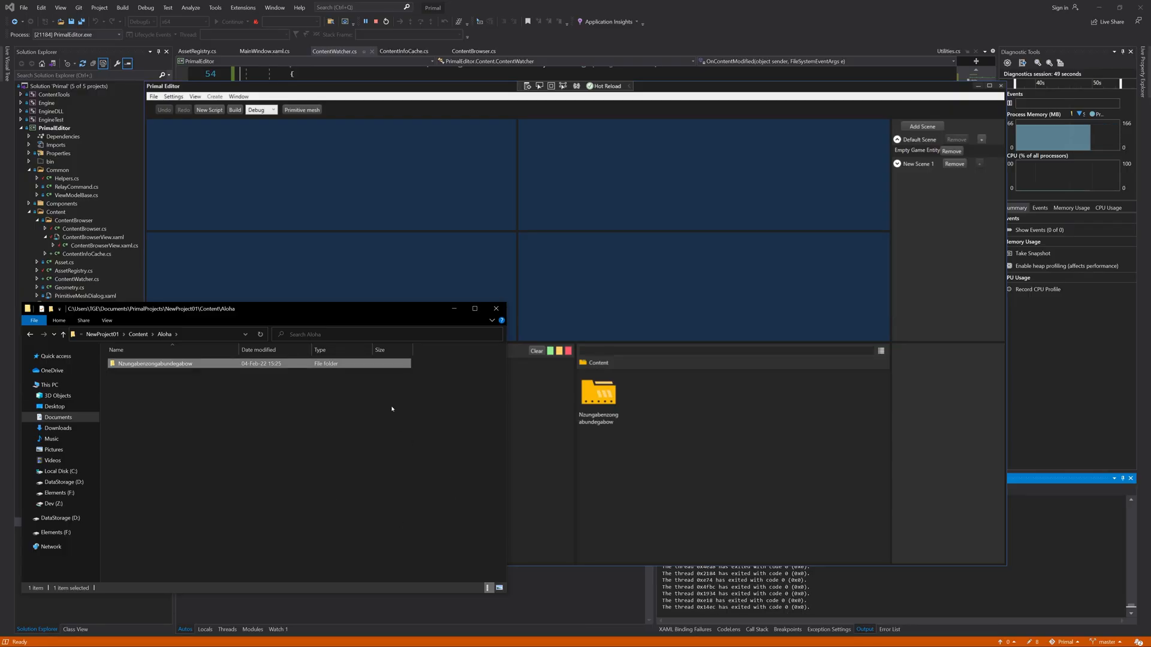
mouse_move(189, 326)
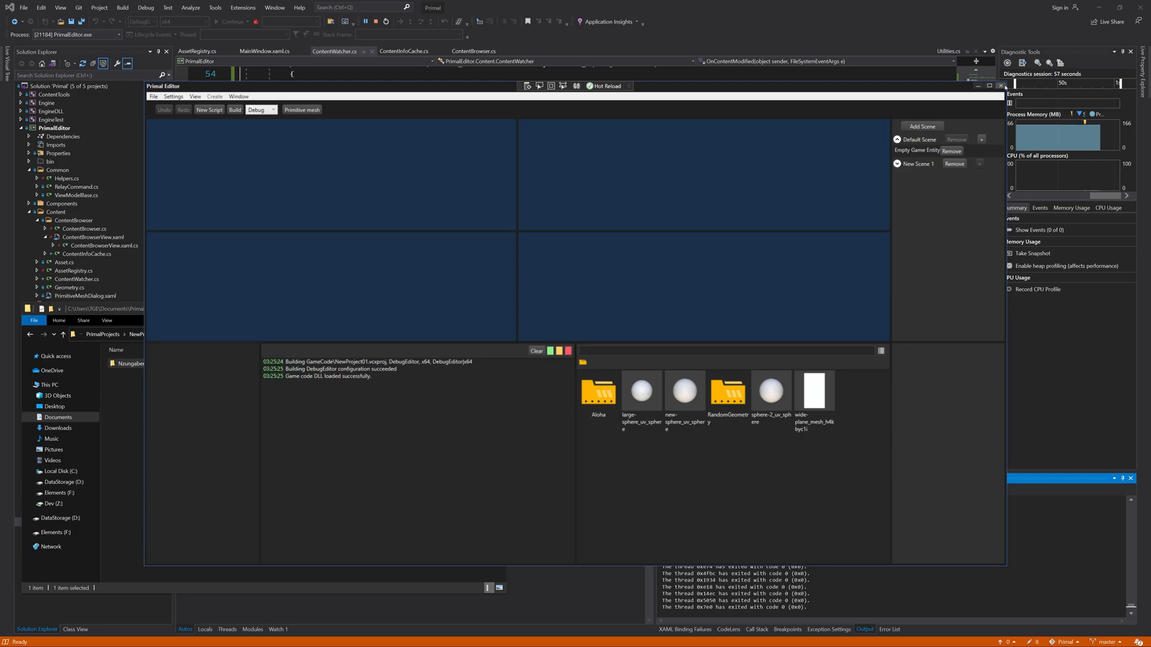
- Save the generated primitive sphere as the asset 'spheroid' and close the Primitive Mesh window
left_click(301, 110)
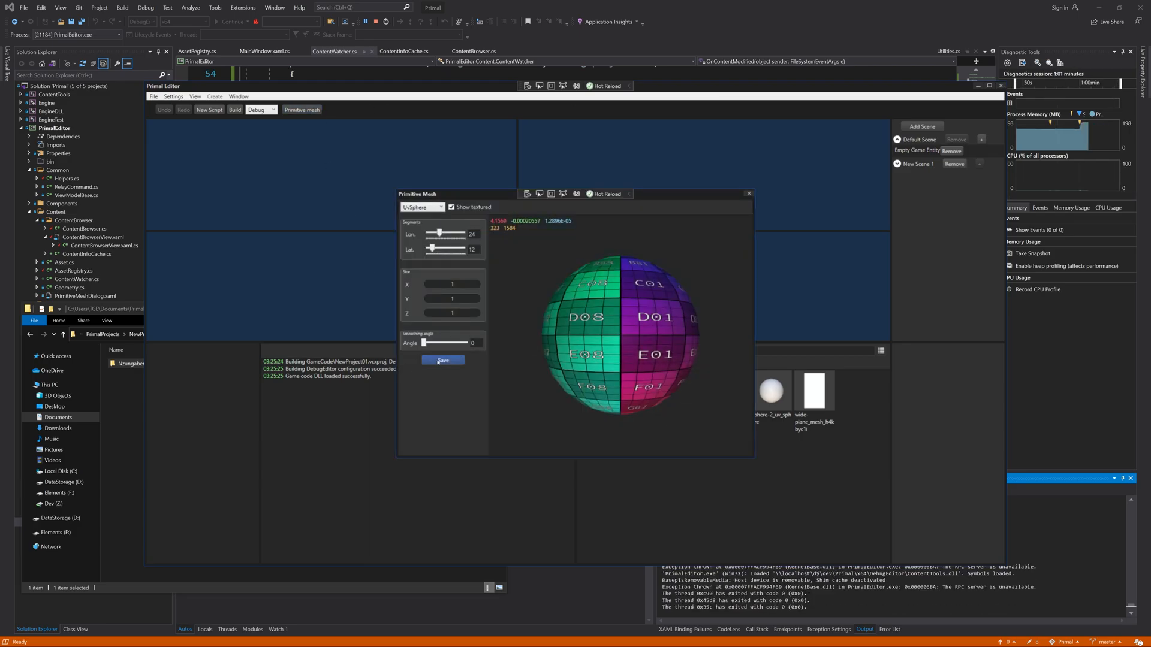
left_click(442, 360)
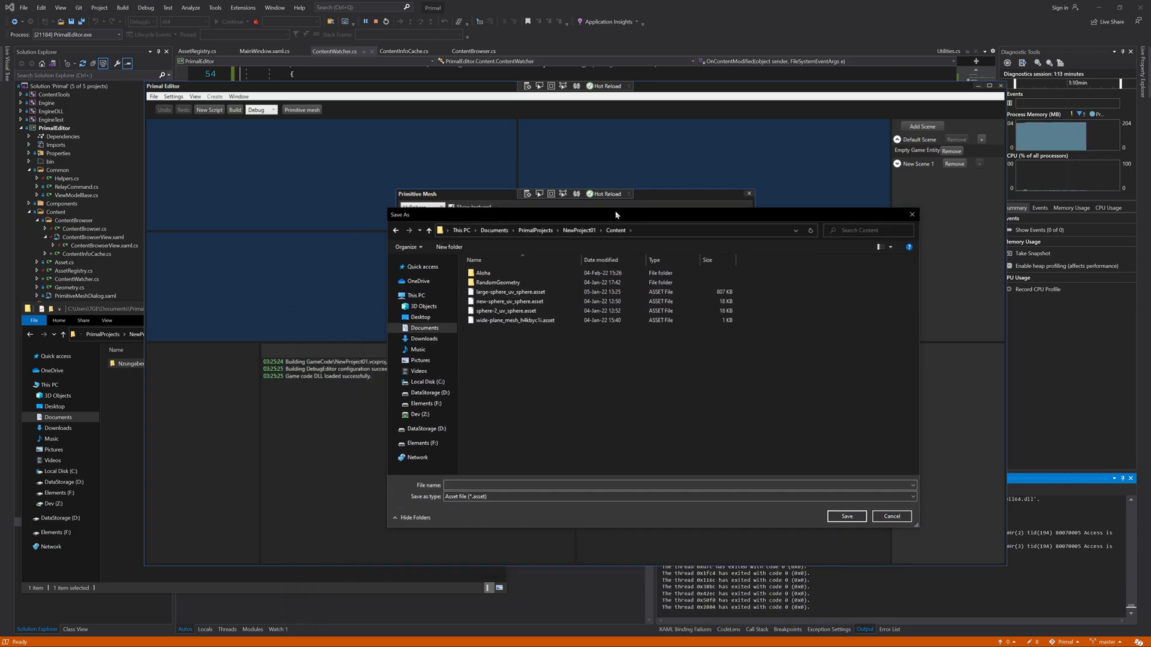
type("spheroid")
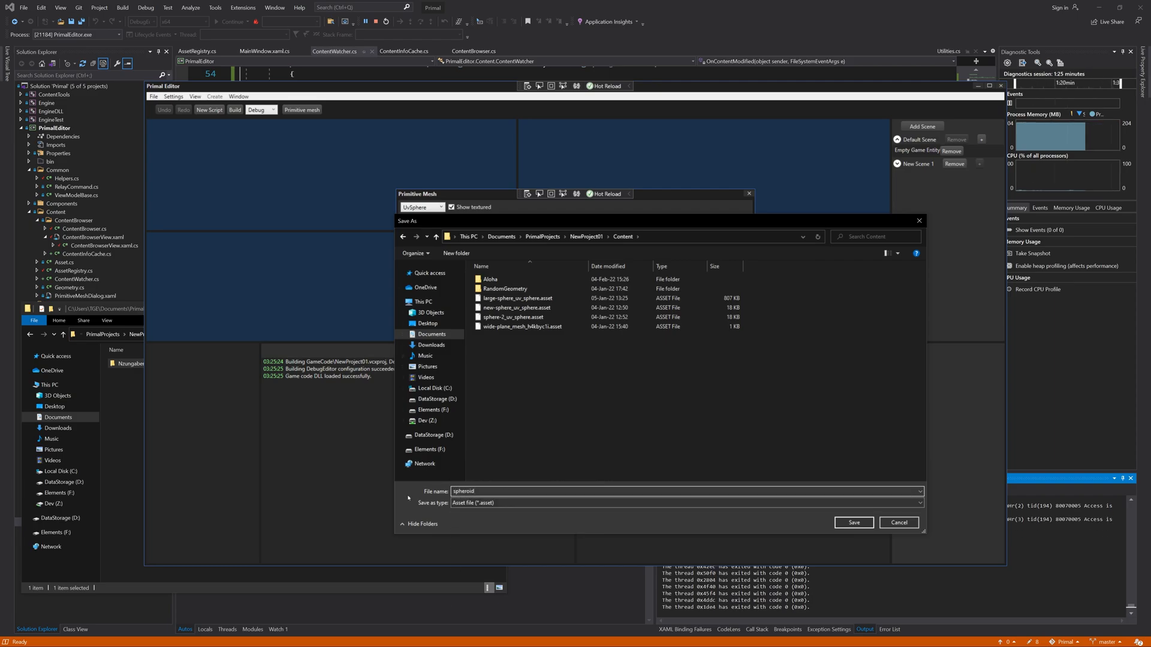
left_click(853, 522)
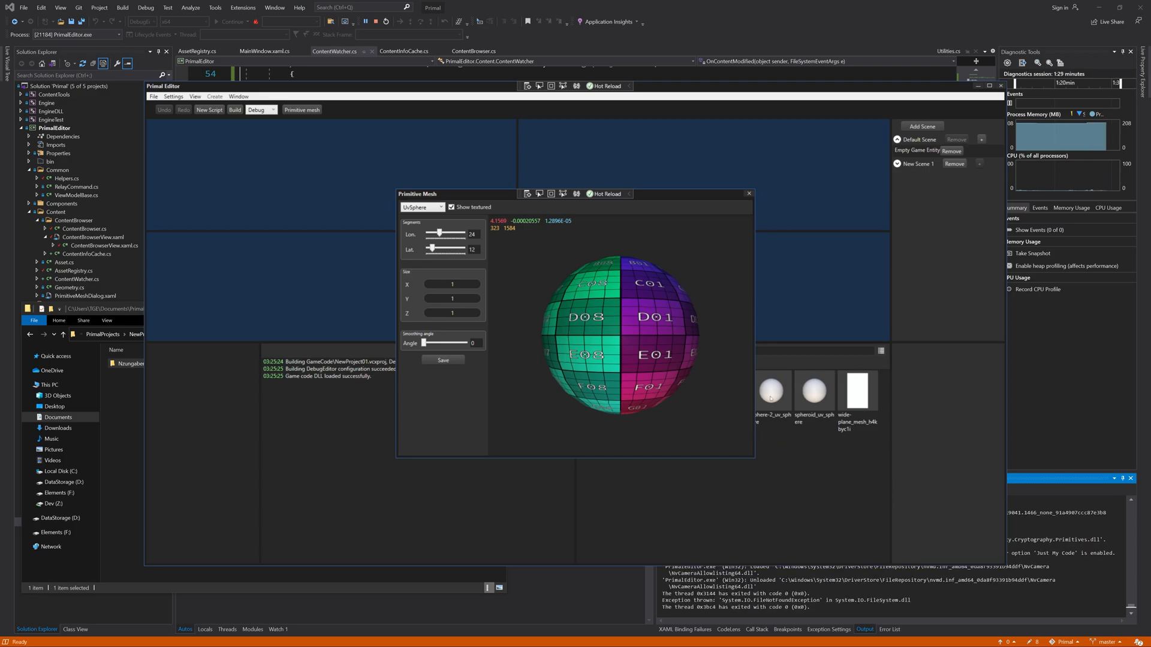
left_click(748, 193)
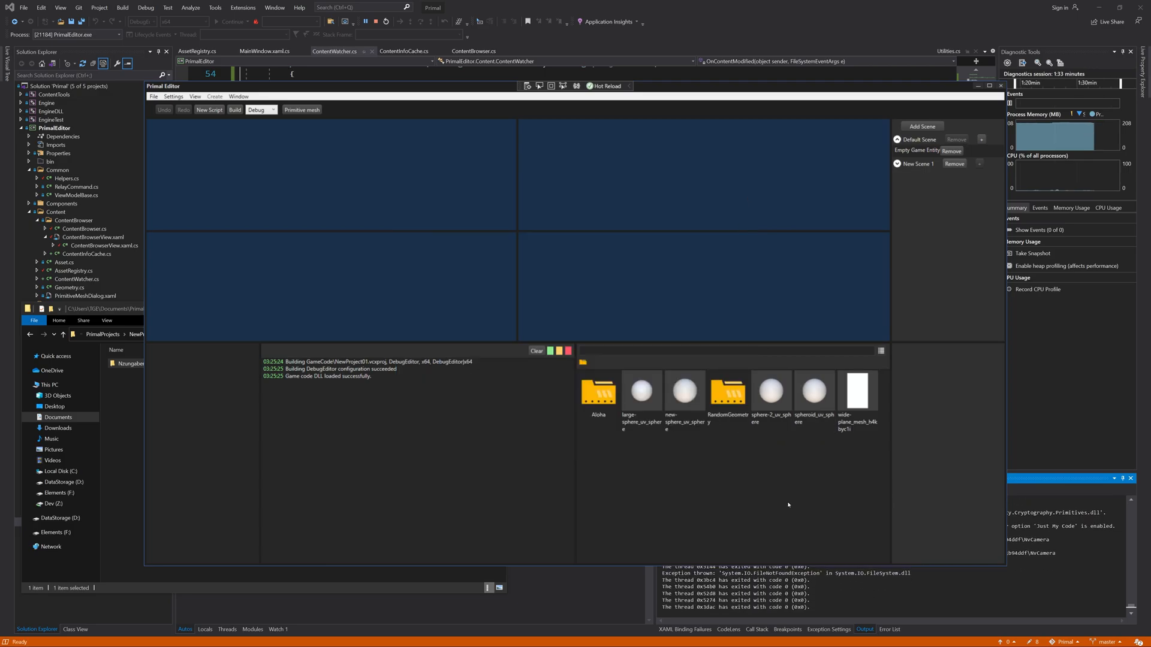
left_click(813, 390)
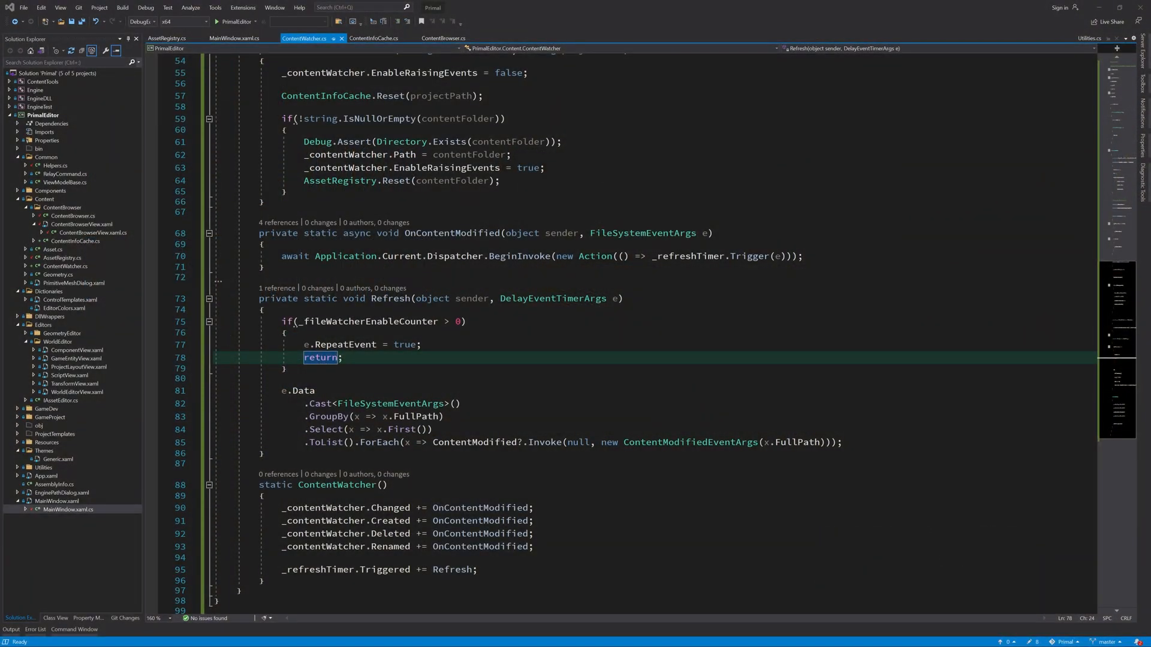
- Add a SaveDialog WPF window to ContentBrowser, setting its foreground and centred startup location
right_click(44, 207)
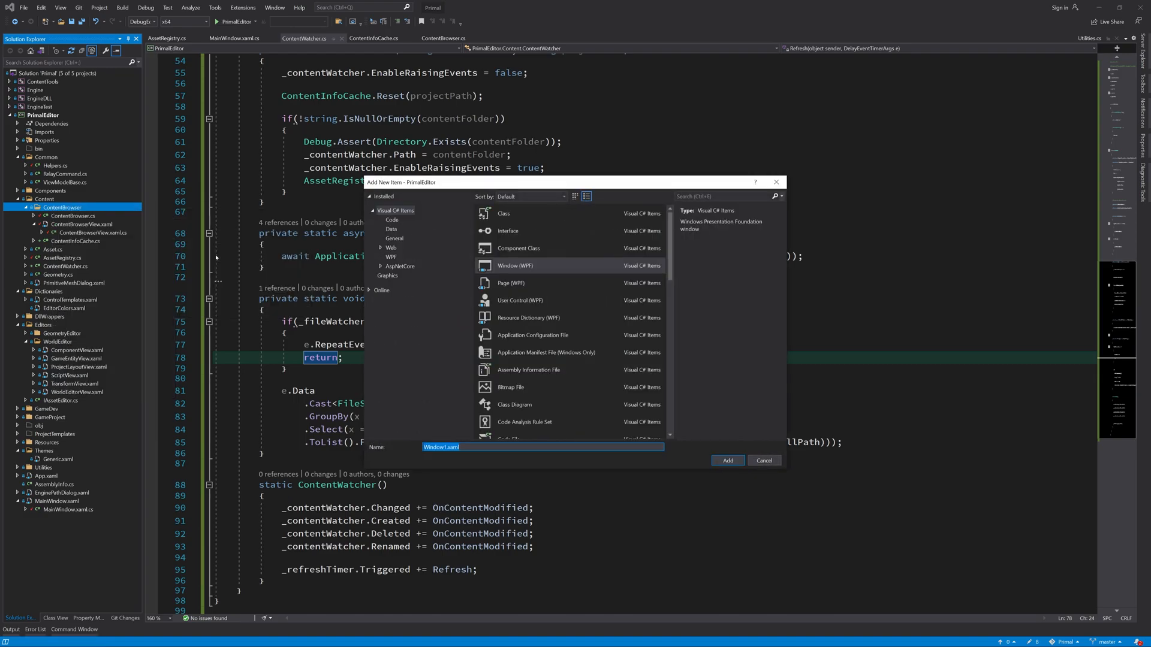
left_click(763, 460)
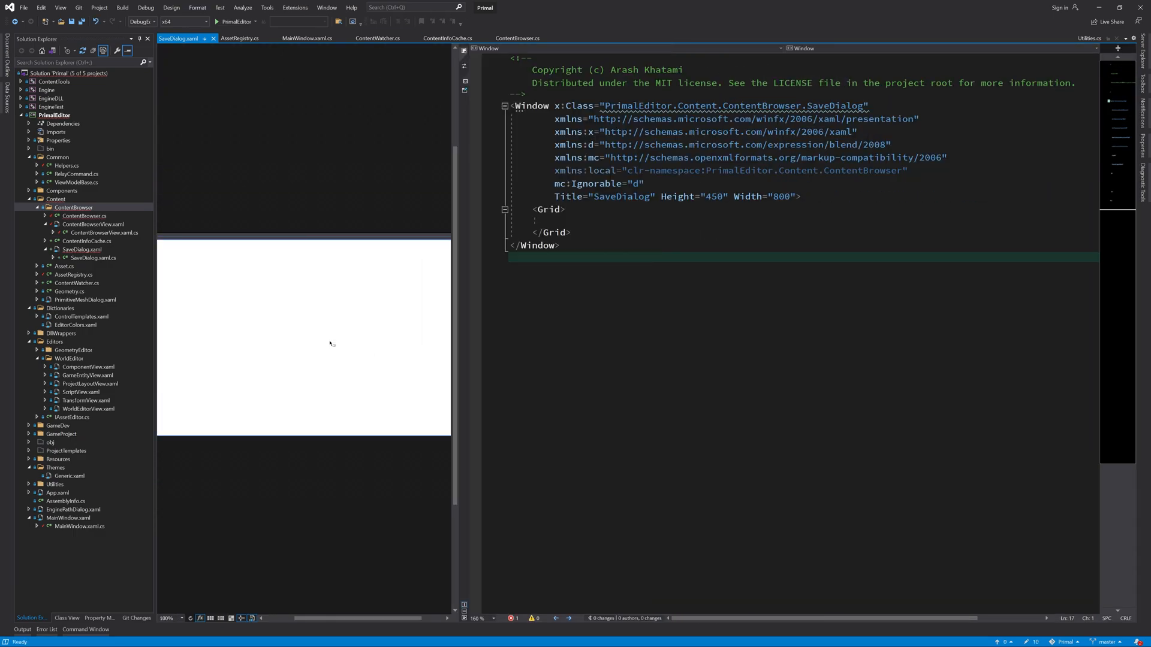
type("for")
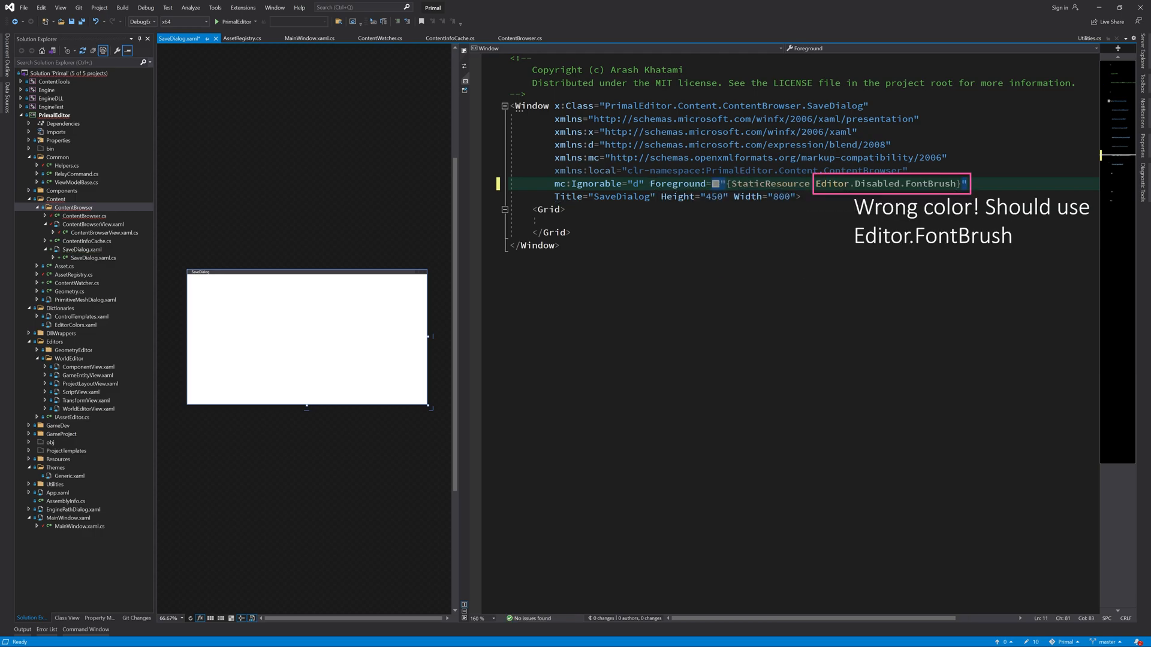
type("windows")
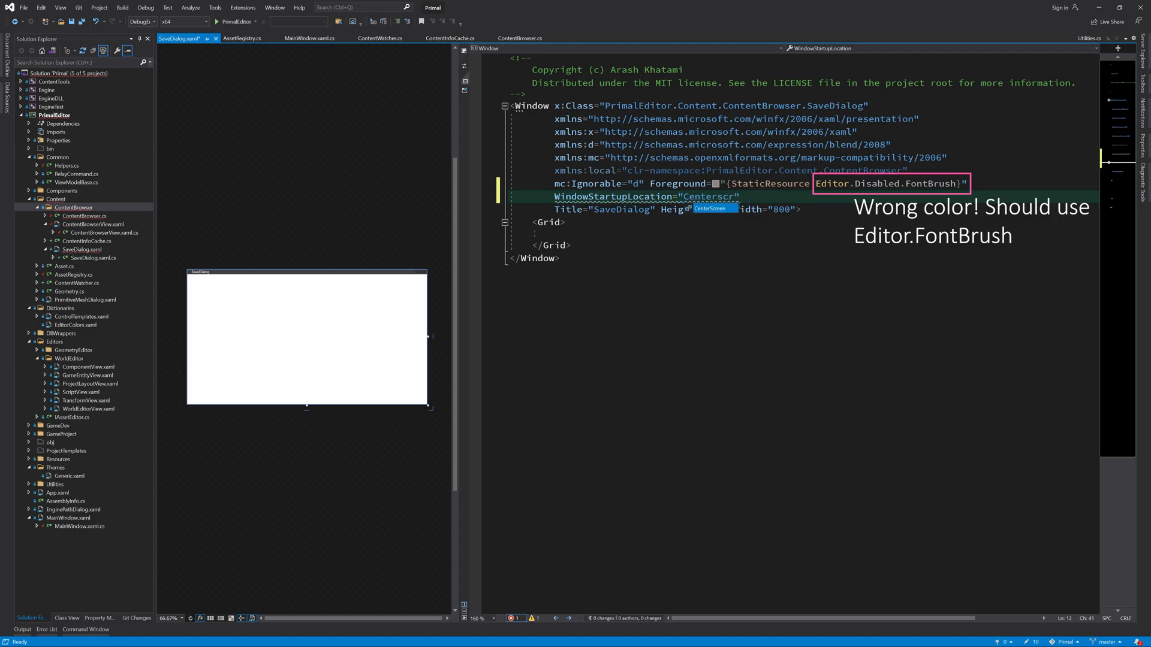
- Enable layout rounding, size it 800×600 with 600×400 minimum, and apply PrimalDialogStyle
type("UseLayoutRounding=\"")
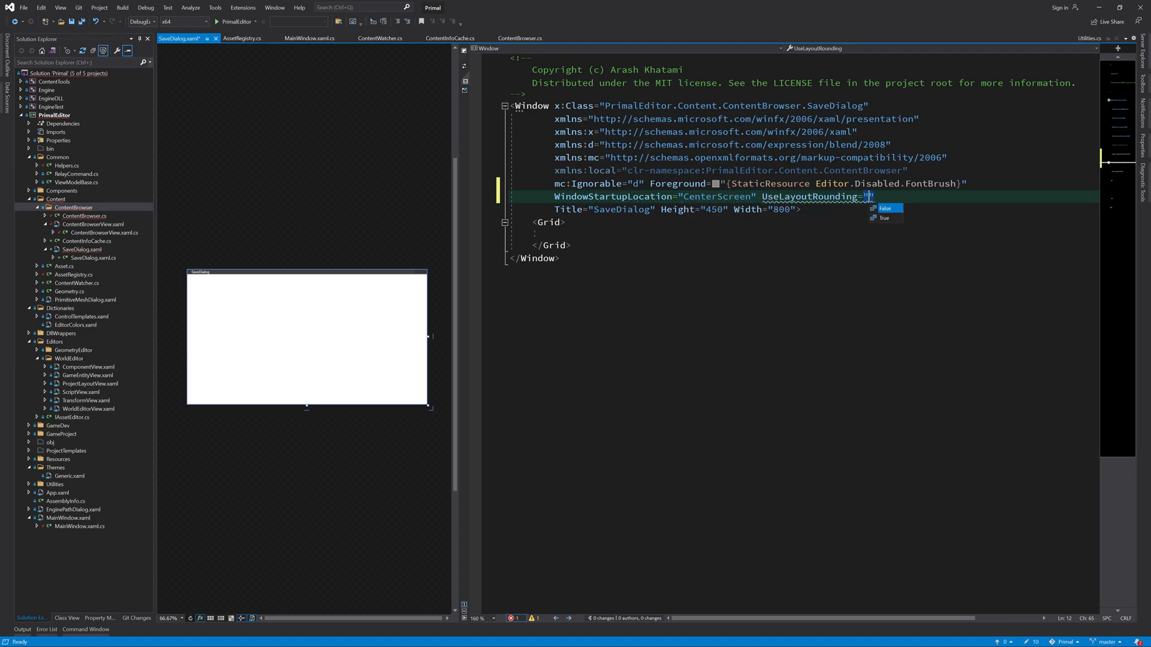
left_click(885, 218)
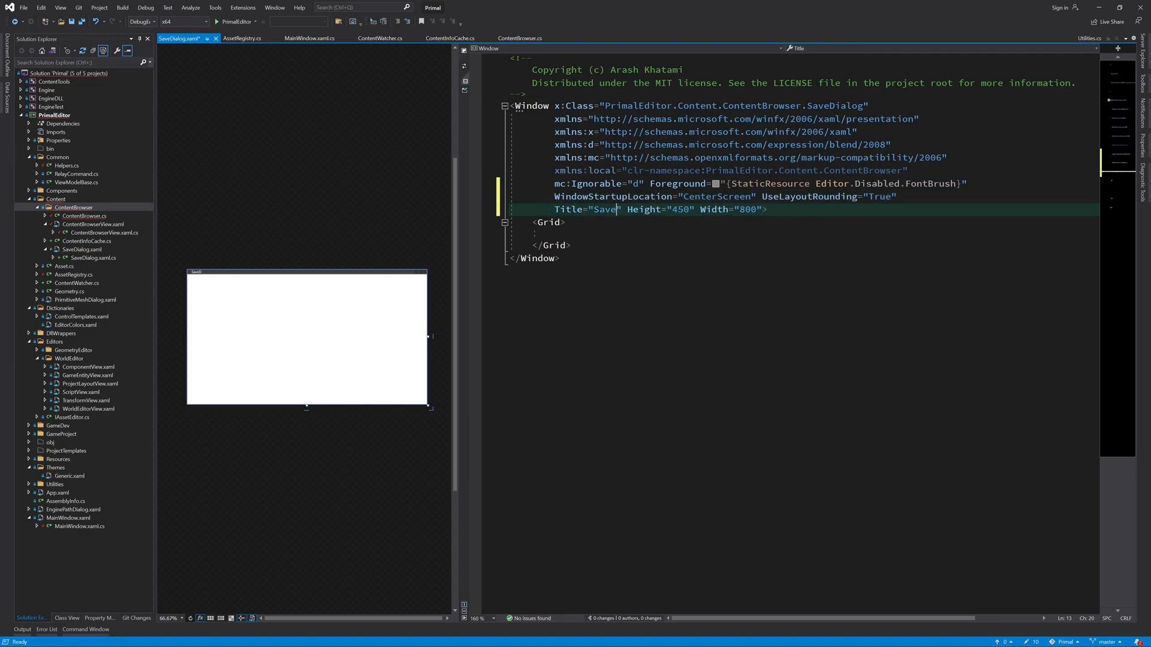
type("600\" MinHeight=\"400\"")
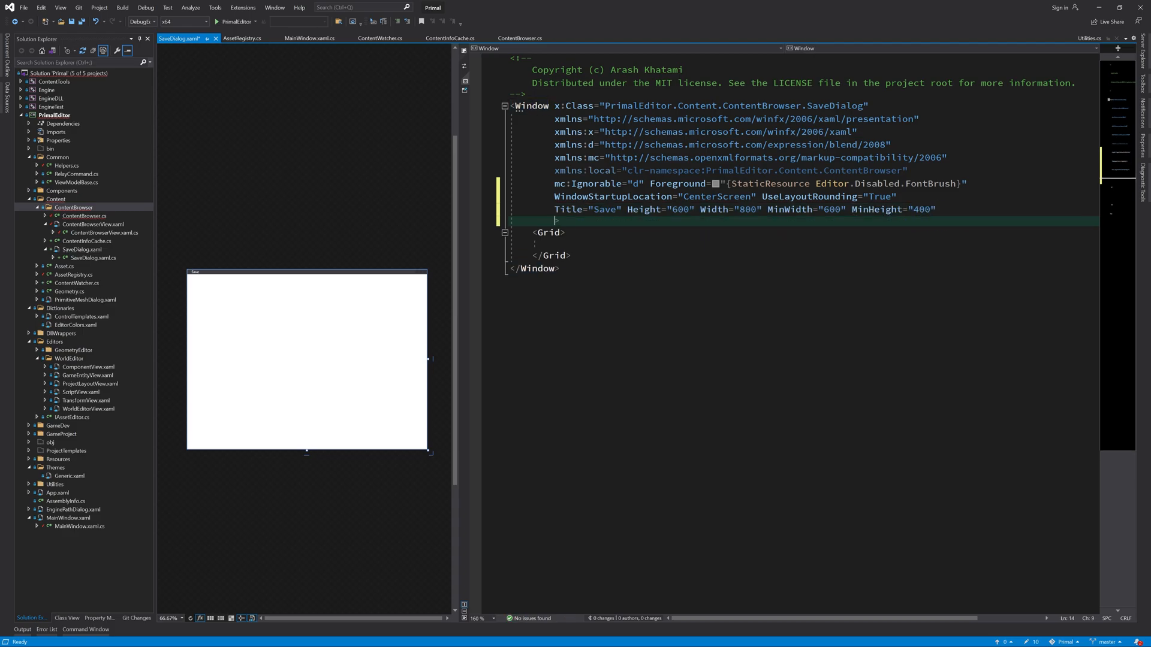
type("Style=\"{StaticResource PrimalDialogStyle}\"")
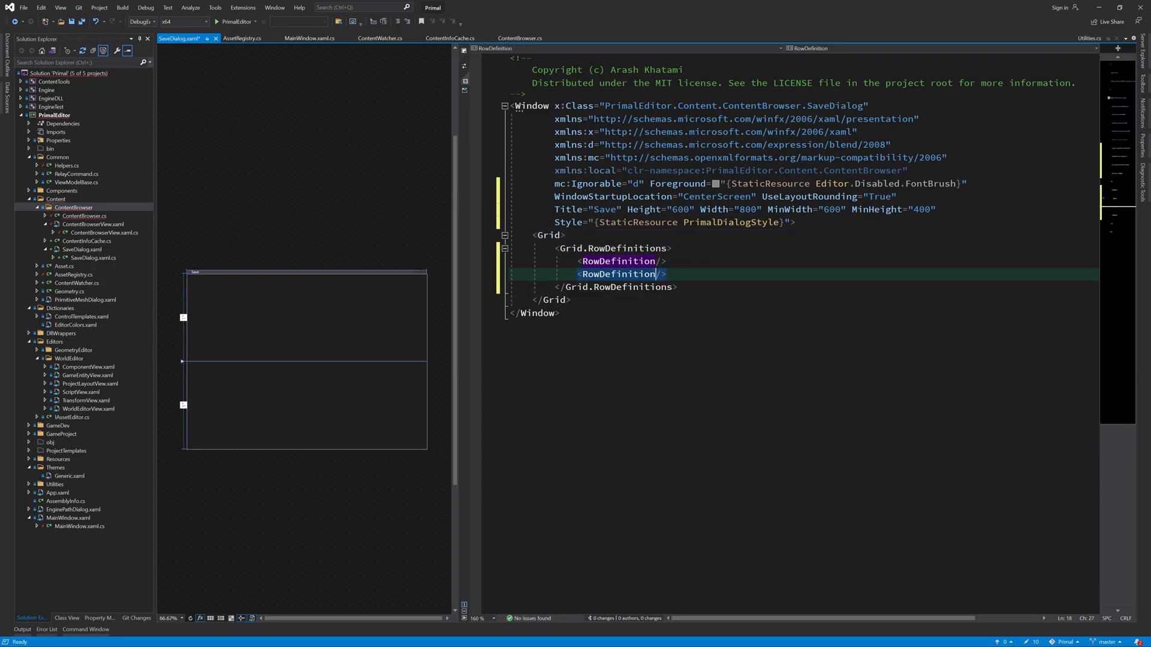
- Add an auto-height second grid row and a ContentBrowserView named contentBrowserView, then build
type("Height=\"auto\"")
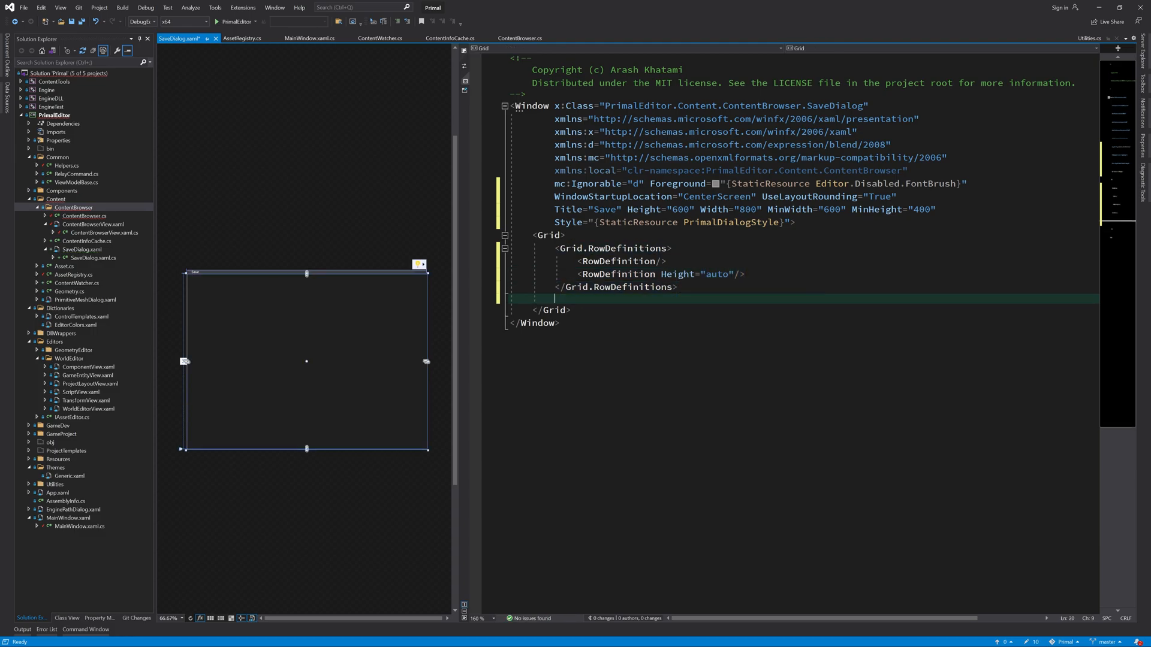
type("<local:ContentBrowserView")
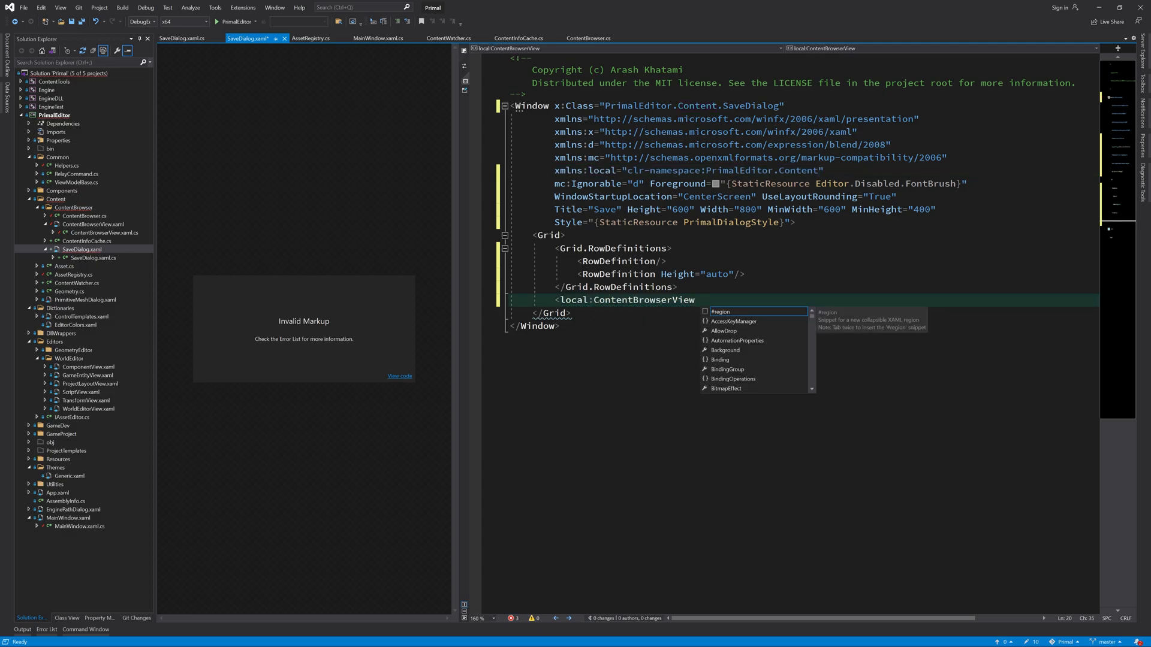
type("x:Name=\"contentBrowserView\" />")
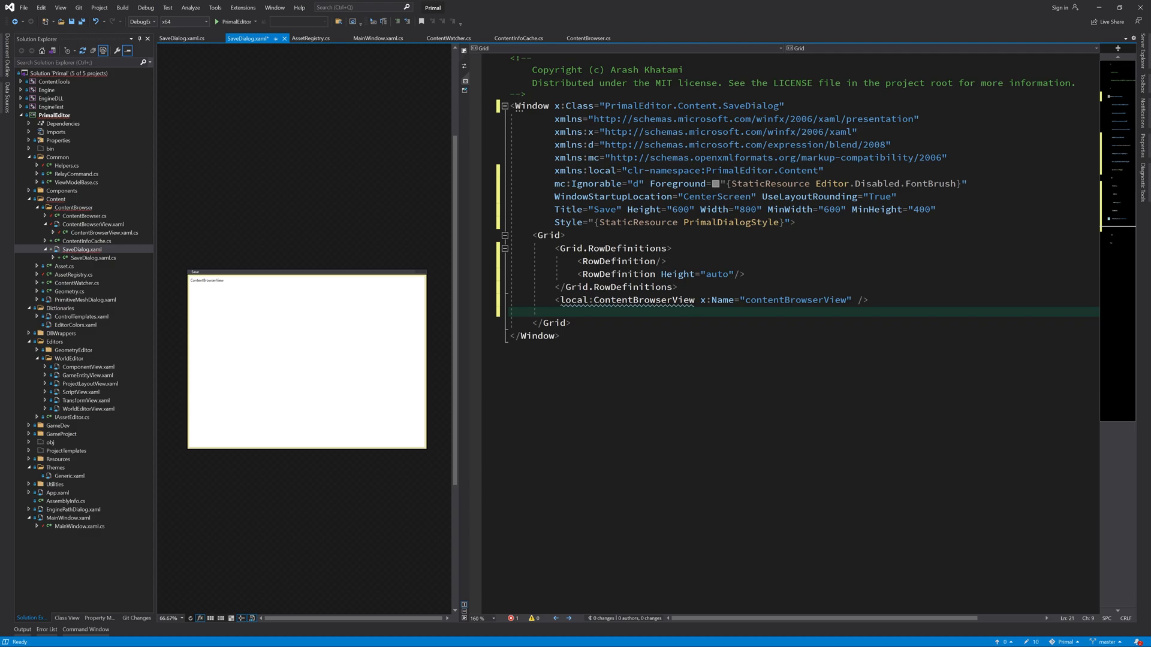
key("F6")
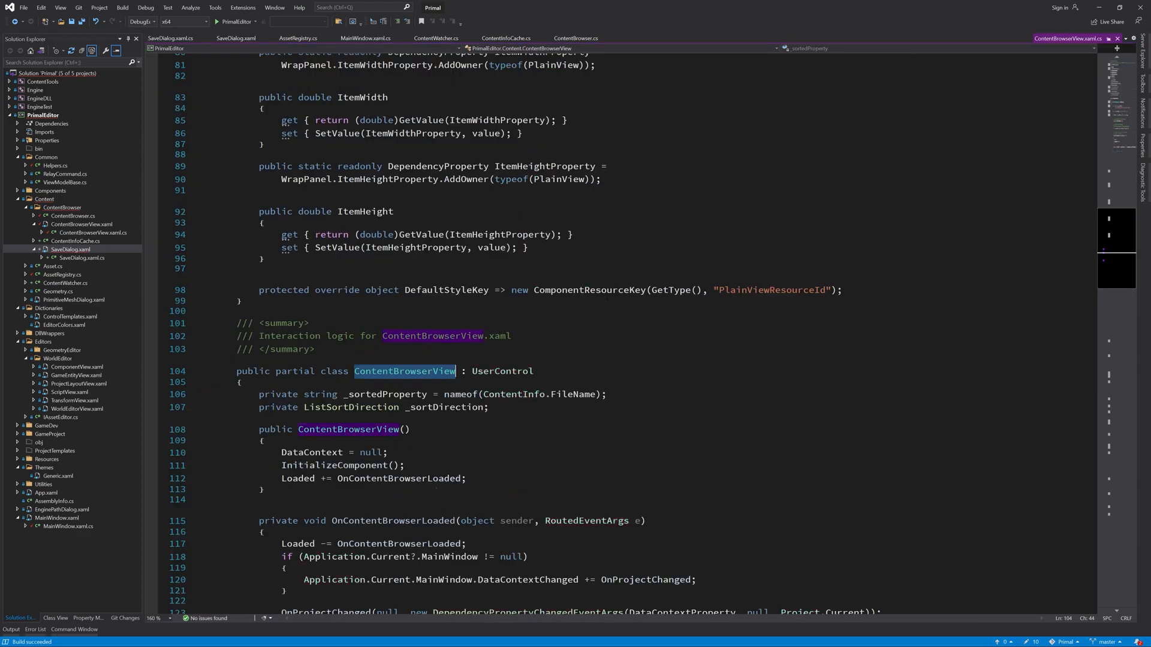
- Point the TileView image Source to /PrimalEditor;component/Resources/ContentBrowser/TileView.png
left_click(189, 39)
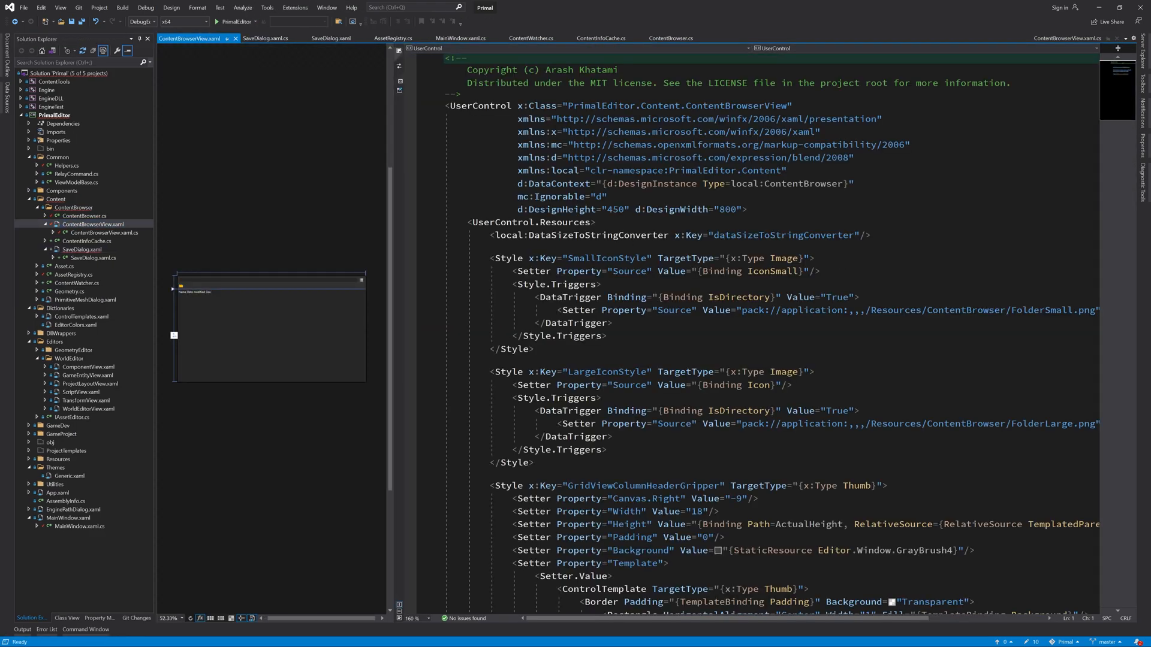
type("tilev")
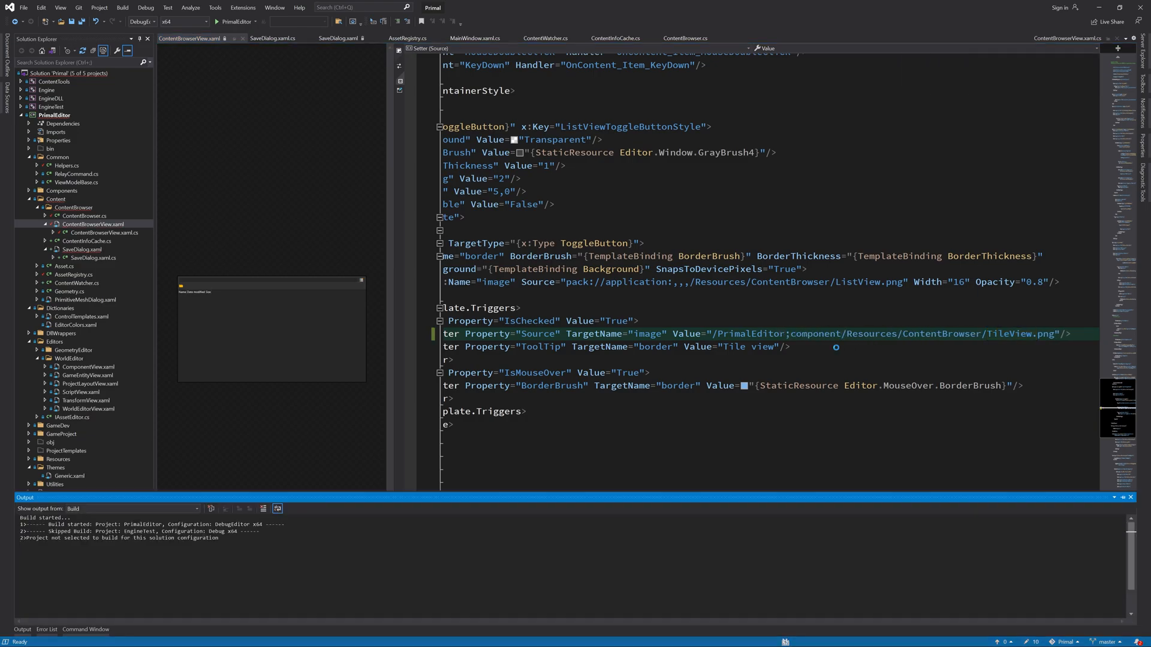
left_click(333, 39)
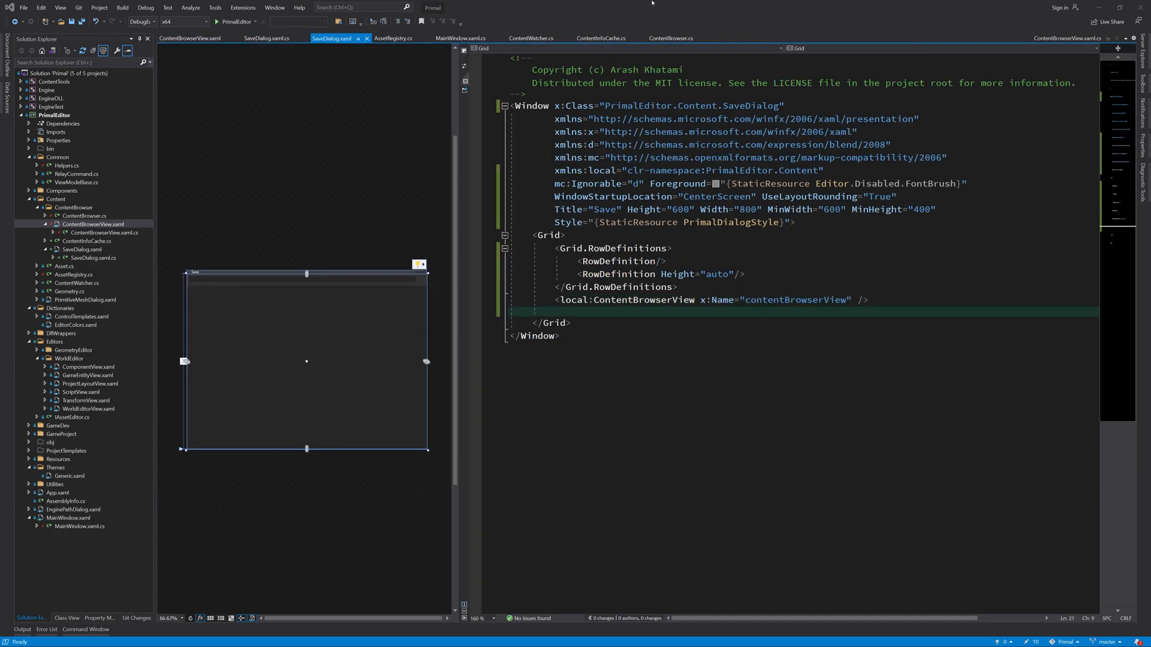
- Add a bordered bottom panel with a StackPanel and a styled 'File name:' label
type("Border grid.Row=\"1\" Background=\"{StaticResource Editor.Window.GrayBrush3}\">")
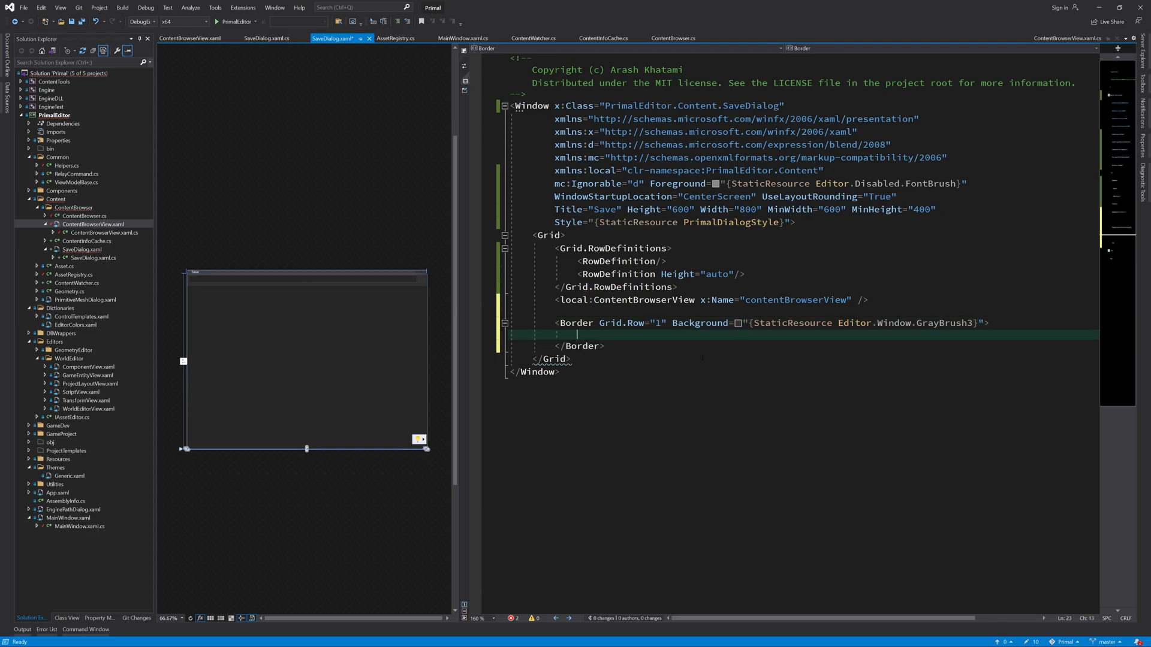
type("<StackPanel>")
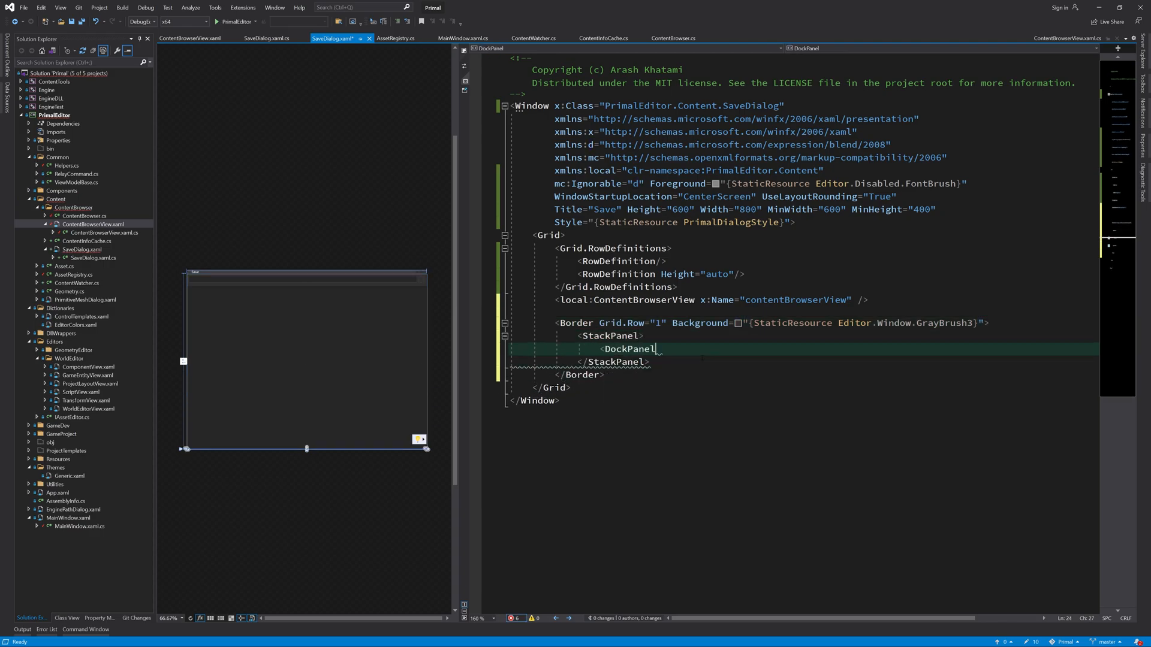
type("tex")
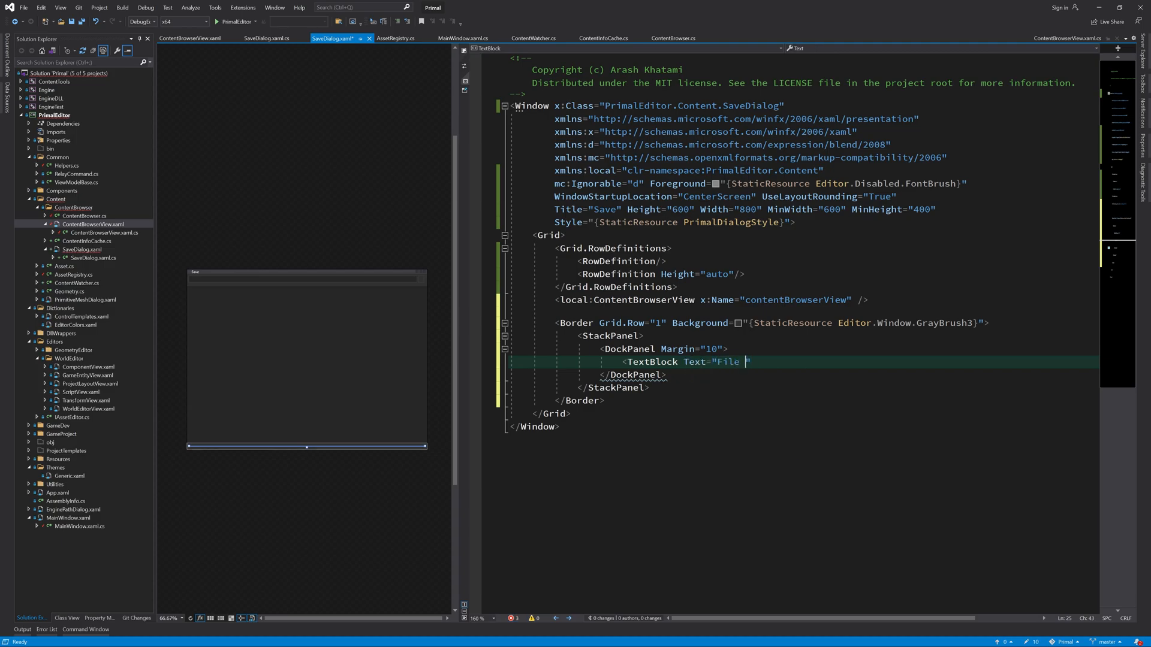
type("name:\" Style=\"{st")
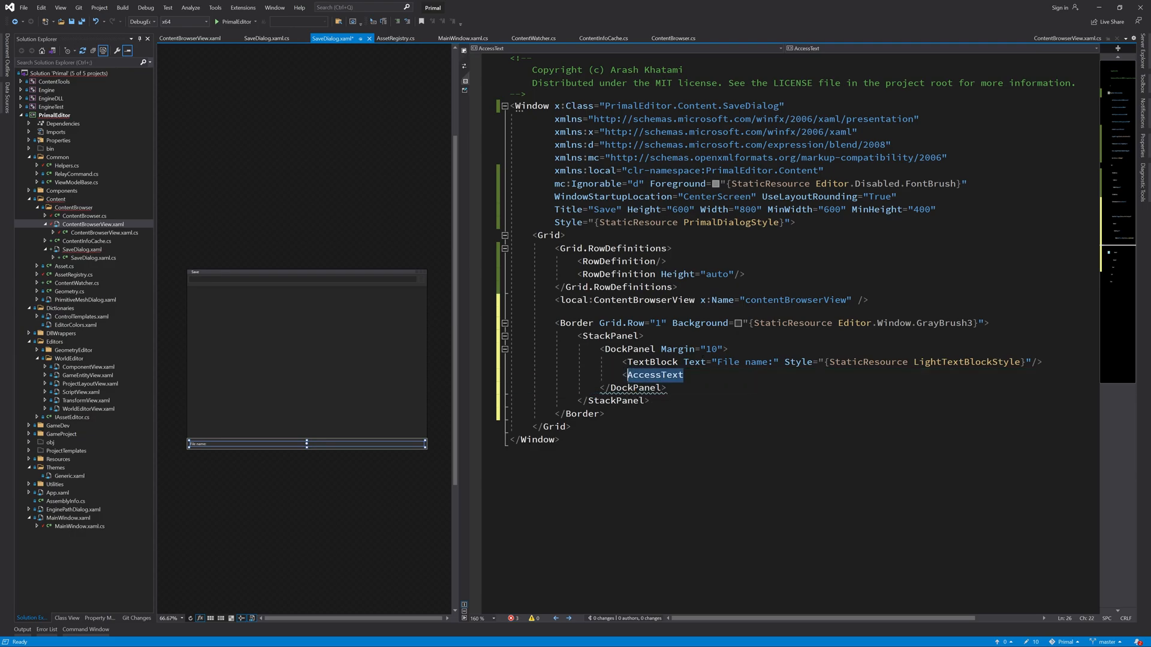
- Add fileNameTextBox with an empty Text value and a 5,0,0,0 margin
type("TextBox x:")
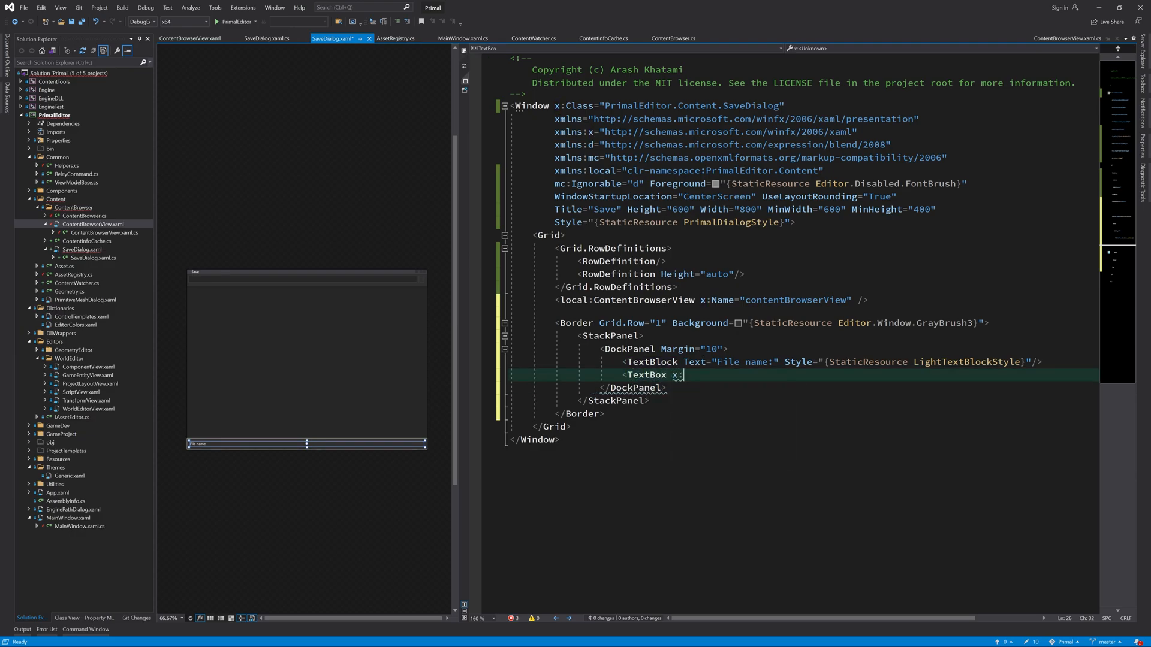
type("Name=\"fileNameTextBox\"")
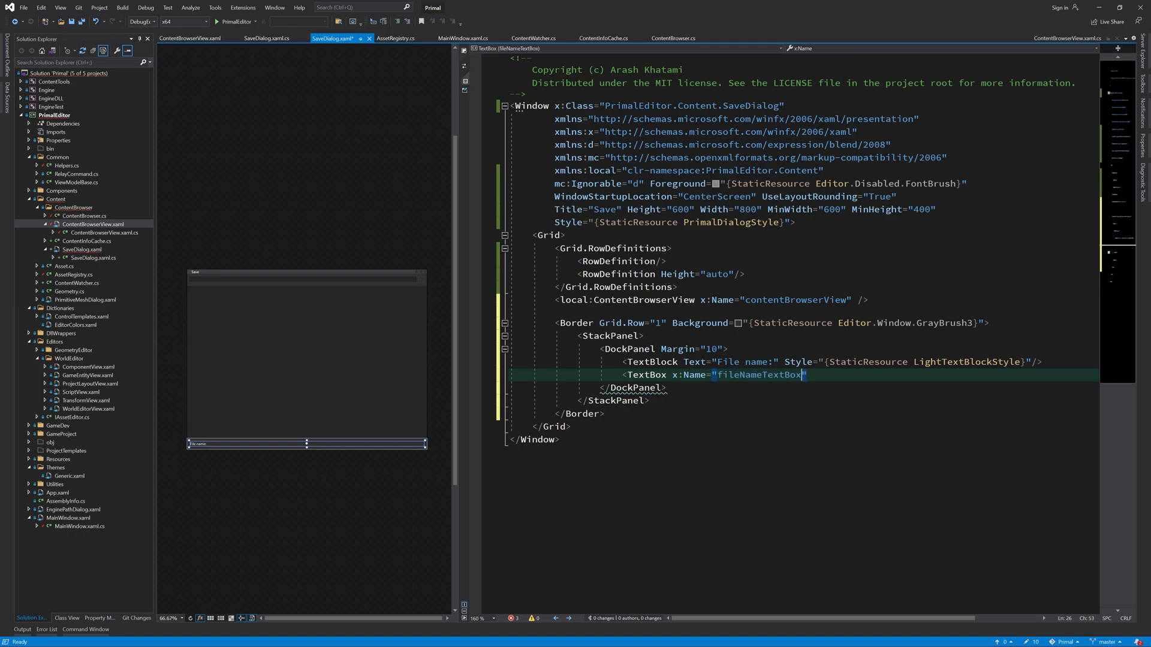
type("Text=\"\"")
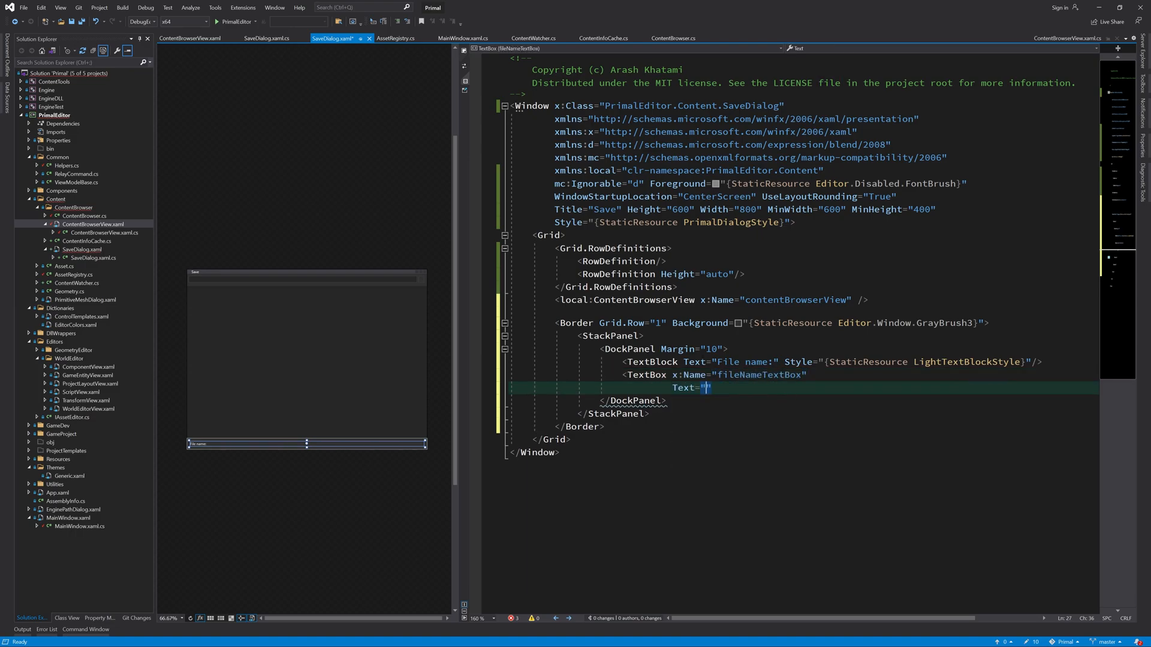
type("Margin=\"\"")
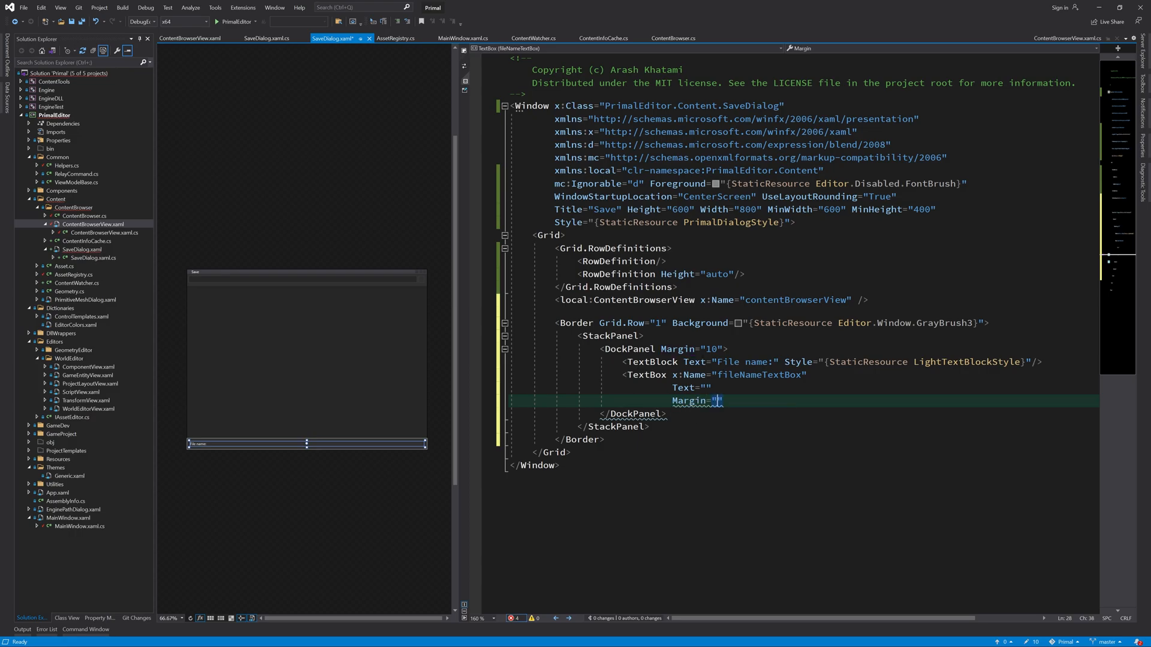
type("5,0,0,0")
type("<StackPanel Orientation=\"Horizontal")
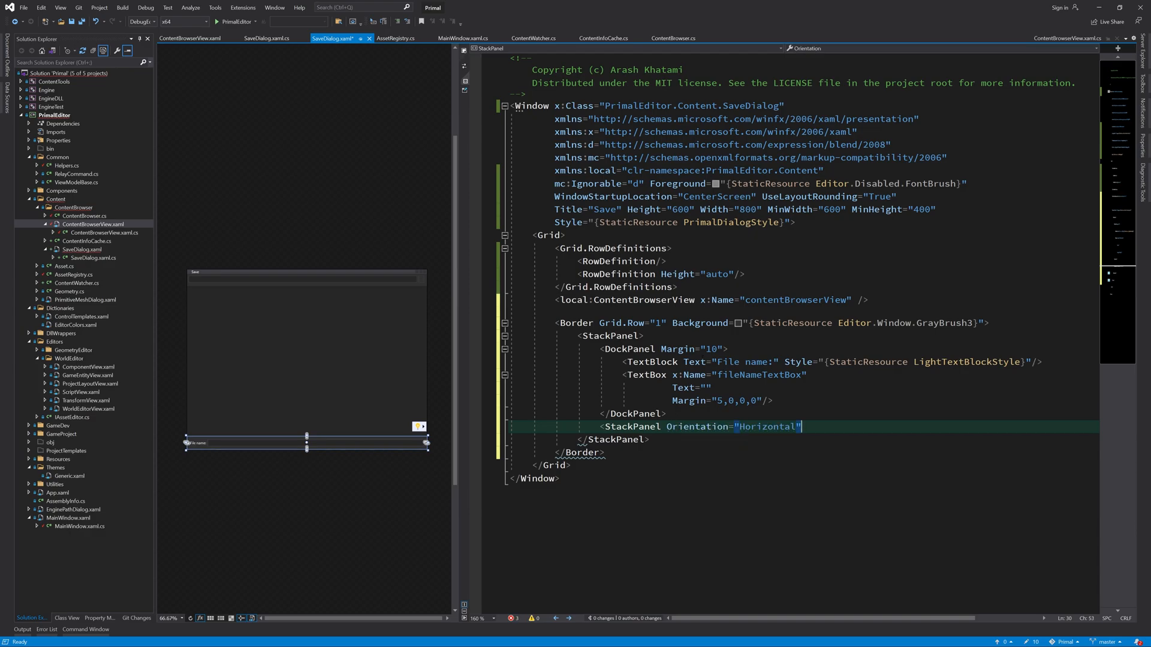
- Right-align the button row and add a default Save button (OnSave_Button_Click) and a Cancel button
type("HorizontalAlignment=\"Right\" Margin=\"\"")
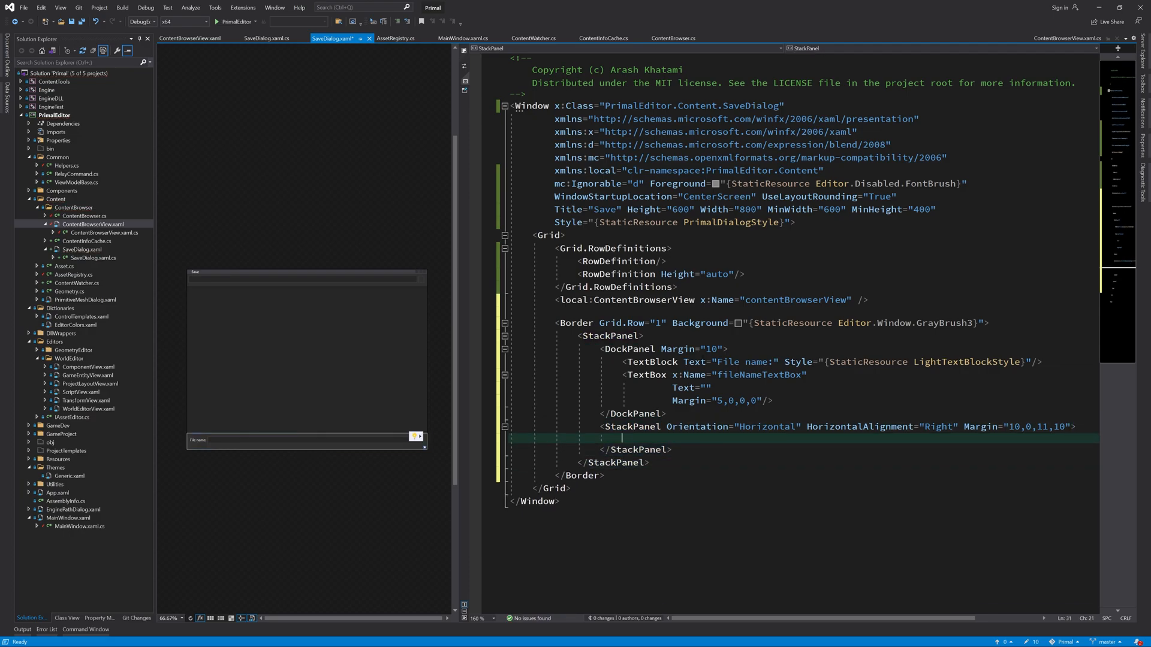
type("<Button Content=\"Sa\"")
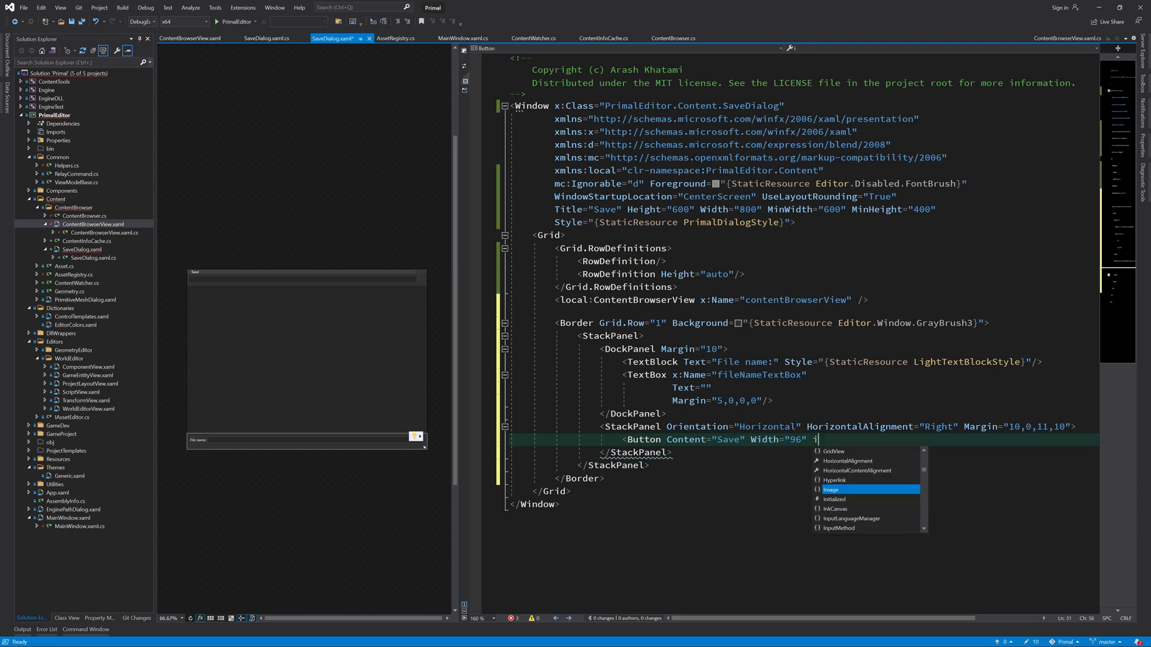
type("IsDefault=\"True\" Click=\"OnSave_Button_Click\"/>")
type("<Button")
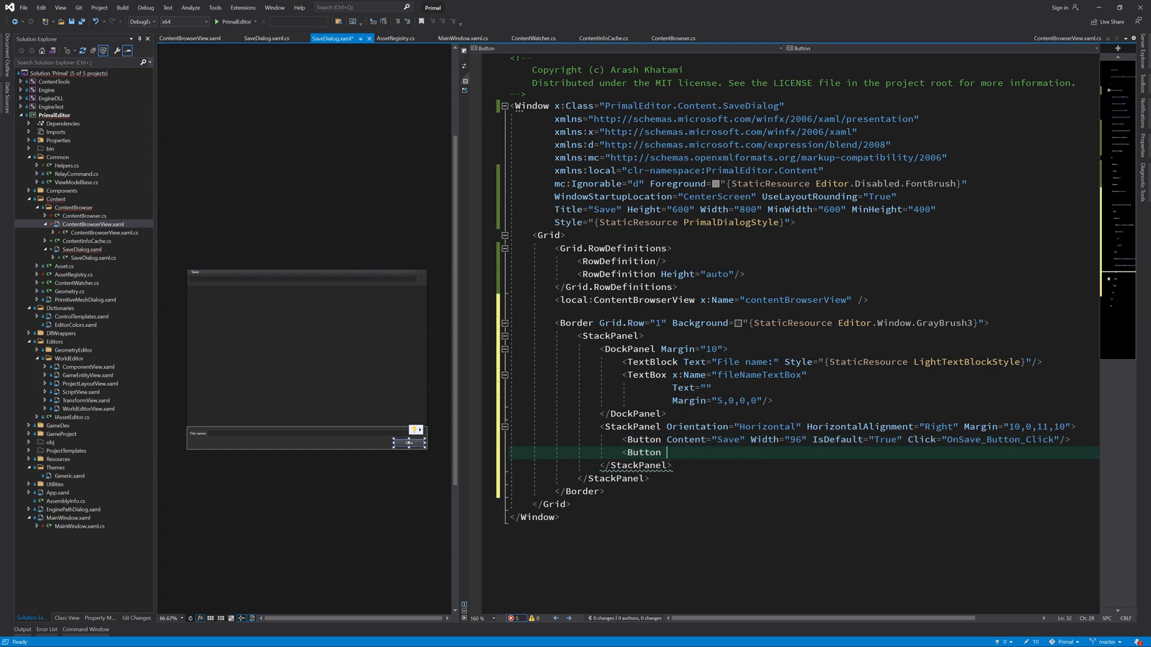
type("Content=\"Cancel\" width=\"96\" Margin=\"\"")
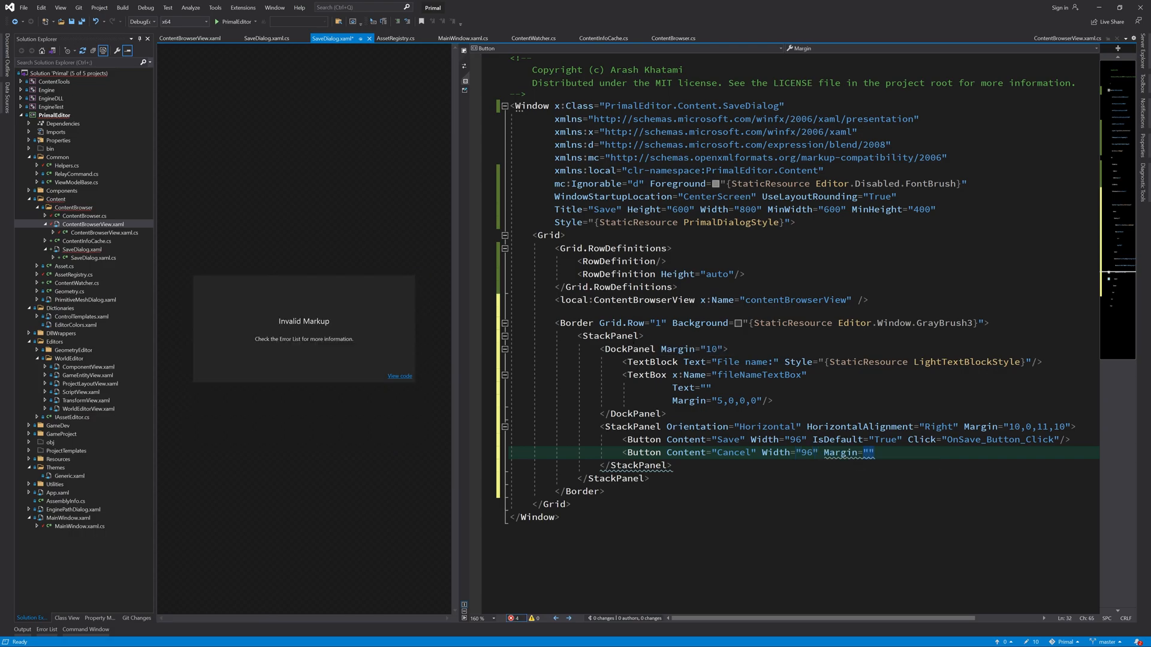
type("IsCancel=\"")
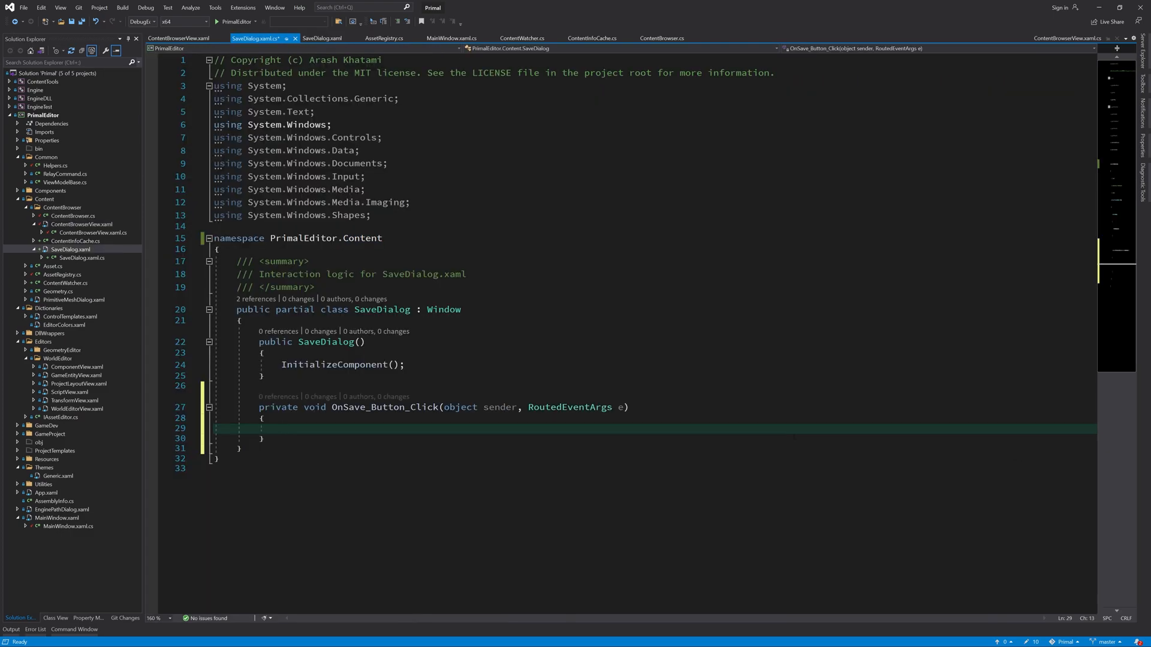
- Write the Save handler calling ValidateFileName(out var saveFilePath) and add a SaveFilePath auto-property
type("if(Validate")
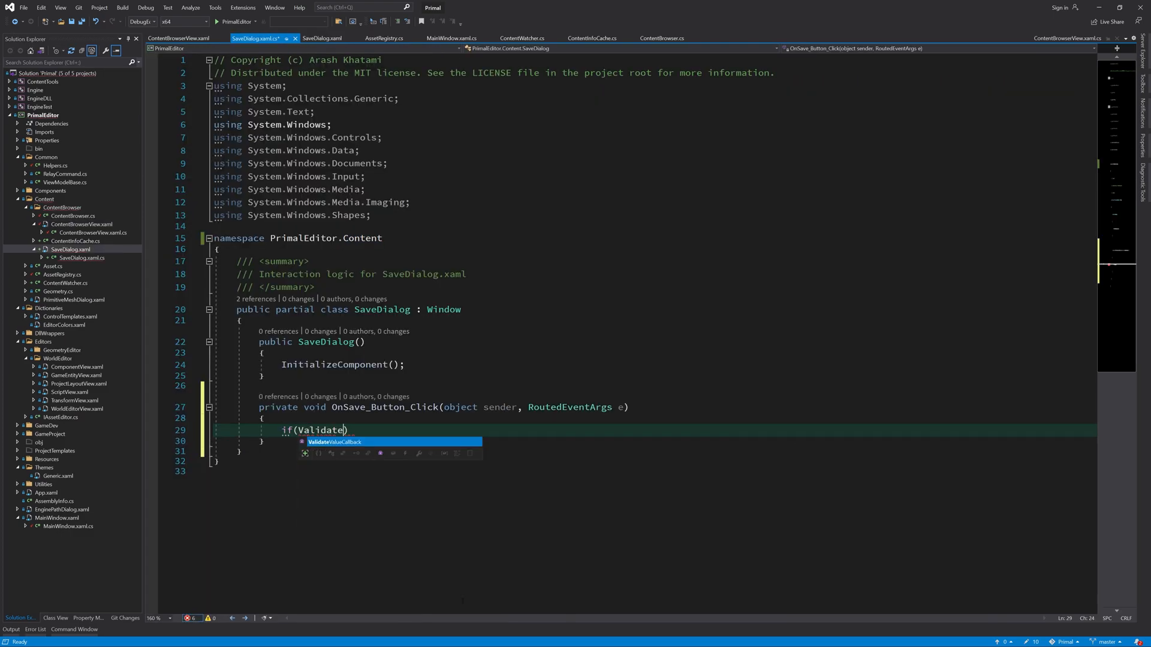
type("FileName(out var")
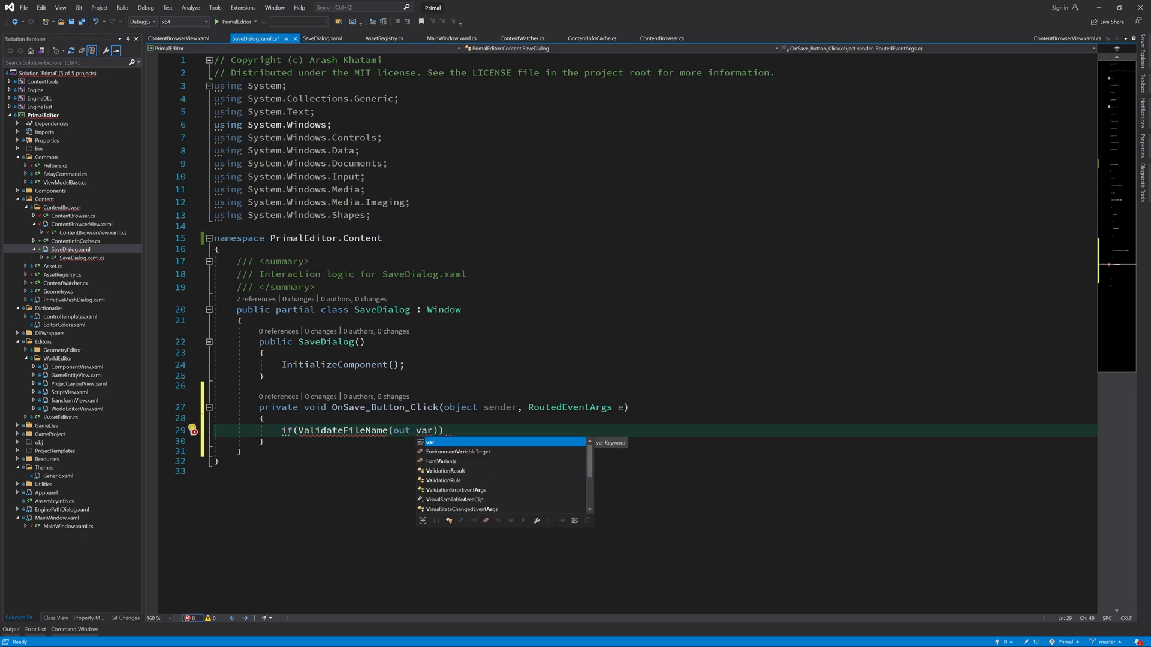
type("saveFilePath")
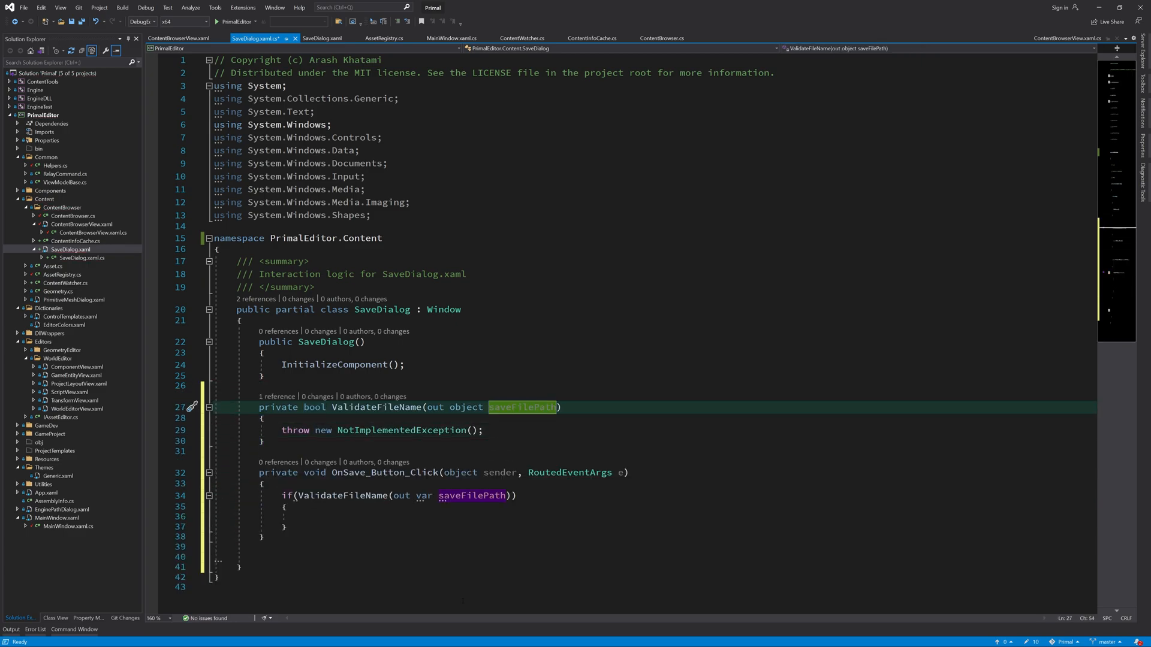
type("string")
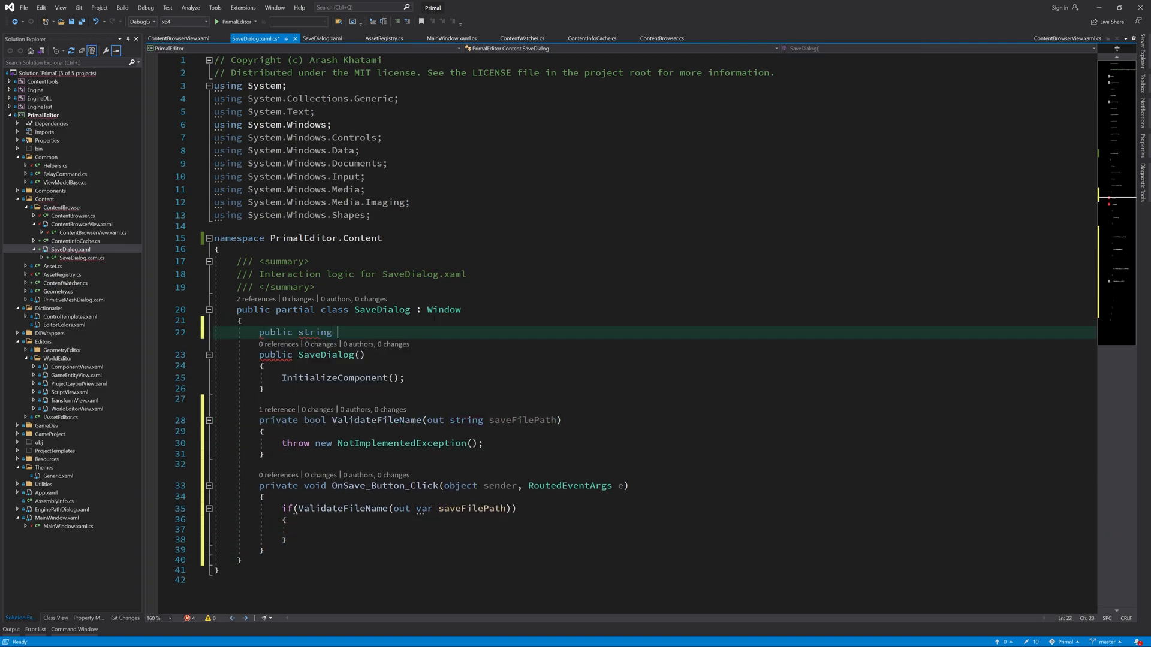
type("SaveFilePath { get; private set;")
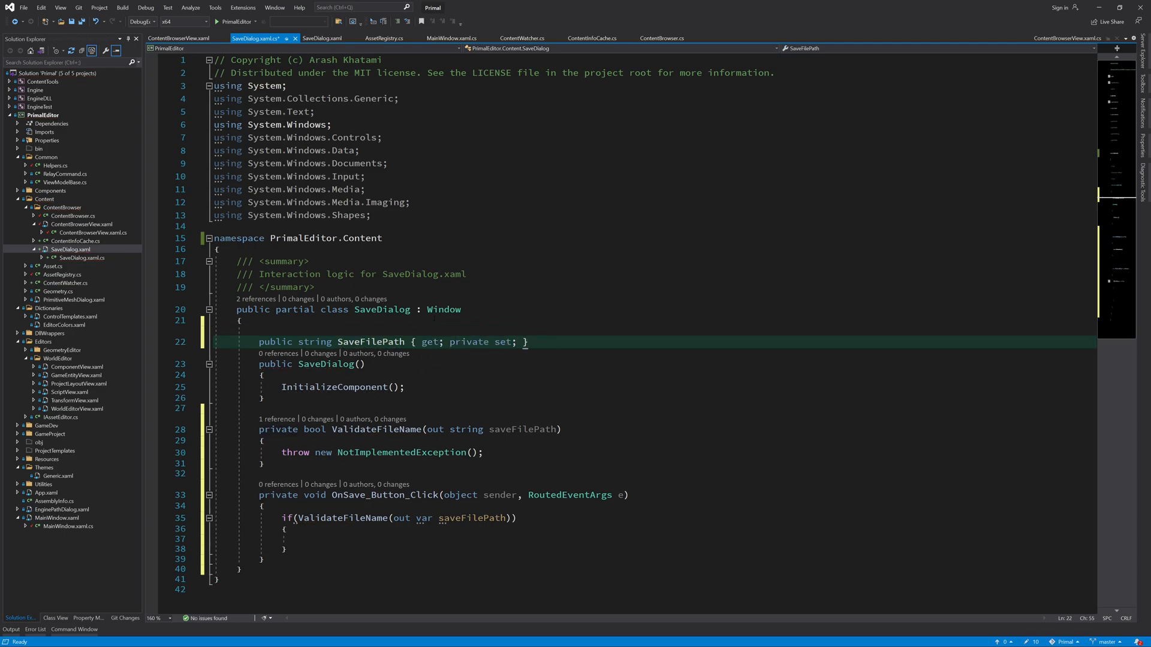
type("saveFilePath;")
type("DialogResult = true;")
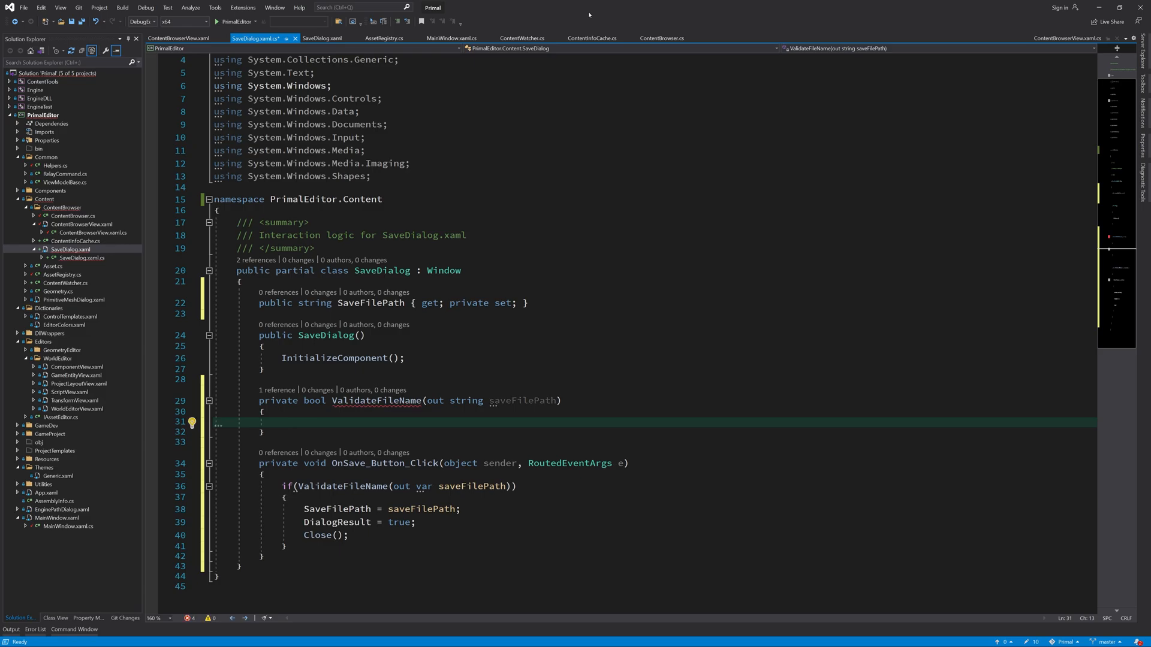
- Get the content browser's selected folder path and ensure it ends with a backslash
type("var contentBrowser = contentBrowserView.DataContext as ContentBrowser;")
type("var path = cont")
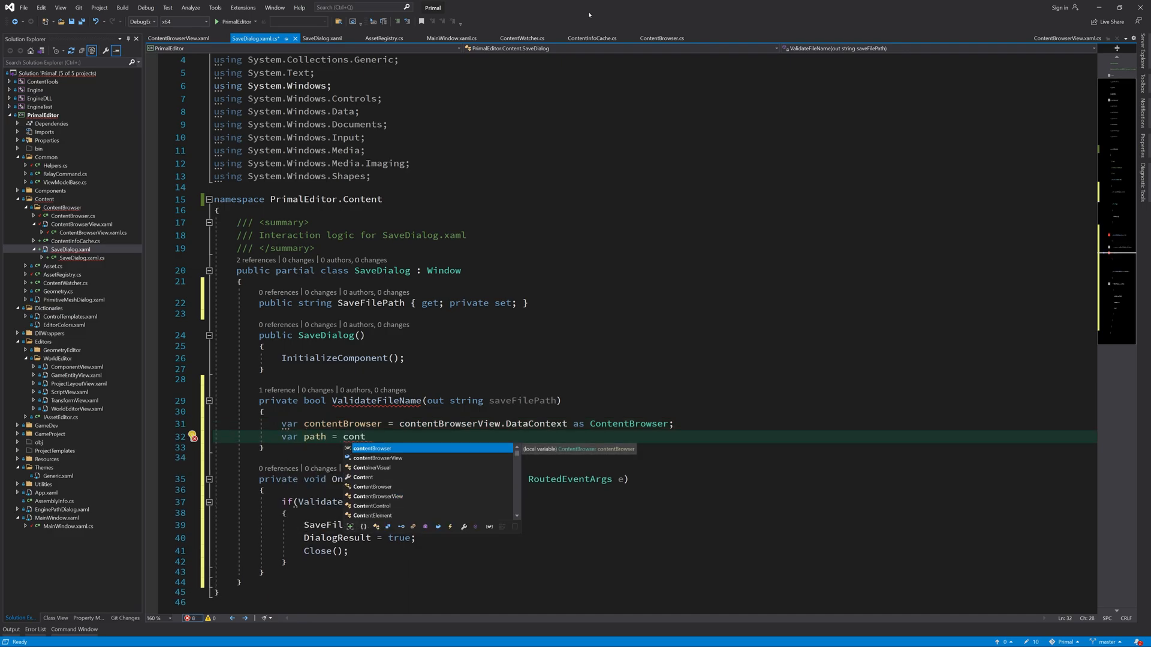
type("entBrowser.SelectedFolder;")
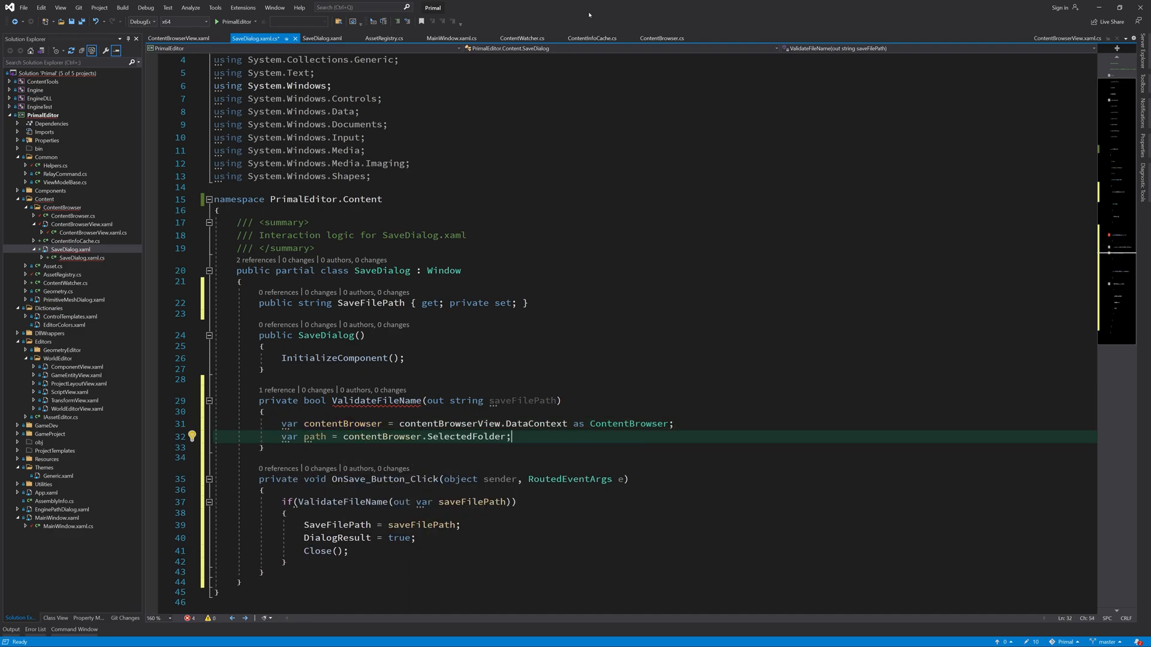
type("if(!Path.")
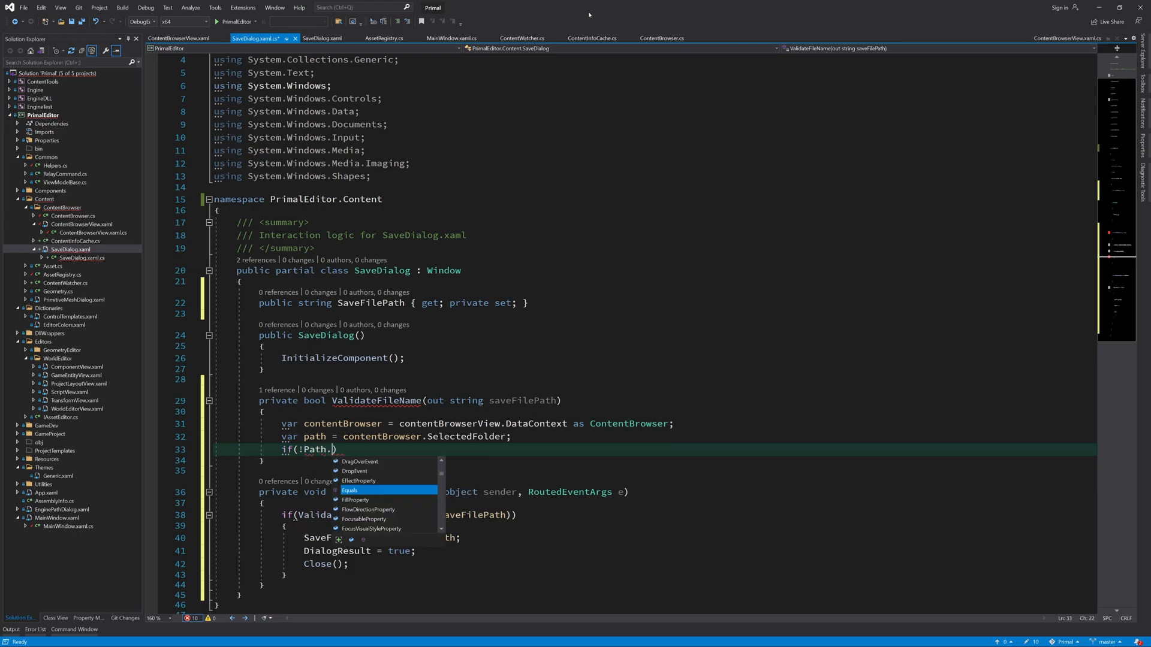
type("dir")
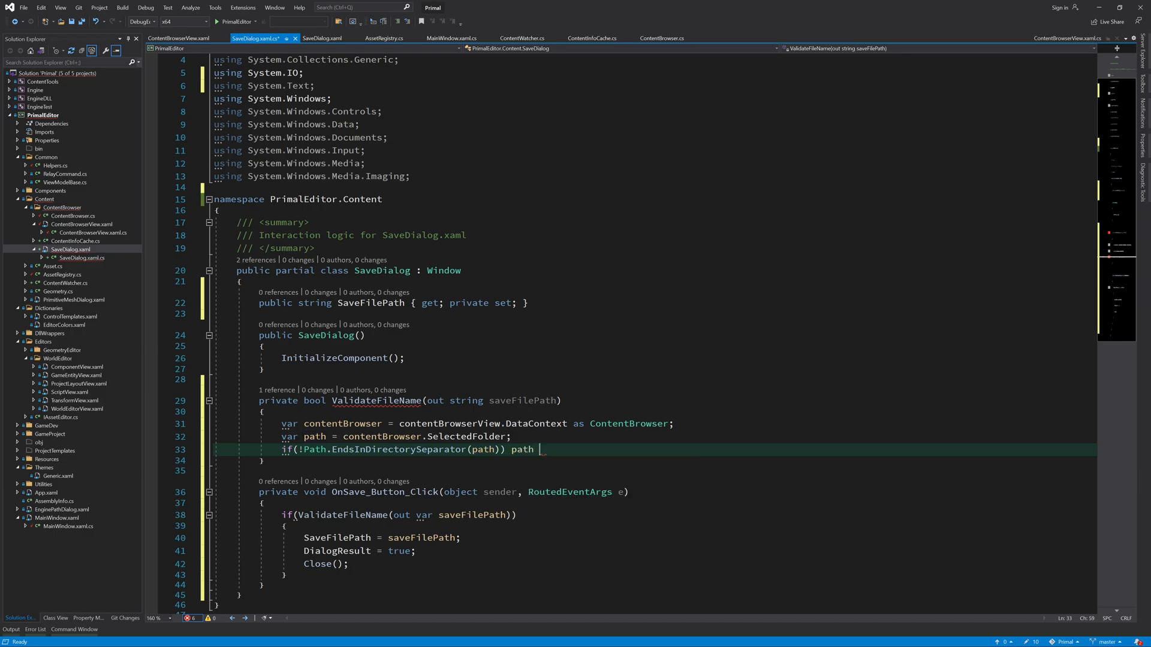
type("+= @\"\\\";")
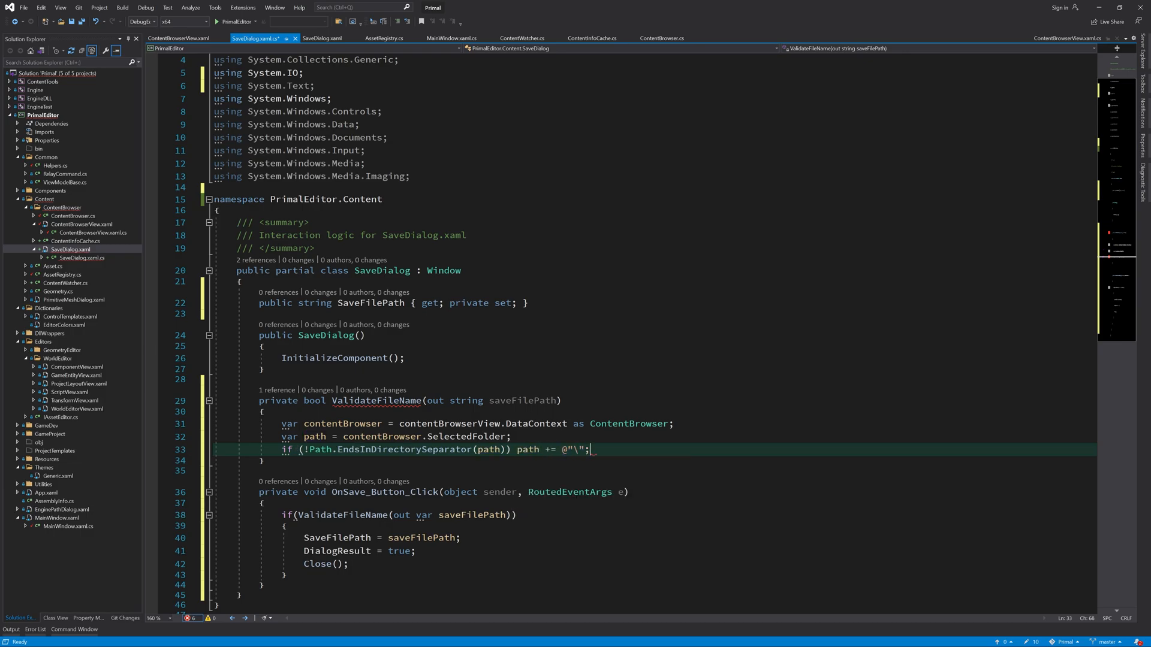
- Read the trimmed file name, return false if empty, and append Asset.AssetFileExtension when missing
type("var fileName = fileNameTextBox")
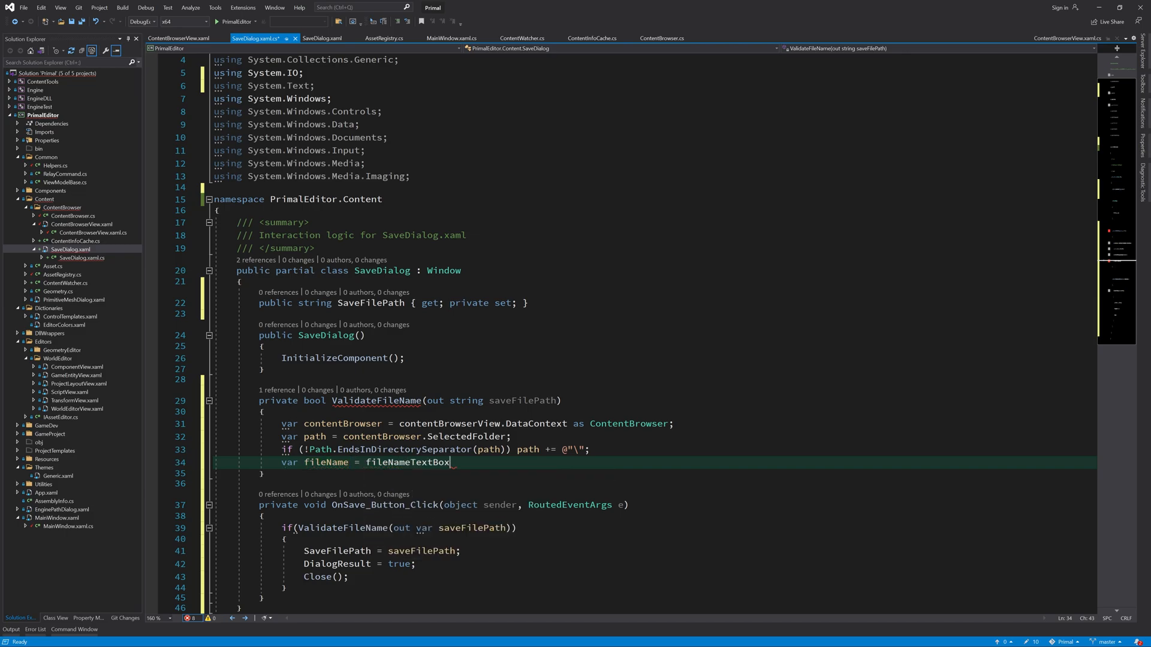
type(".Text.tru")
type("if(")
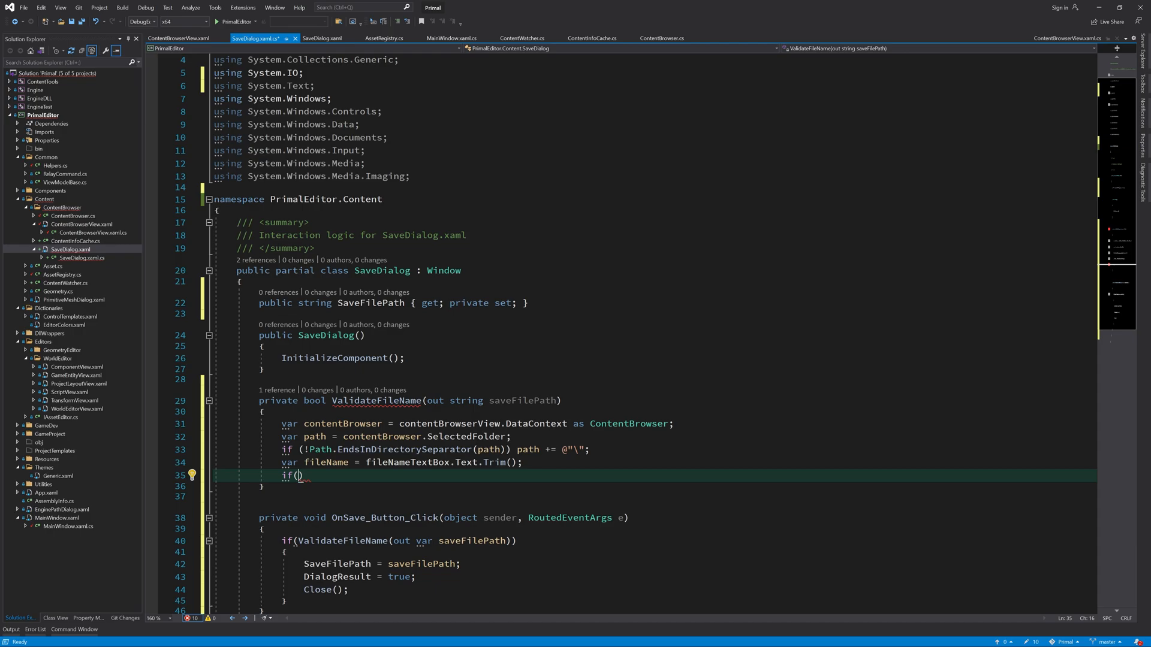
type("string.IsNullOrEmpty()")
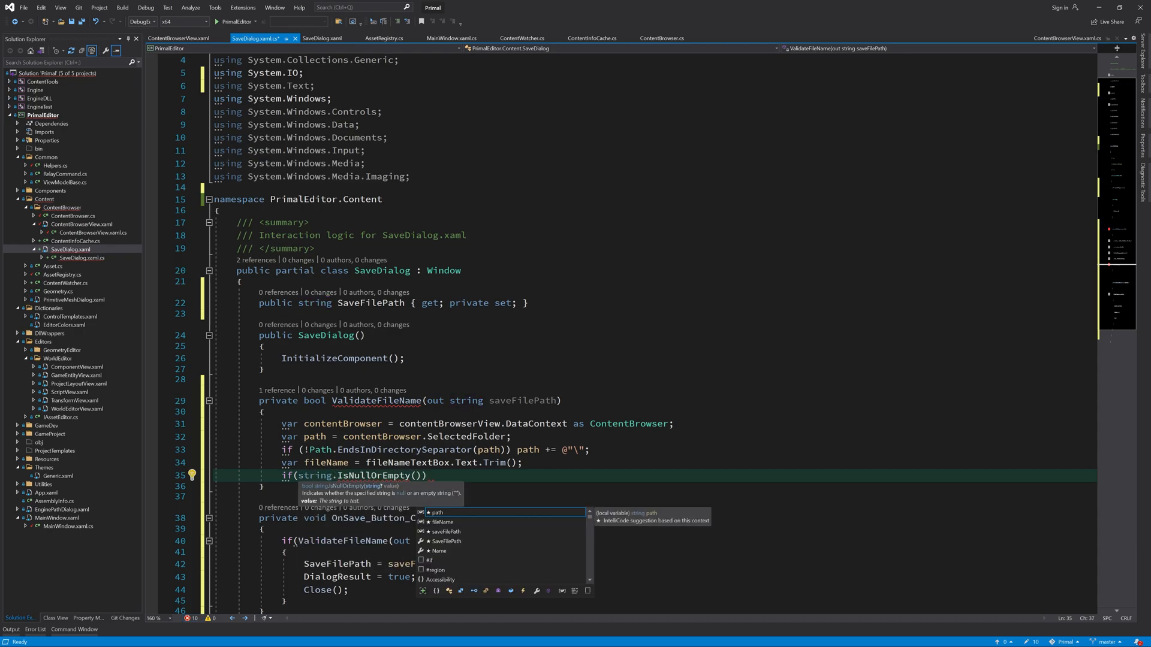
type("fileName")
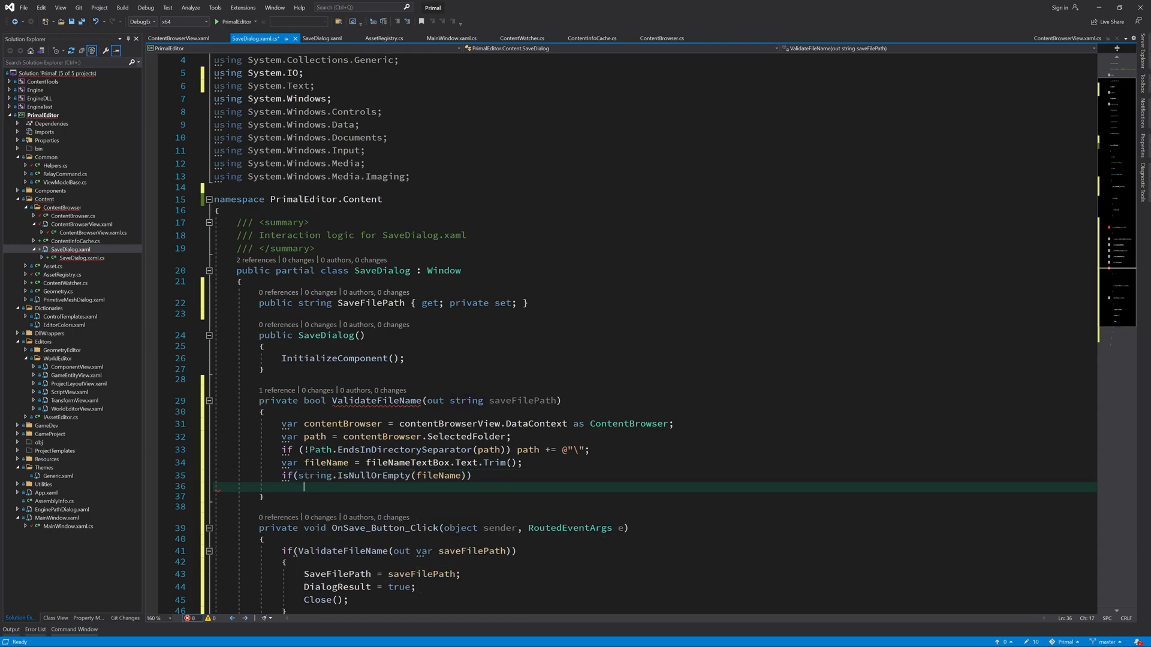
type("saveFilePath = string.Empty;")
left_click(691, 507)
type("return fa")
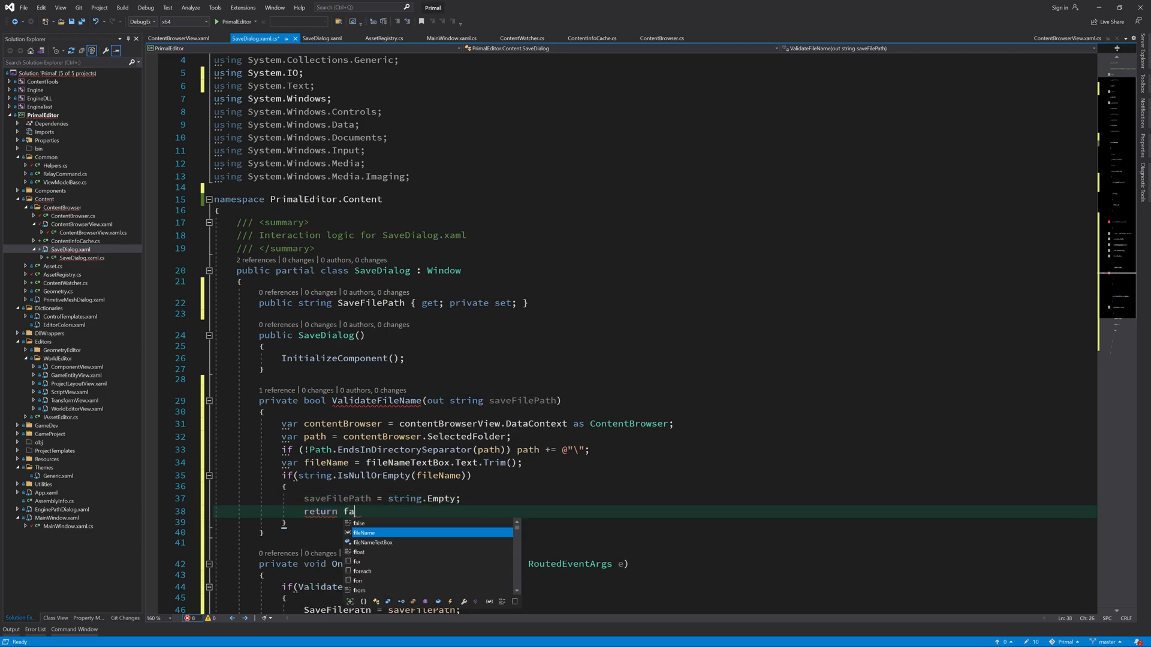
key("enter")
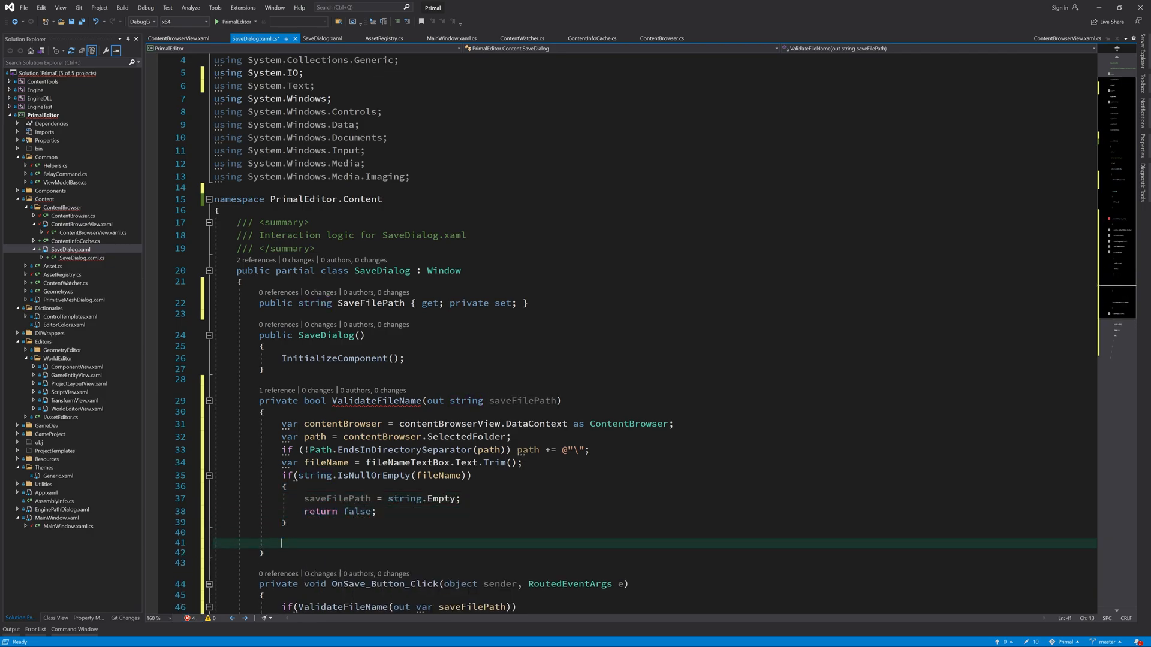
type("if(!fileName.EndsWith")
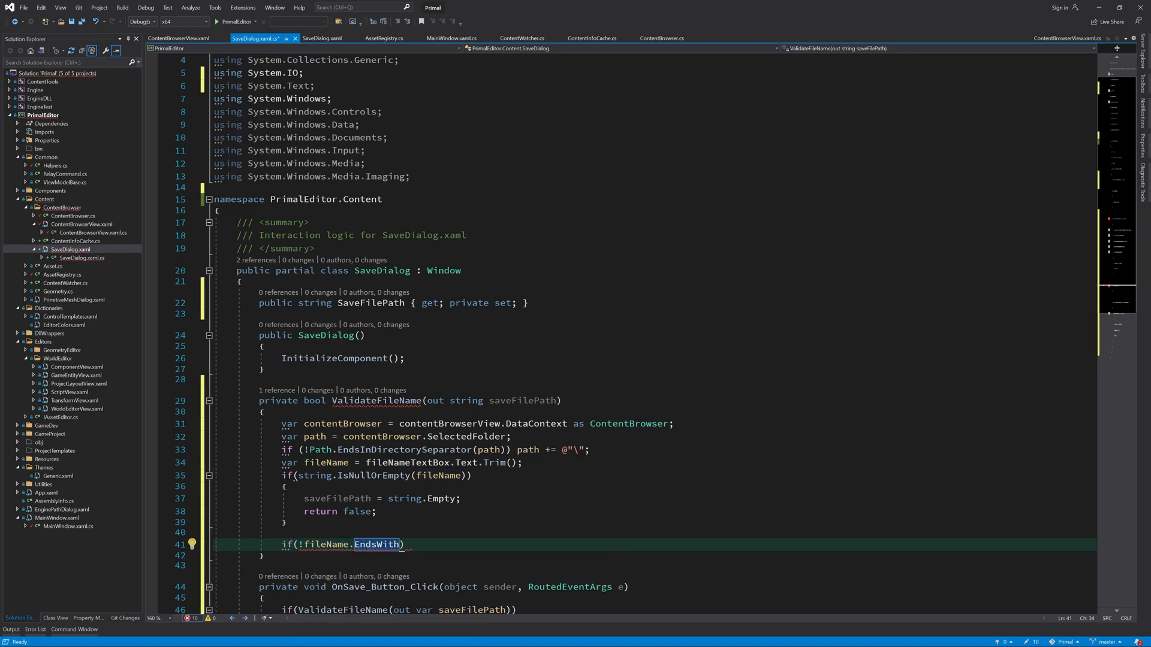
type("Asset.AssetFileExtension")
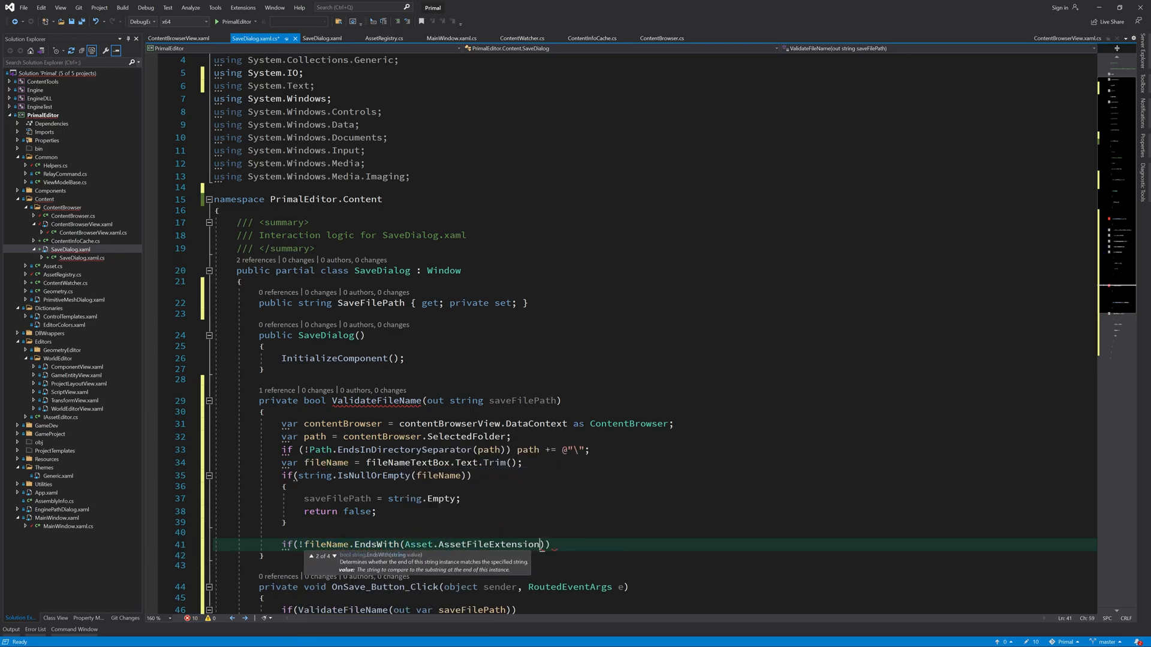
type("fileName += Asset.AssetFileExtension;")
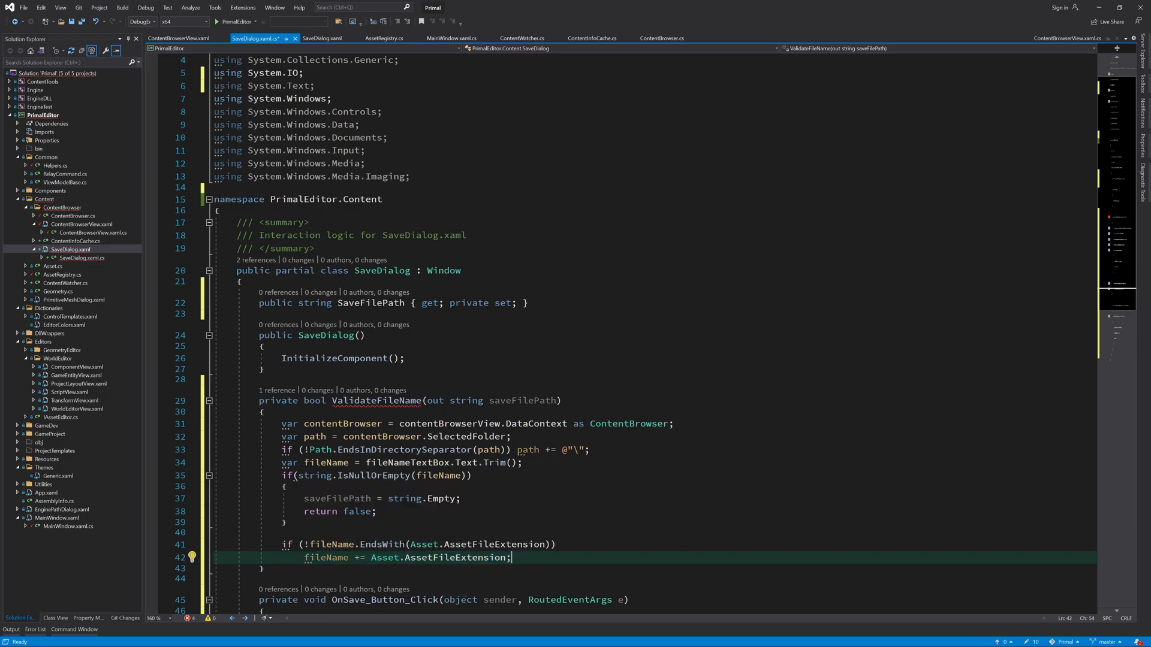
- Append the file name to path and declare isValid = false and an empty errorMsg
type("path +=")
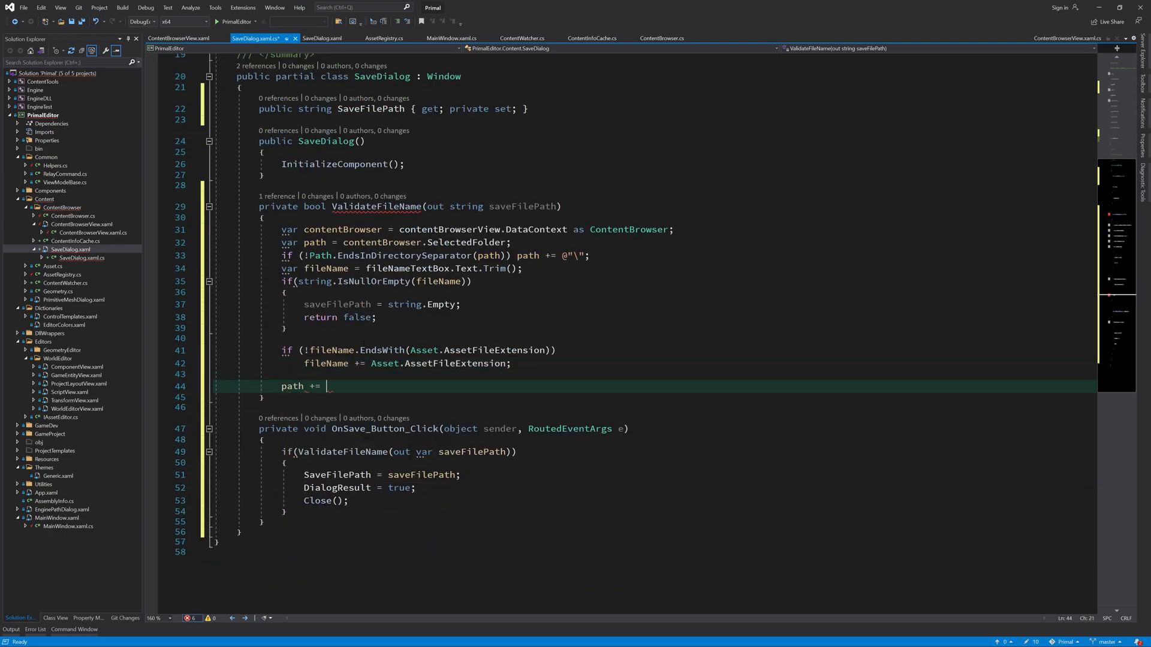
type("$@\"\"")
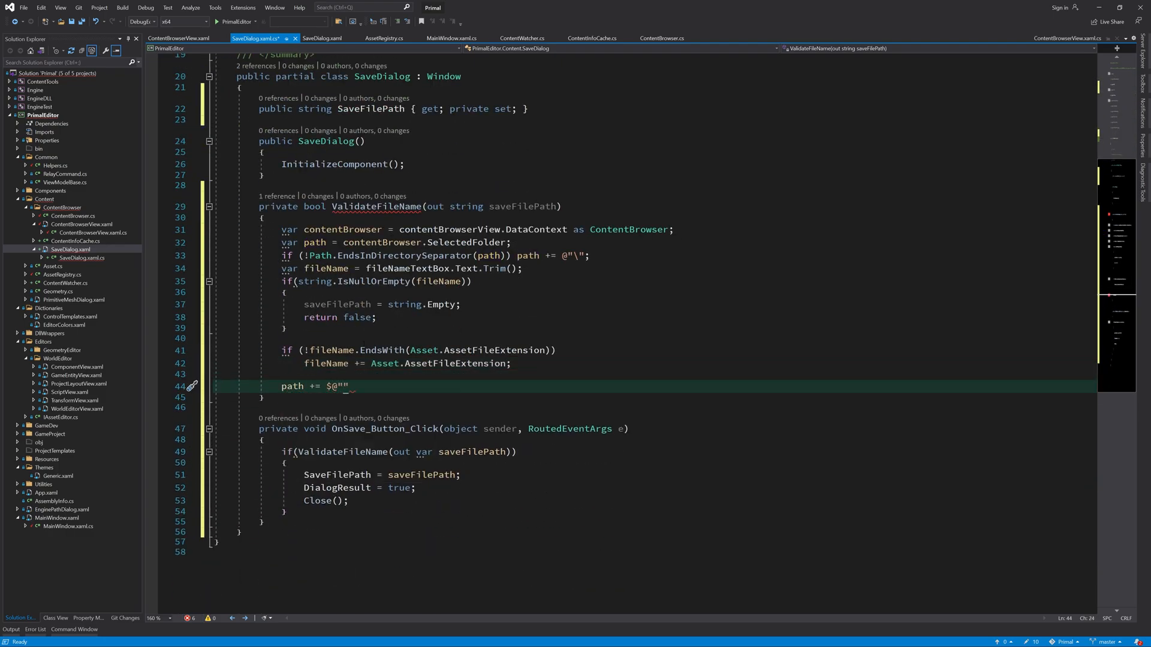
type("{fileName}\";")
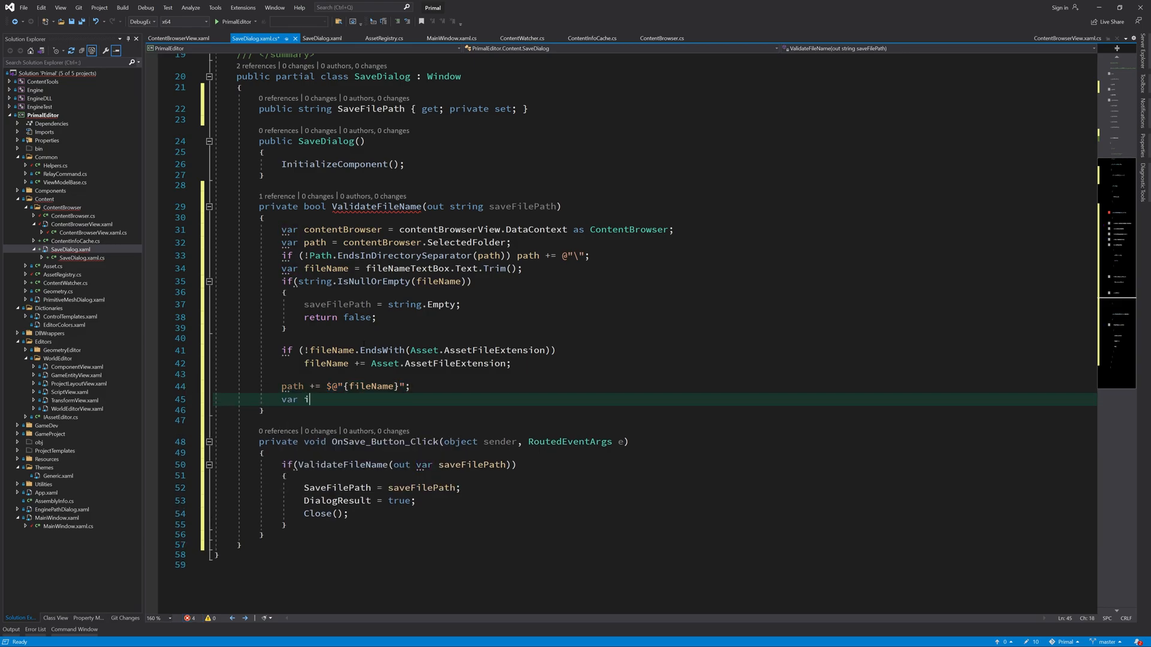
type("sValid = false;")
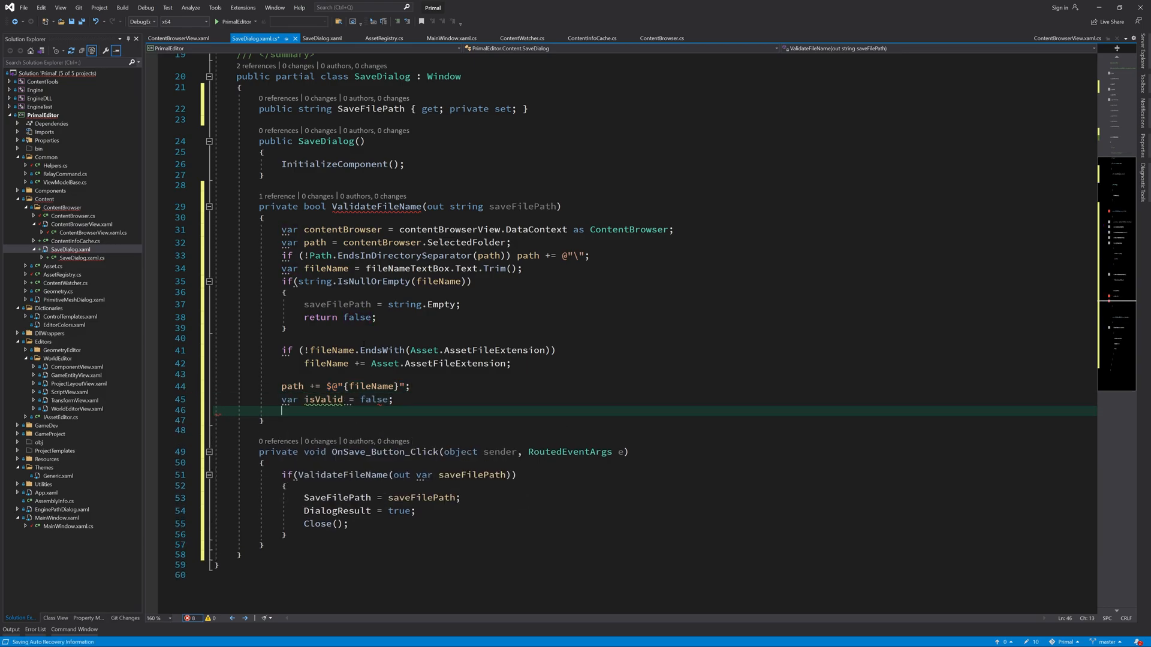
type("string errorM")
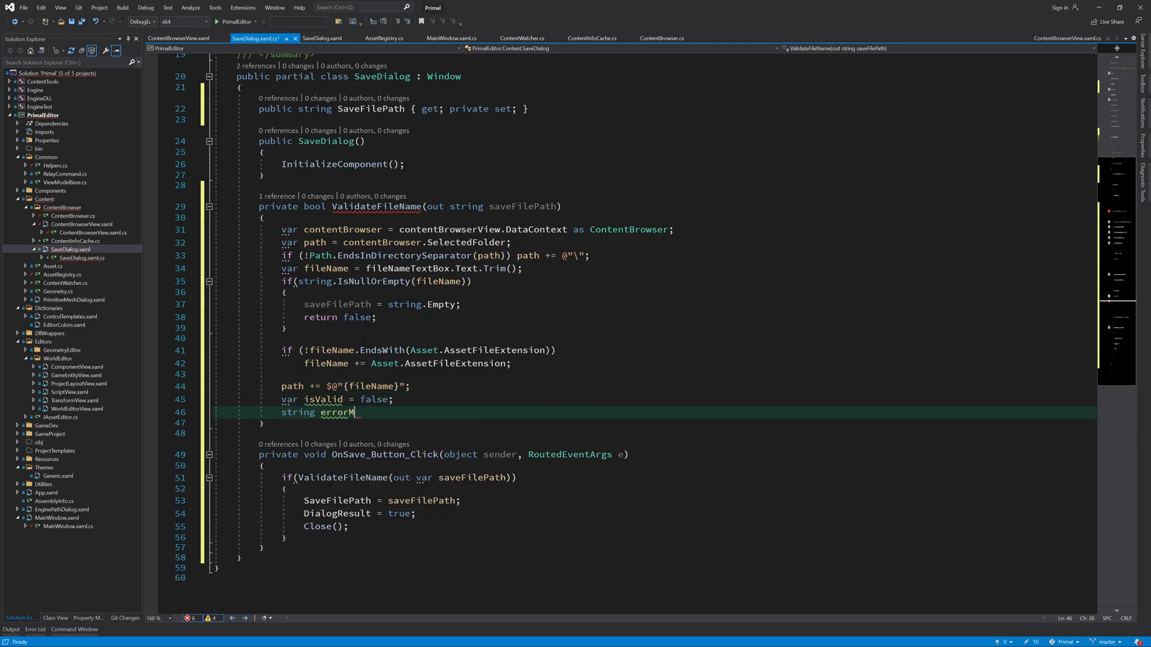
type("sg = string.Empty;")
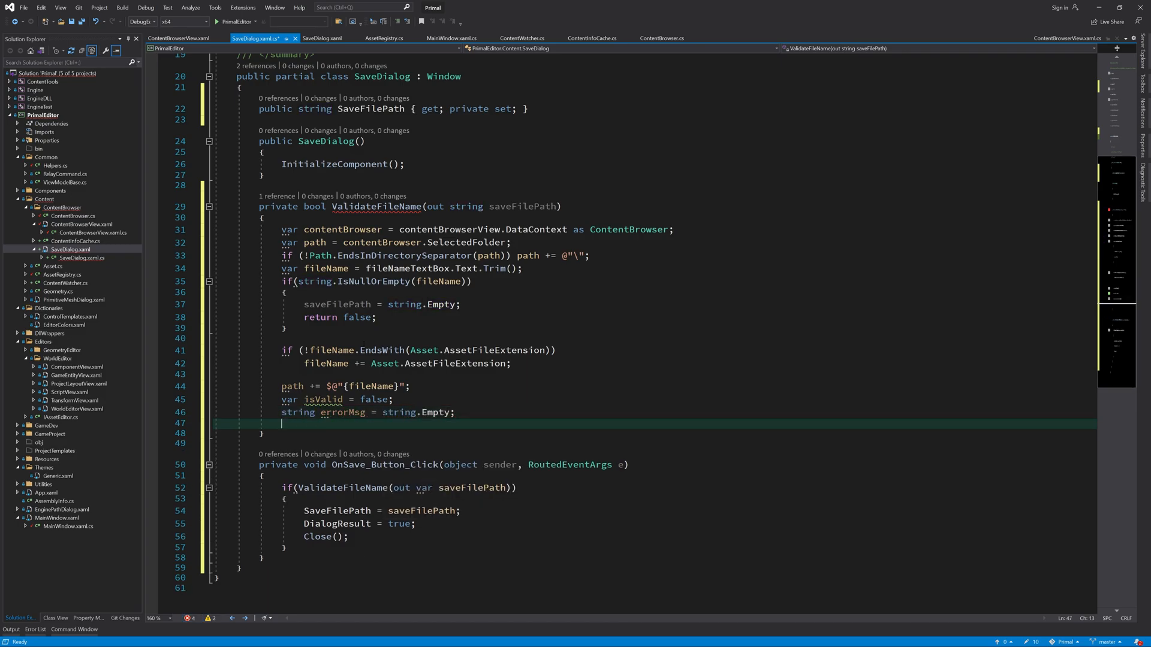
type("if(fileName.indexo")
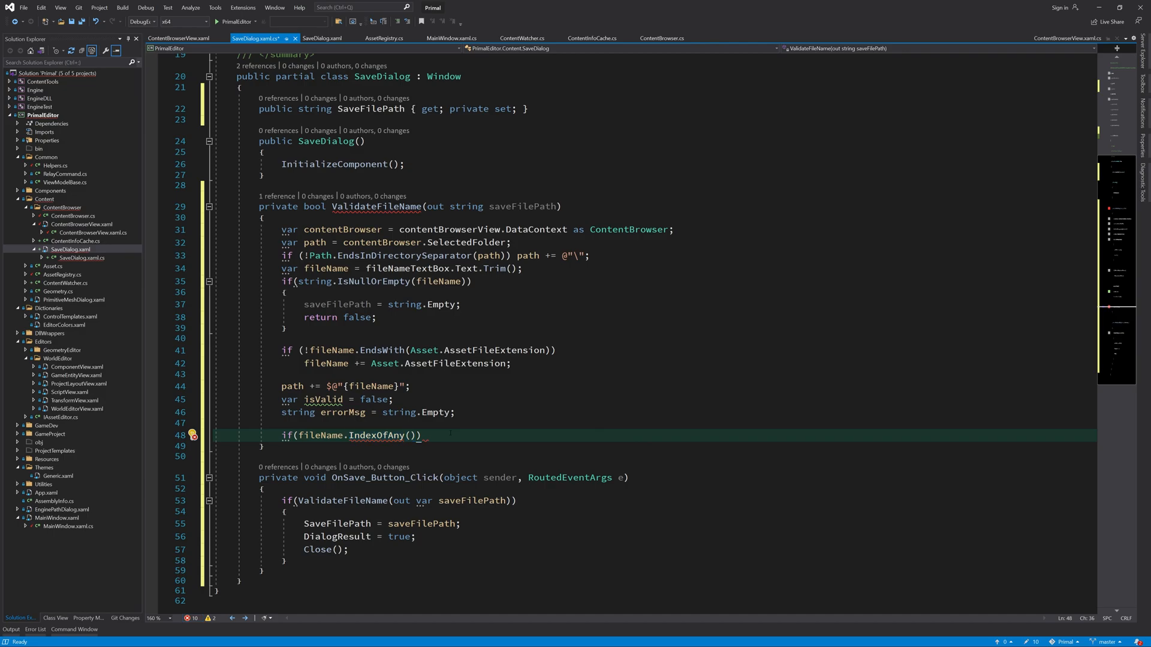
- Set errorMsg to 'Invalid character(s) used in asset file name.' for invalid file-name characters
type("Path.getin")
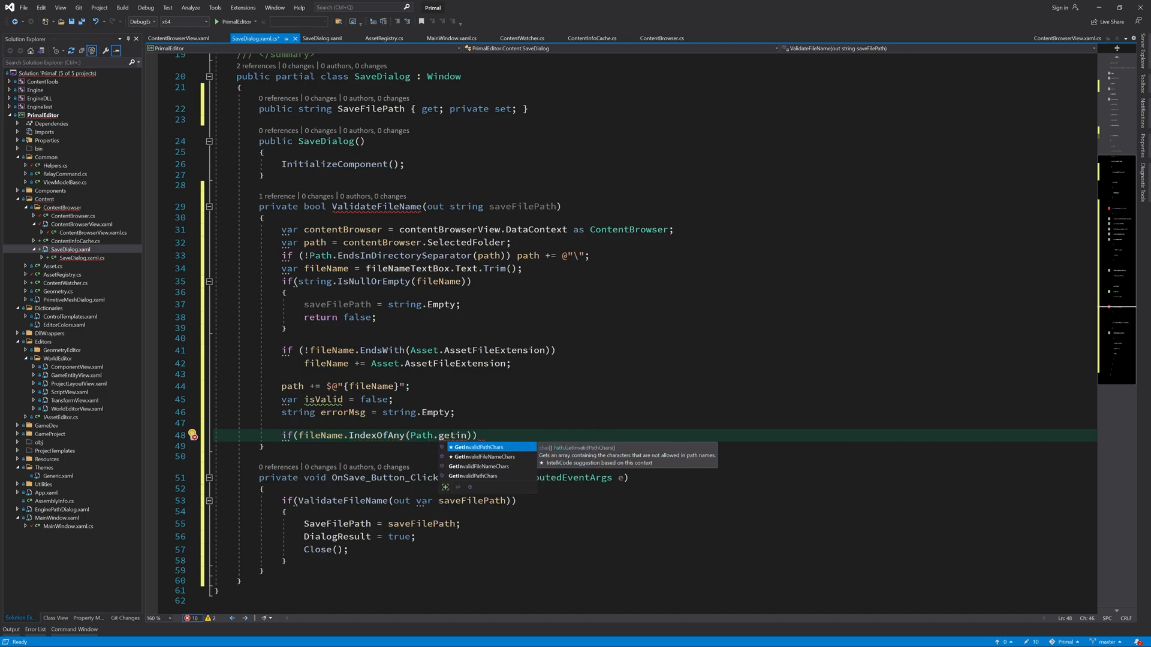
type("GetInvalidFileNameChars()) != -1")
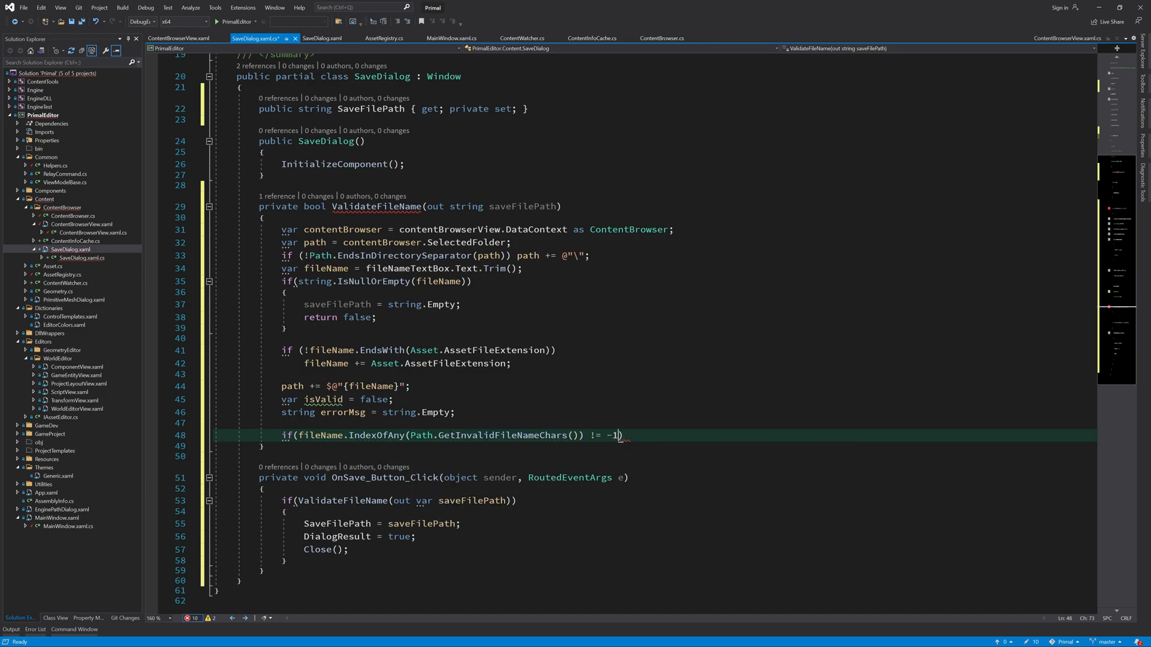
type("errorMsg=\"Invalid\"")
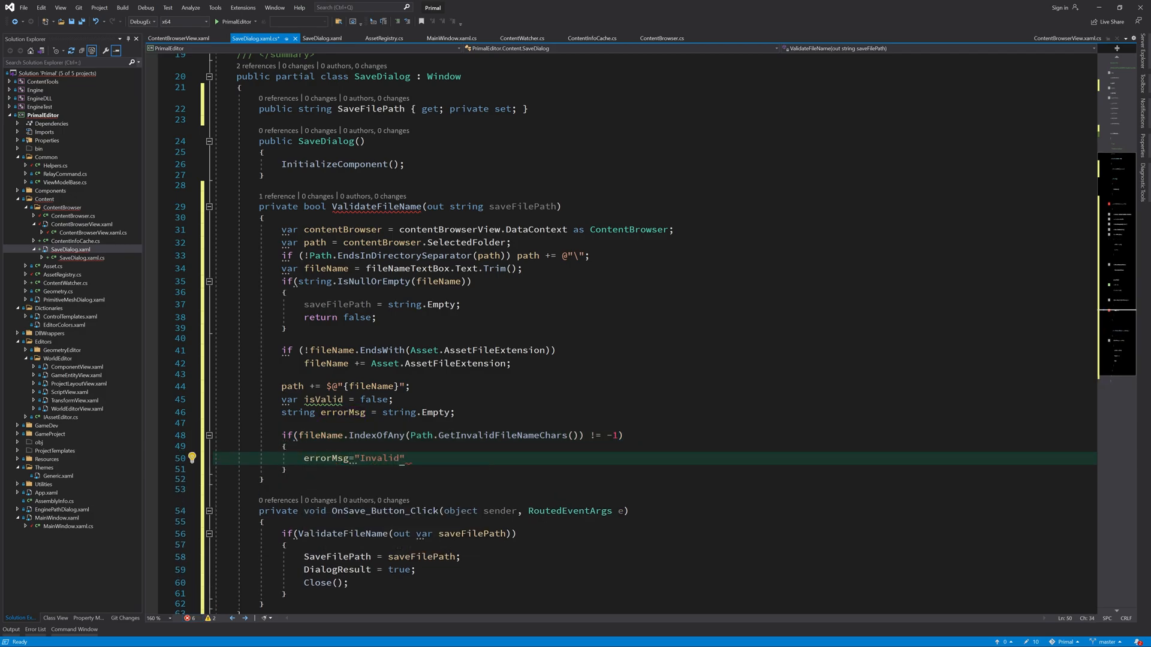
type("character(s) used in")
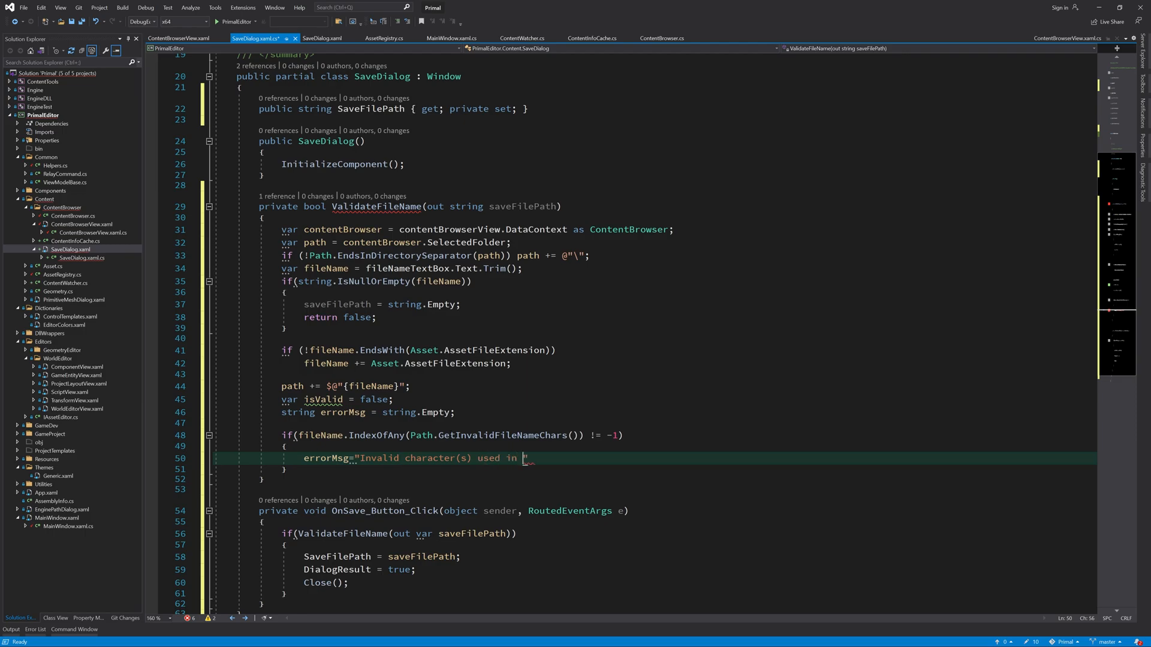
type("asset")
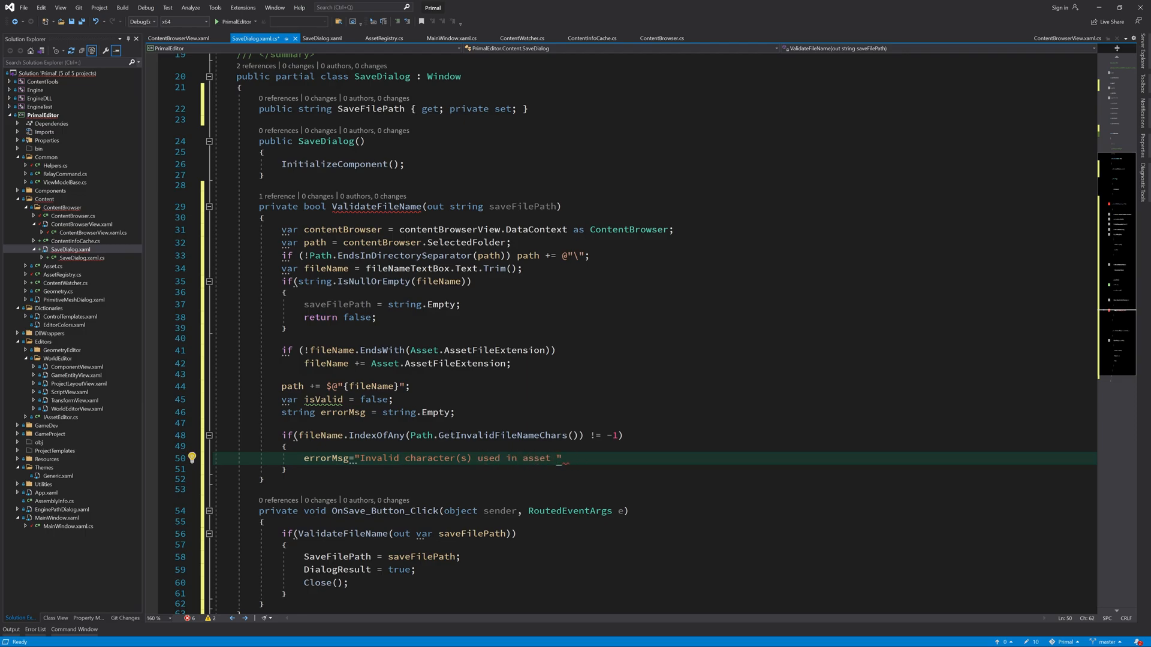
type("file n")
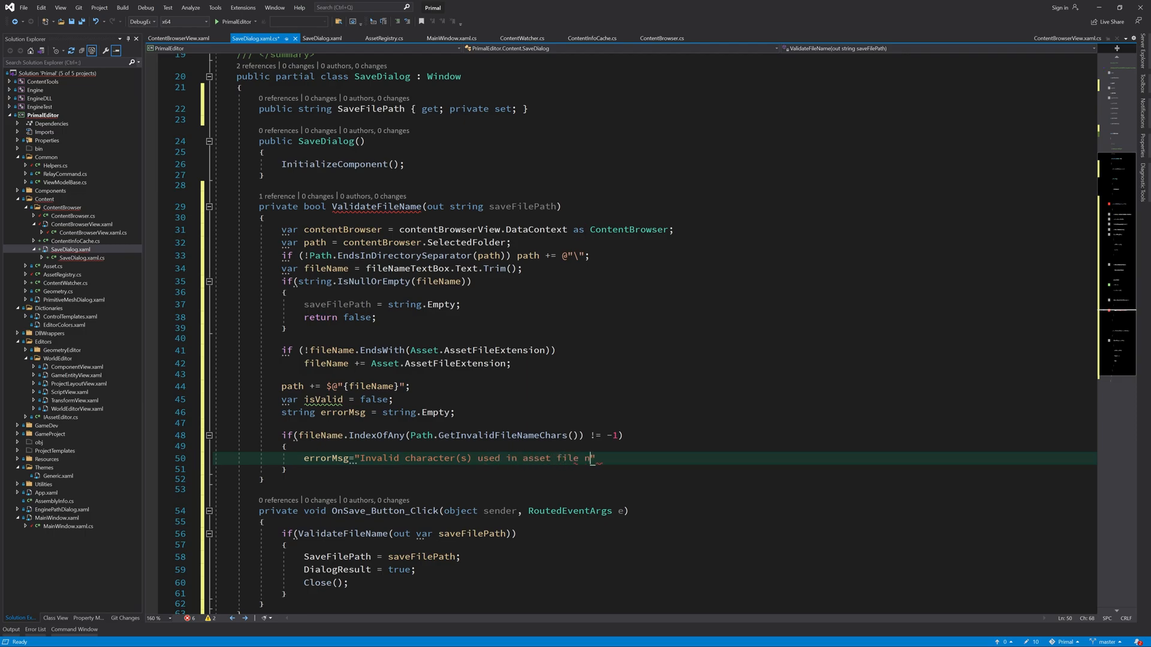
type("ame.\";")
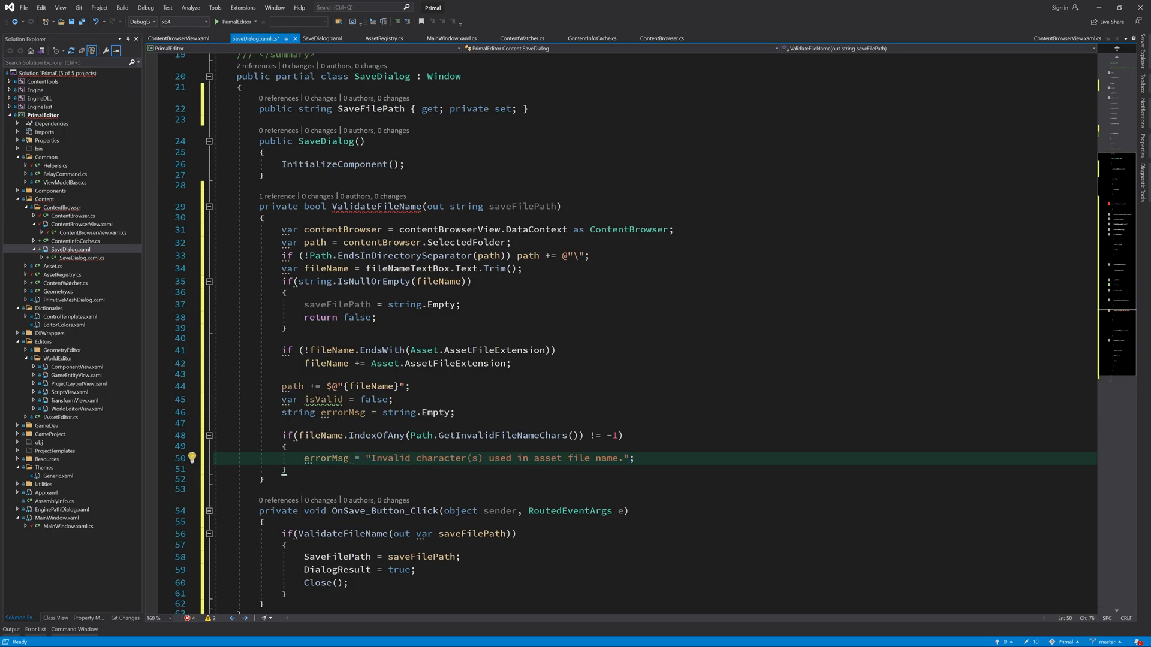
type("else if(File.Exists()")
type("MessageBox.)")
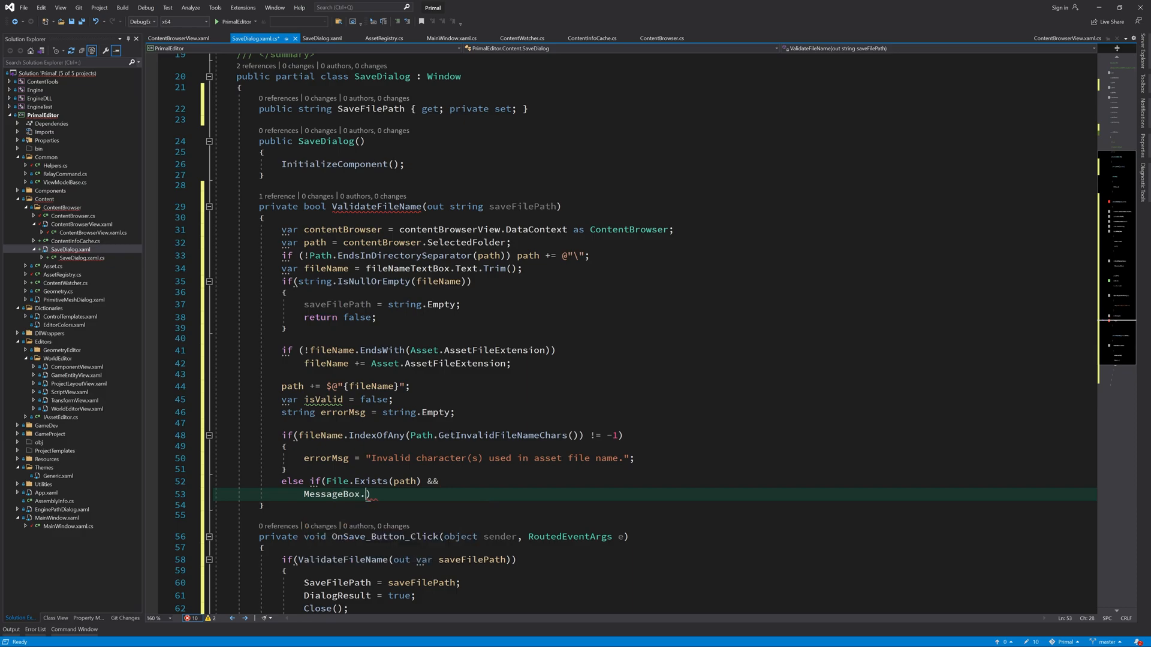
- Add an 'Overwrite file' MessageBox prompt for existing files that does nothing on No
type("Show(\"File already exists")
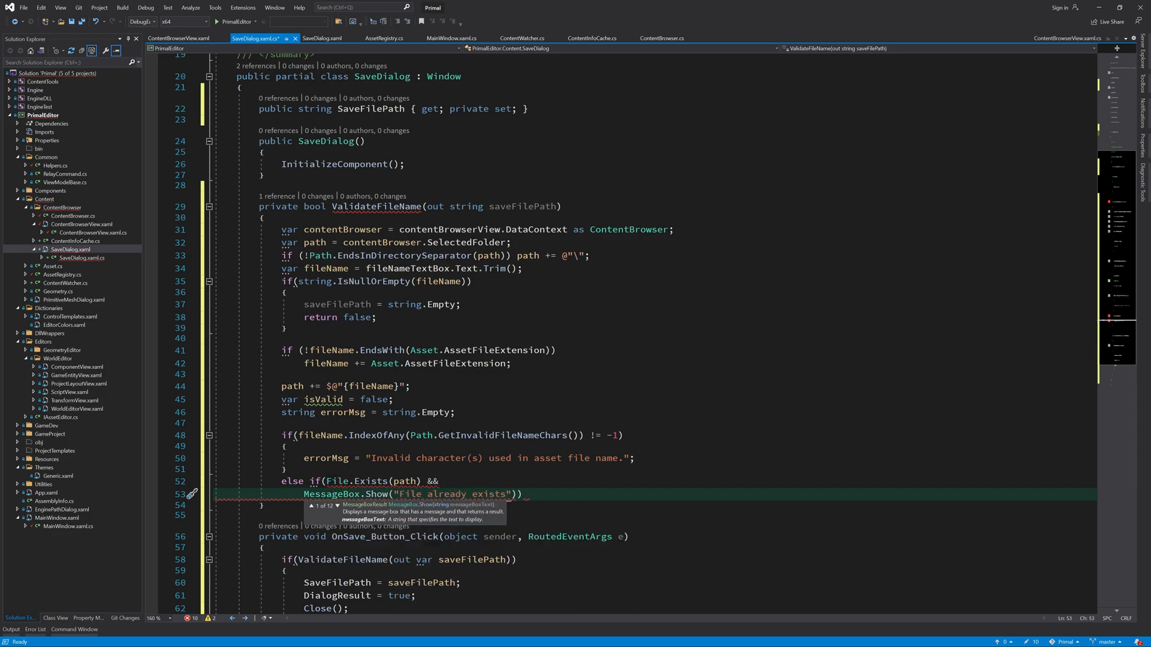
type("Overwrite?")
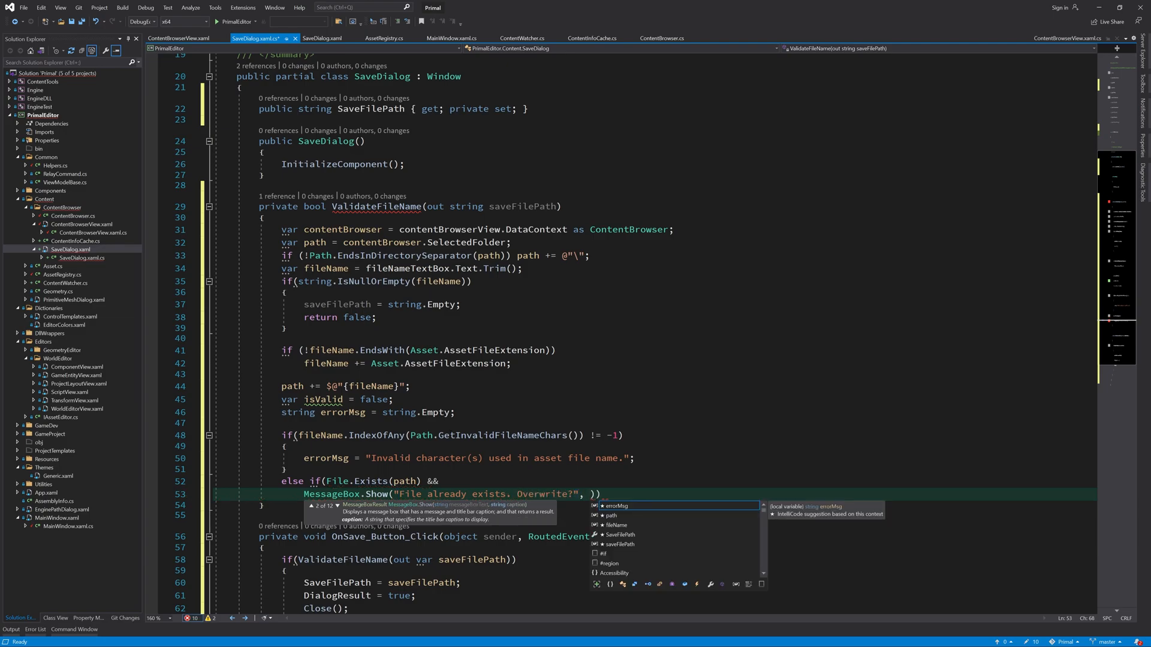
type("\"Overwrite file\", MessageBoxButton.YesNo,")
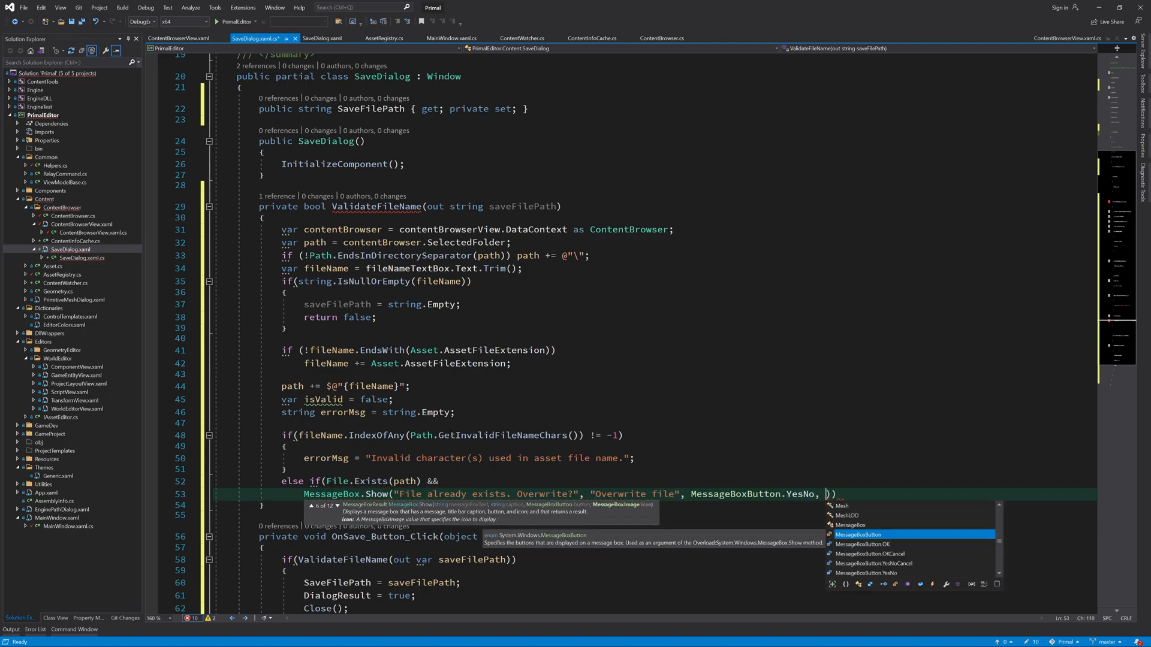
type("messageBoxImage.Question")
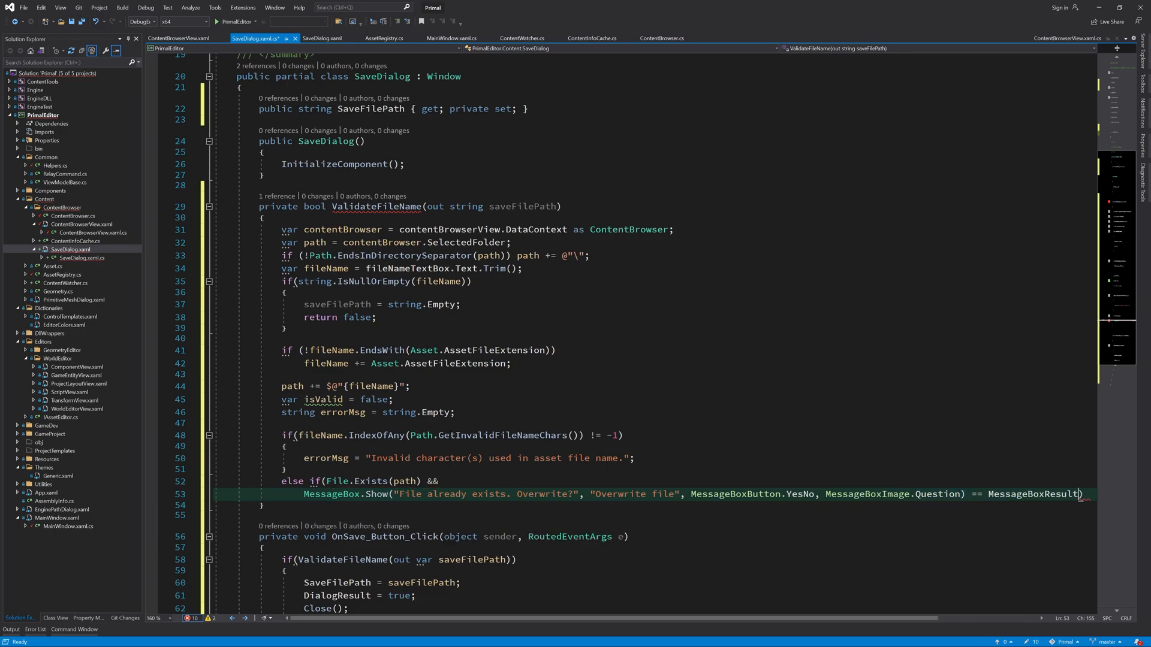
type(".No")
type("{")
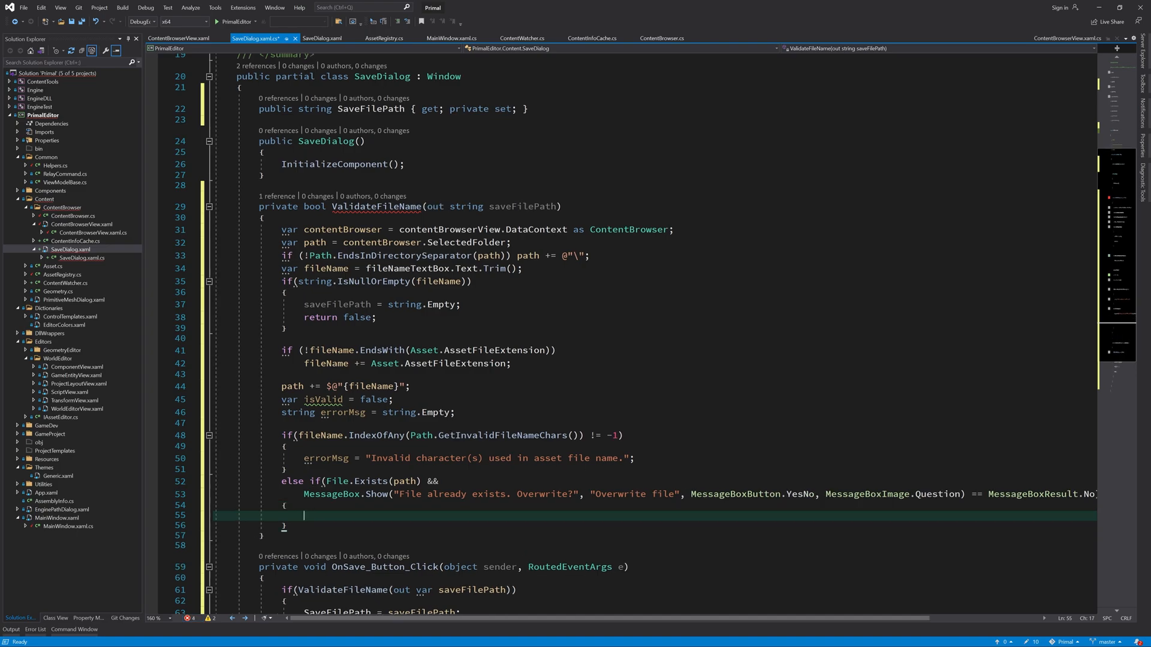
type("// Do nothing. Just return false.")
type("isValid = true;")
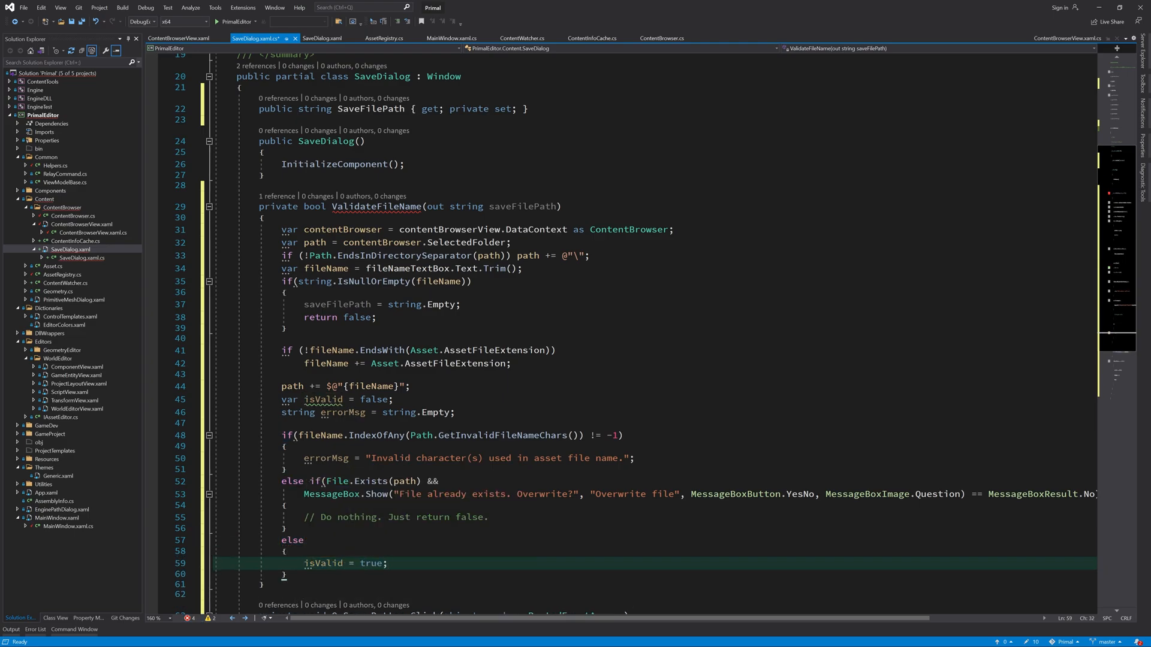
- Show a non-empty errorMsg in an OK MessageBox, then set saveFilePath and return isValid
type("if(!")
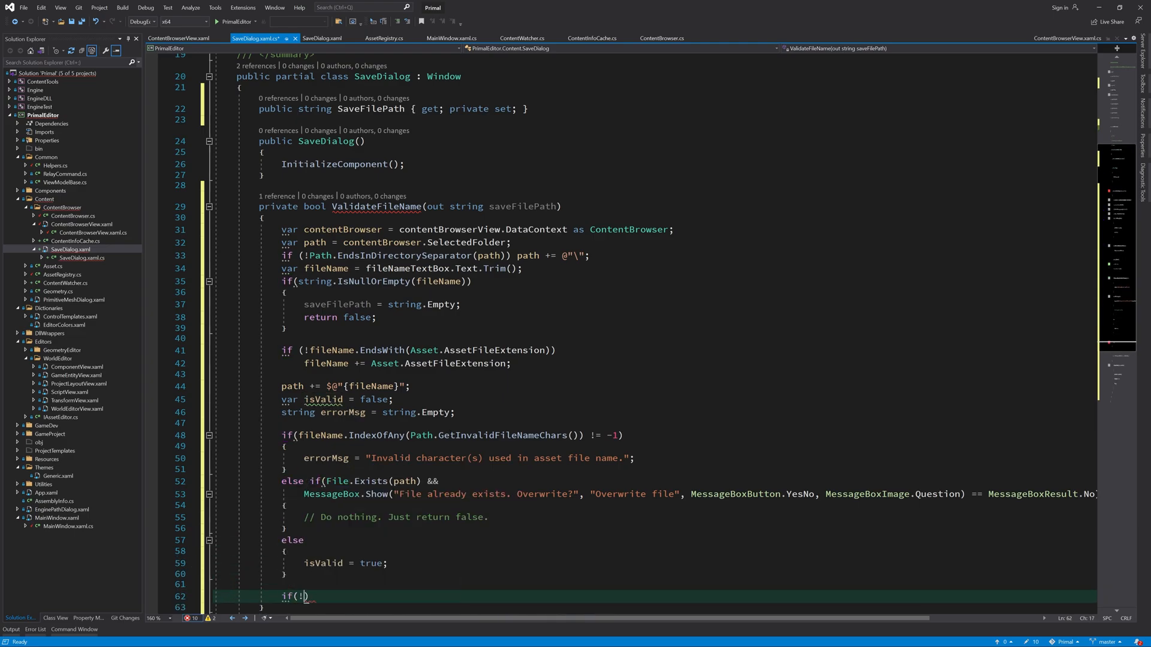
type("string.IsNullOrEmpty(errorMsg)")
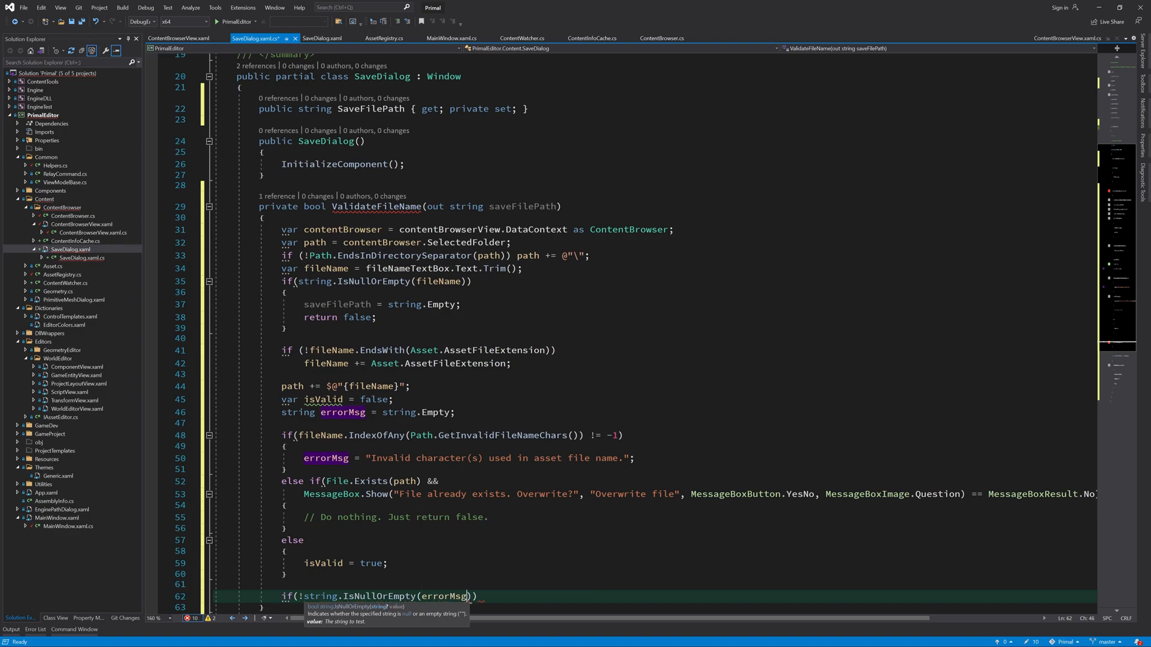
type("me")
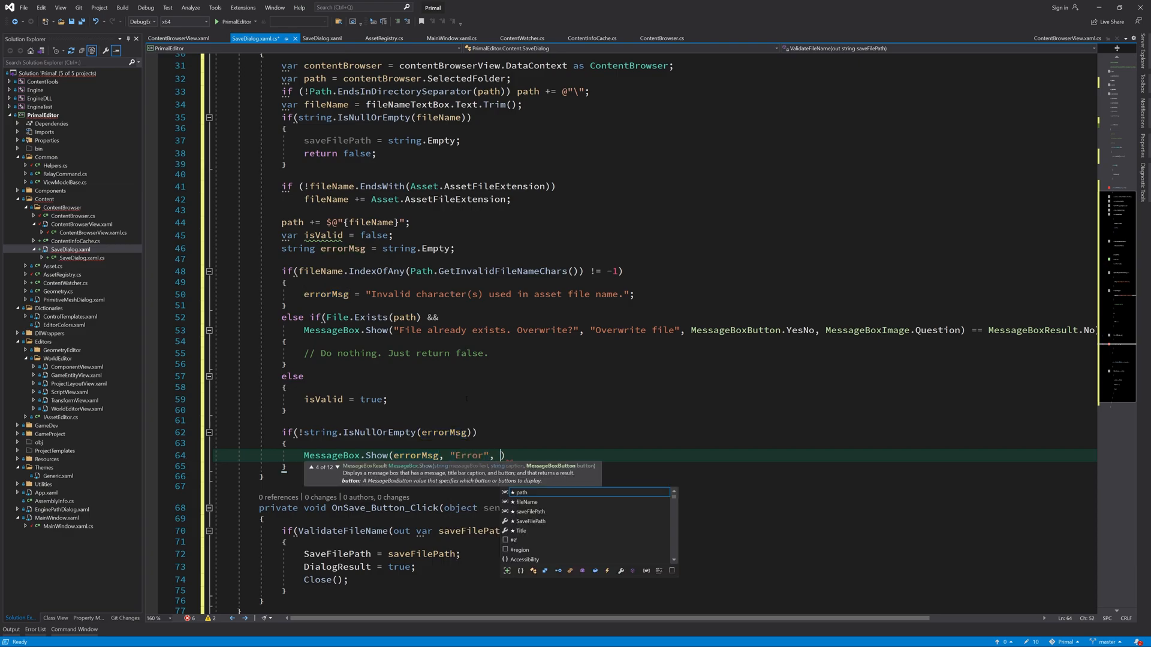
type("MessageBoxButton.OK")
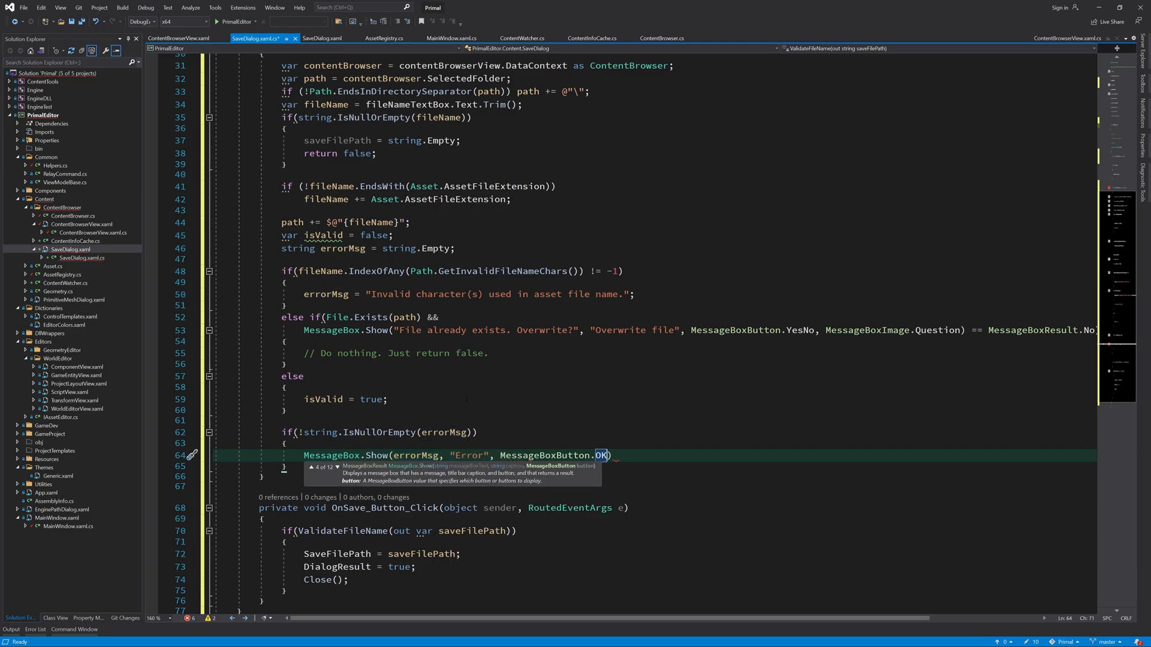
type(", messageBoxImage.Error")
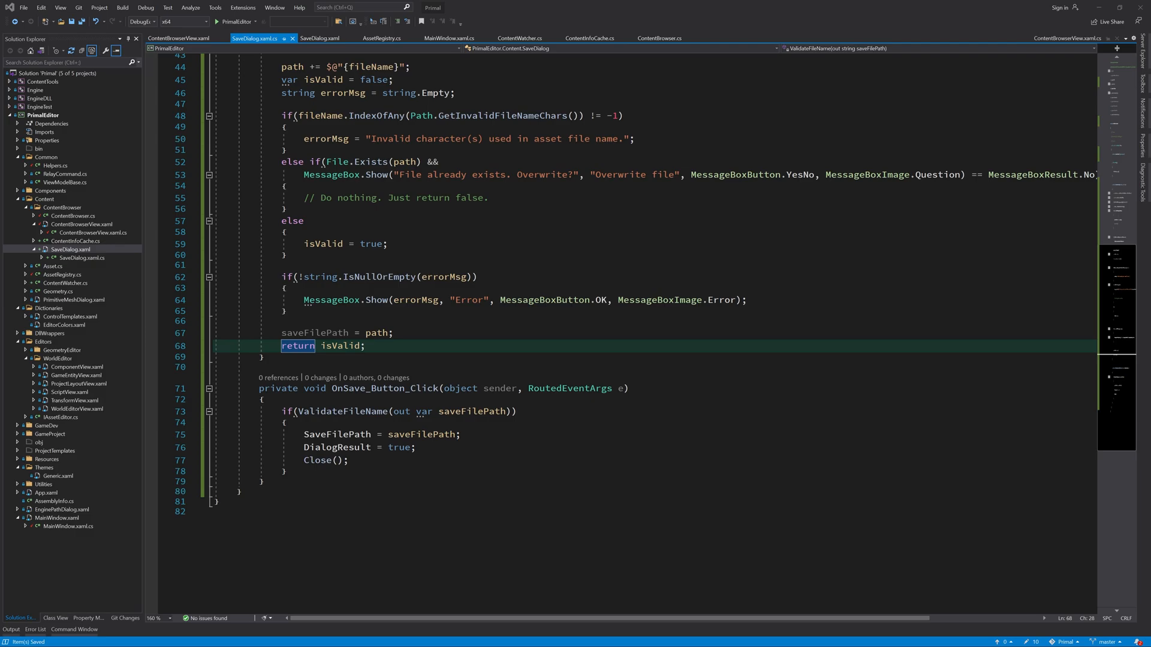
- In PrimitiveMeshDialog's save handler, show a new SaveDialog and check for a non-empty SaveFilePath
left_click(87, 308)
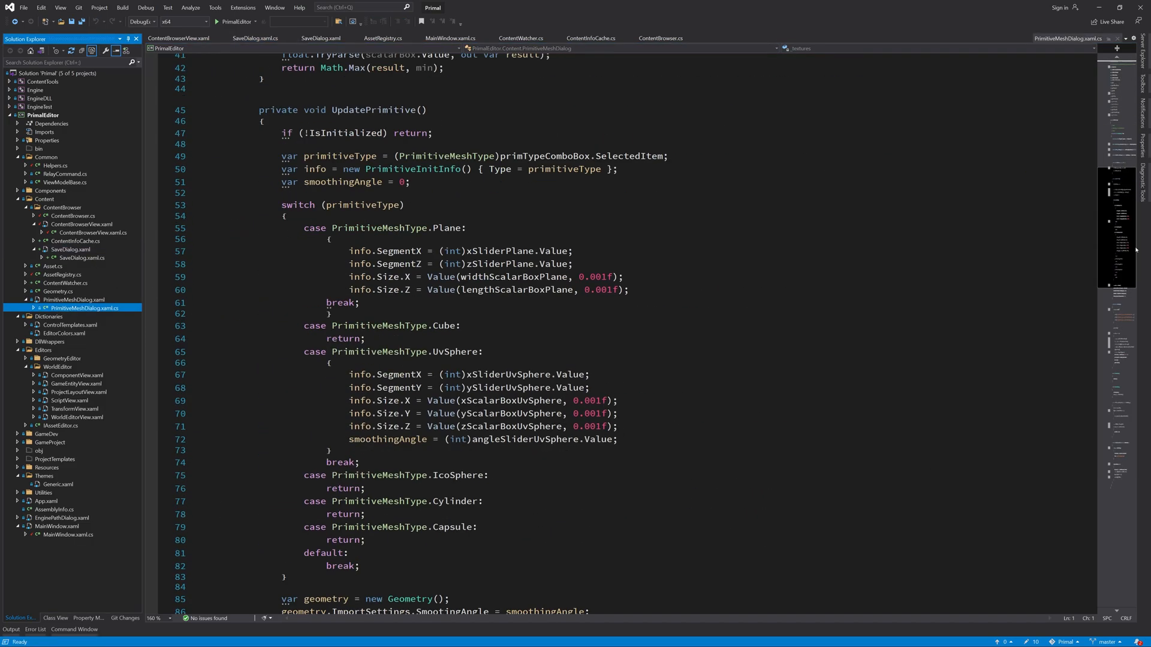
scroll("down", 3)
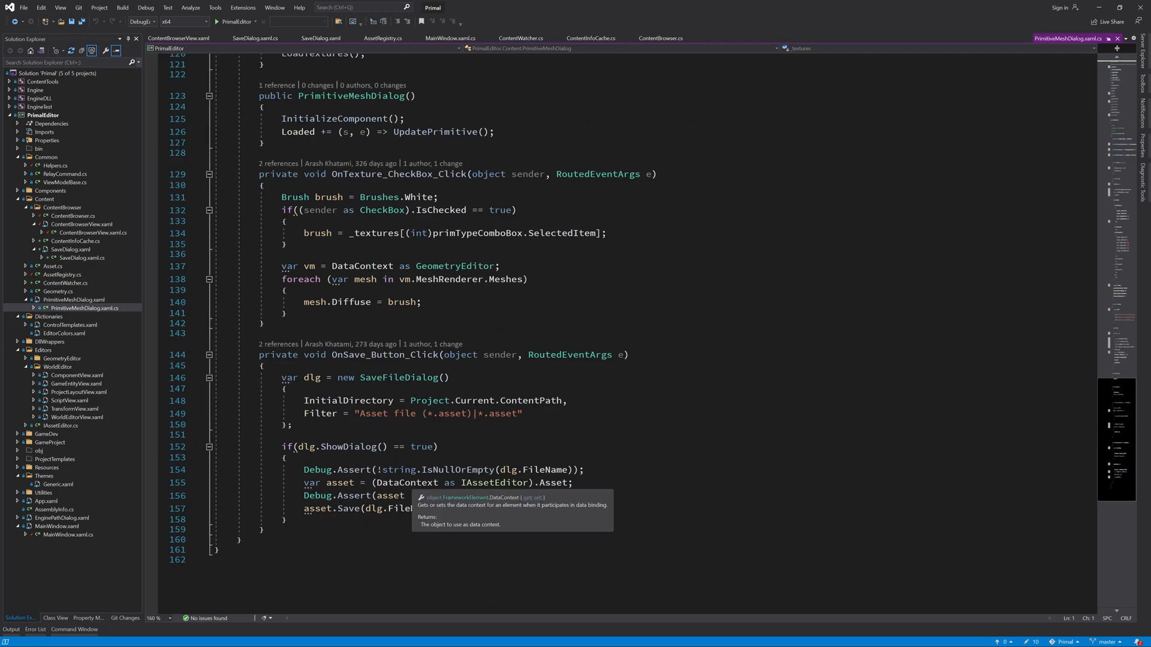
type("var dlg =")
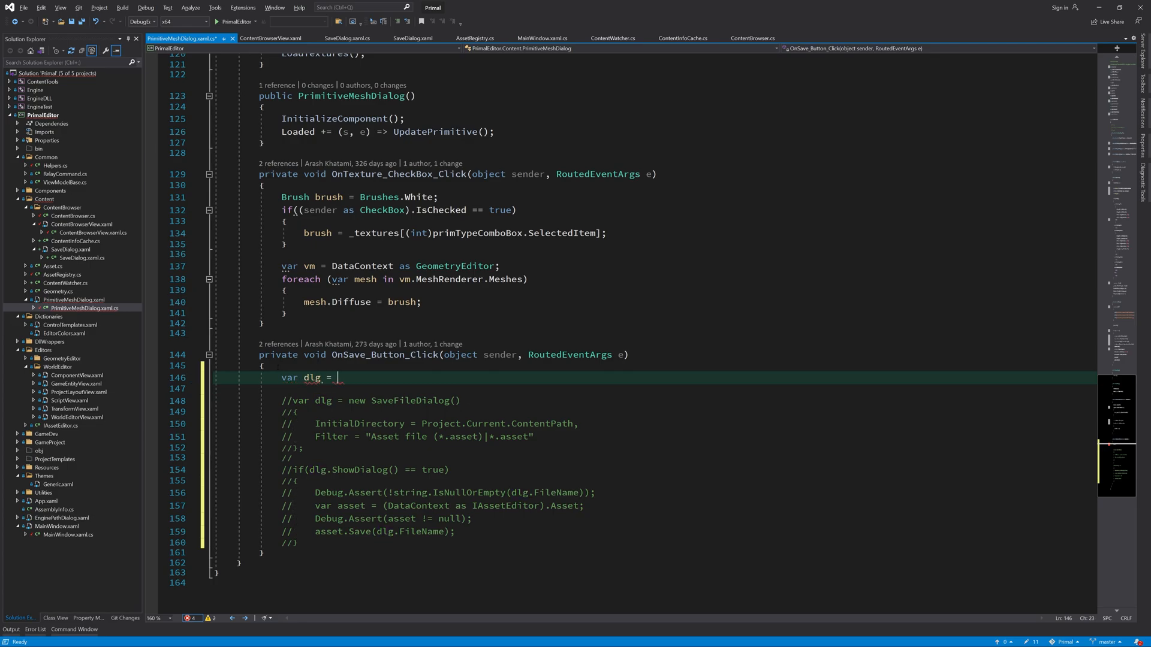
type("new SaveDialog();")
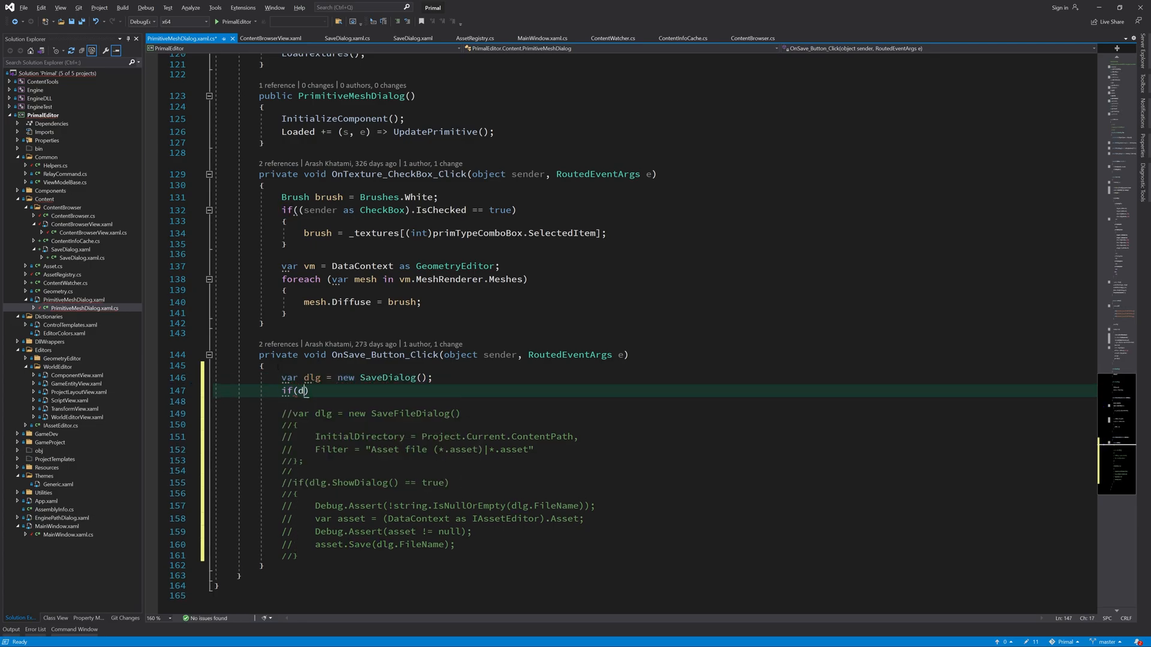
type("dlg.ShowDialog(")
type("Debug.Assert(")
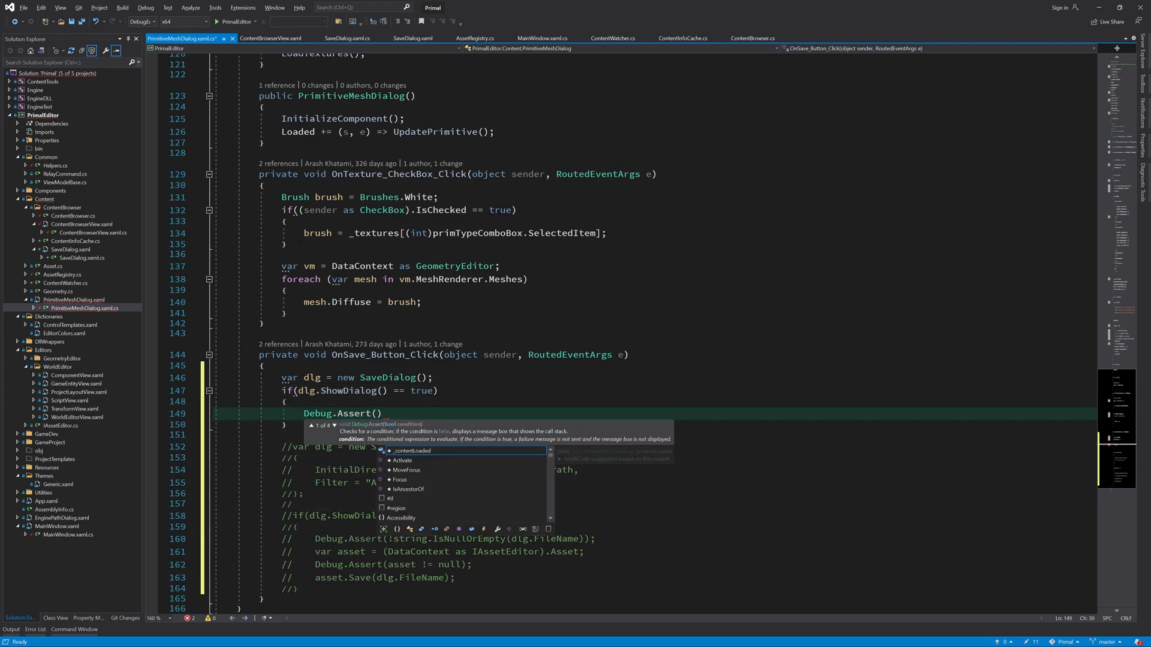
type("!string.IsNullOrEmpty()")
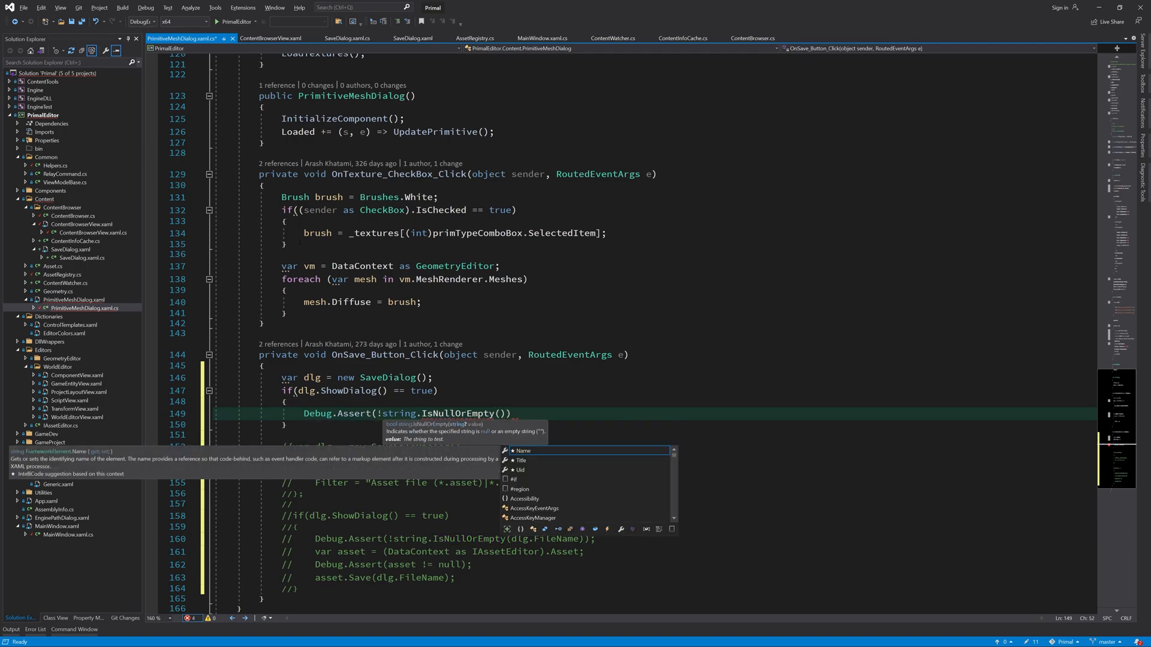
type("dlg.SaveFilePath")
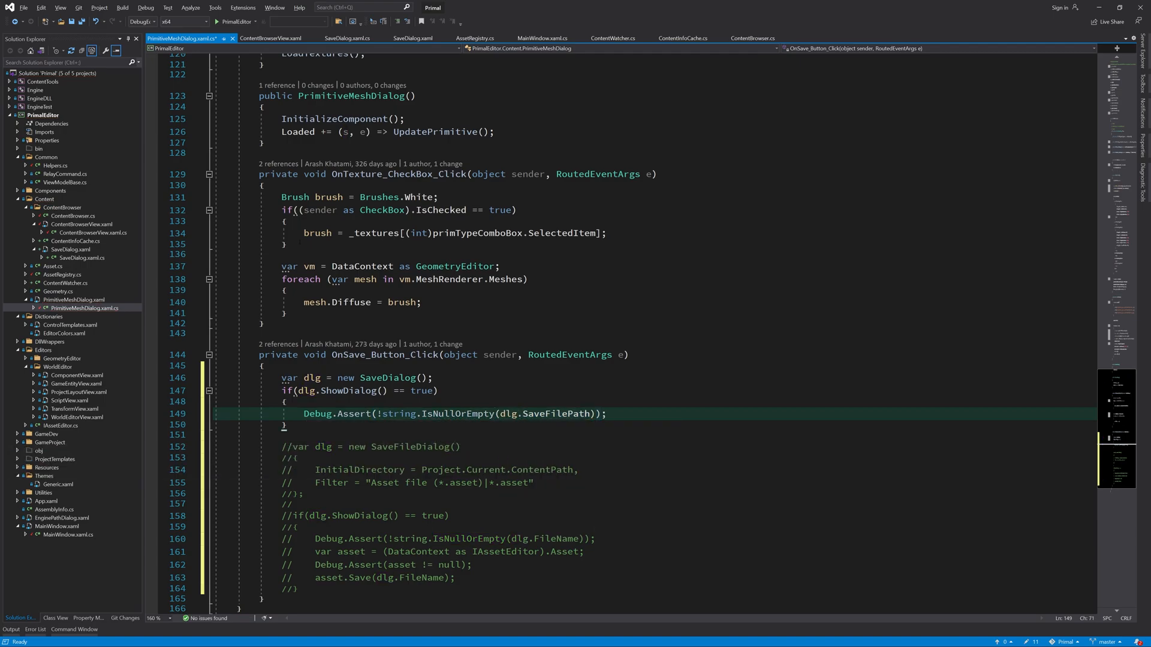
- Assert the DataContext asset, save it to dlg.SaveFilePath with a note, and delete old commented code
type("var asset = (DataContext)")
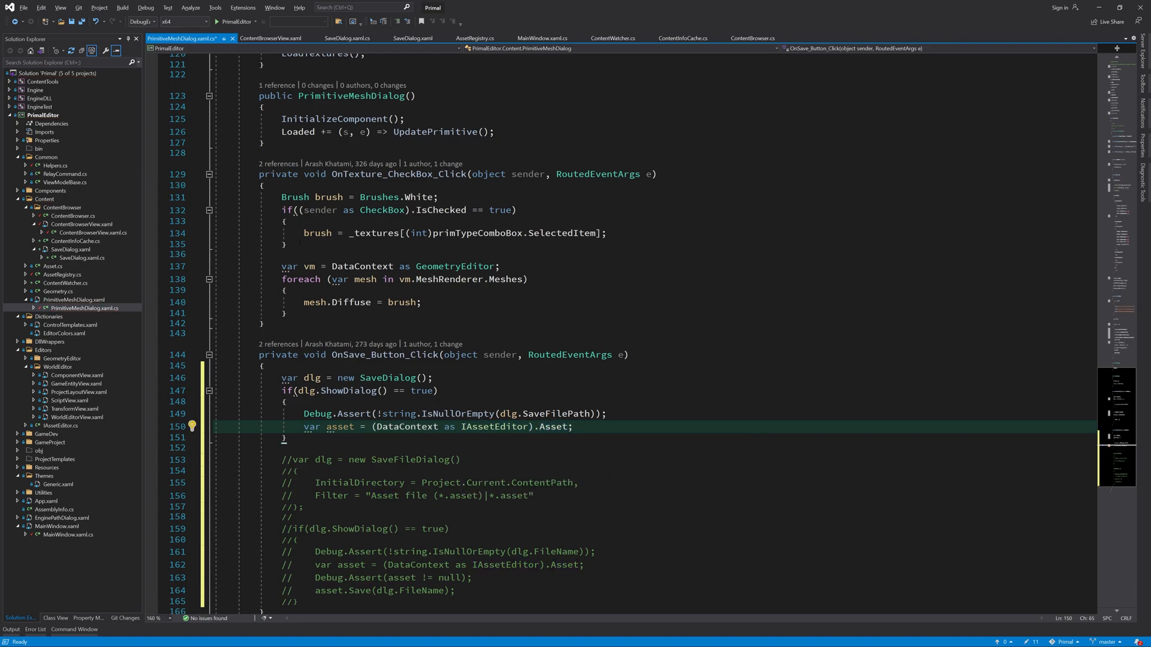
type("Debug.")
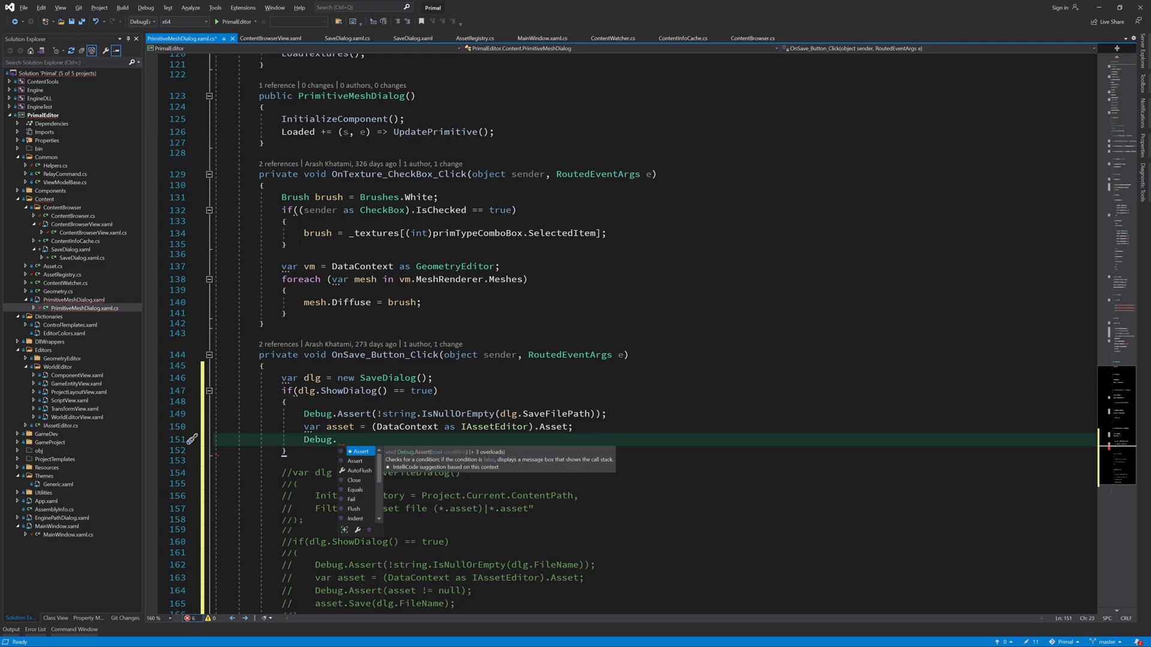
type("Assert")
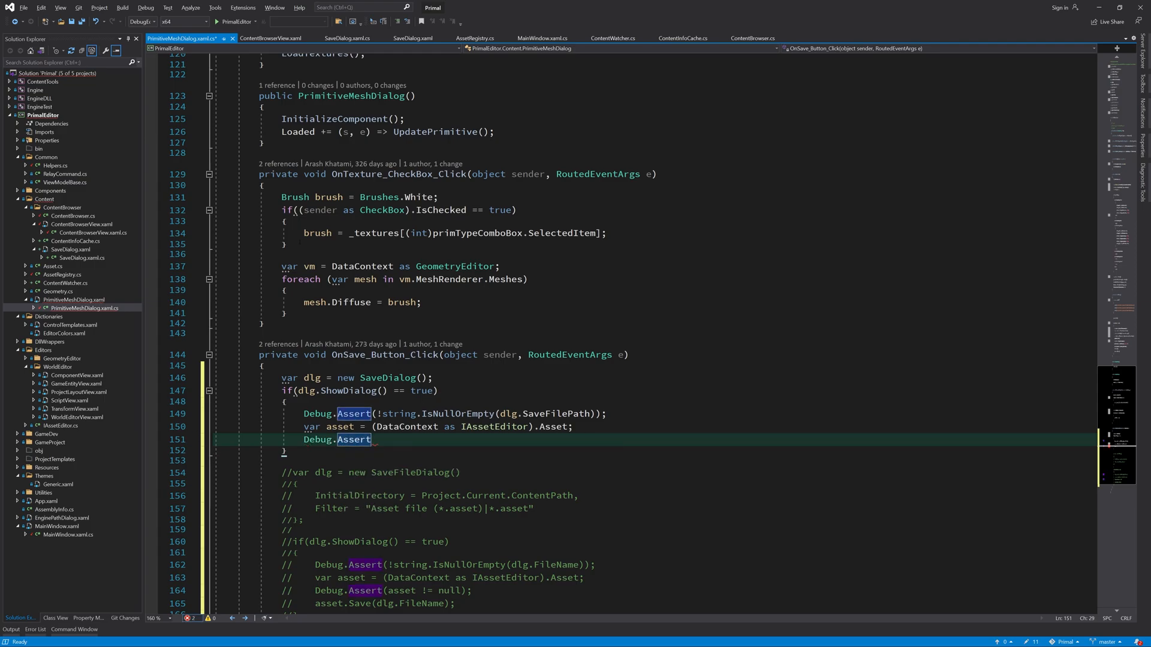
type("(asset != null);")
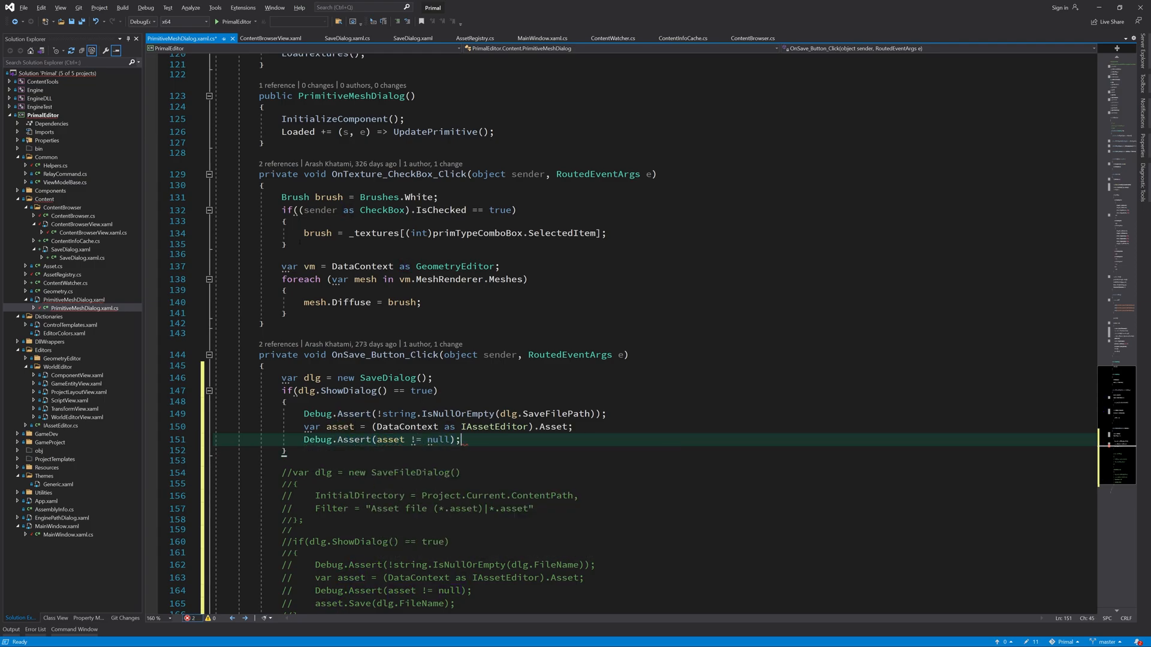
type("asset.sa")
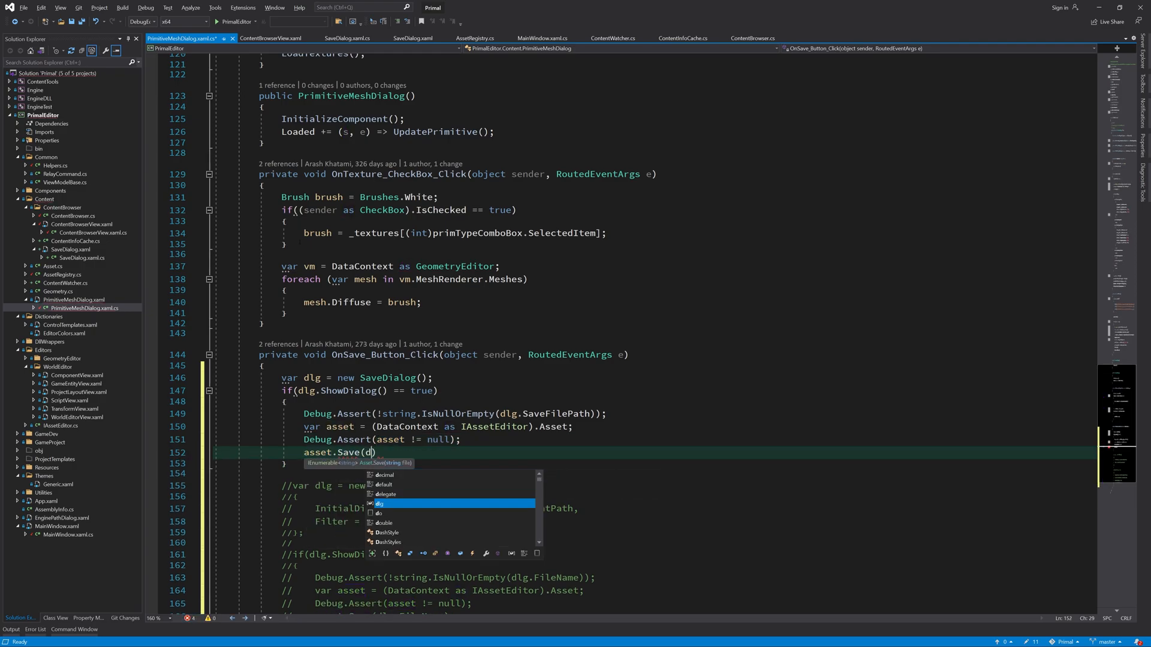
type("lg.SaveFilePath);")
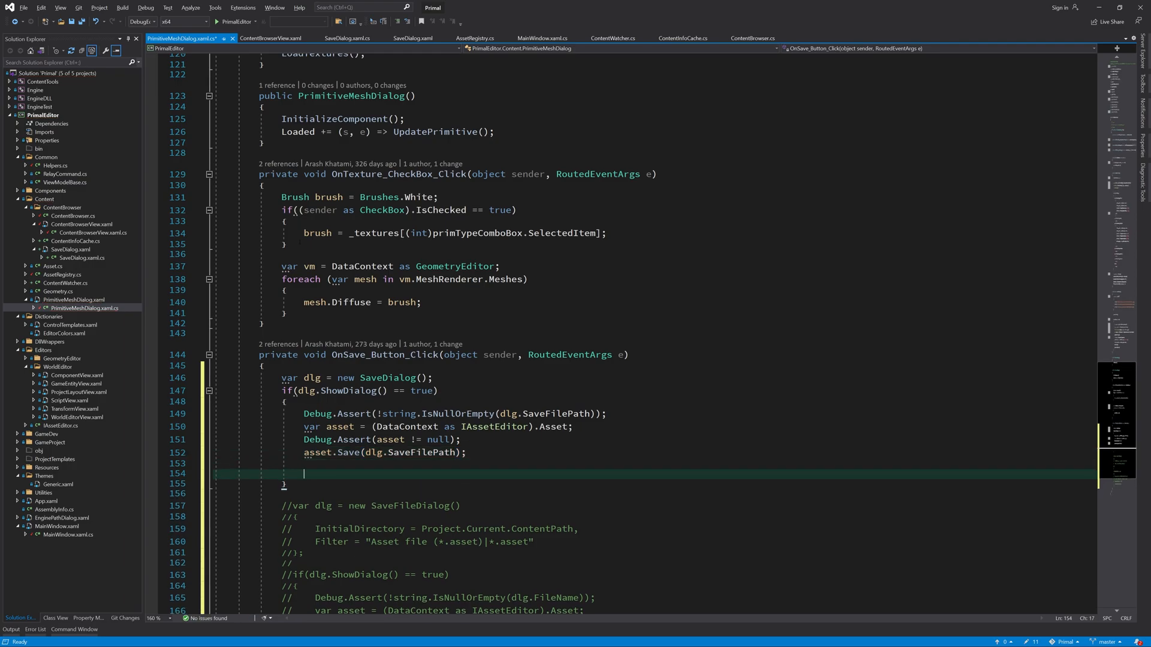
type("// Note: you can choose to close this window after saving")
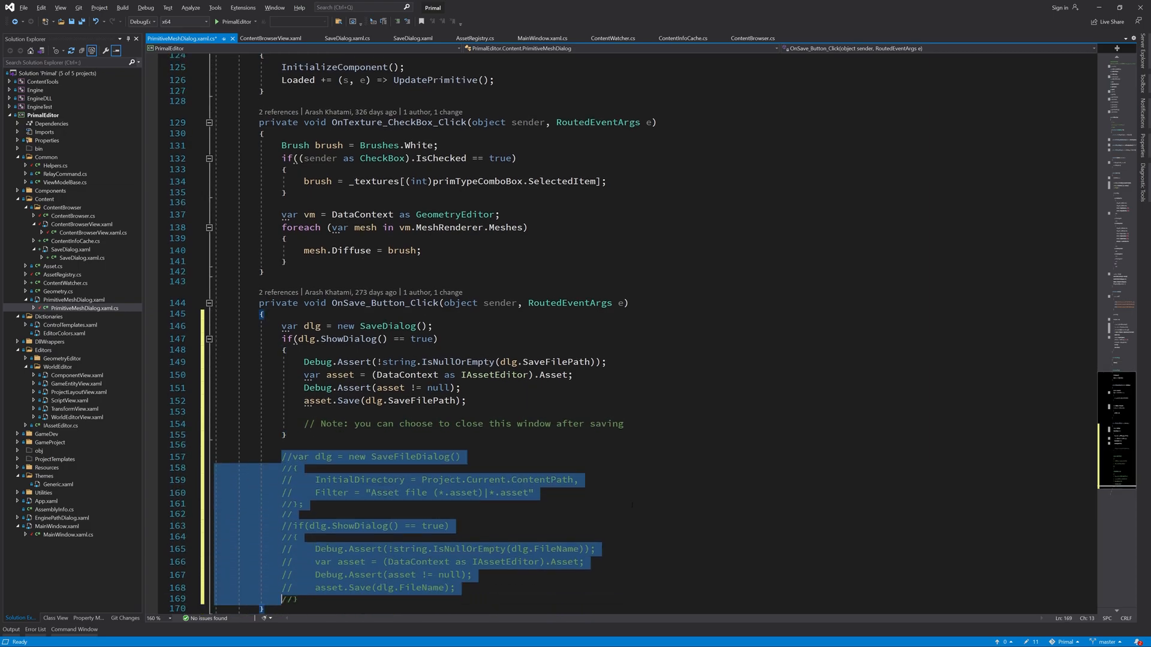
key("Delete")
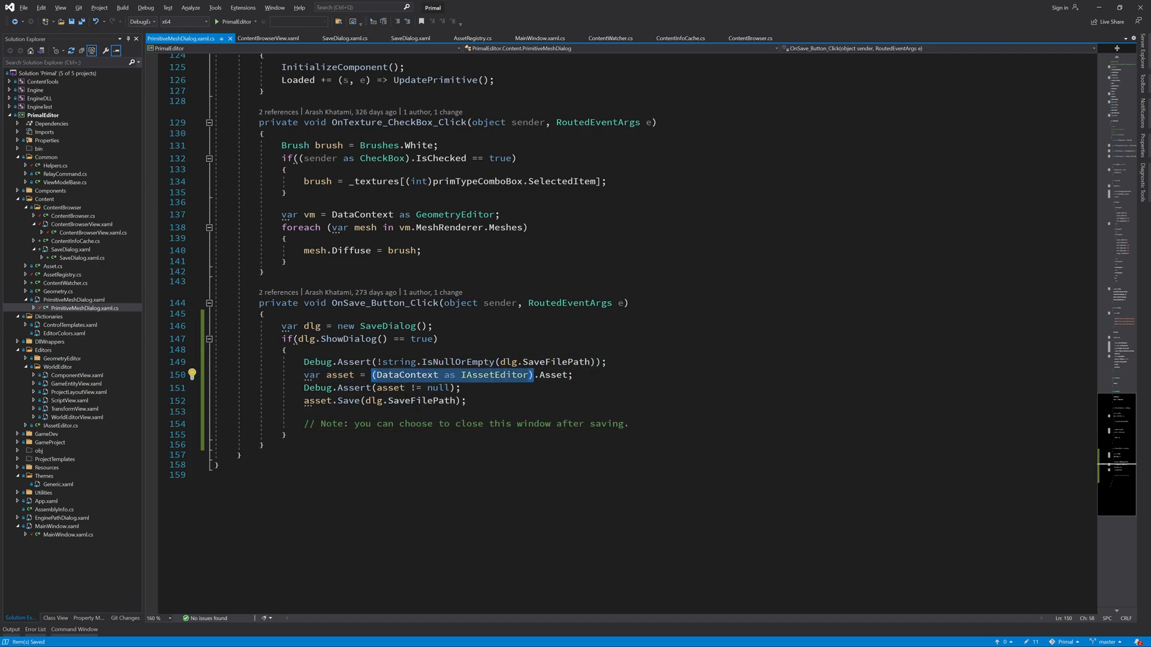
scroll("up", 3)
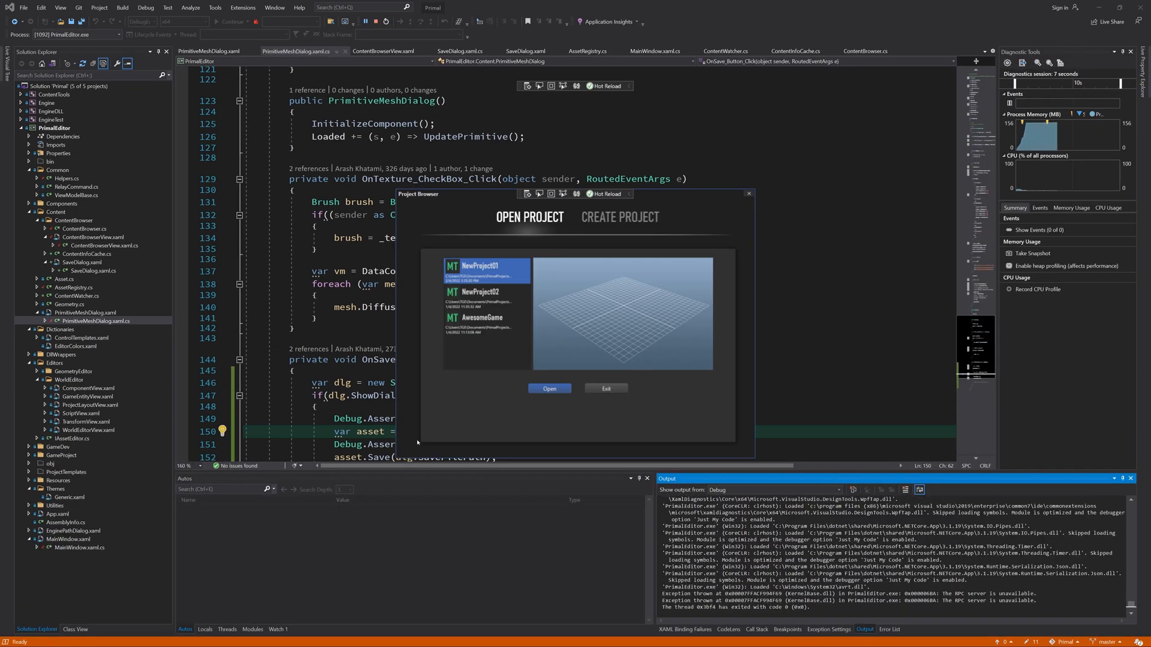
- Open NewProject01, launch the primitive mesh generator, and drag Lon. segments down to 3
left_click(549, 389)
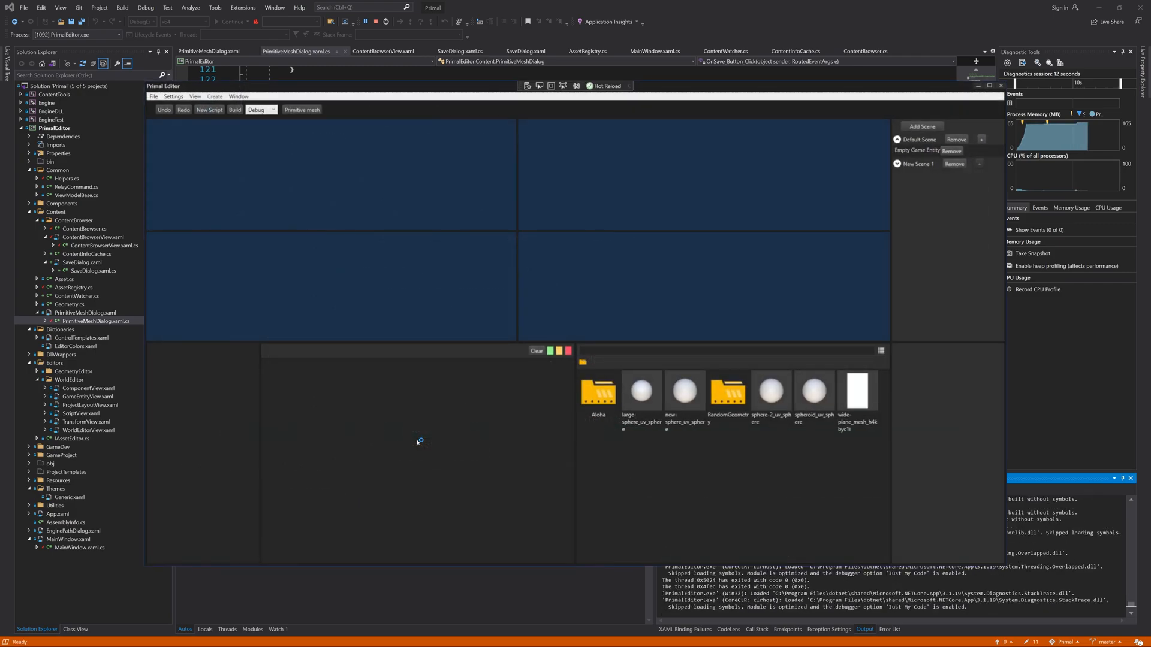
left_click(301, 109)
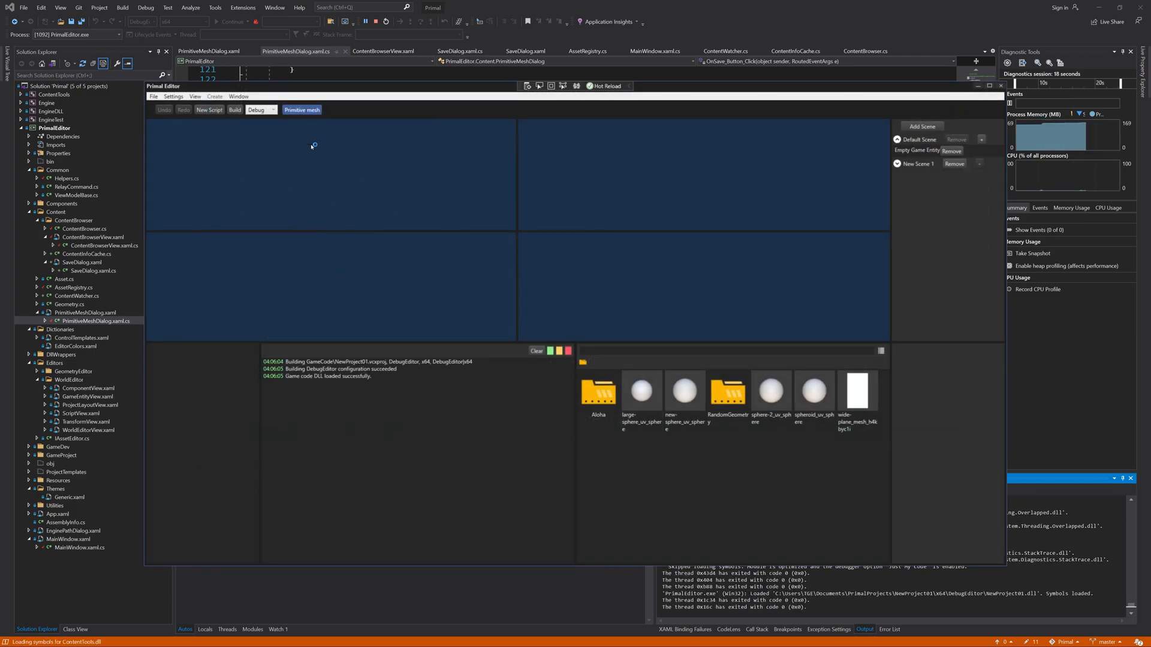
left_click(301, 110)
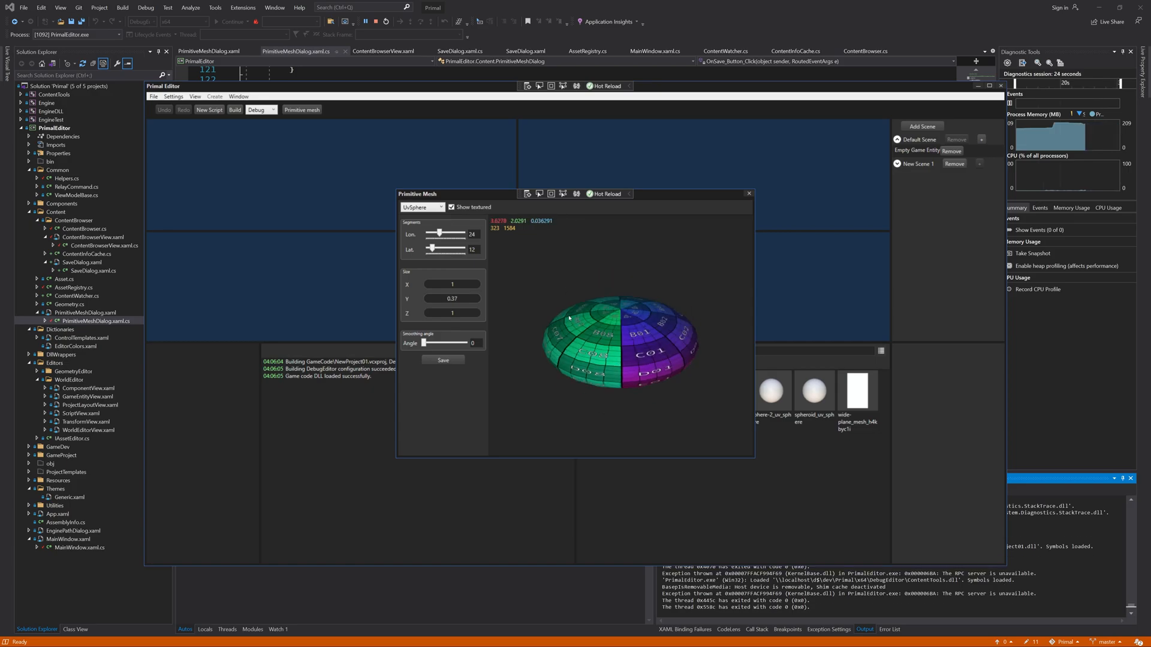
left_click_drag(448, 233, 425, 233)
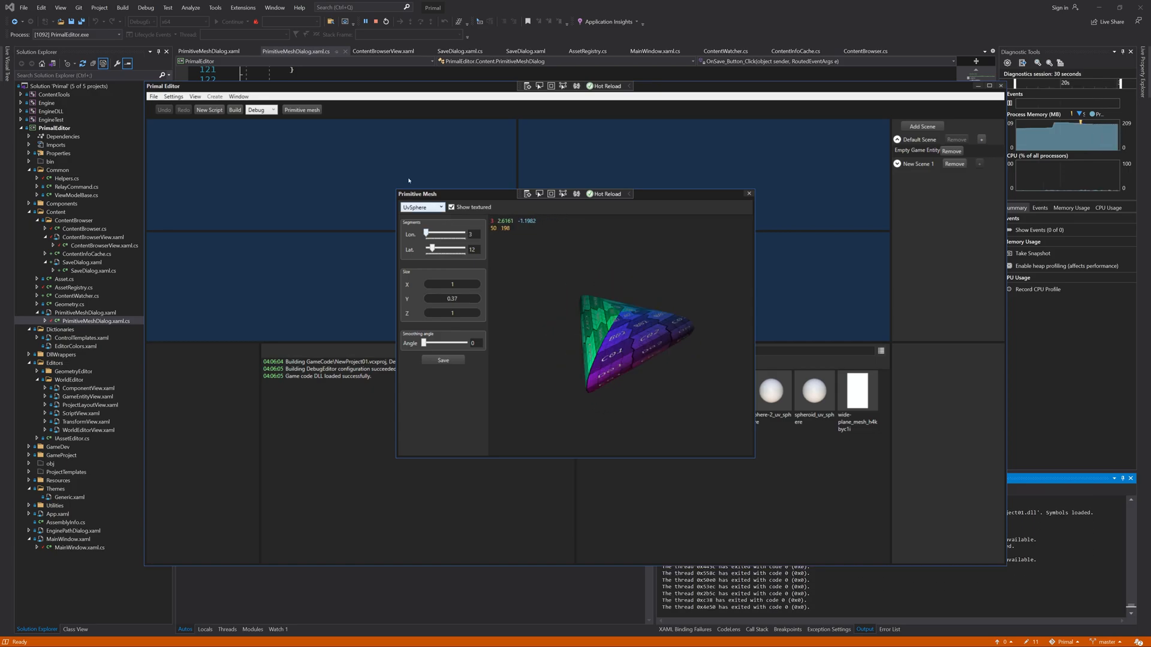
left_click(442, 360)
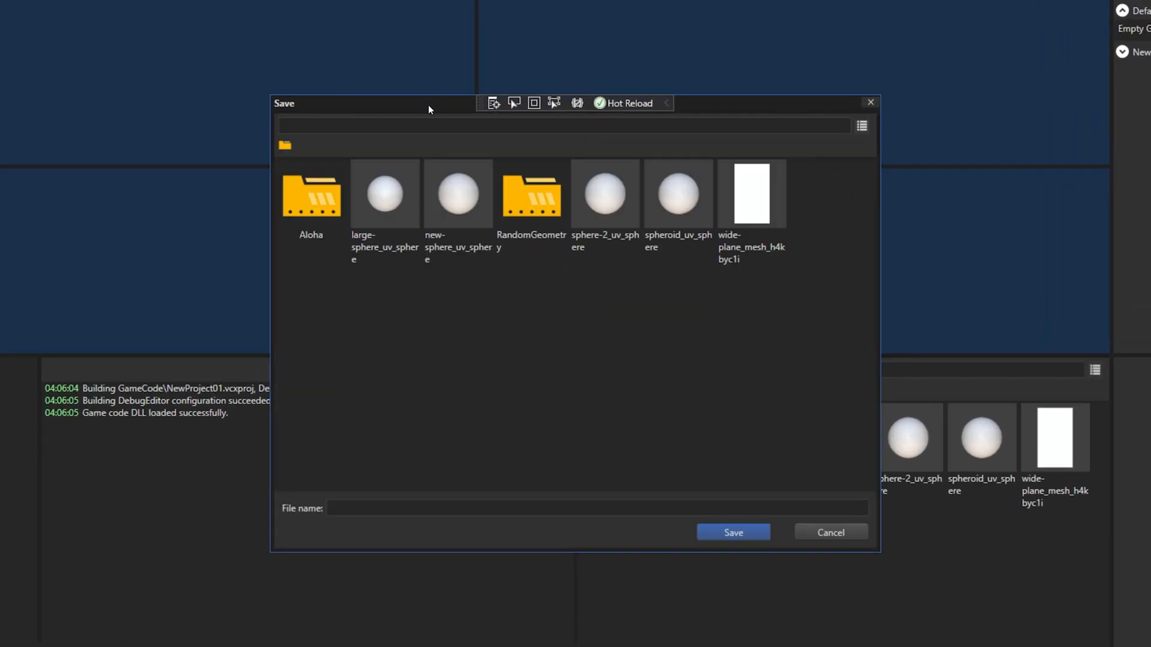
left_click(861, 126)
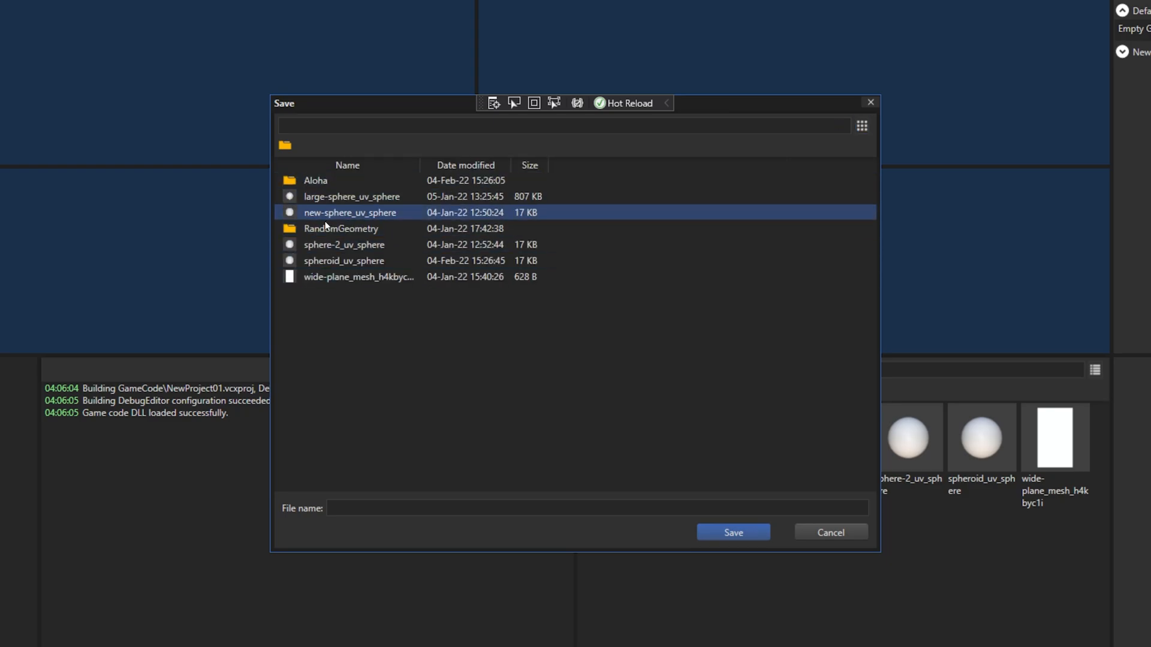
left_click(341, 376)
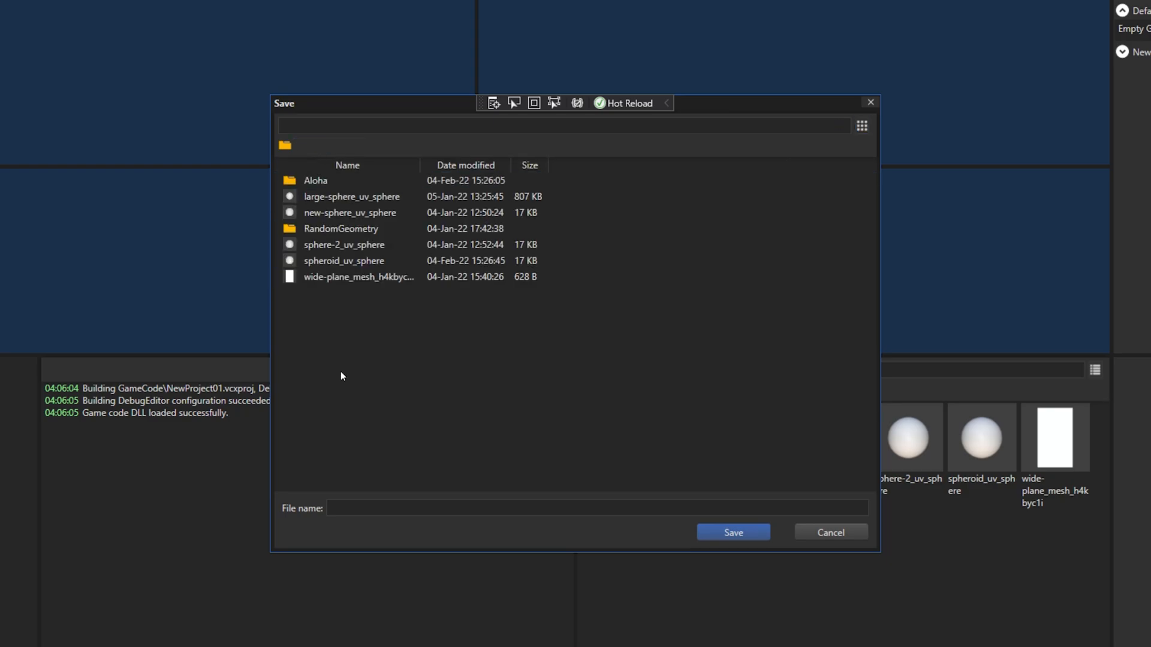
left_click(861, 125)
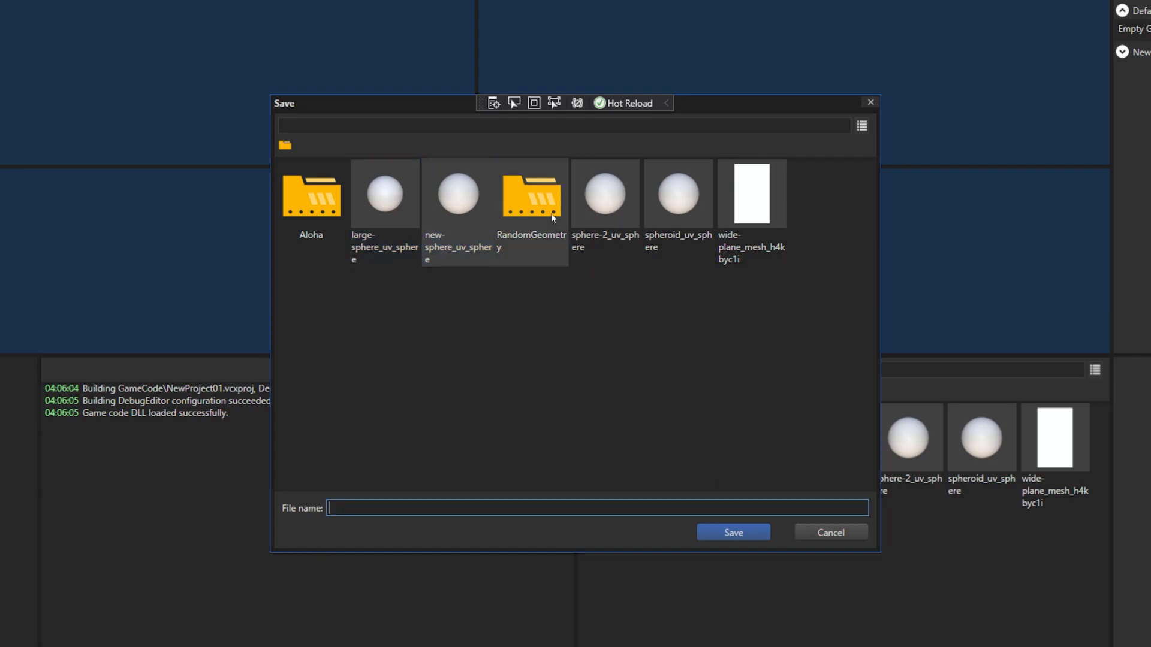
left_click(605, 193)
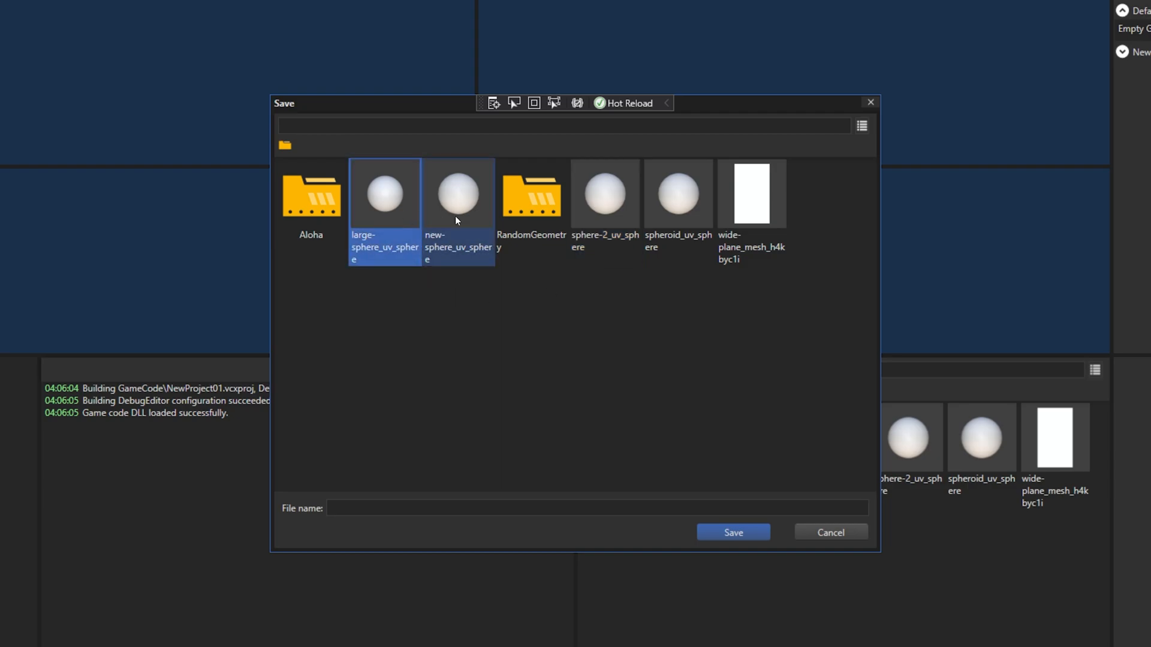
left_click(749, 193)
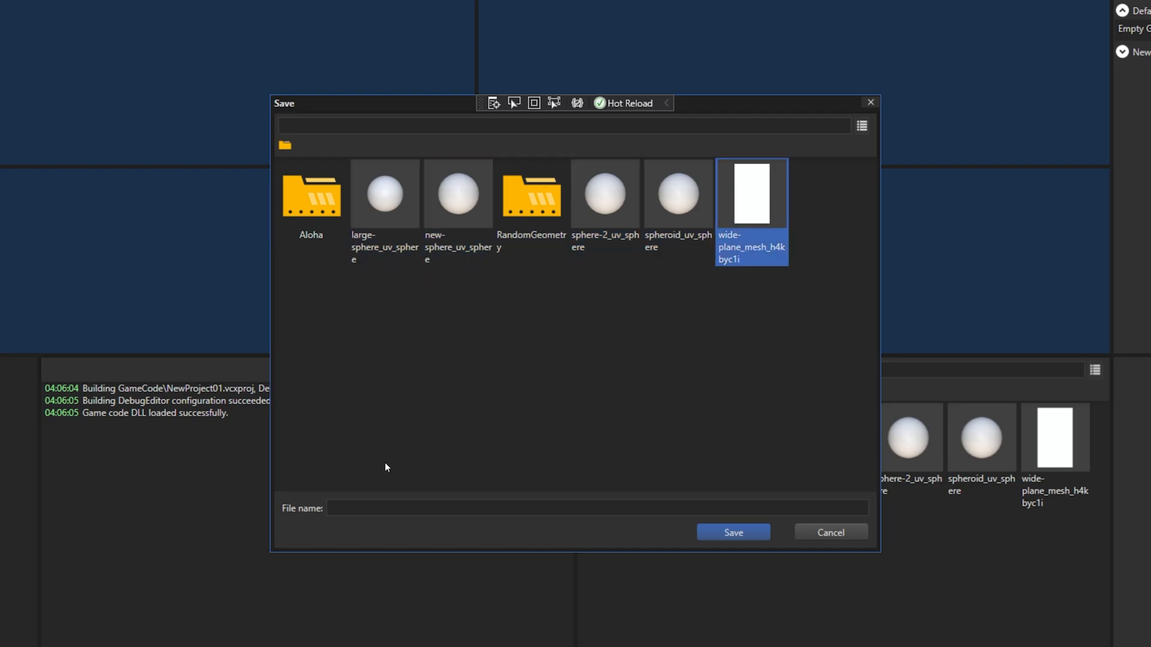
left_click(594, 507)
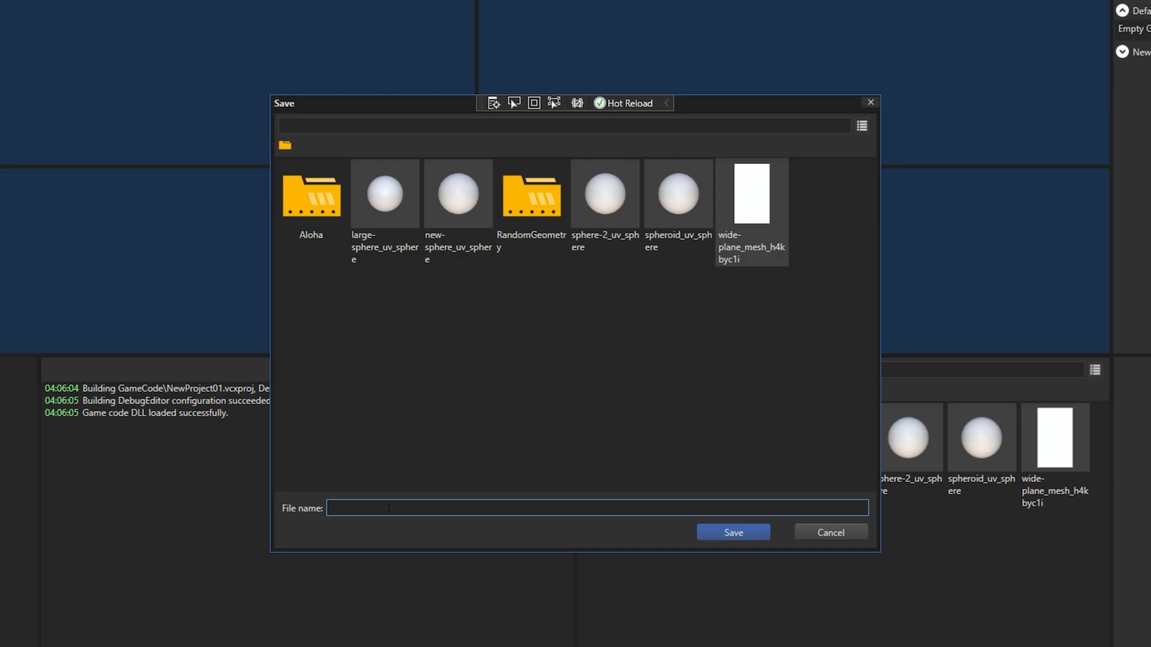
type("triangularSphere")
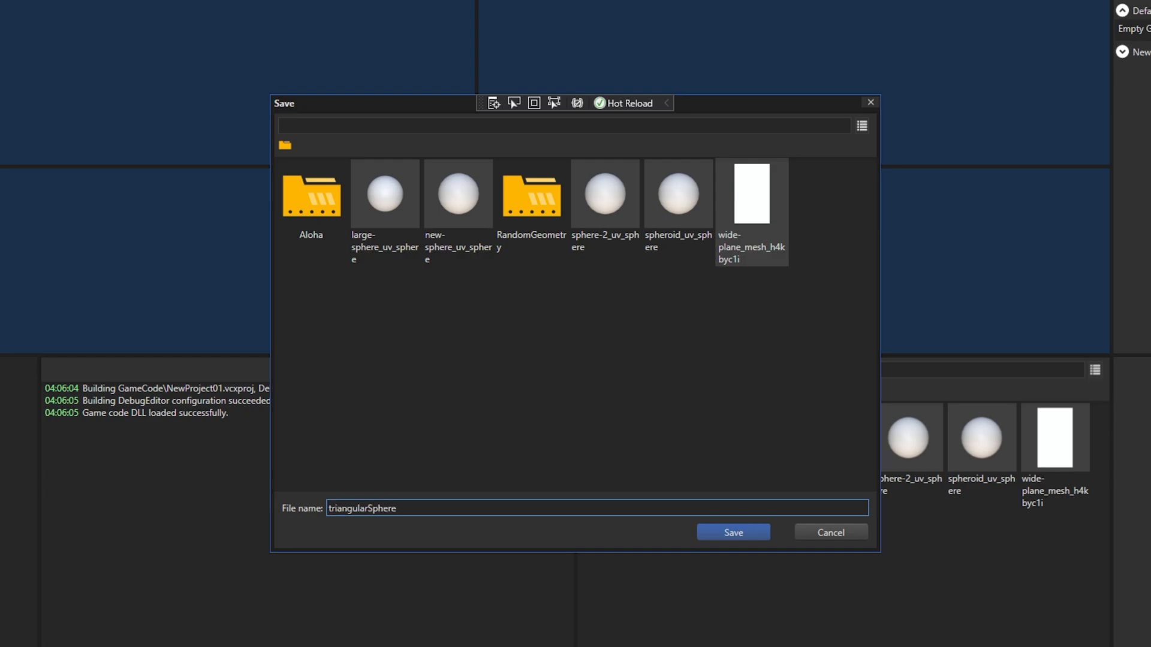
left_click(732, 532)
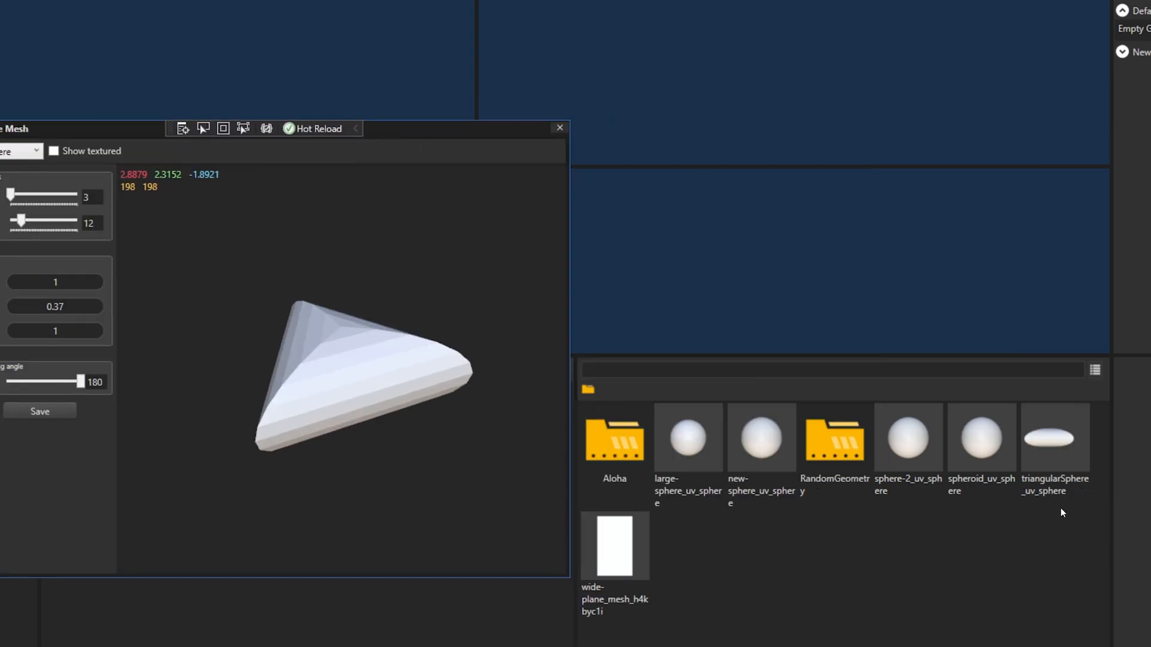
left_click(558, 128)
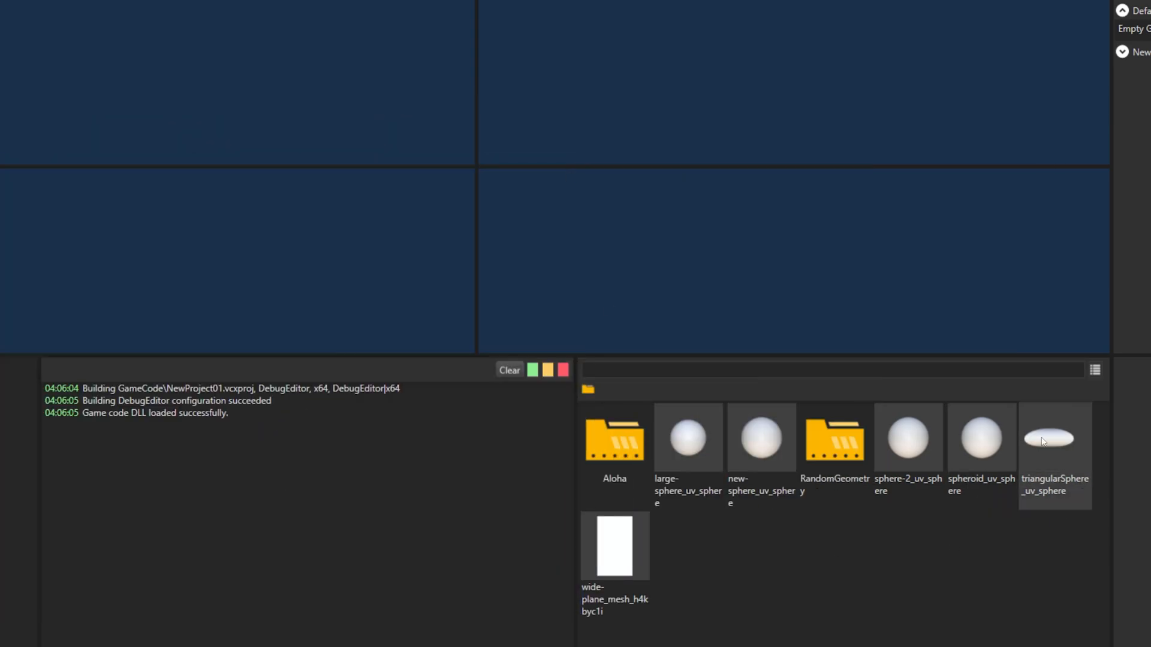
left_click(1055, 439)
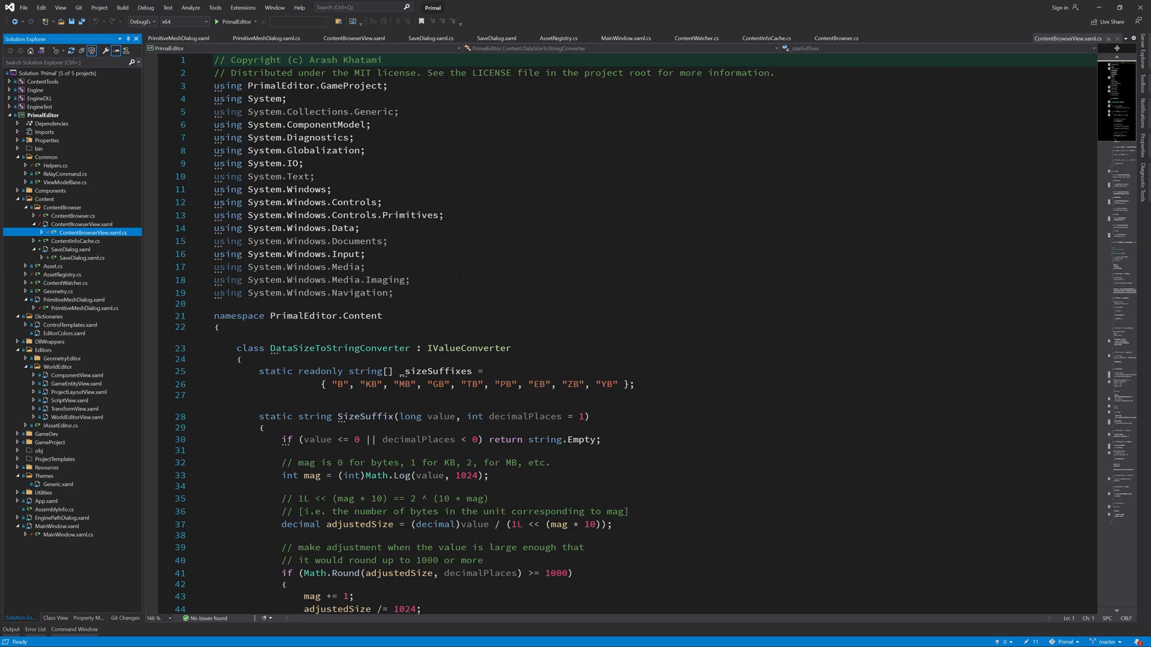
- Scroll through the Save dialog and cancel it without saving
scroll("down", 3)
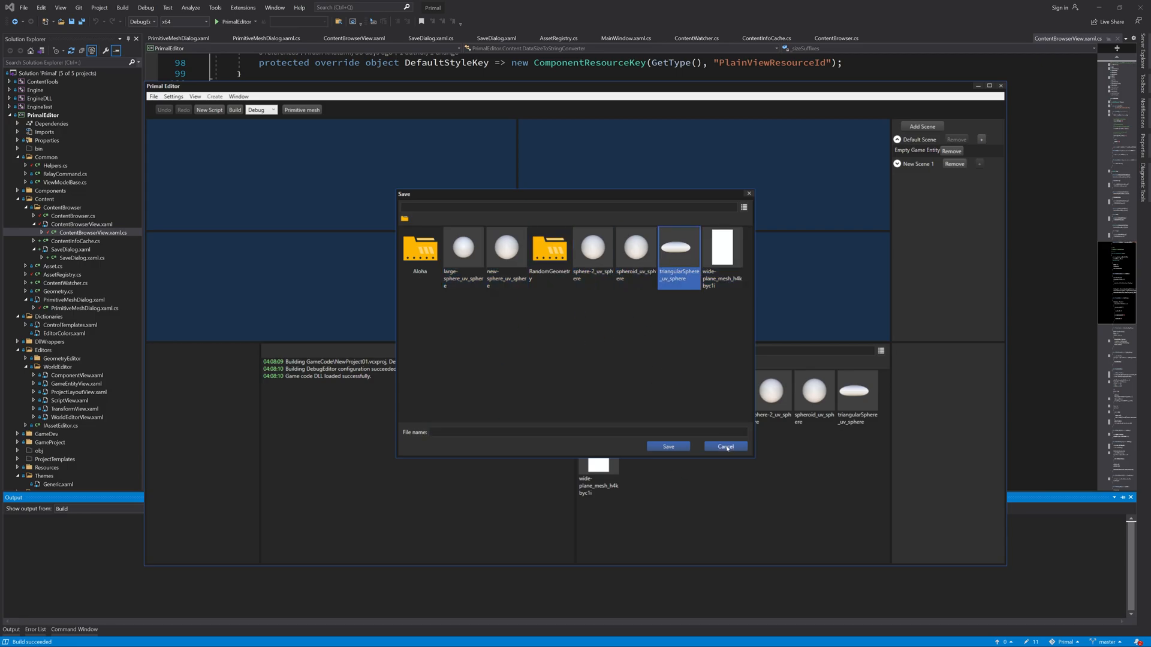
left_click(724, 445)
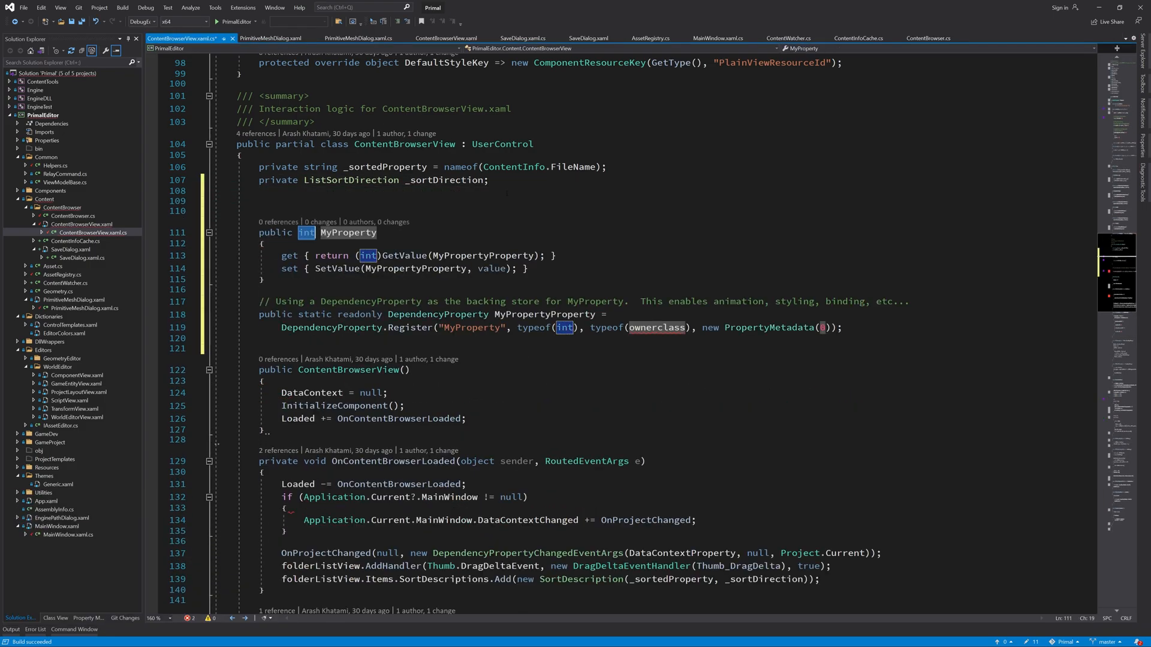
- Declare SelectionMode (default Extended) and FileAccess (default ReadWrite) dependency properties owned by ContentBrowserView
type("Selection")
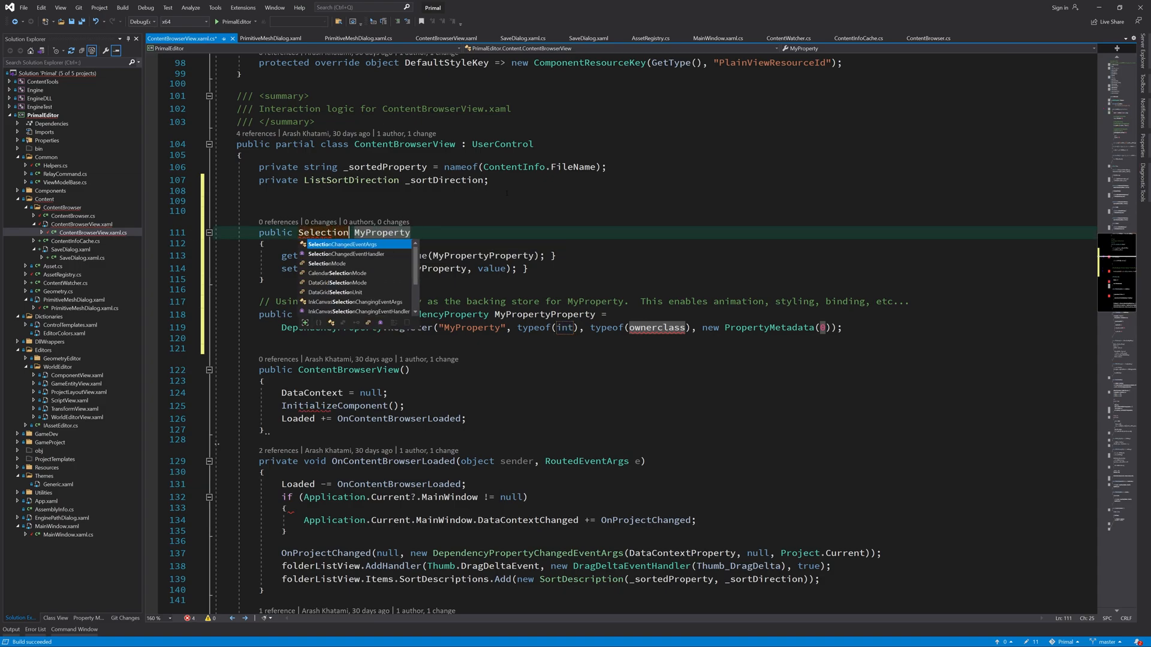
key("Tab")
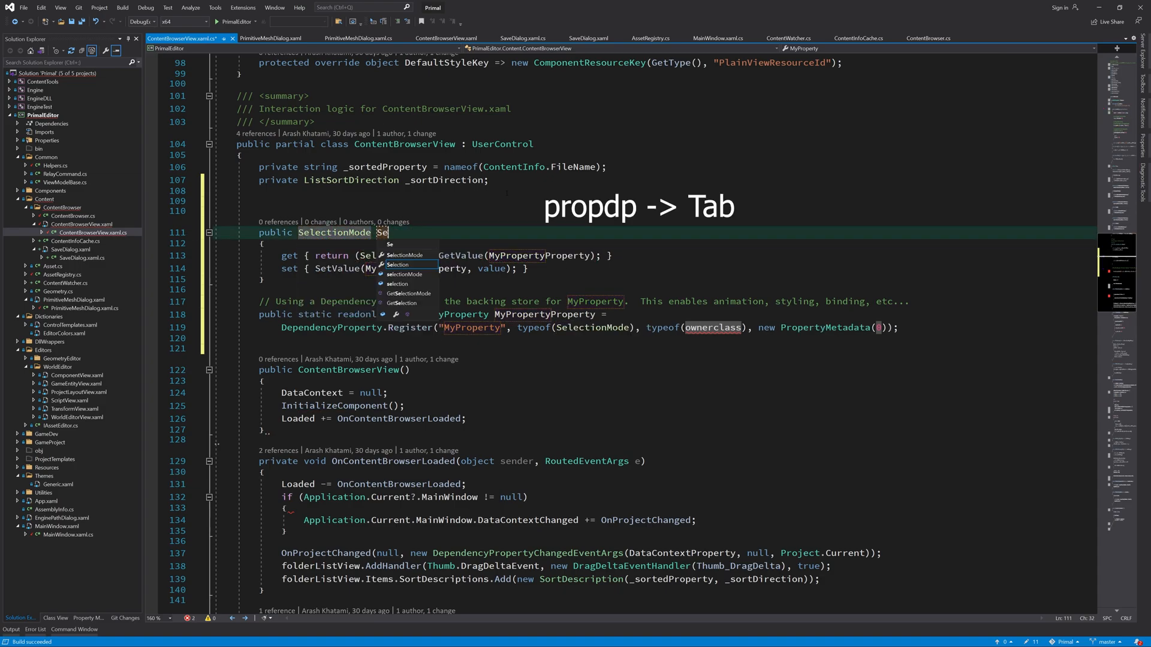
key("Tab")
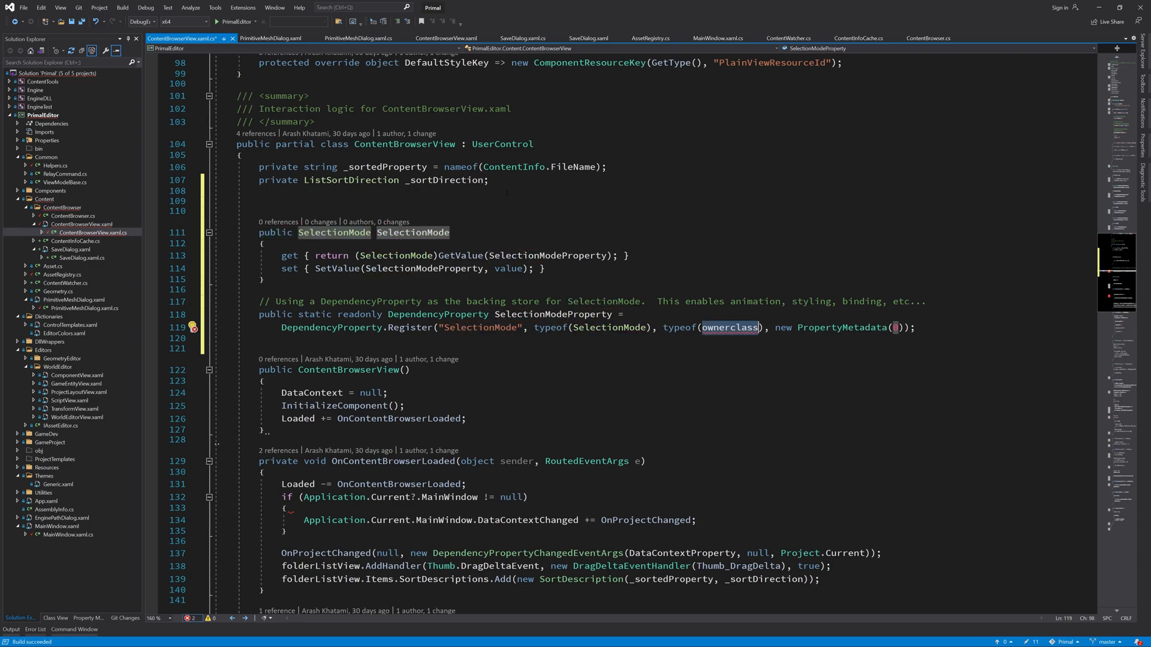
type("ContentBrowserView")
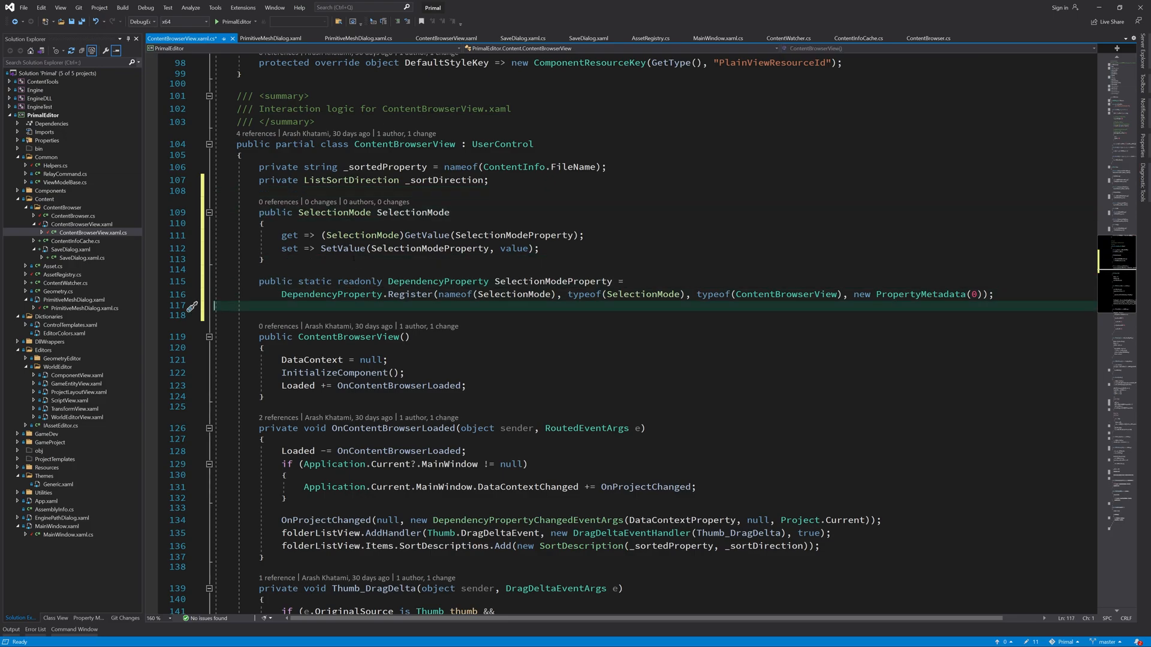
type("DependencyPropertyDescriptor")
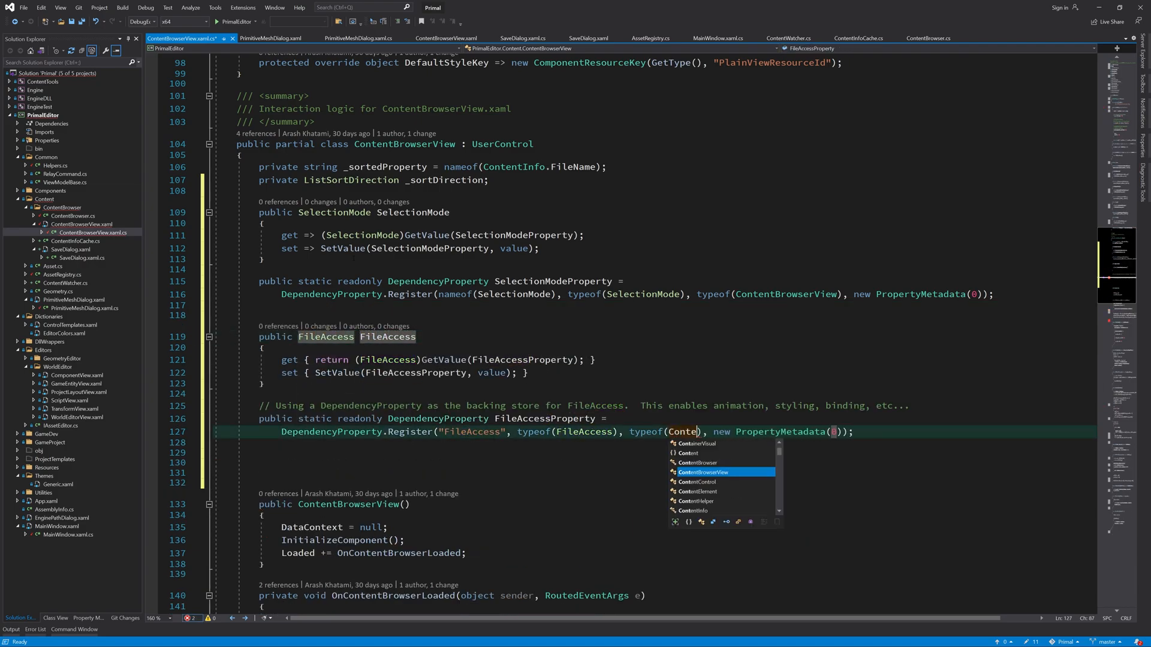
key("Tab")
type("SelectionMode.Extended")
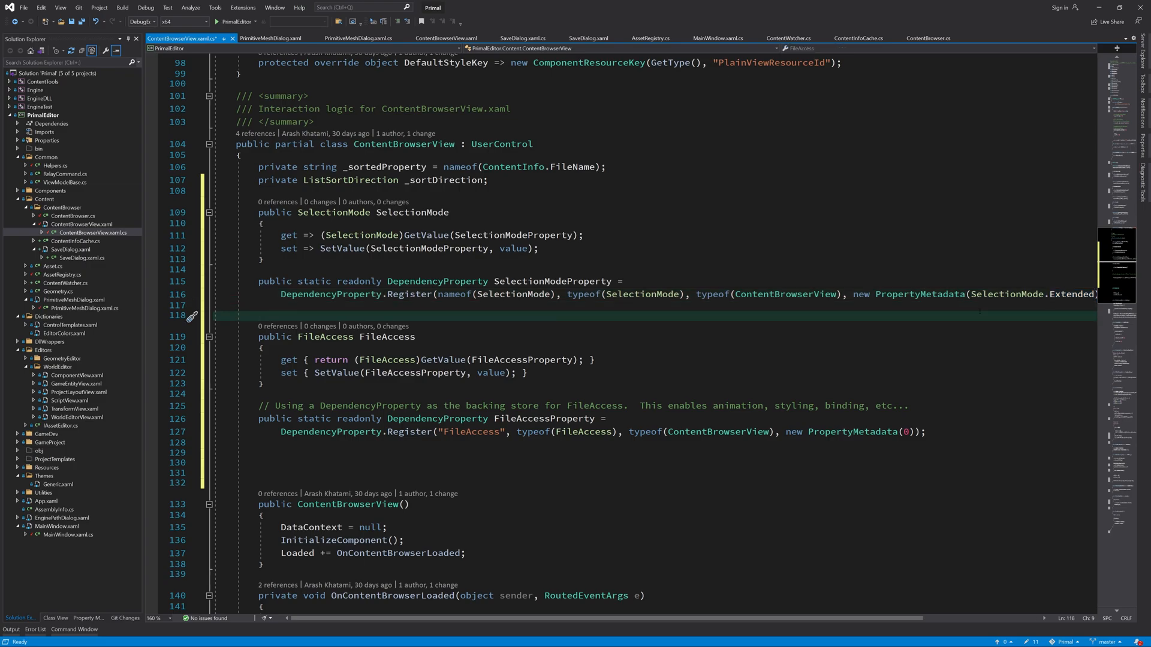
type("FileAccess.ReadWrite")
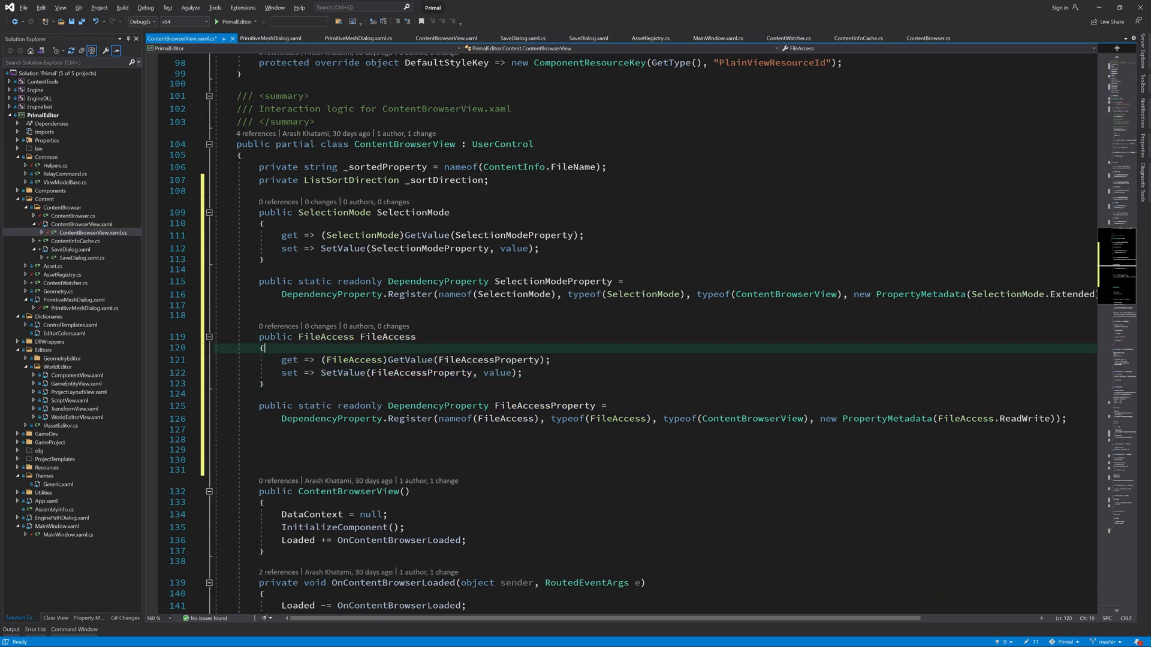
- Expand a propdp snippet for a ContentInfo SelectedItem property with a null default
type("propdp")
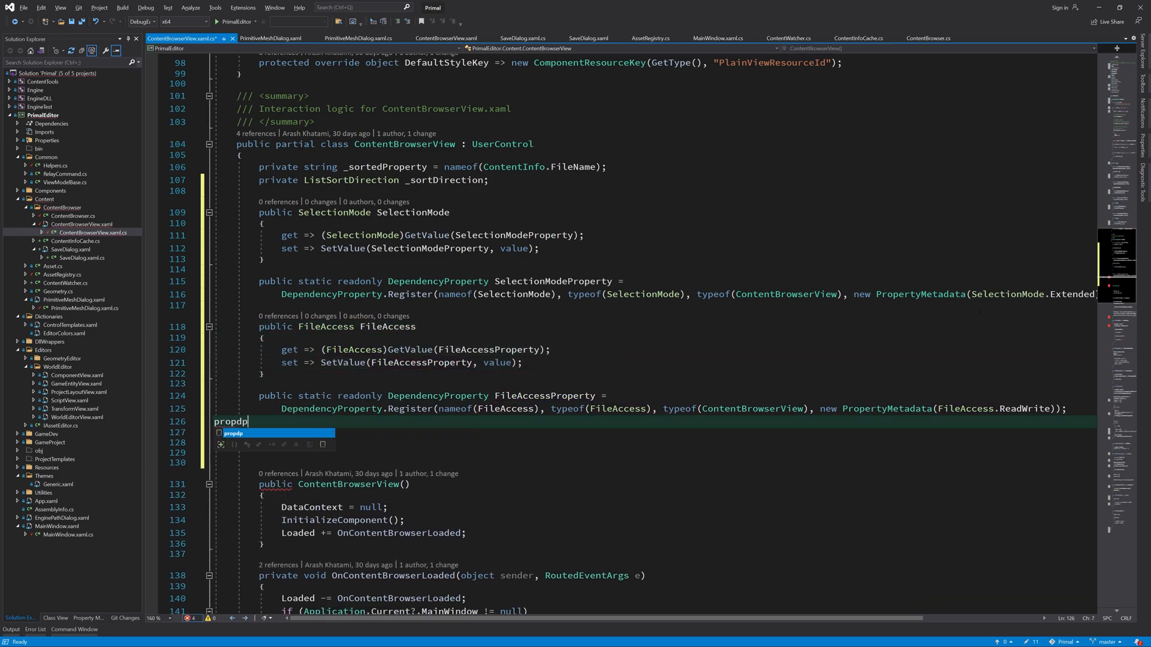
key("Tab")
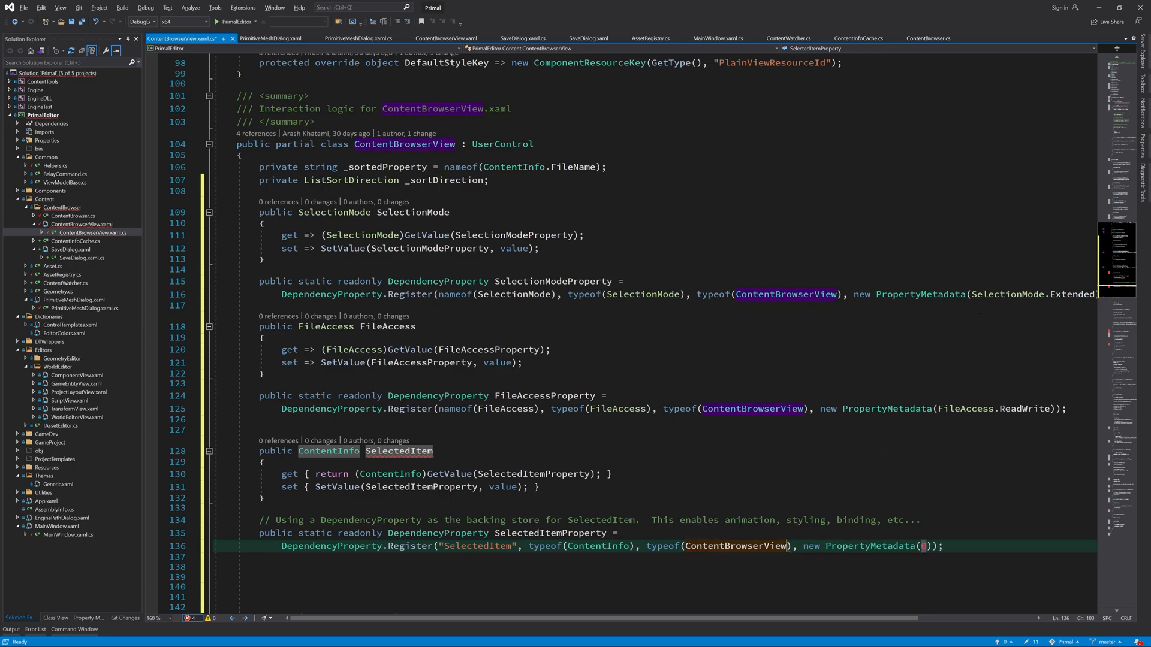
type("null")
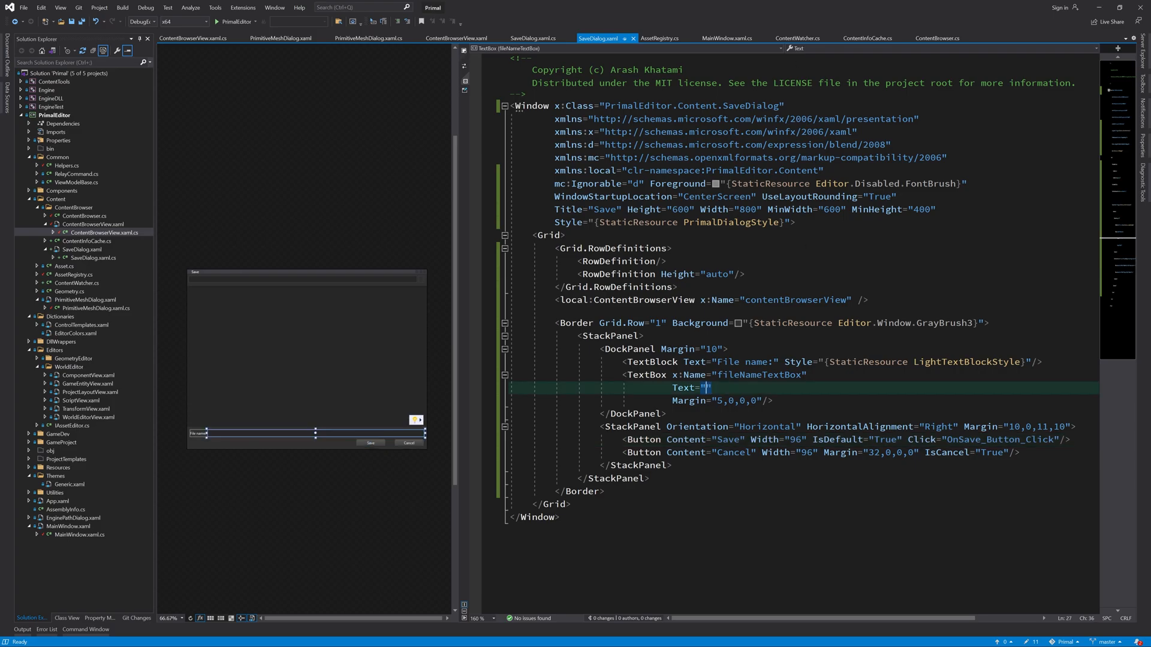
- Bind the file-name TextBox Text to SelectedItem.FileName of contentBrowserView
type("{Binding Path=}")
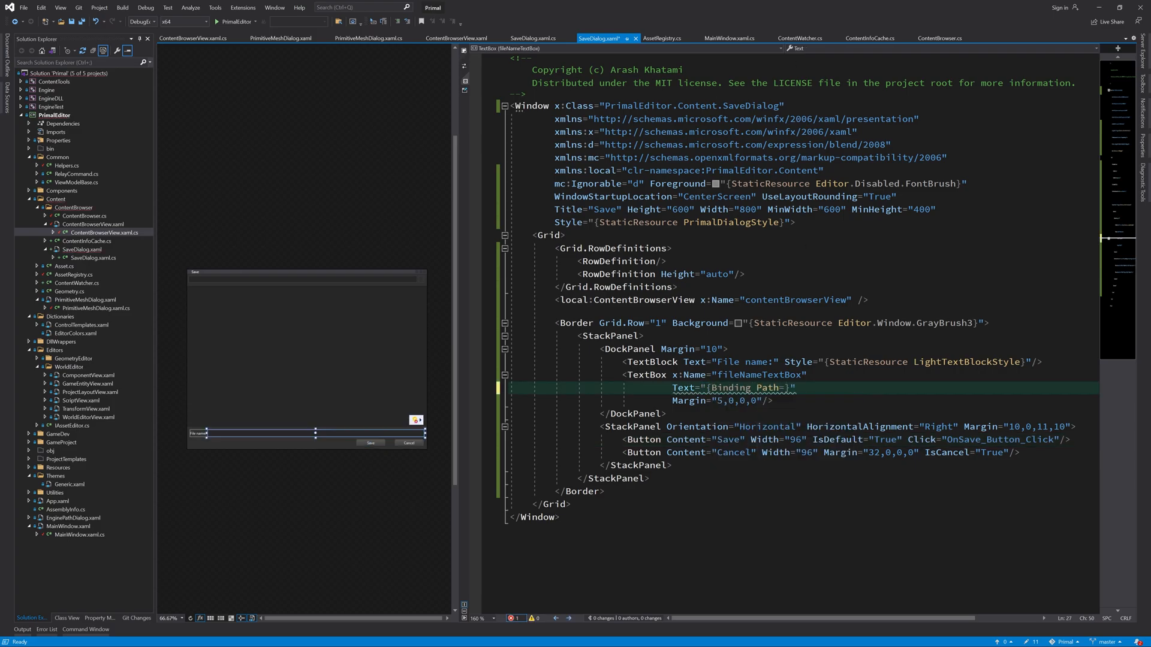
type("SelectedItem.FileName")
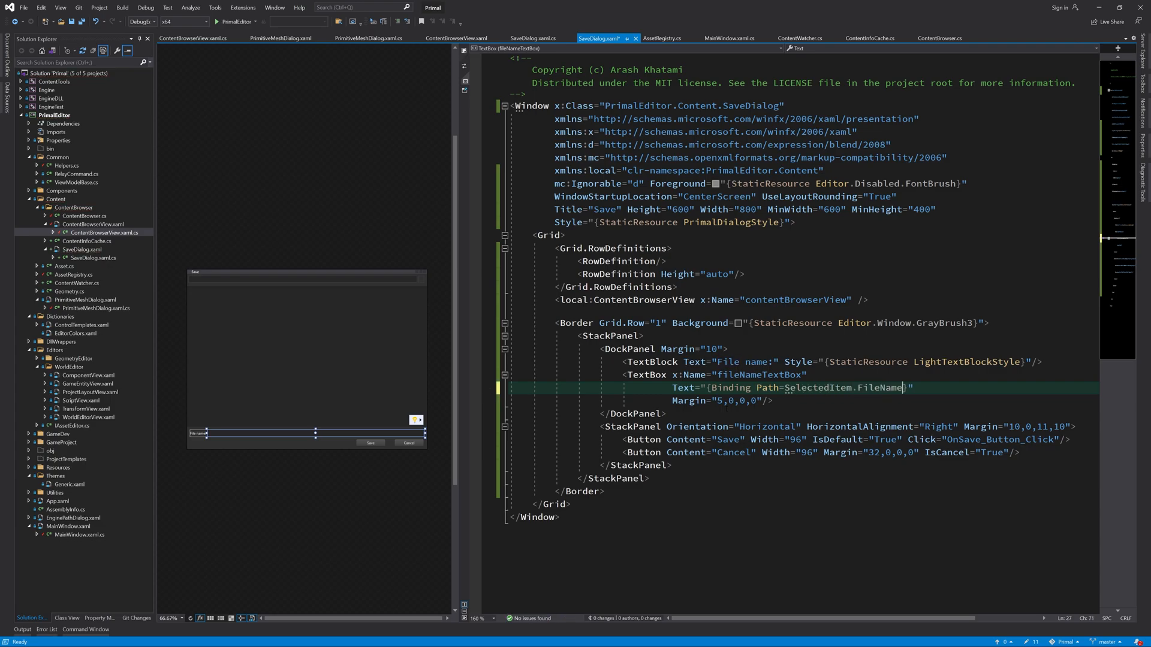
type(", ElementName=contentBrowserView, Mode=OneWay")
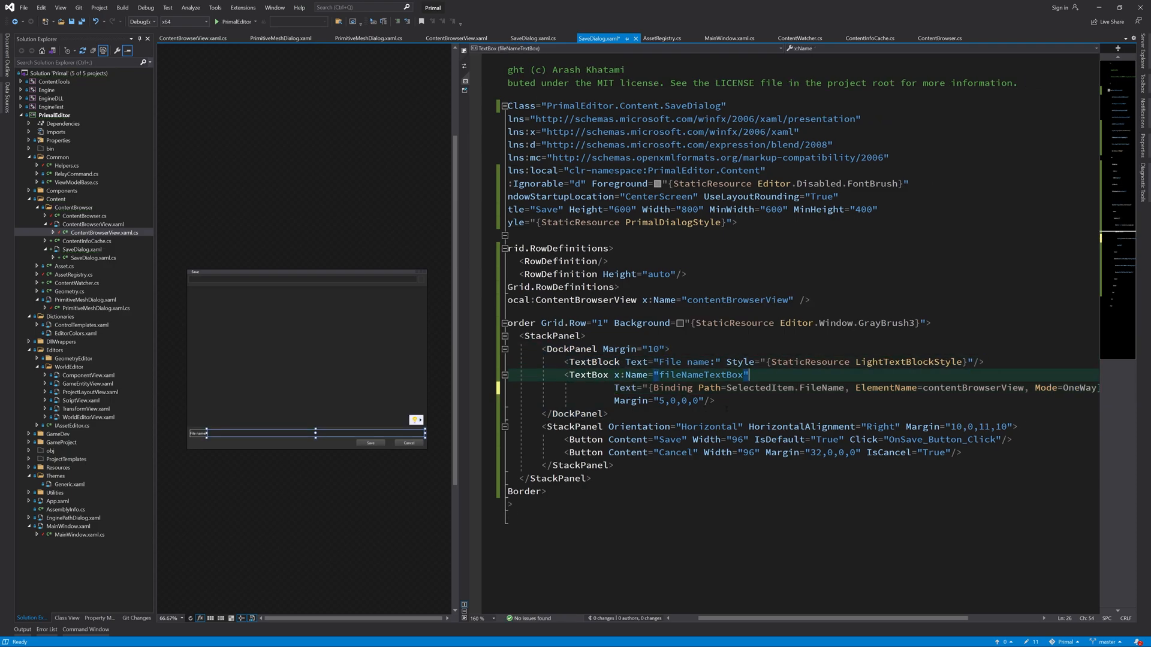
- Give ContentBrowserView SelectionMode="Single", FileAccess="Write" and a MouseDoubleClick handler
type("se")
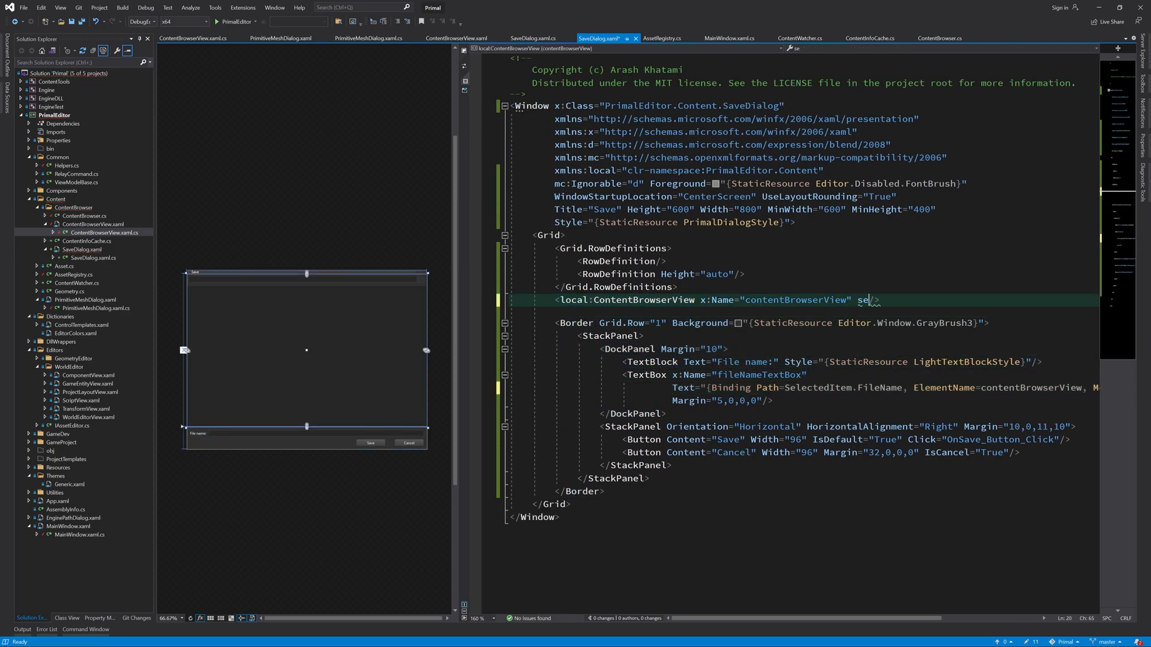
type("SelectionMode=\"Single\"")
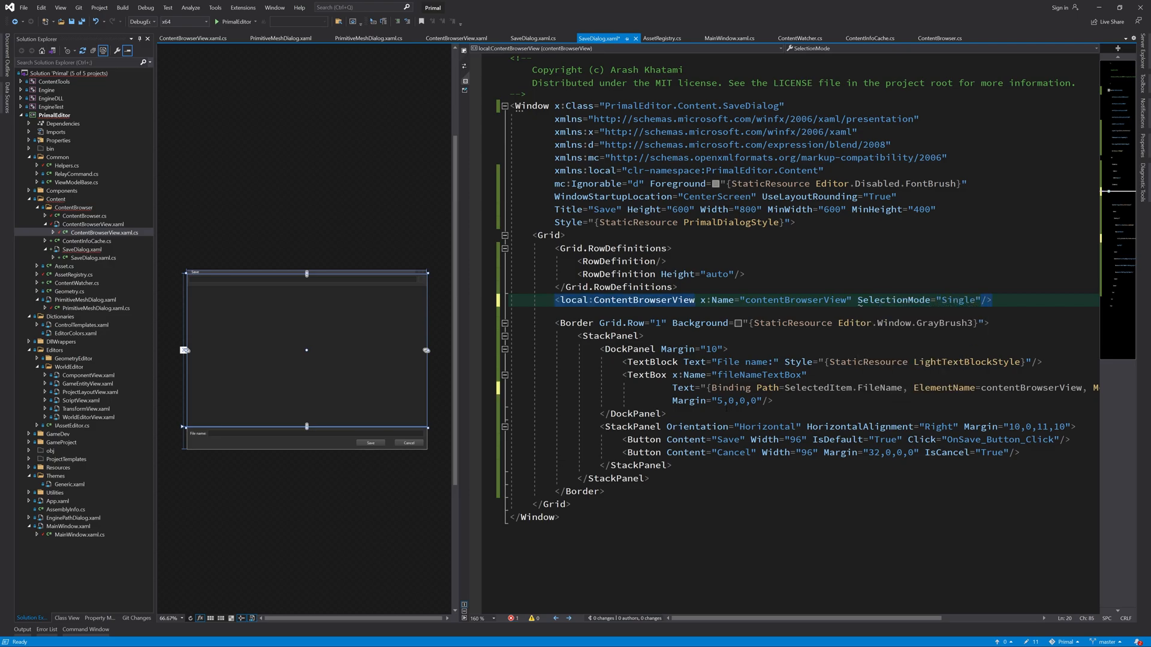
type("FileAccess=\"Write\"")
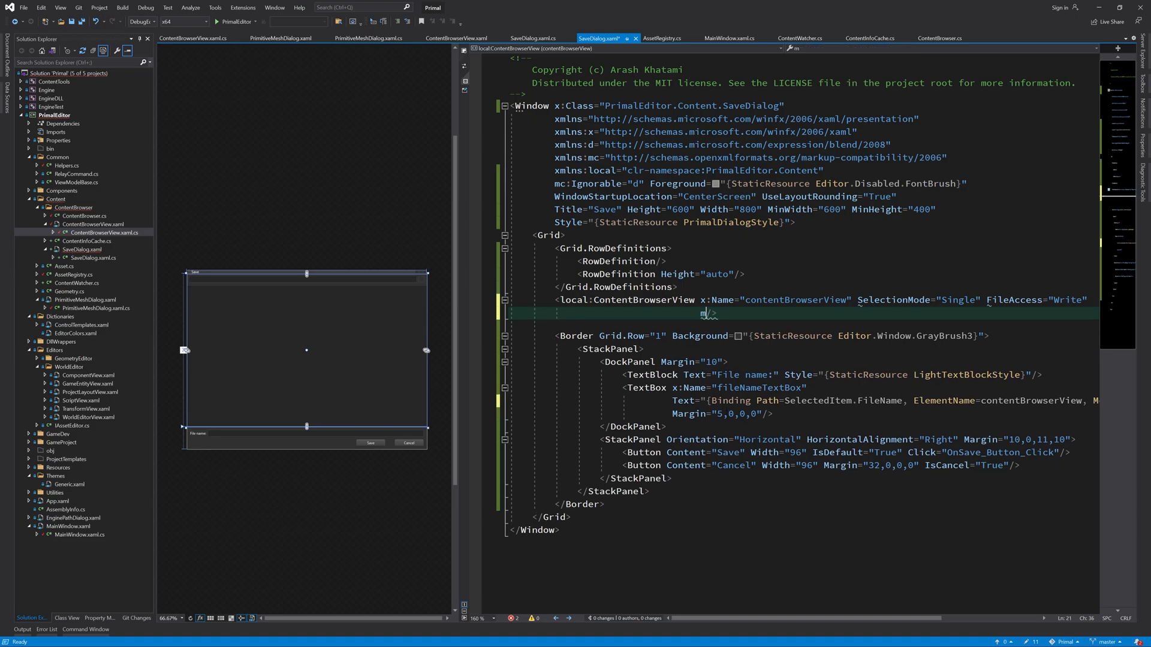
type("MouseDoubleClick=\"OnContent")
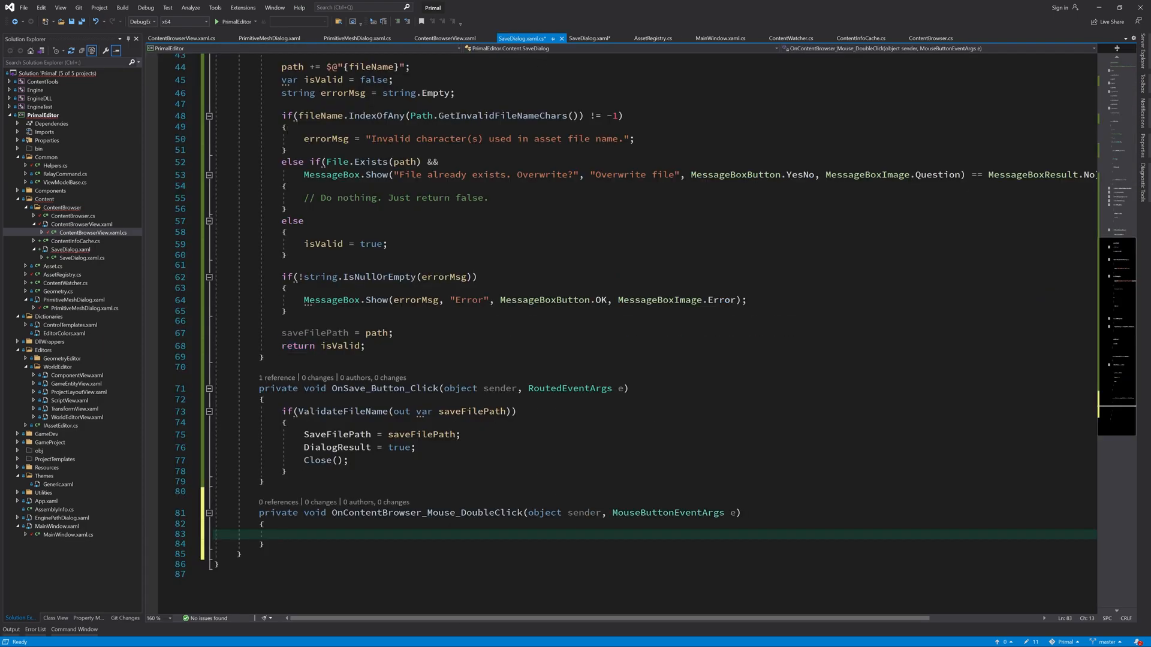
- Call OnSave_Button_Click(sender, null) when the double-clicked item's DataContext matches the selected FileName
type("if((e.or")
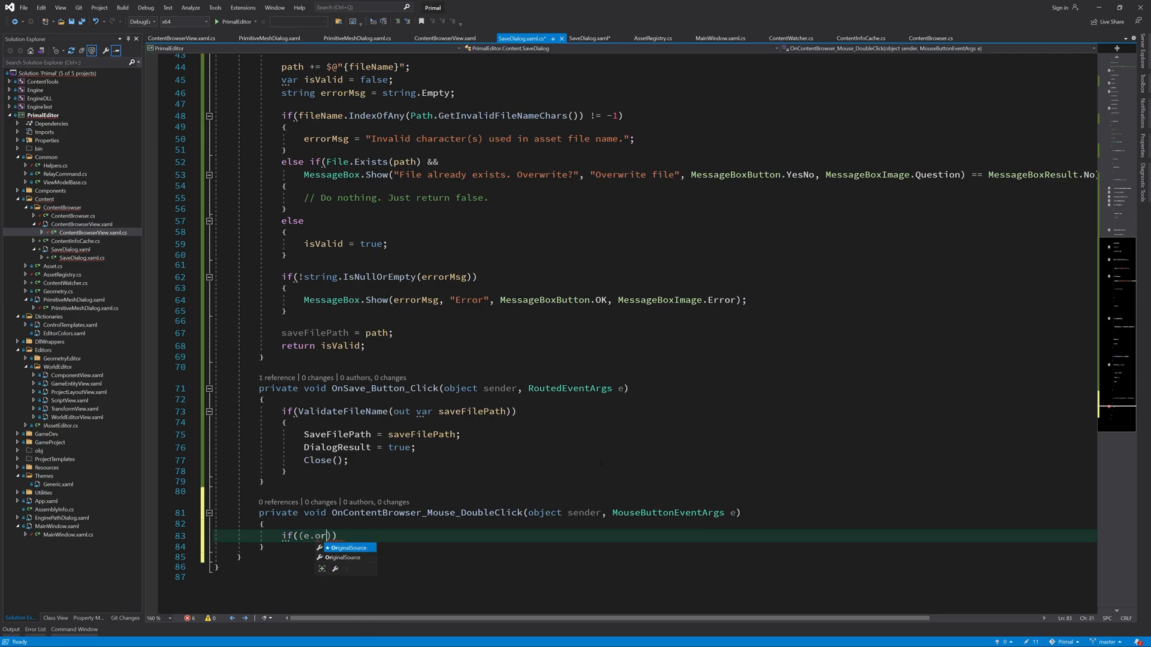
type("OriginalSource as FrameworkElement")
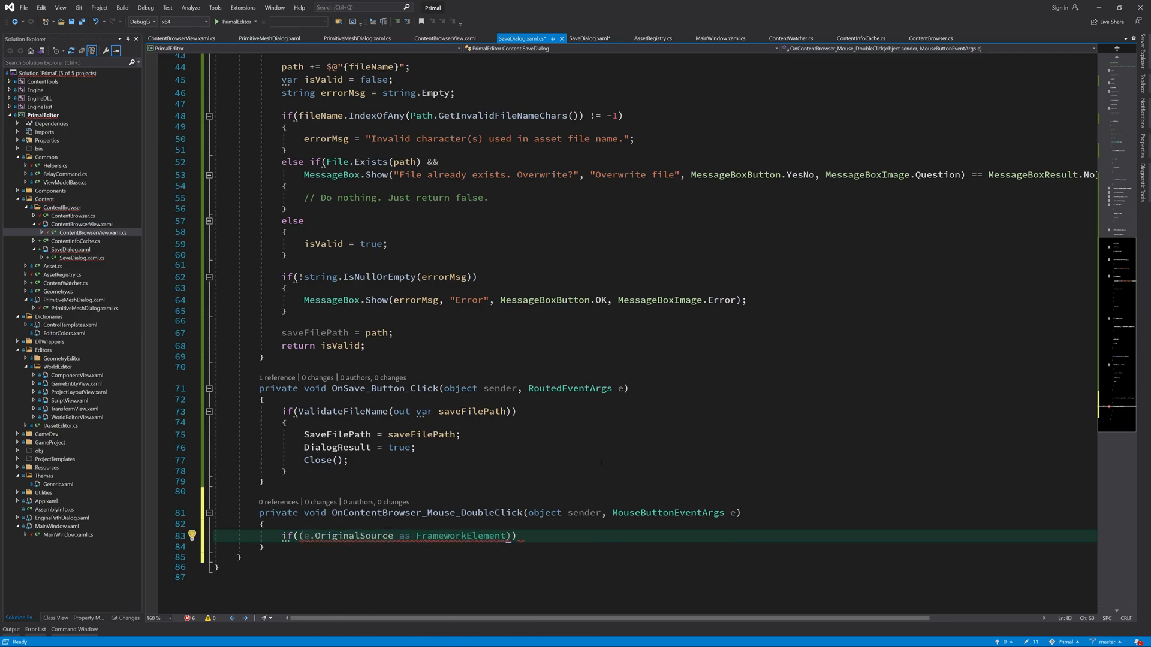
type(".DataContext == contentBrowserView.SelectedItem &&")
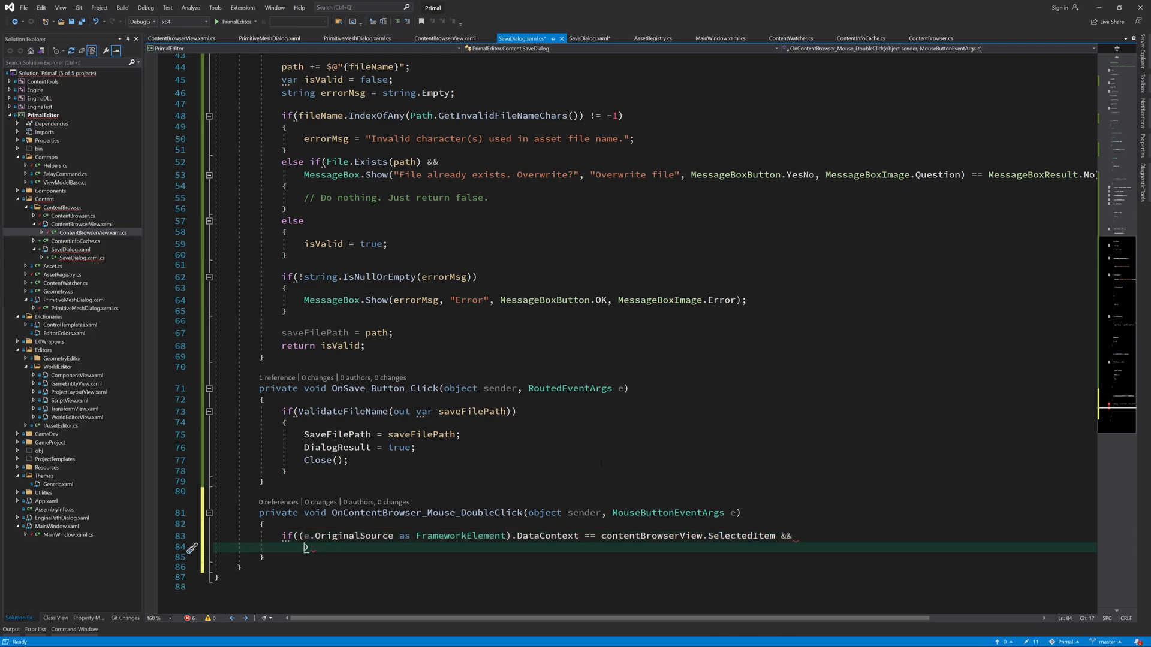
type("contentBrowserView.SelectedItem.FileName)")
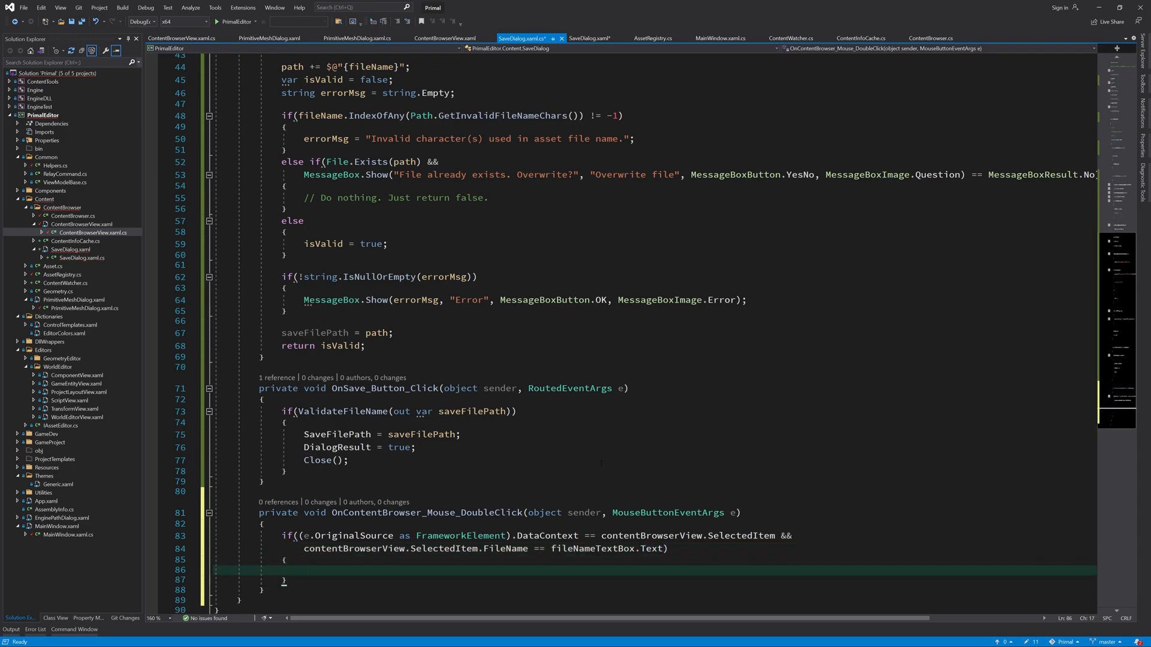
type("OnSave_Button_Click()")
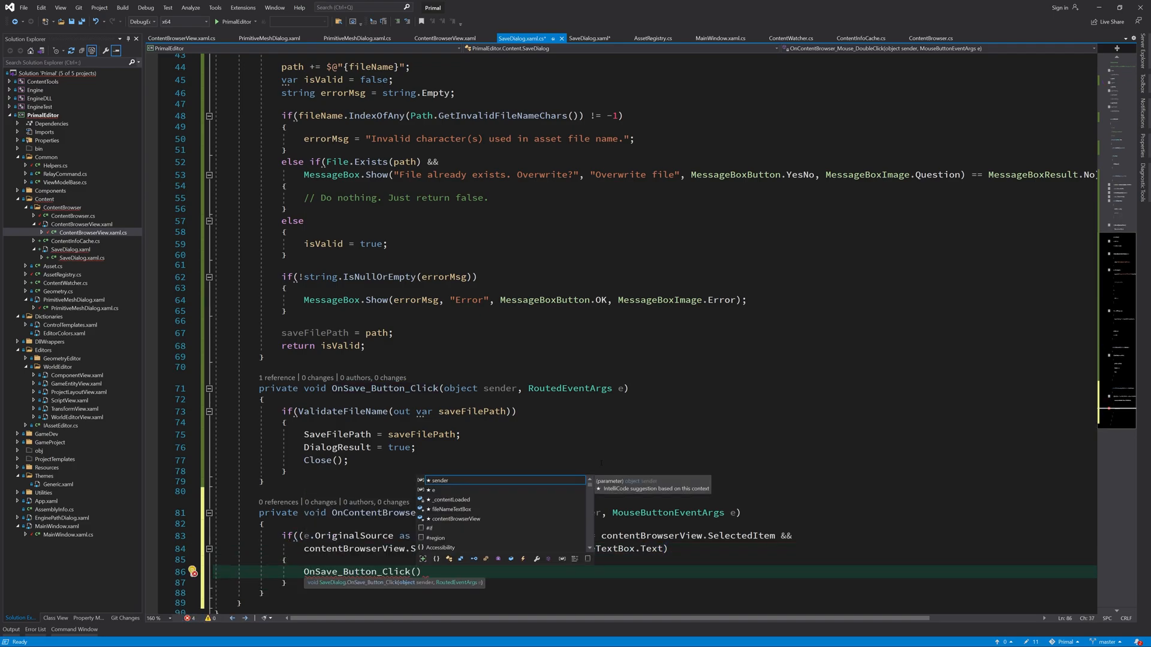
type("sender, null")
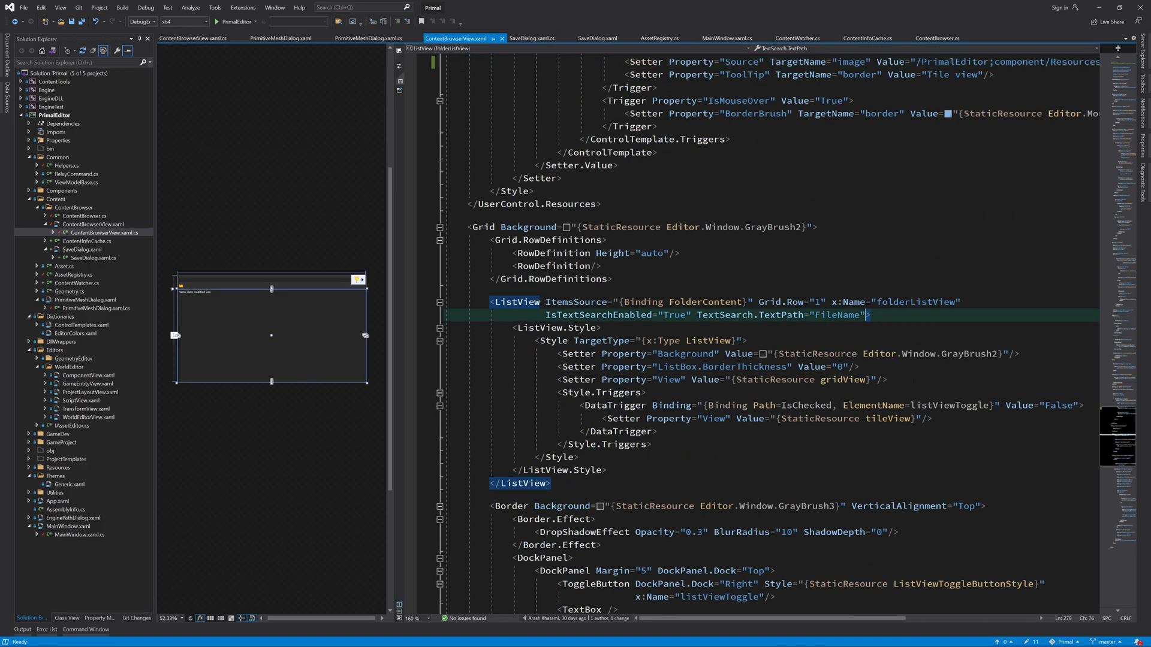
- Add SelectionChanged="OnFolderContent_ListView_SelectionChanged" to the folder ListView
type("sele")
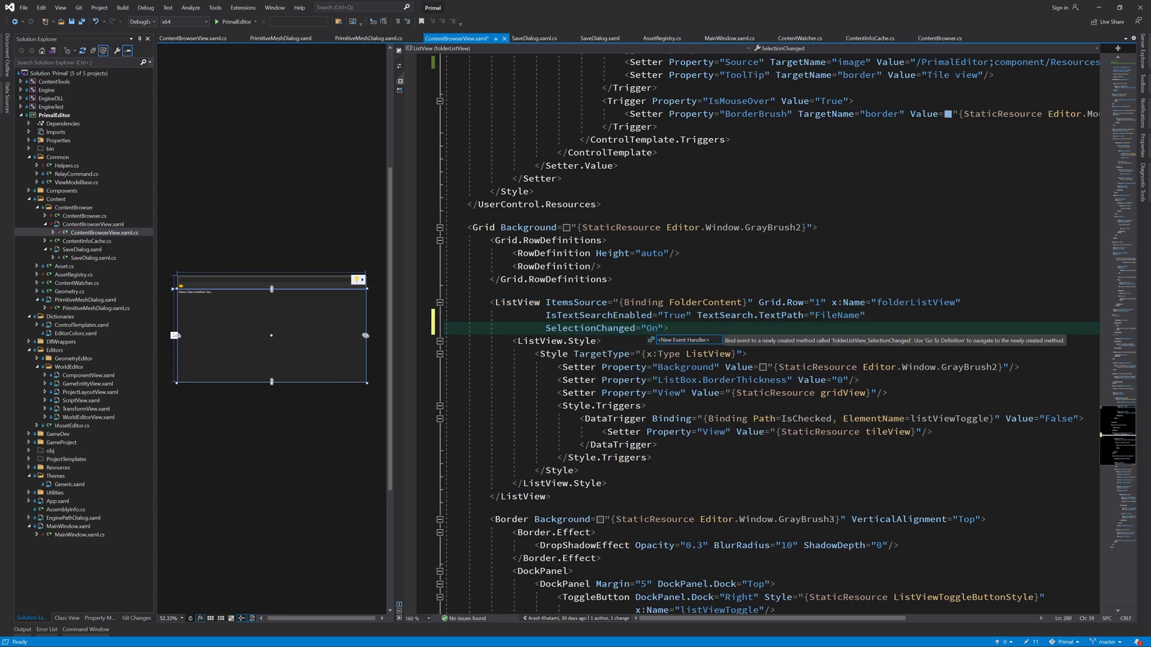
type("OnFolderContent_L")
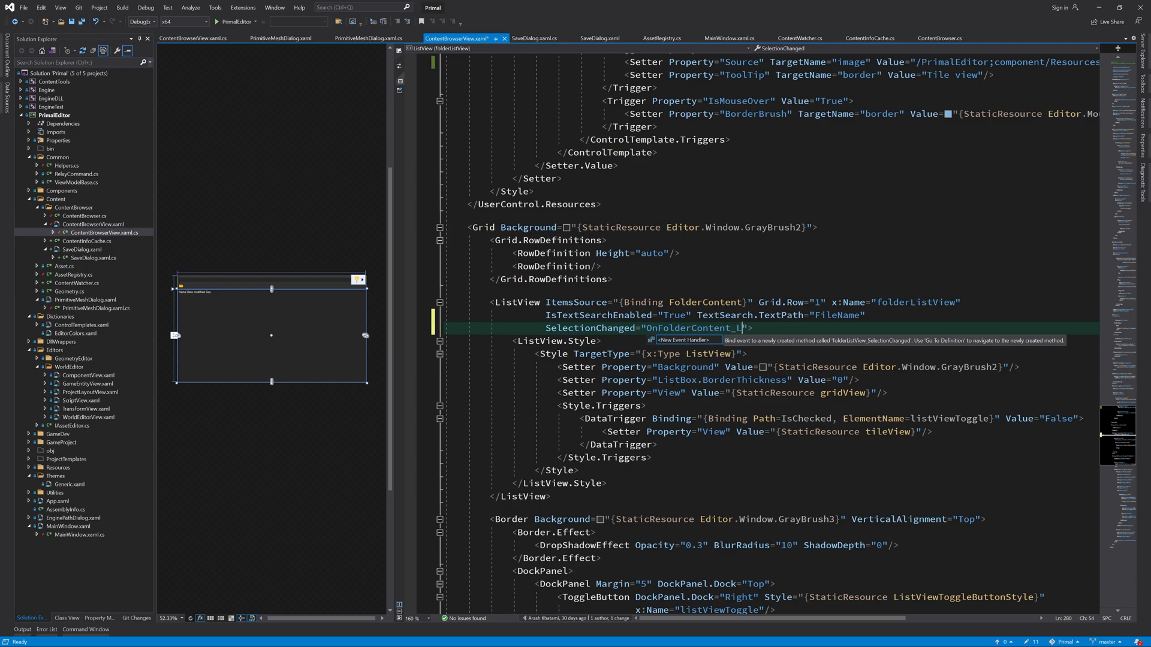
type("istView_SelectionChanged")
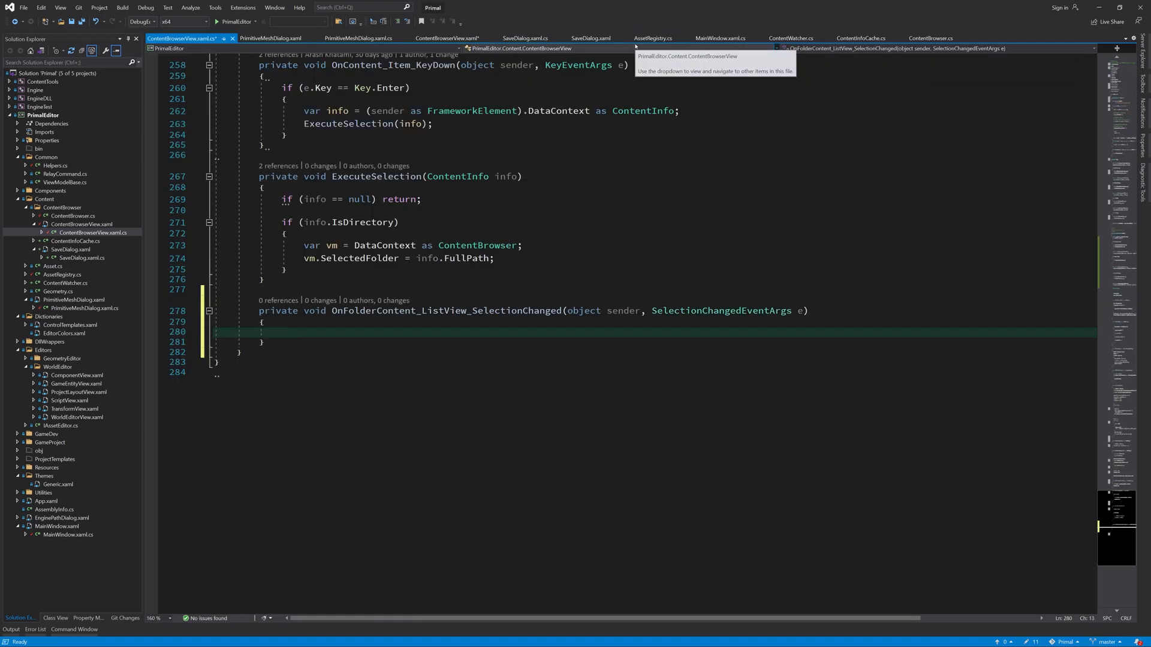
- Set SelectedItem to the selected item, or null for directories, then save and start debugging
type("var item = folderListView.SelectedItem as contentin")
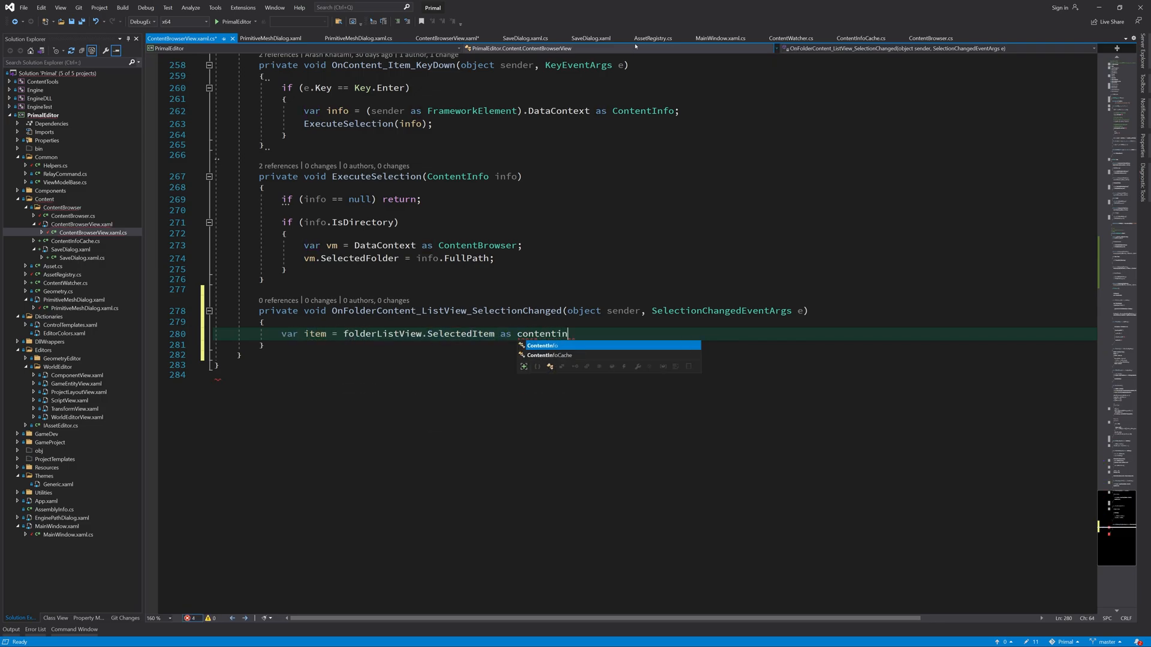
type("SelectedItem = item?.IsDirectory")
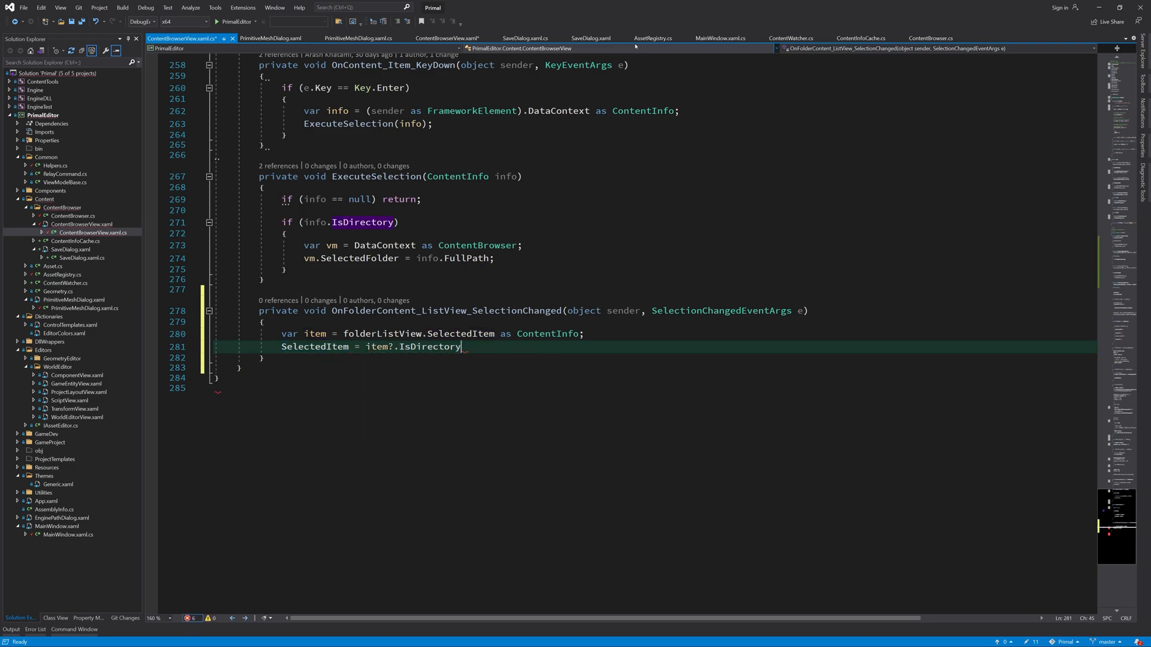
type("== true")
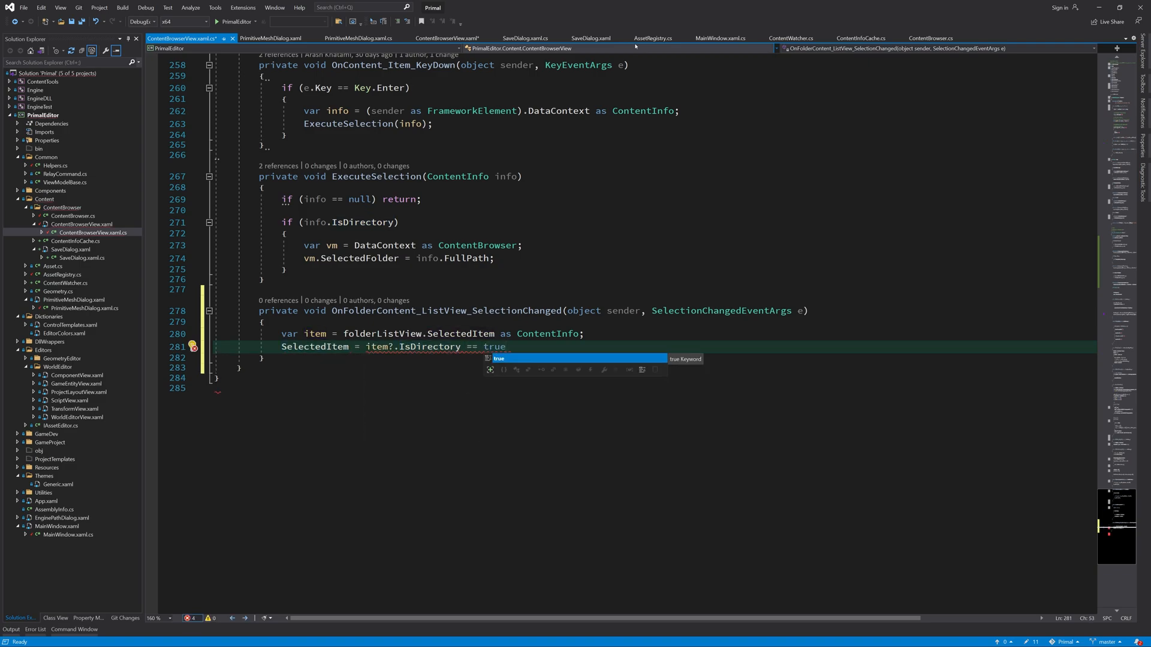
type("? null : item;")
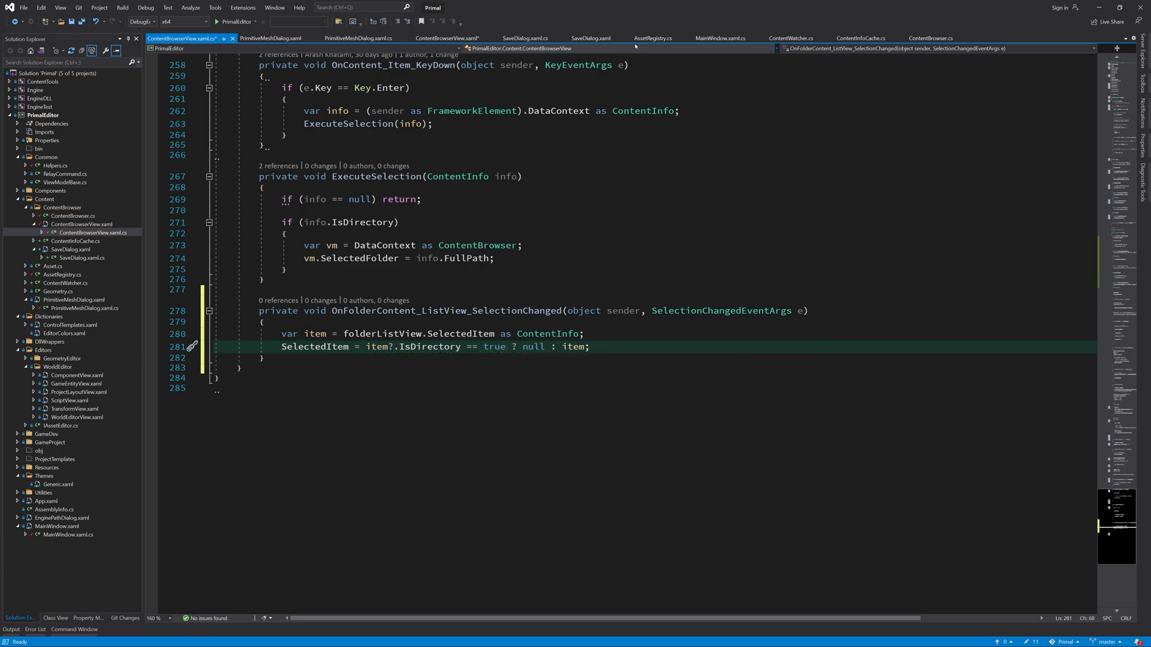
key("F6")
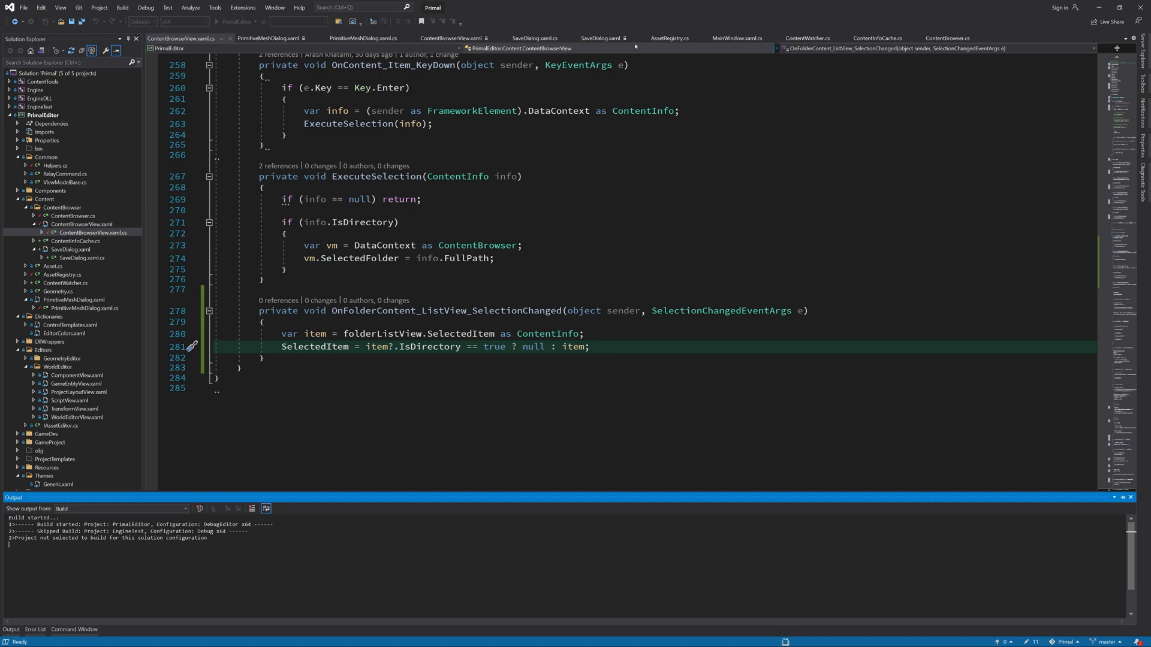
key("F5")
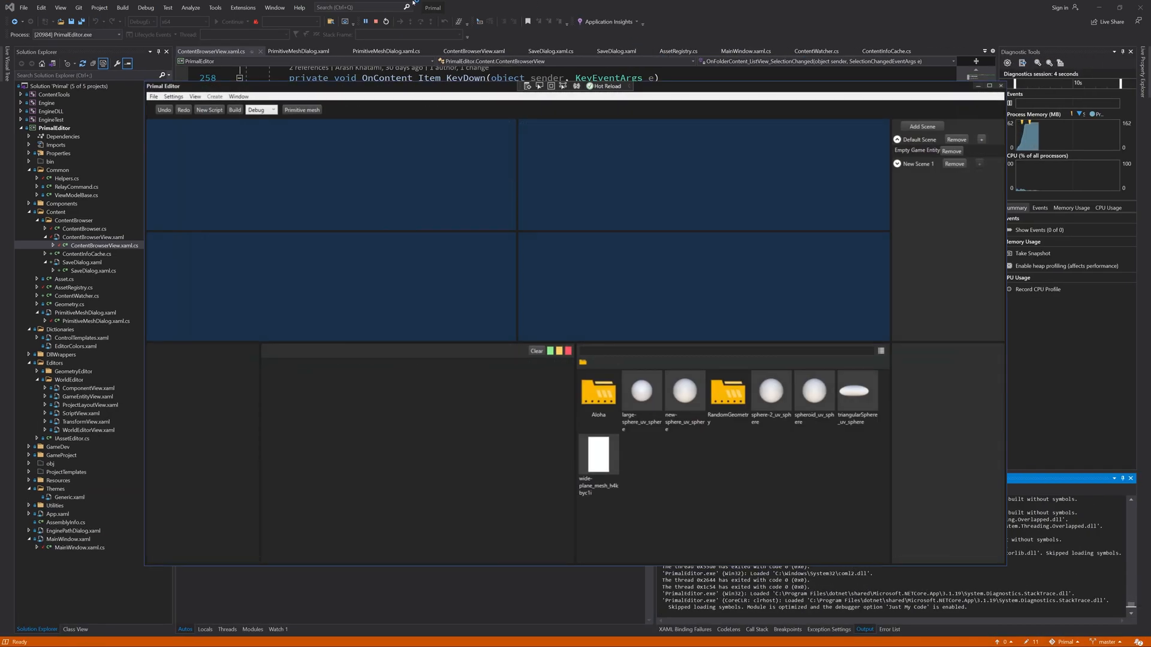
- Open Primitive mesh, click Save, and select the large-sphere asset in the Save list
left_click(301, 109)
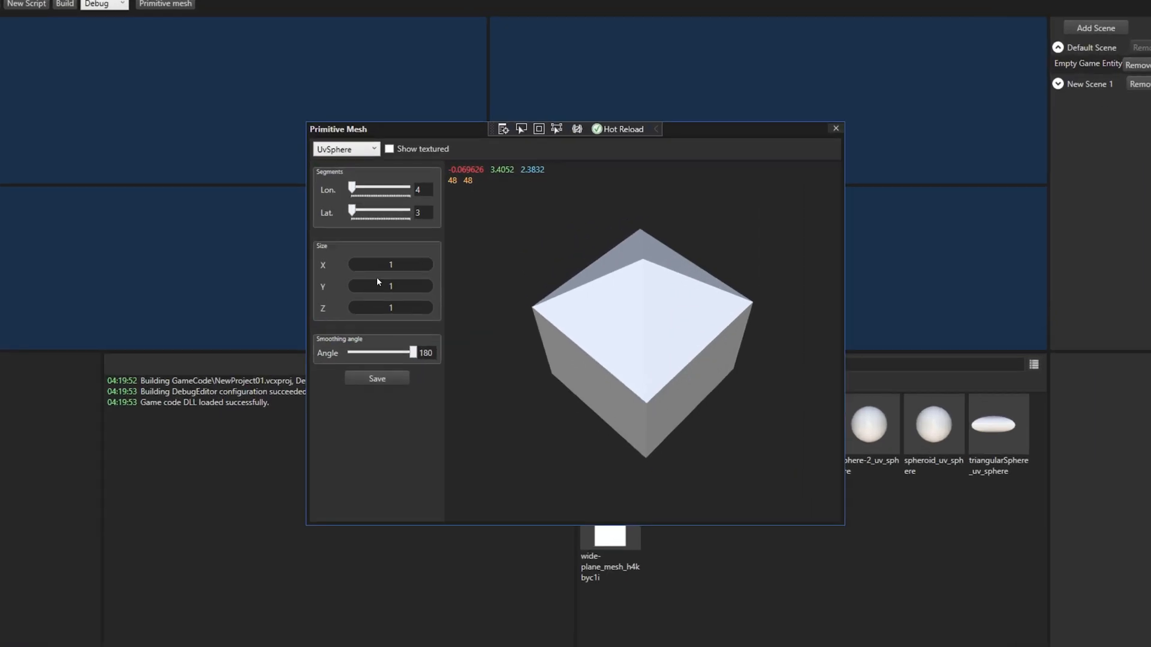
left_click(377, 378)
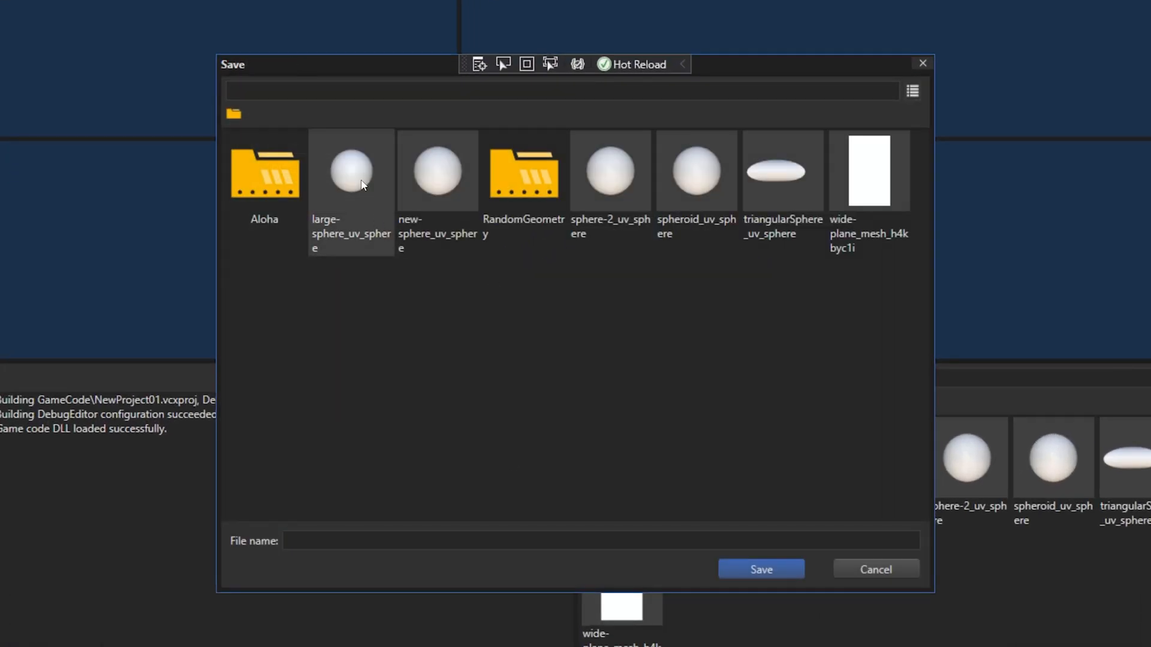
left_click(781, 170)
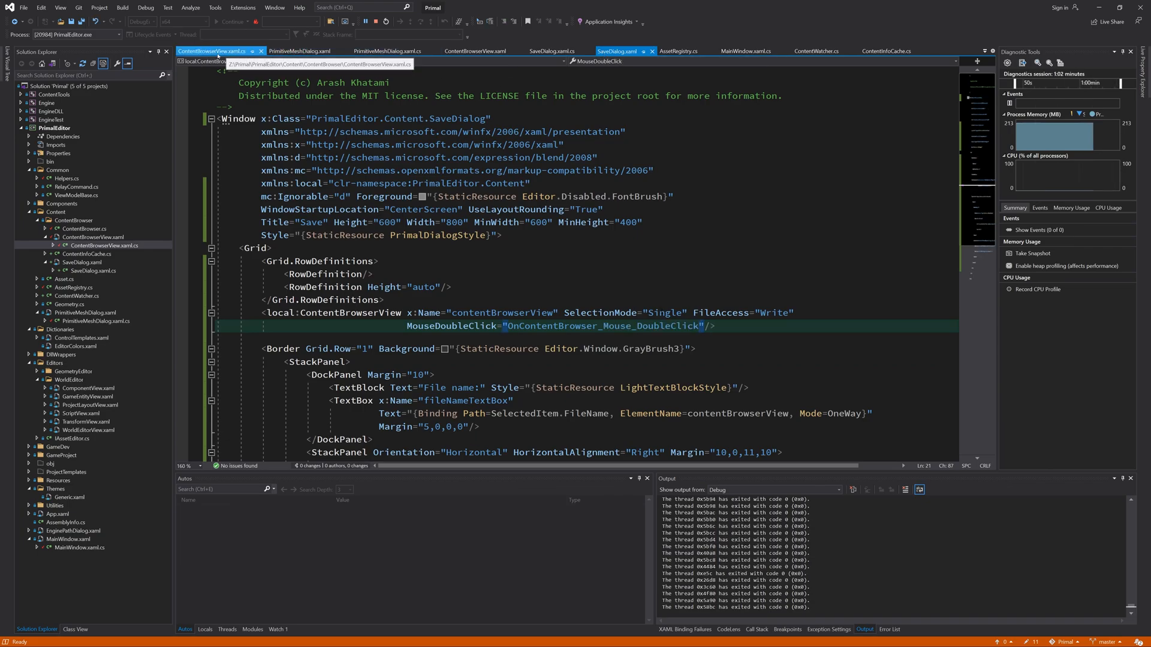
- In ContentBrowserView.xaml, add a SelectionMode Setter bound via RelativeSource FindAncestor to ContentBrowserView
left_click(474, 50)
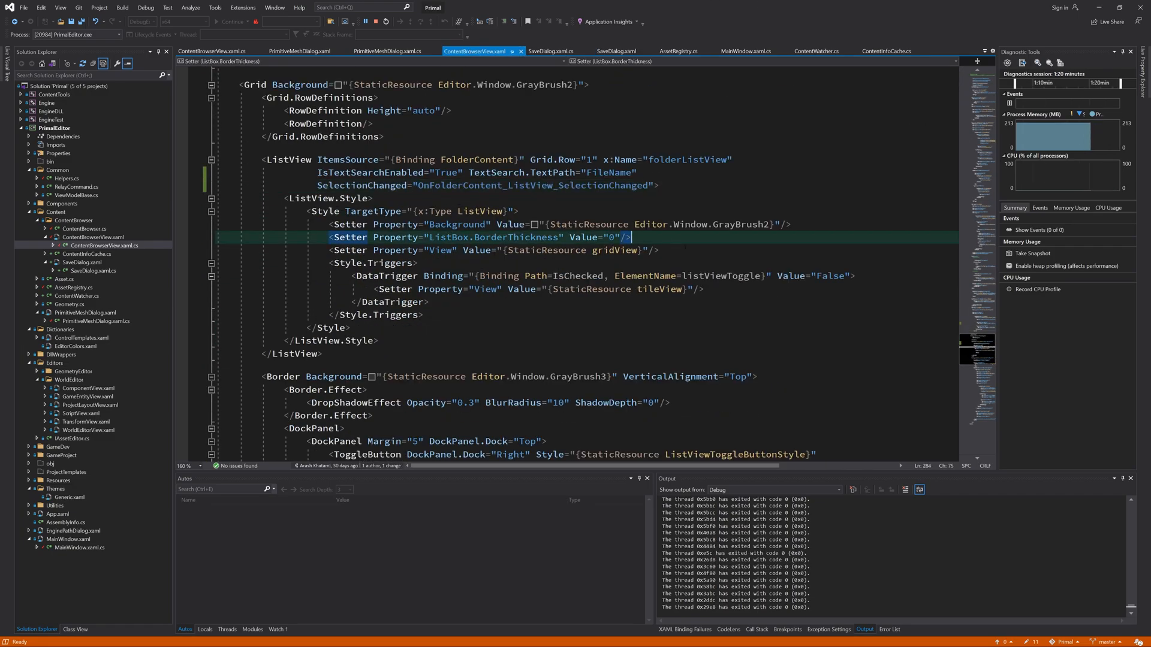
type("Setter")
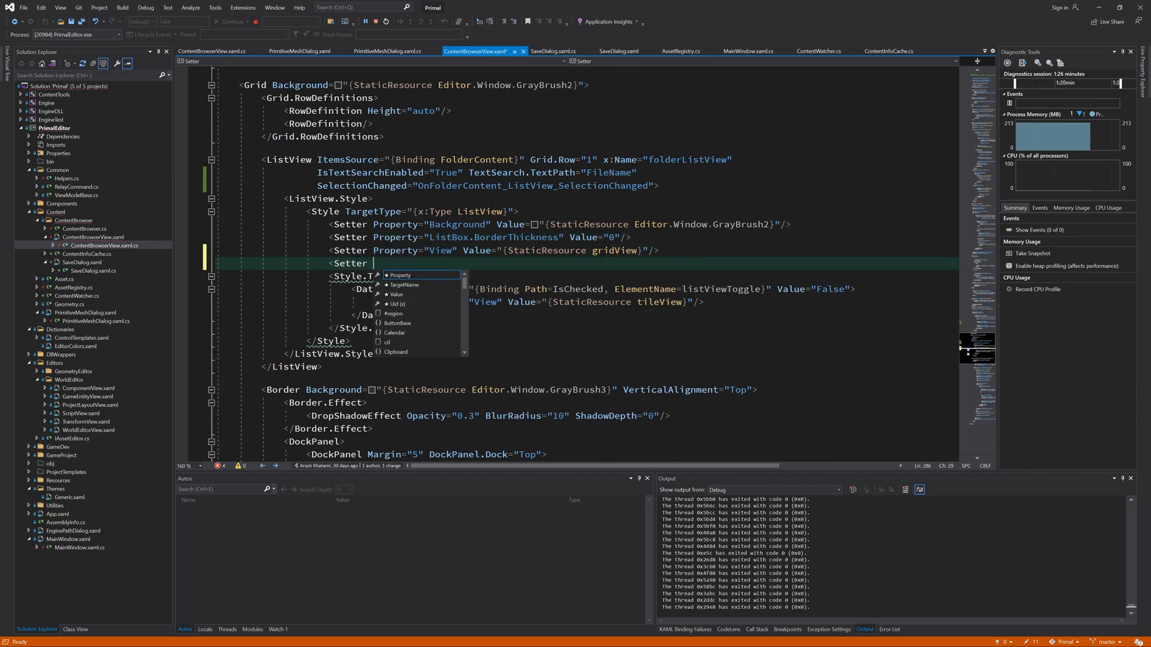
type("Property=\"SelectionMode\"")
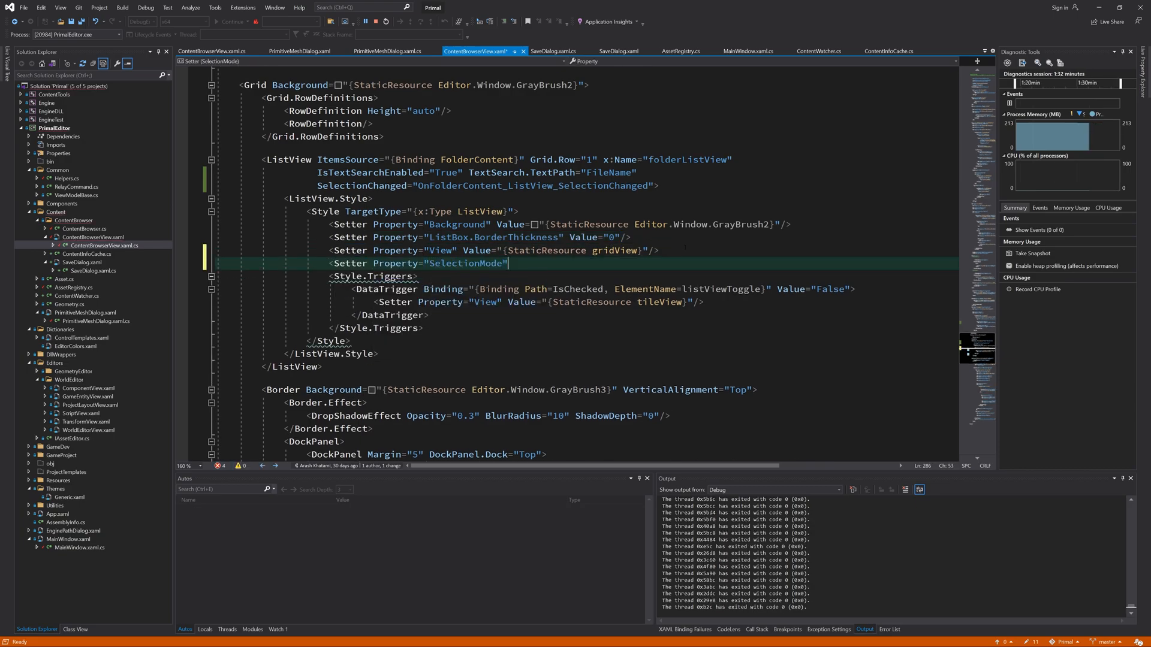
type("Value=\"{Binding }\"")
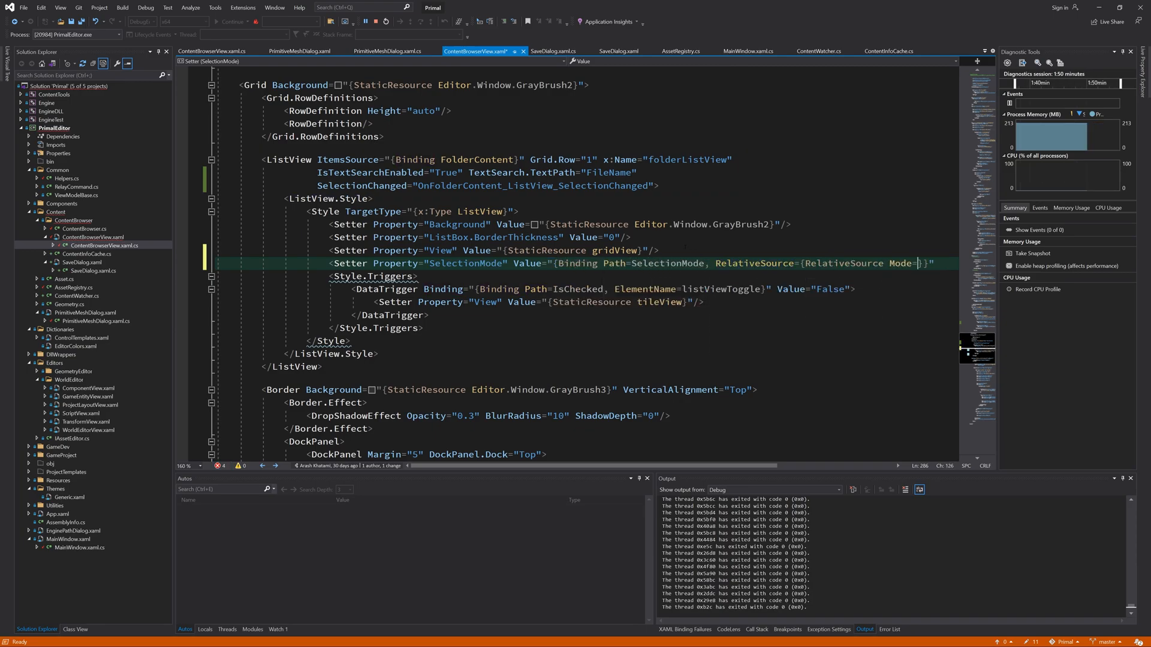
type("FindAncestor")
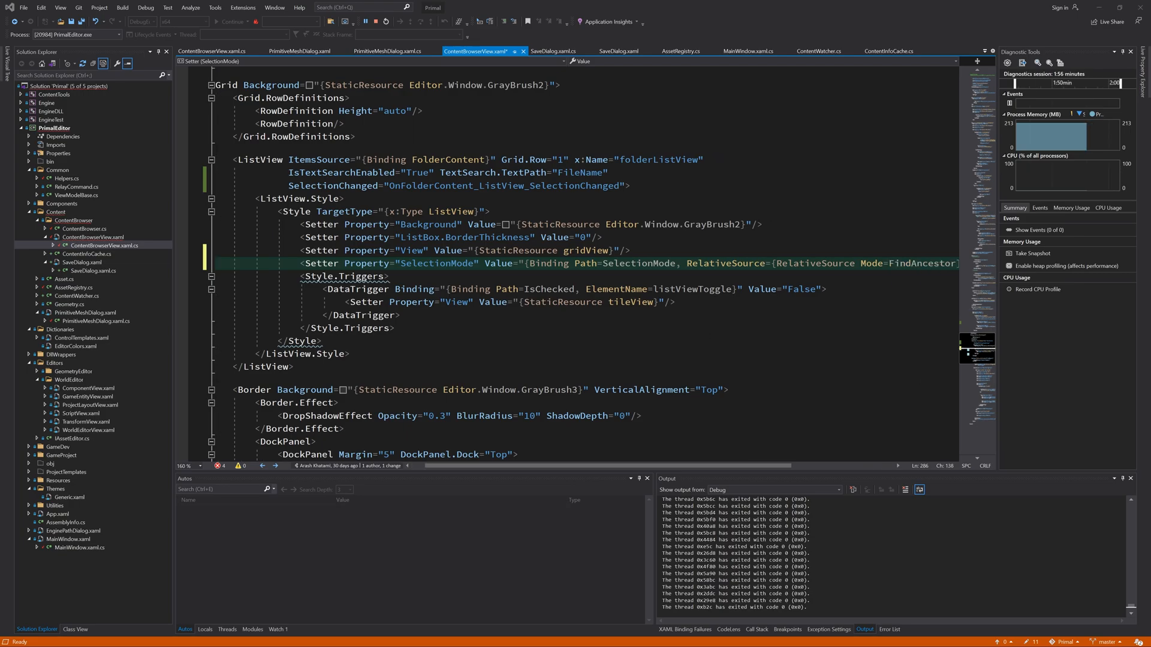
type(", an")
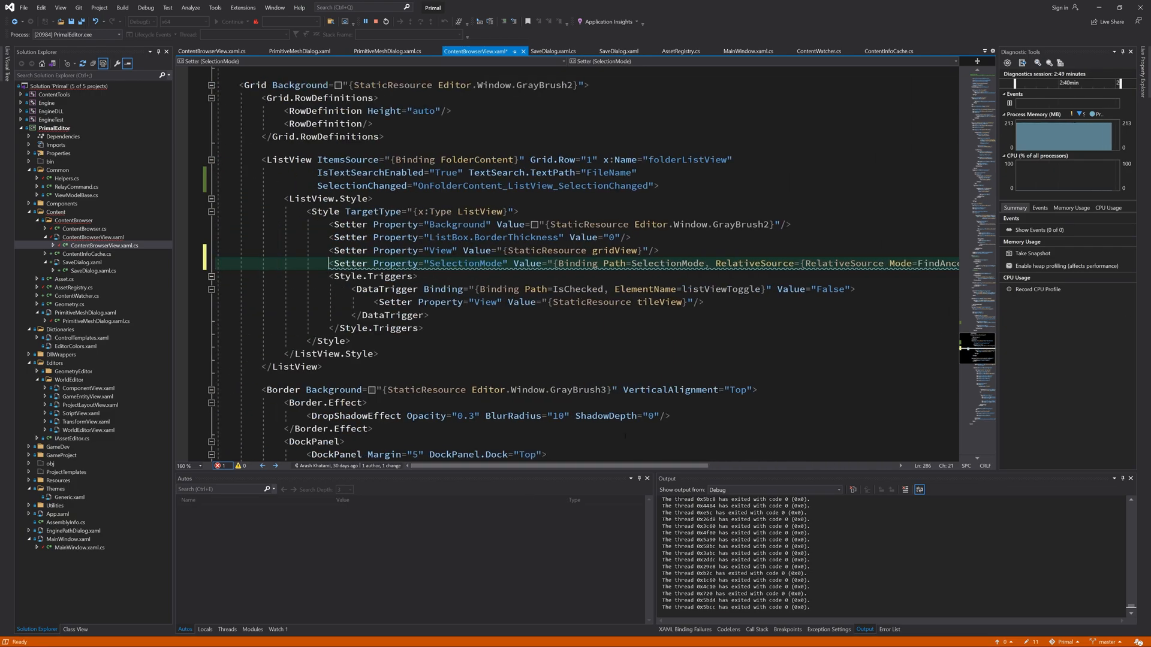
double_click(660, 263)
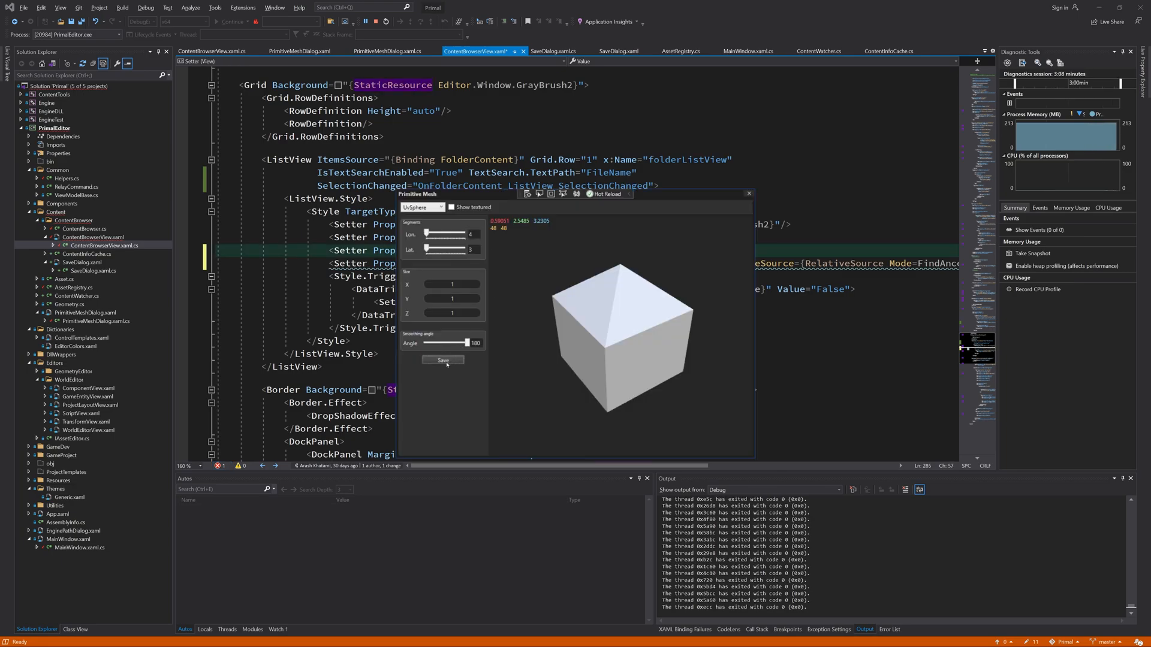
- Save the generated UV sphere over large-sphere_uv_sphere, confirm the overwrite, and inspect the resulting asset
left_click(442, 361)
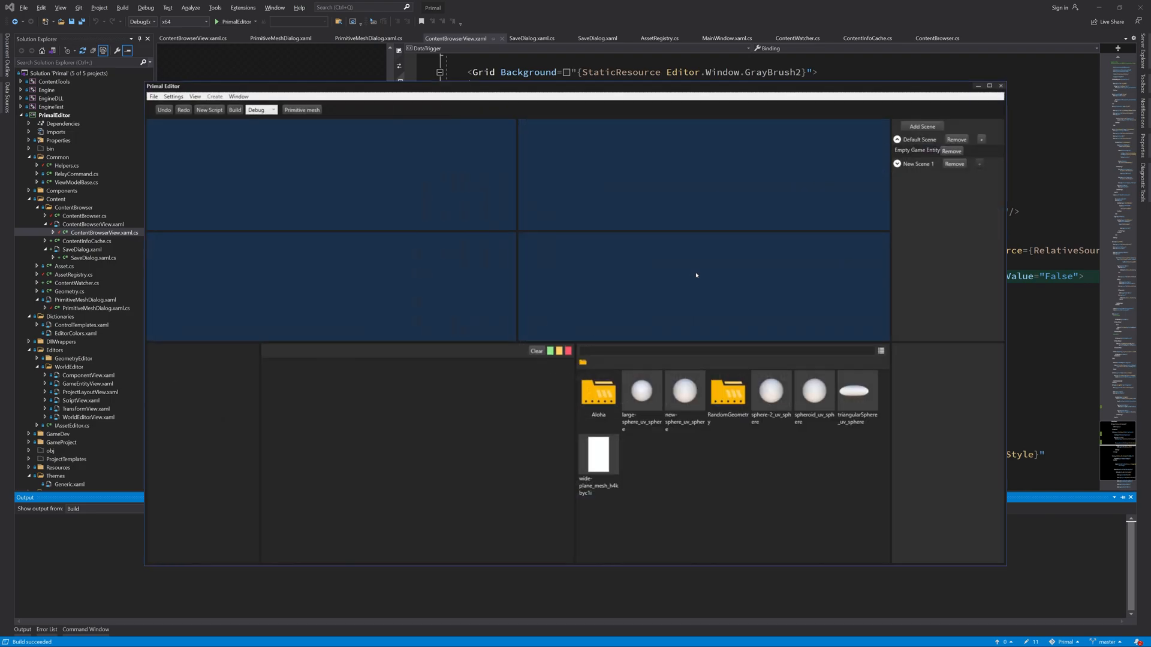
left_click(301, 109)
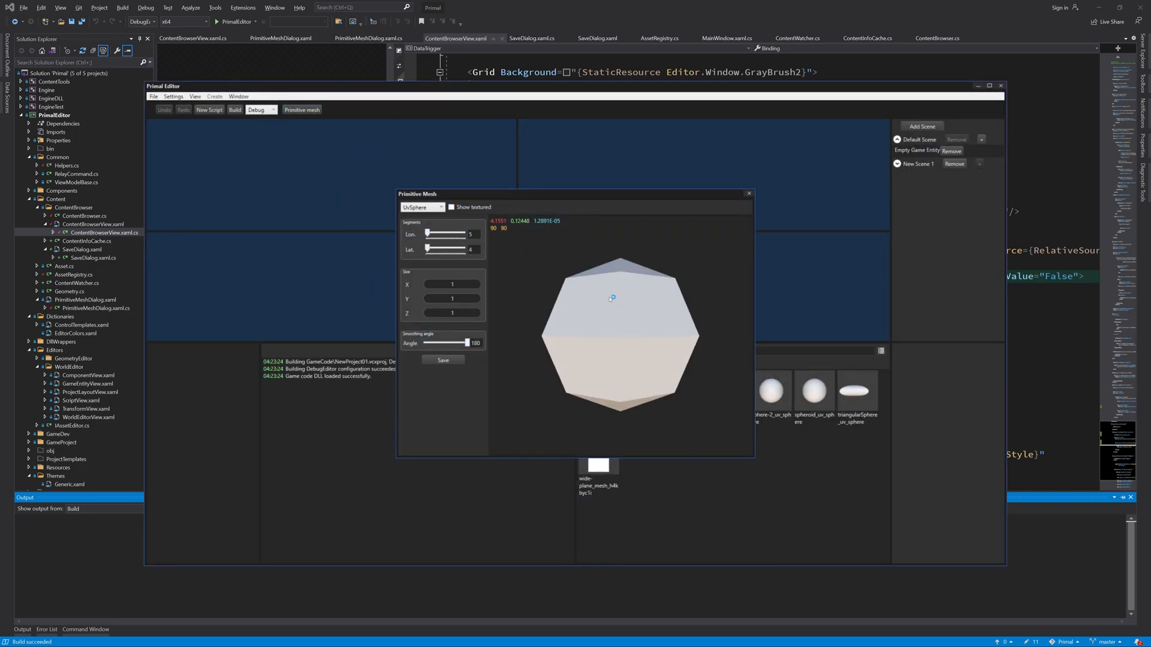
left_click(443, 360)
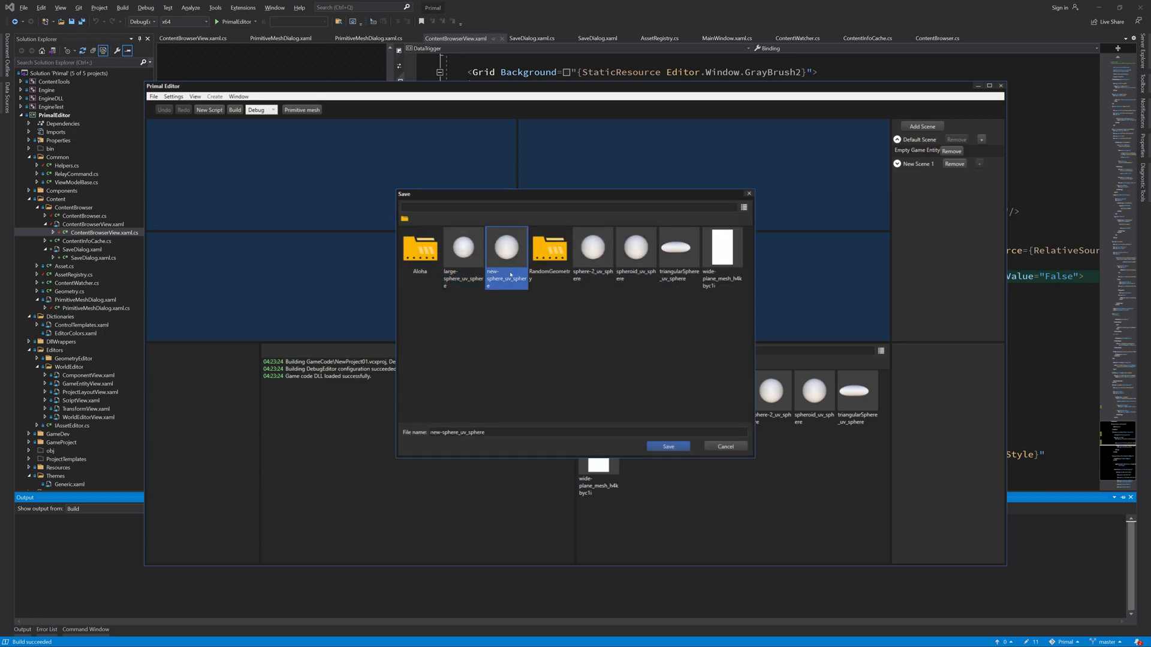
left_click(549, 248)
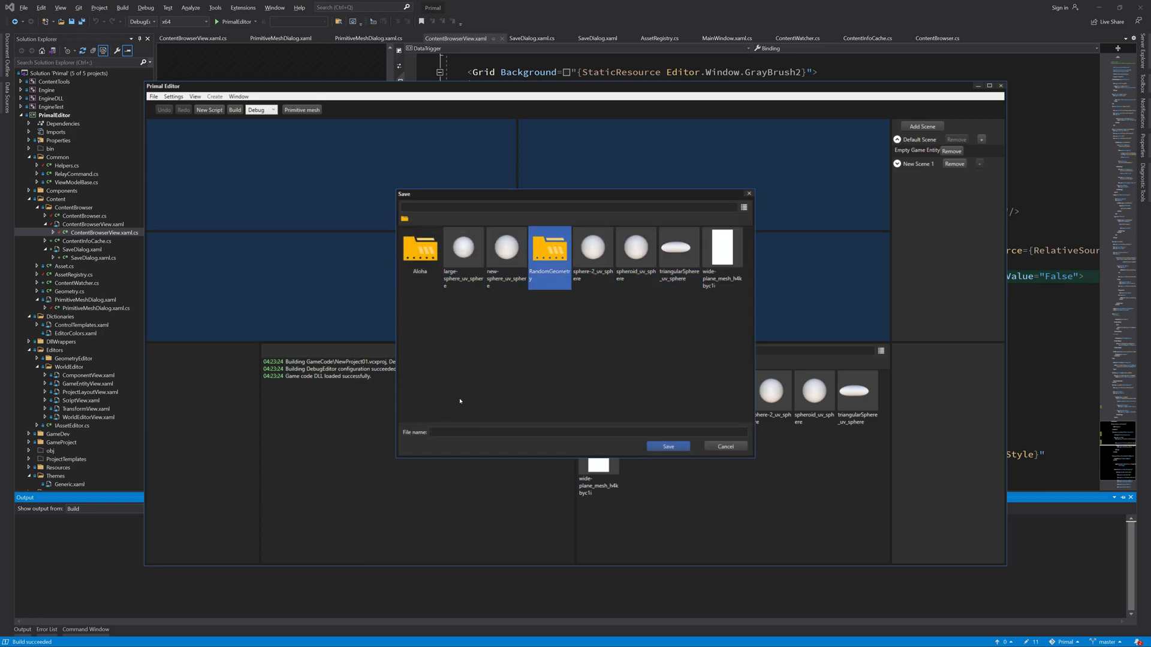
left_click(635, 247)
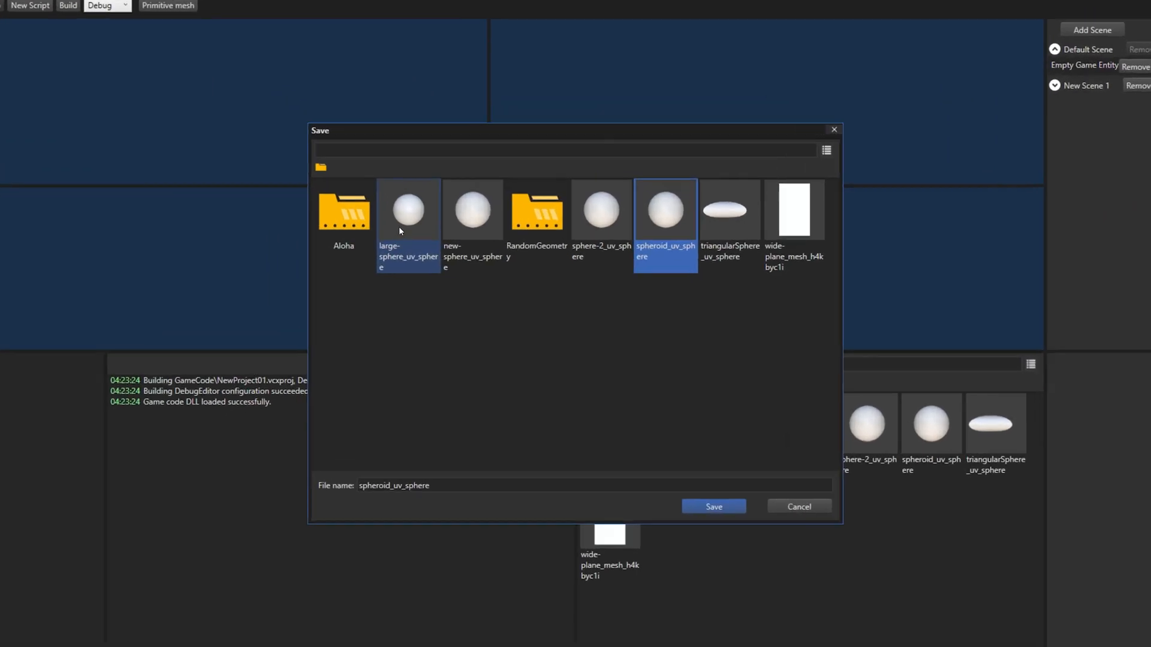
left_click(712, 506)
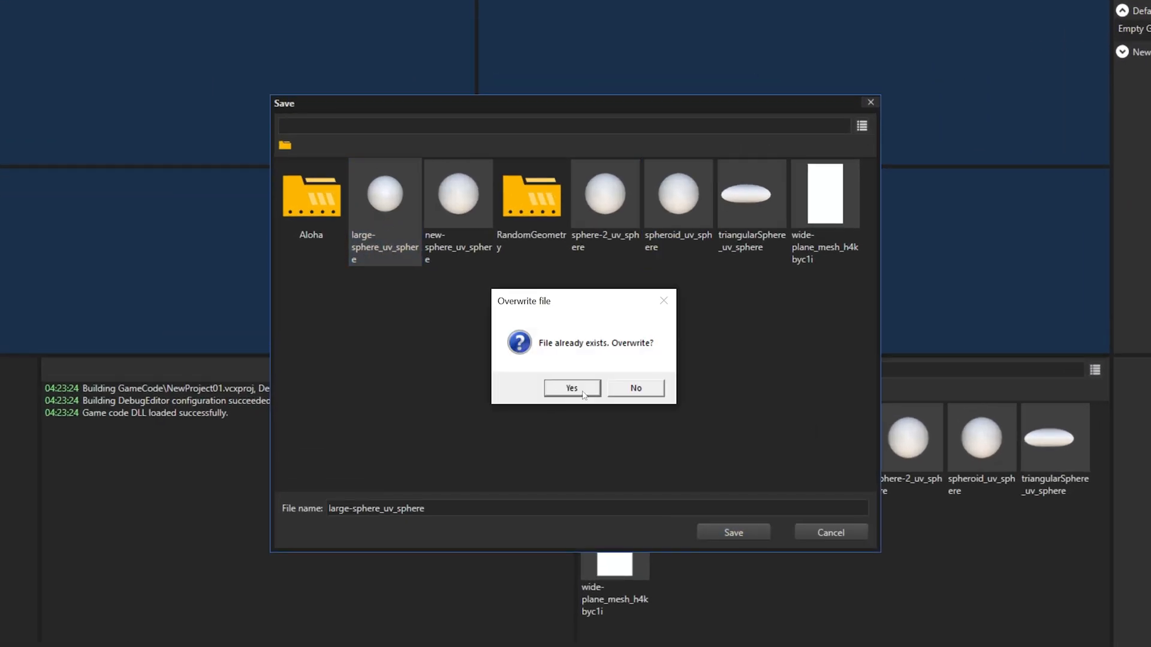
left_click(571, 388)
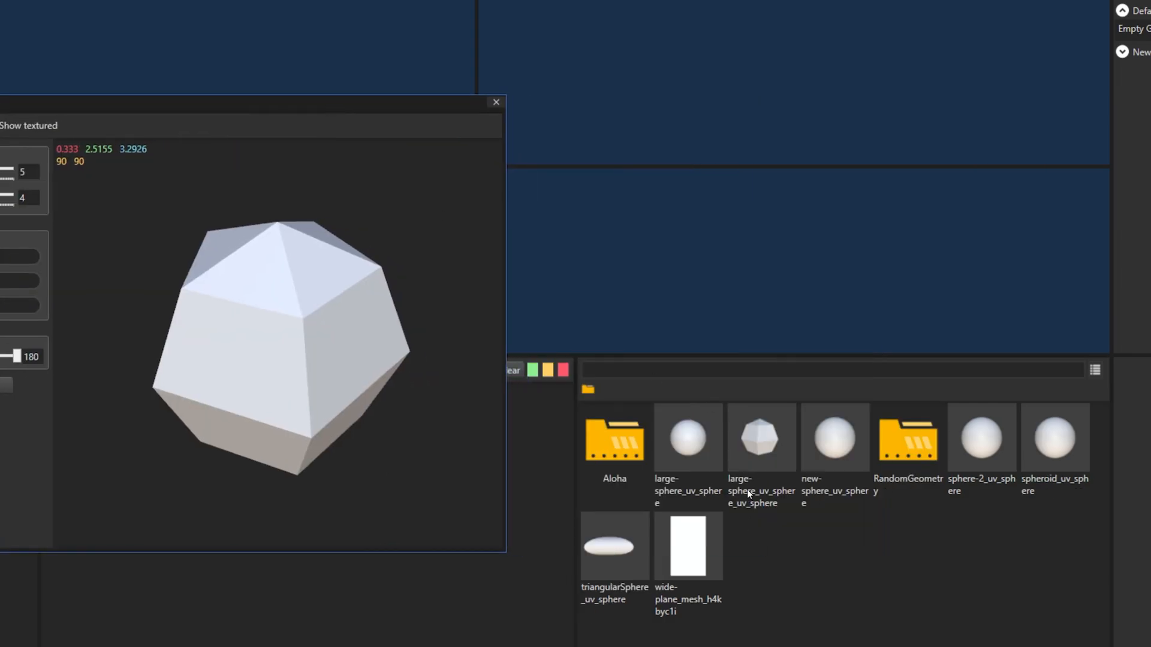
left_click(761, 438)
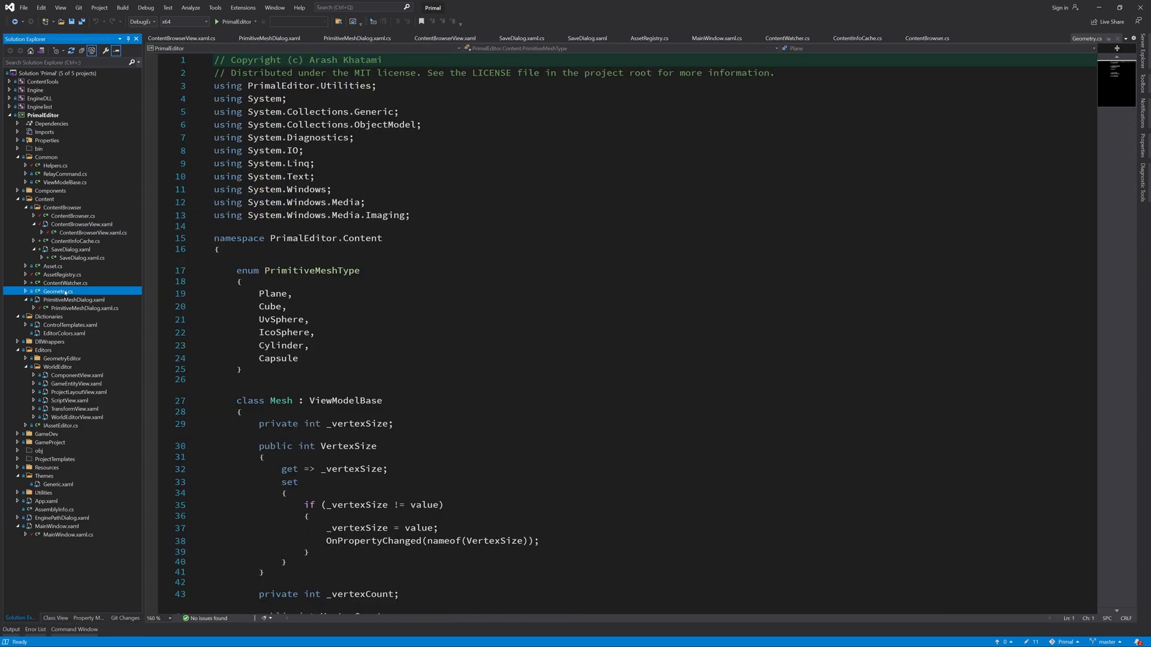
- In Geometry.cs Save(), append the LOD name only when _lodGroups.Count > 1
scroll("down", 3)
type("var meshFileName = ContentHelper.SanitizeFileName(")
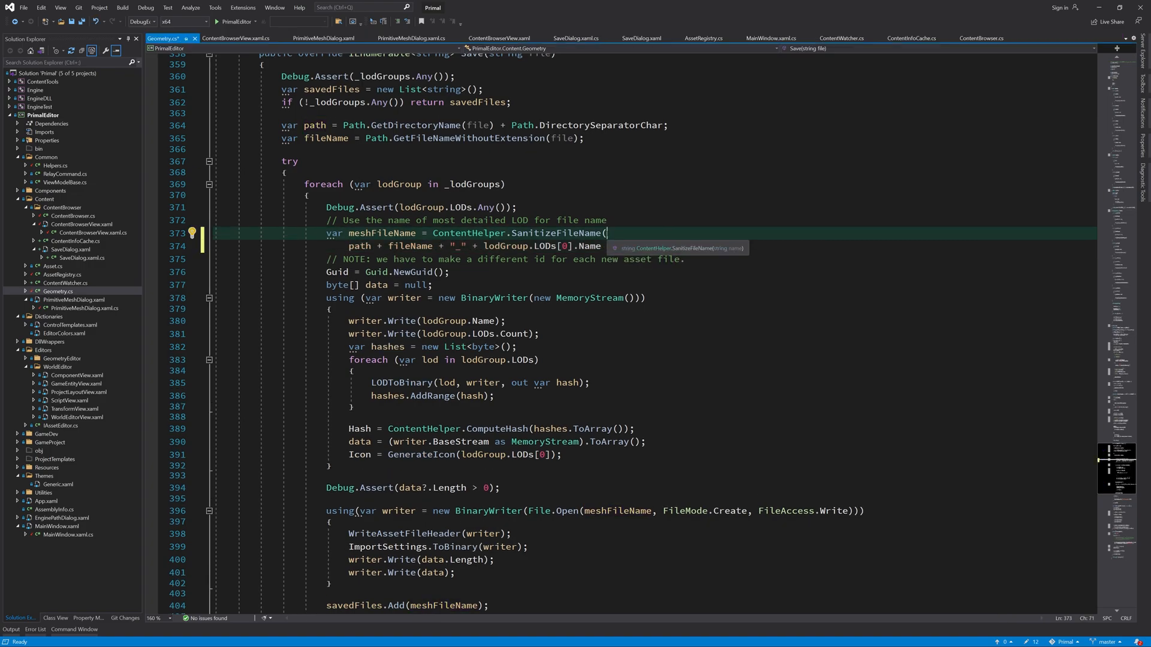
type("_lodGroups.Count > 1")
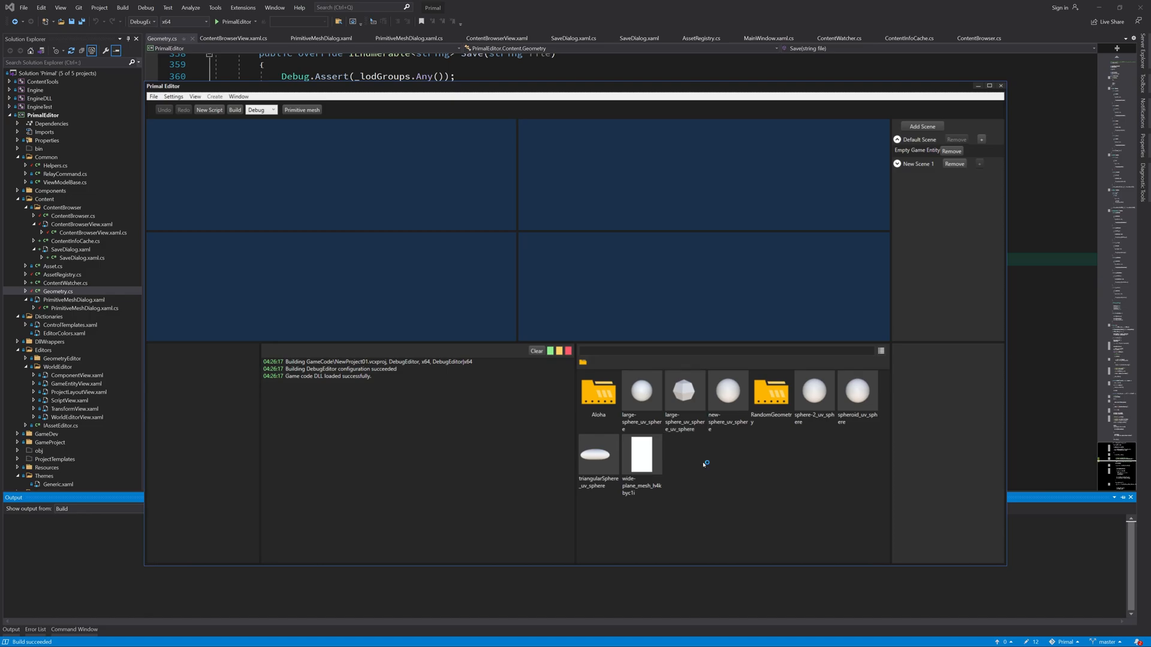
- Save the sphere mesh onto wide-plane_mesh_h4kbyc1i and confirm overwriting it
left_click(301, 109)
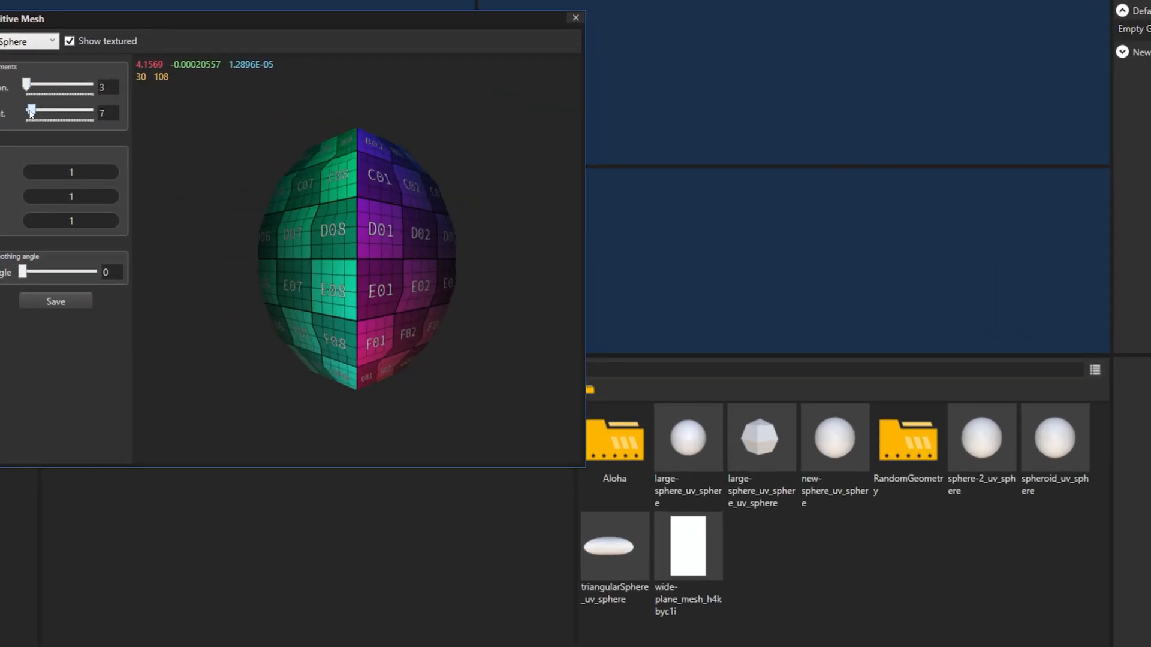
left_click(55, 301)
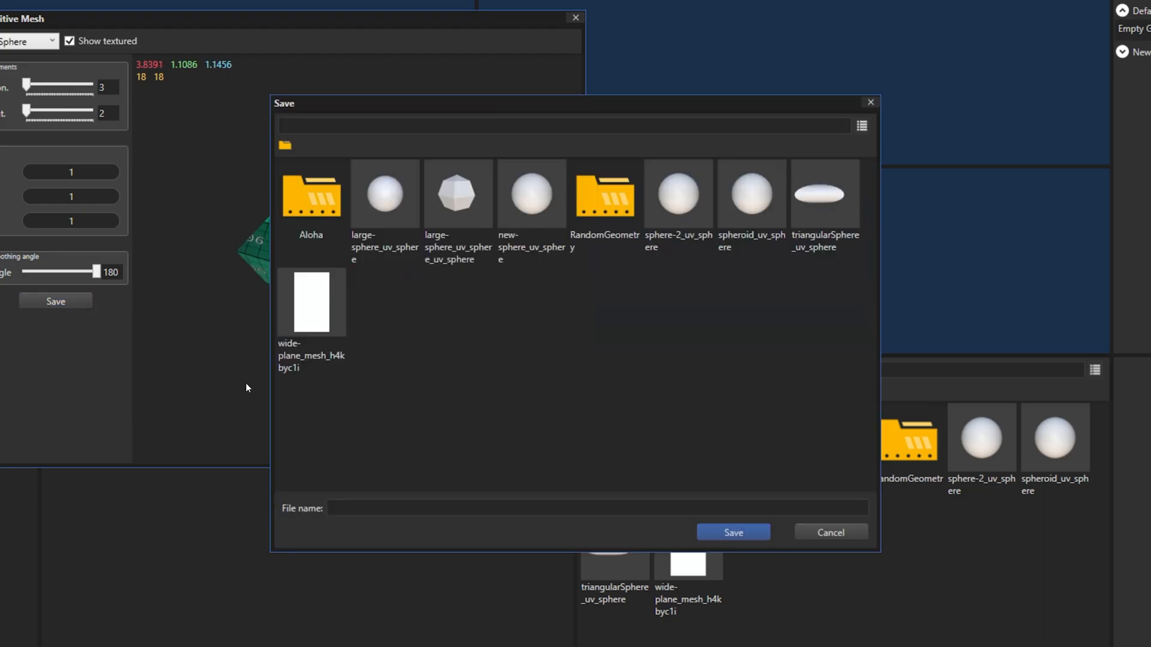
left_click(732, 533)
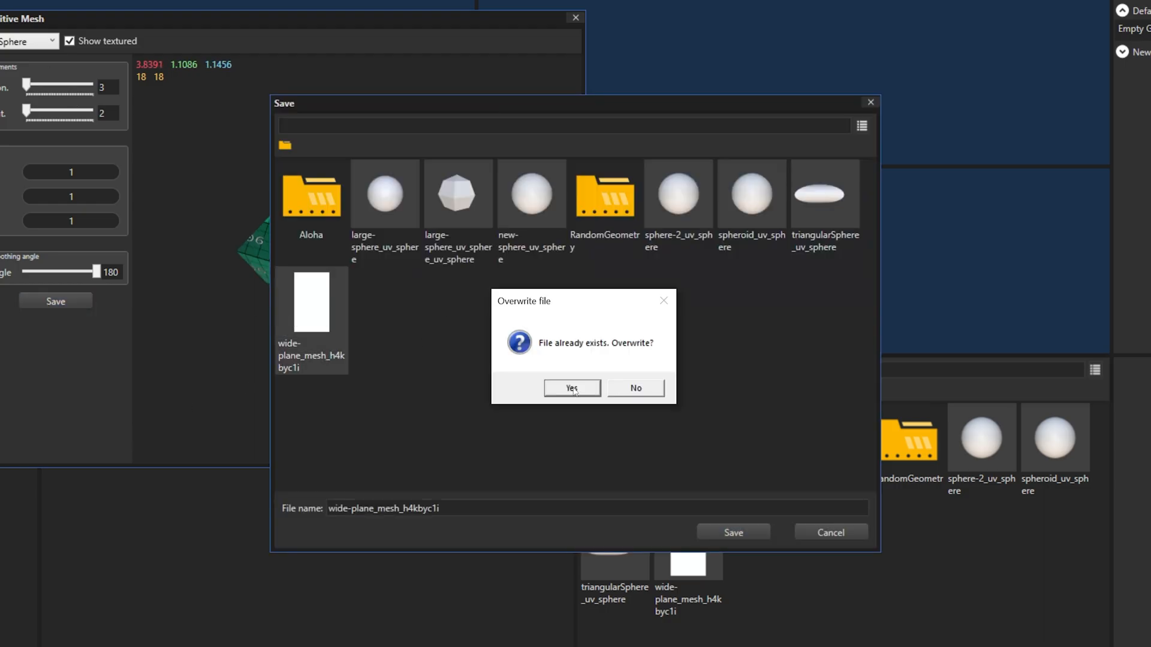
left_click(571, 388)
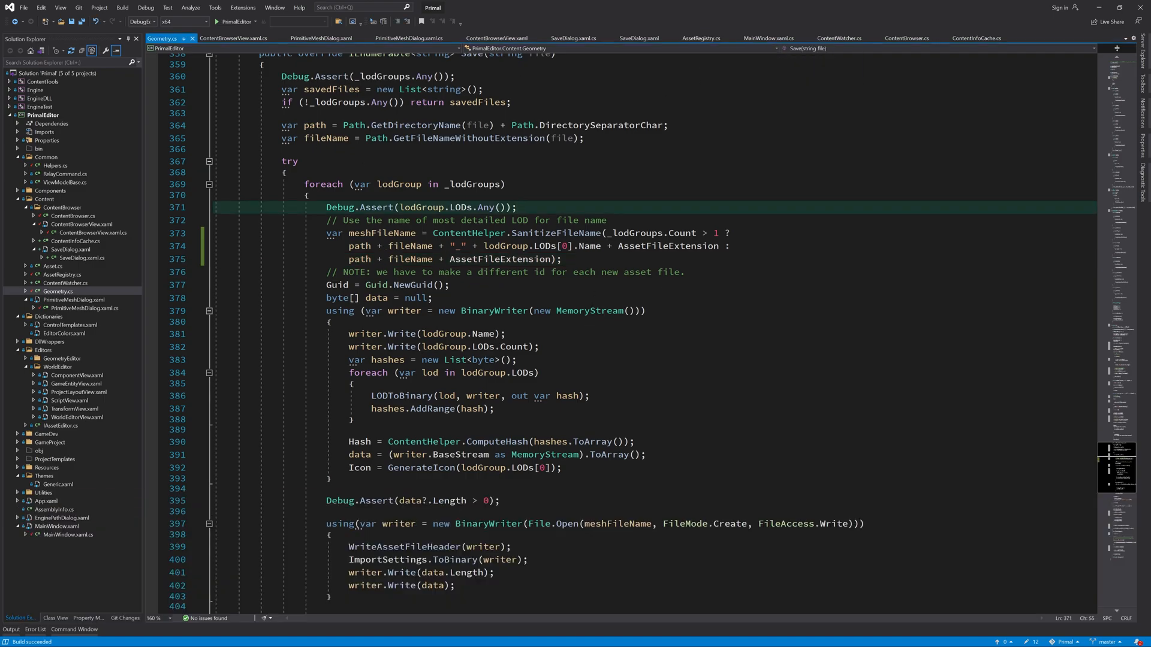
- Debug with a breakpoint on ContentBrowser's Refresh call, stop, then open ContentBrowserView.xaml.cs
left_click(908, 37)
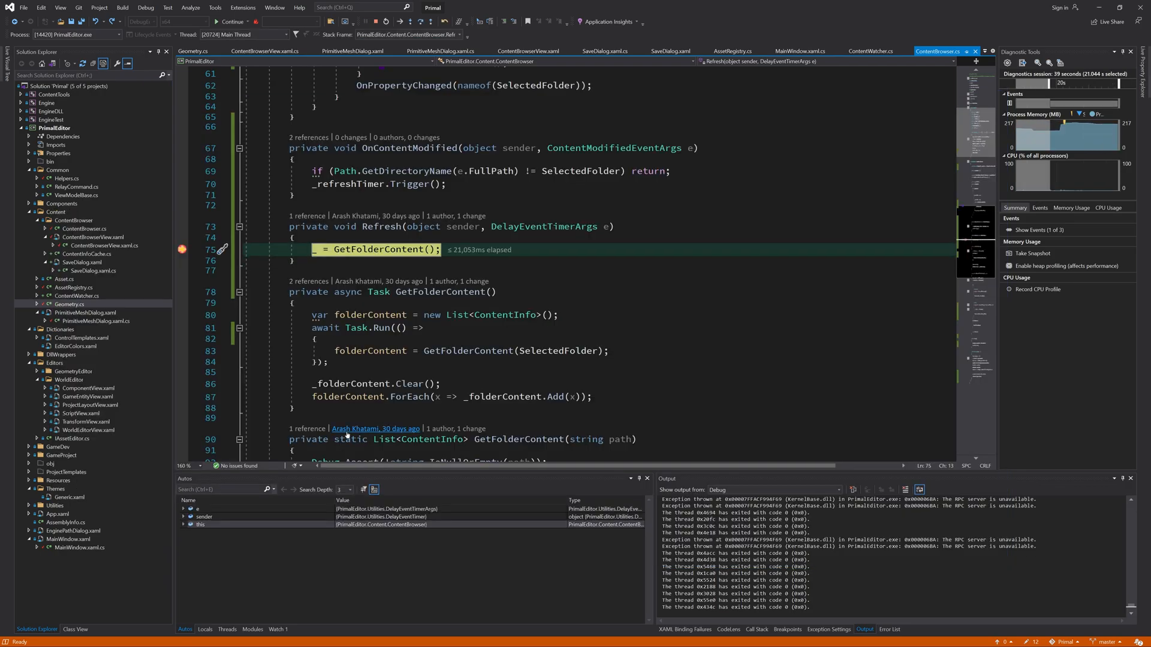
key("F10")
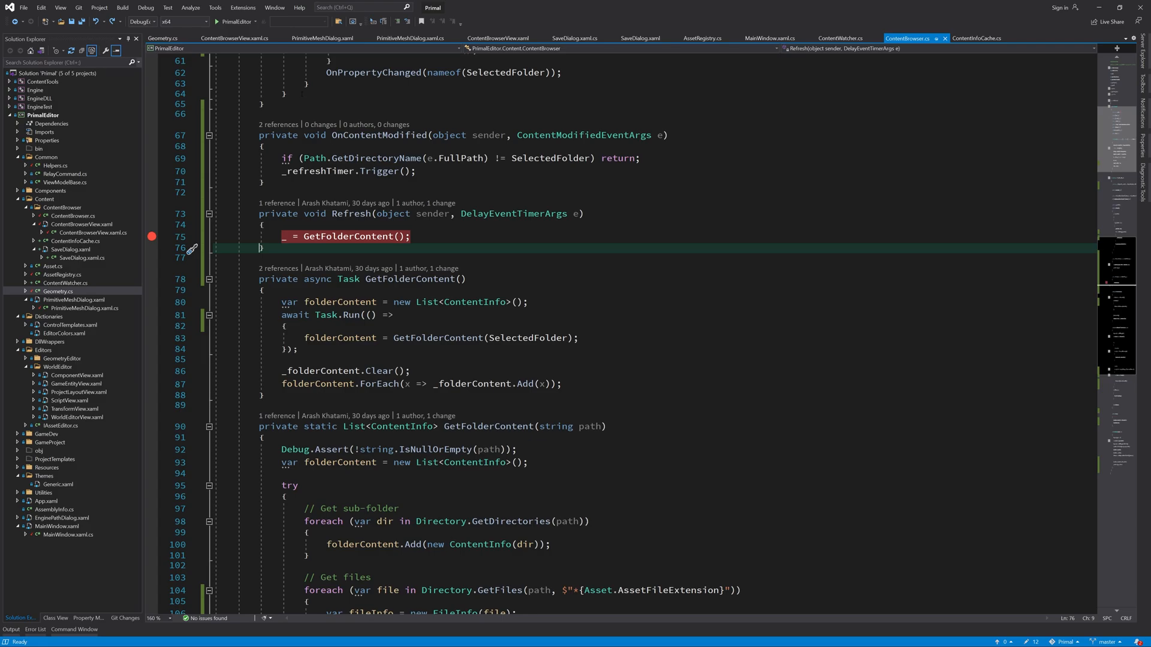
left_click(235, 37)
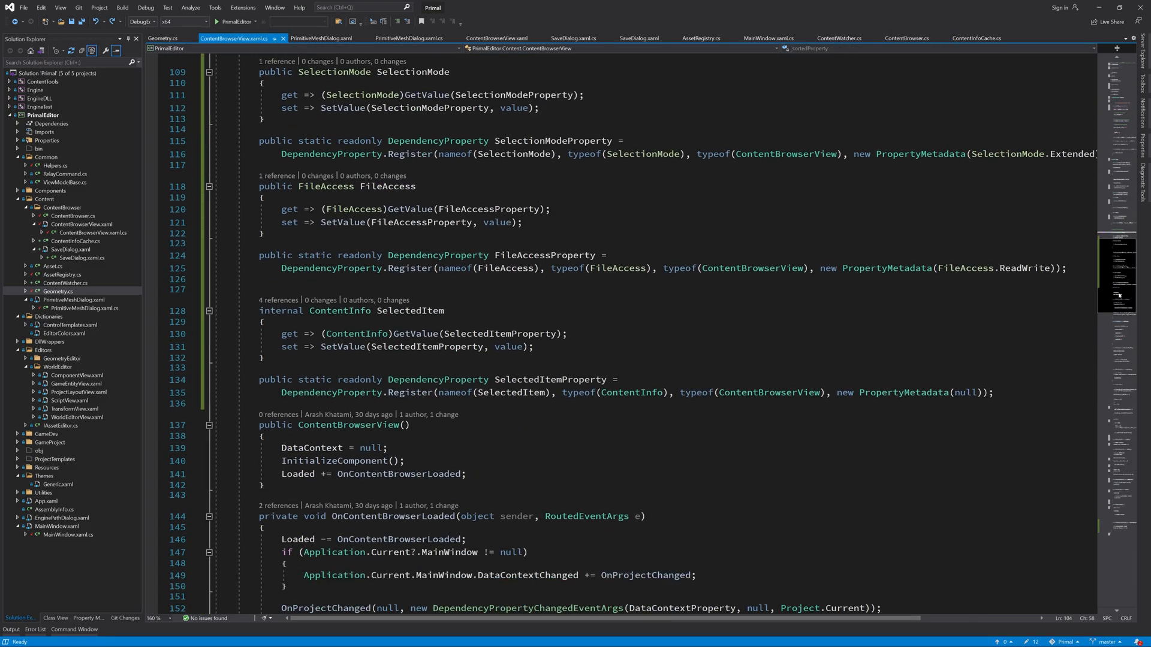
scroll("down", 3)
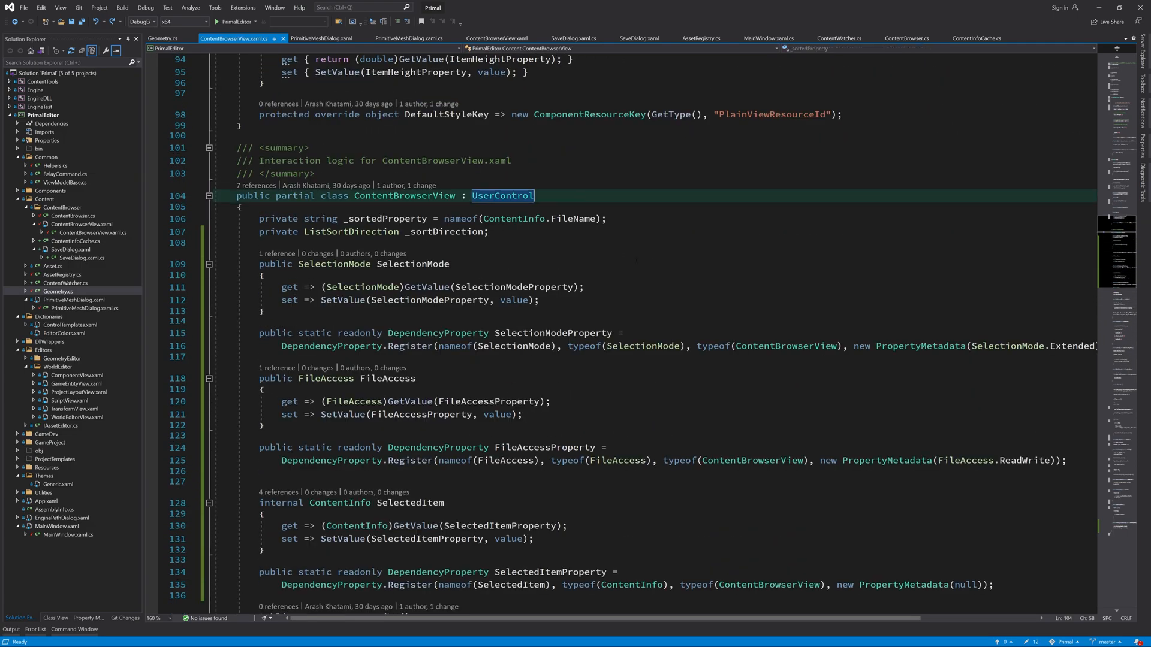
- Add IDisposable to ContentBrowserView and implement Dispose to dispose the browser and null DataContext
type(", IDisposable")
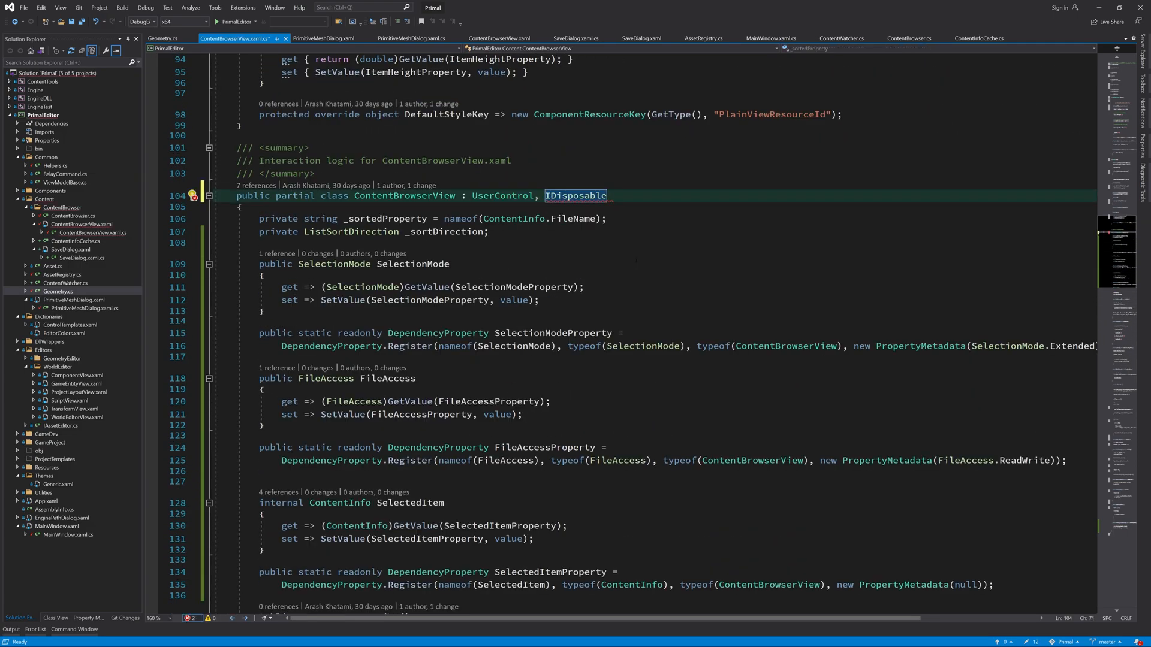
scroll("down", 3)
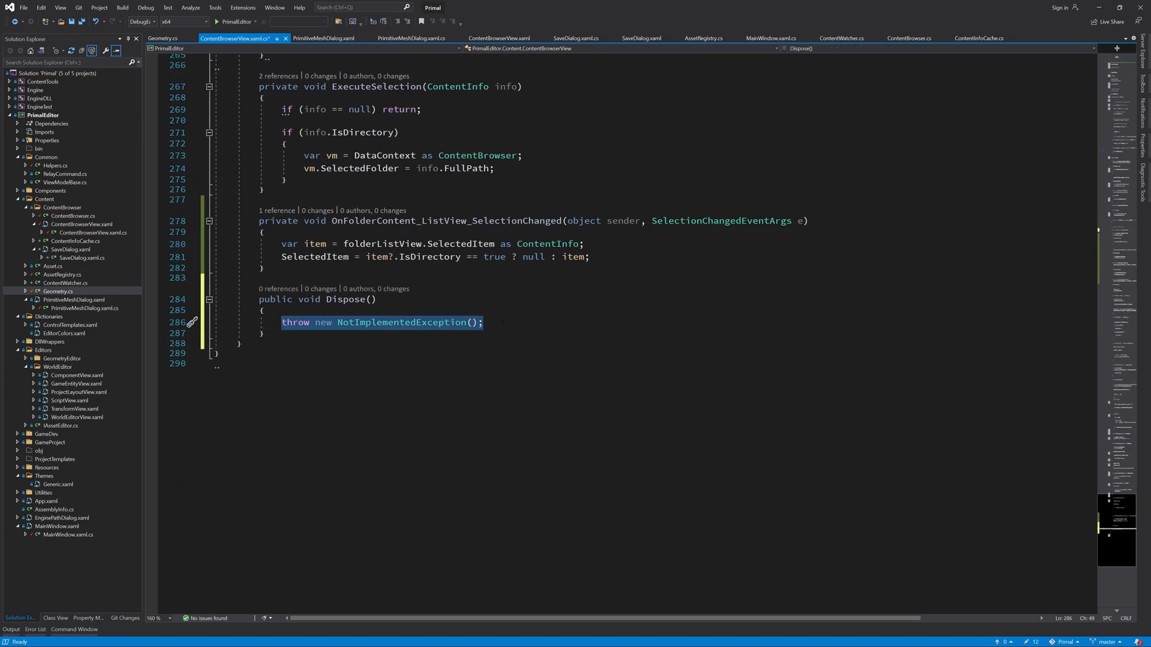
scroll("up", 3)
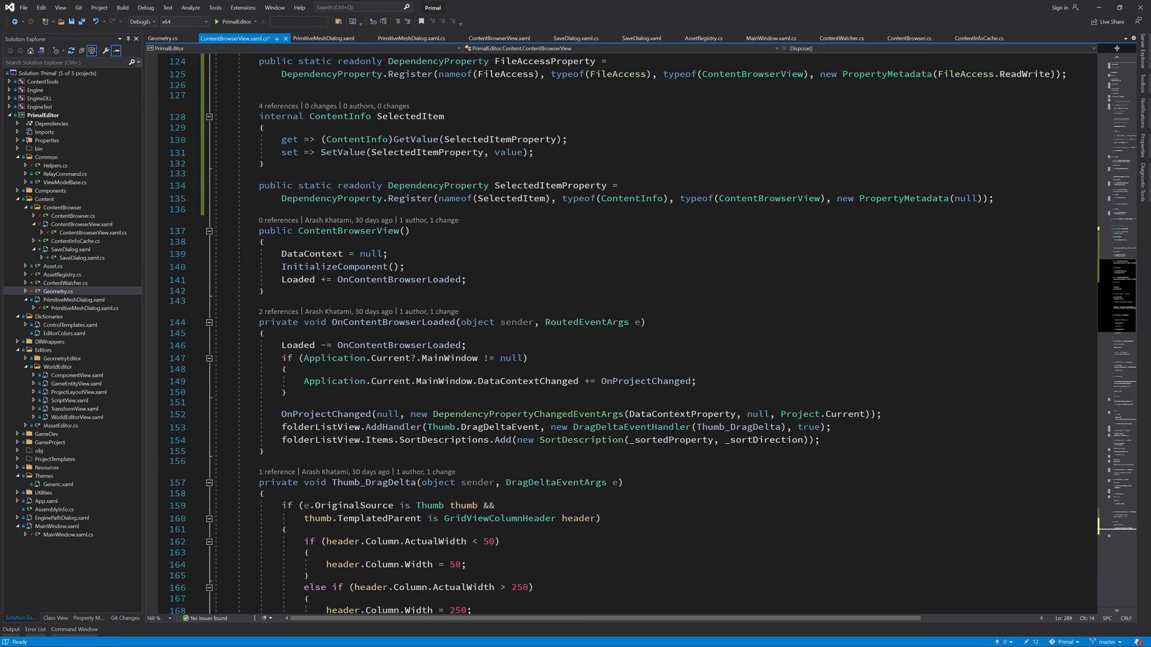
scroll("down", 3)
type("DataContext = null;")
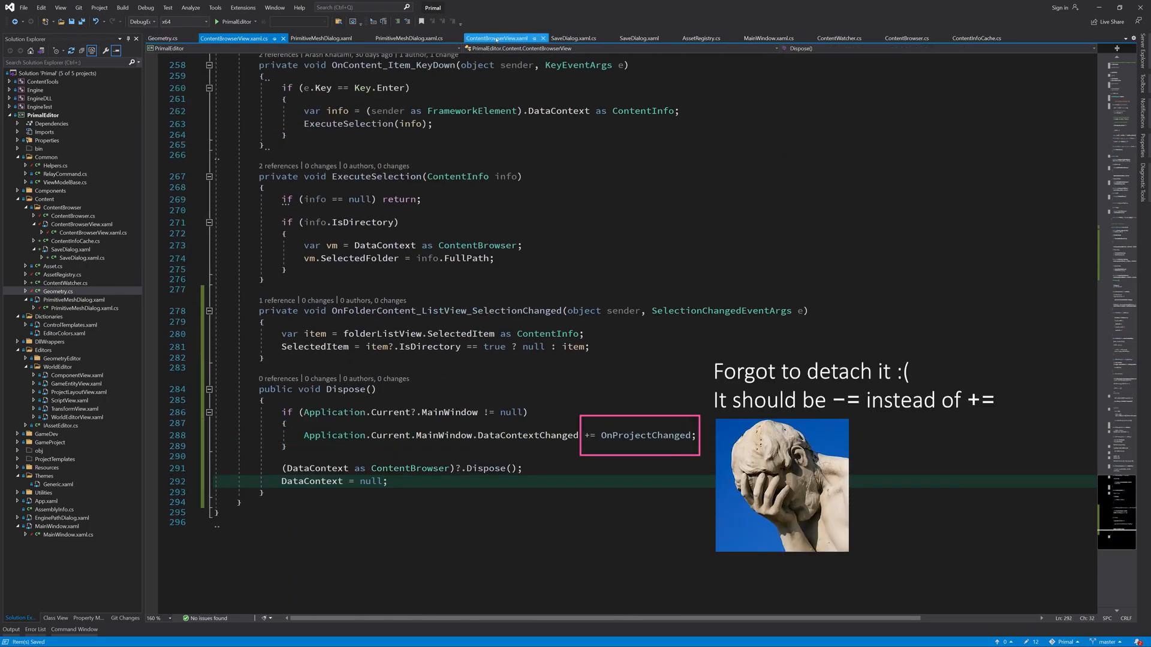
- Add Closing += OnSaveDialogClosing in SaveDialog's constructor, fill in the handler, and run the editor
type("clos")
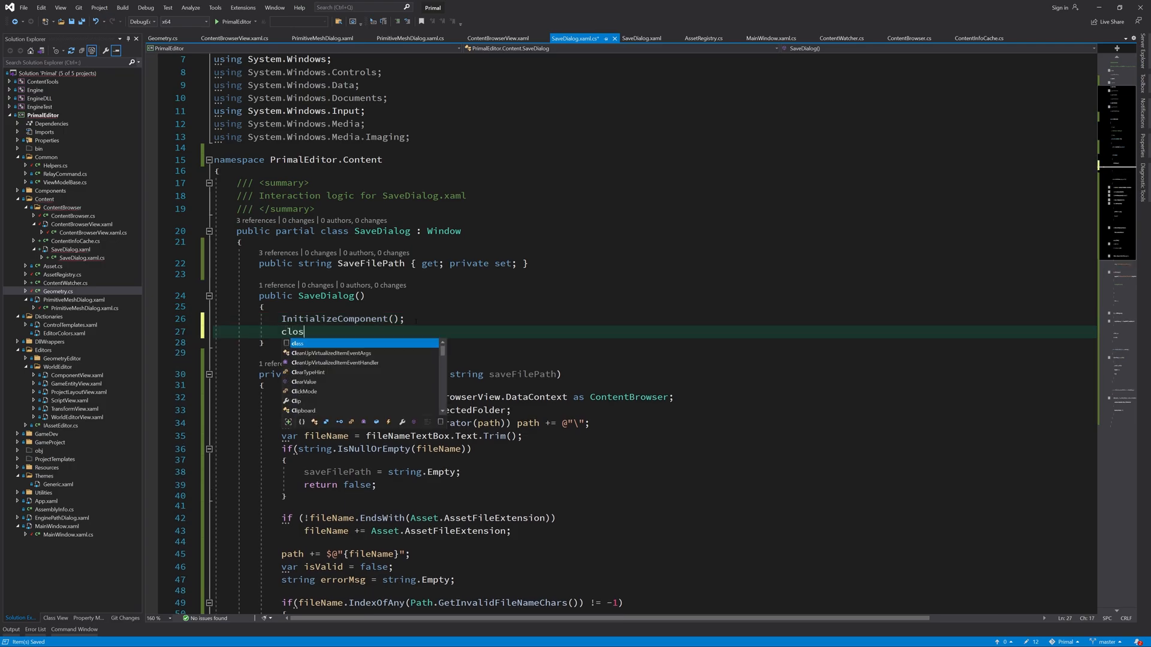
type("Closing+= OnSavedio")
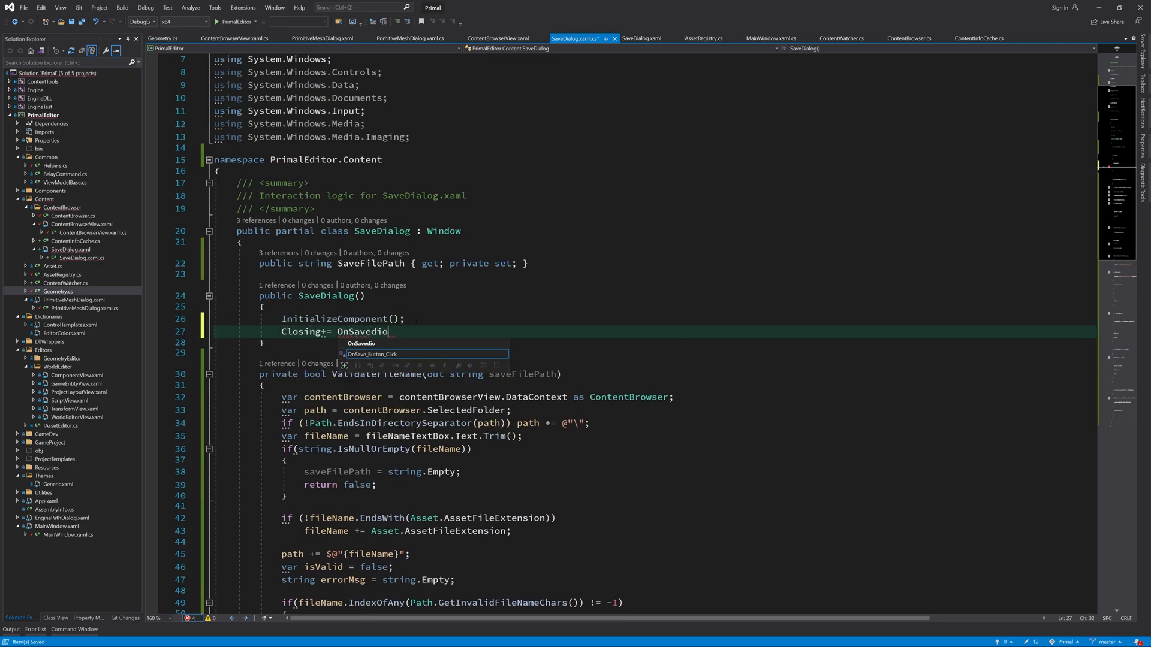
type("DialogClosing;")
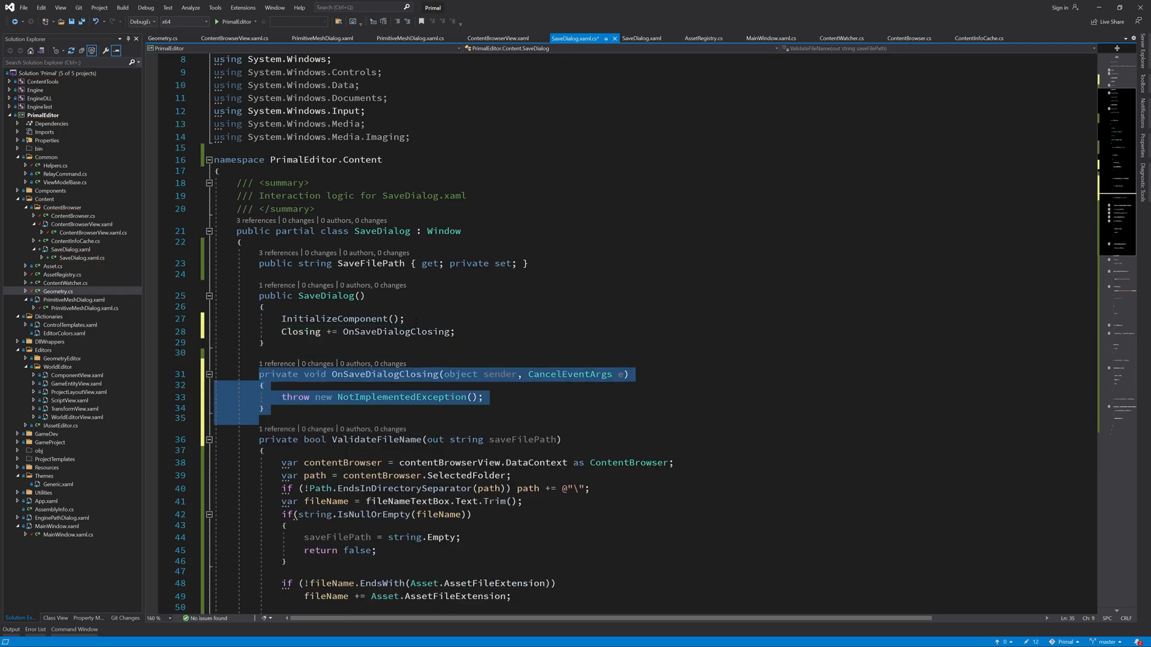
scroll("down", 3)
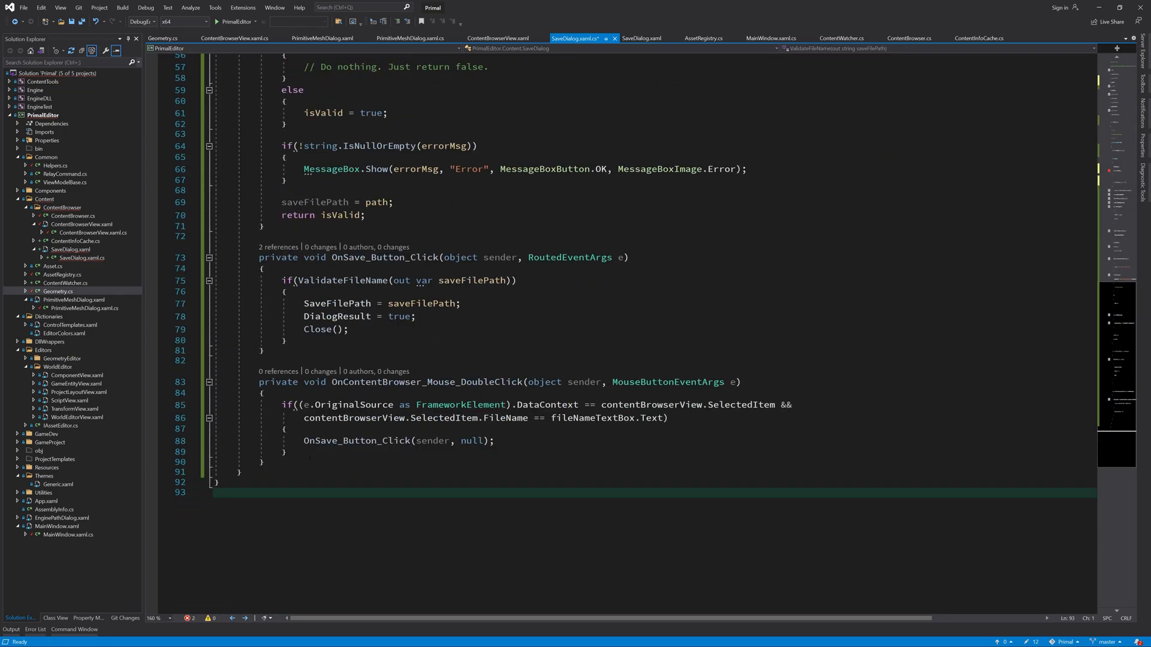
type("content")
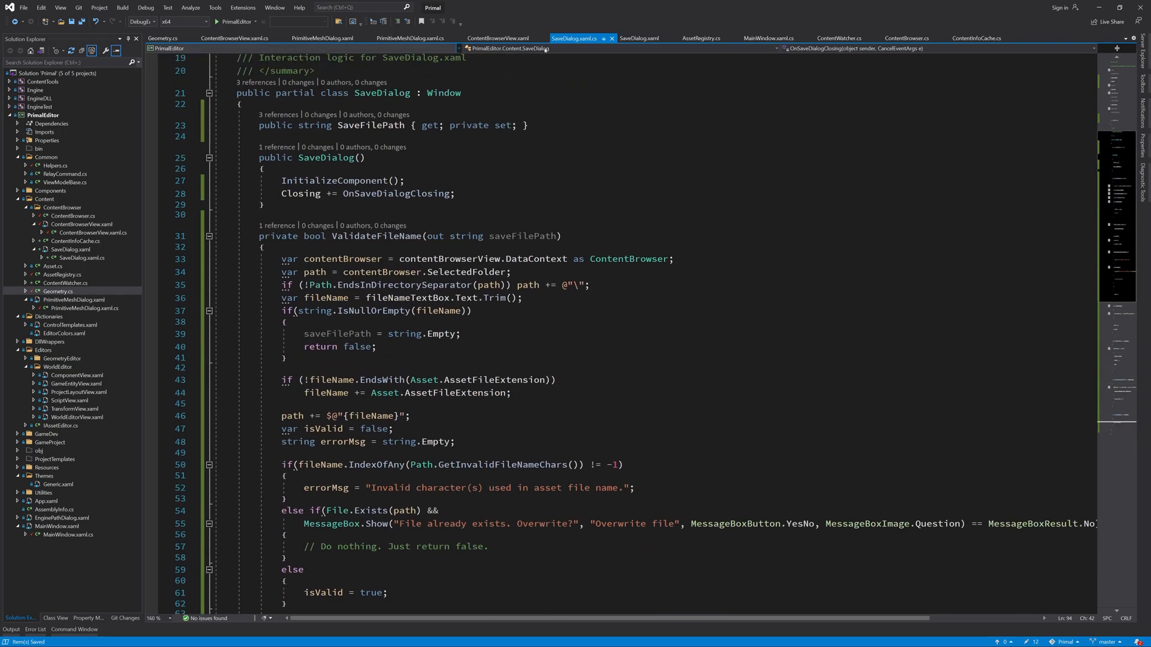
left_click(838, 39)
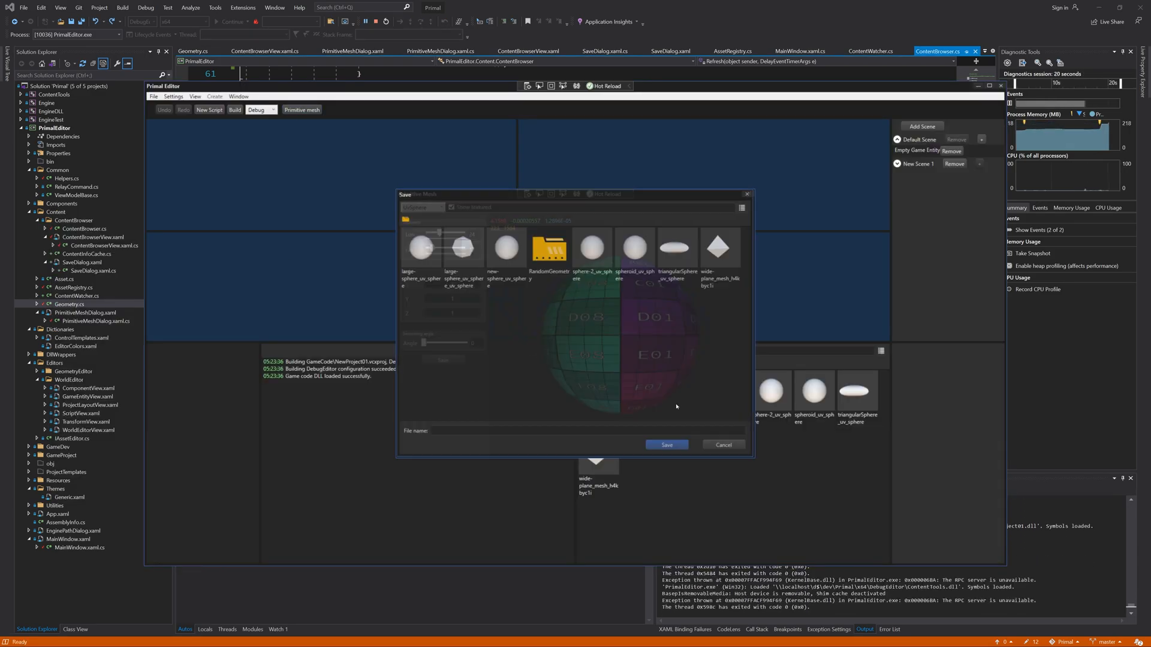
- Cancel the Save dialog
left_click(722, 444)
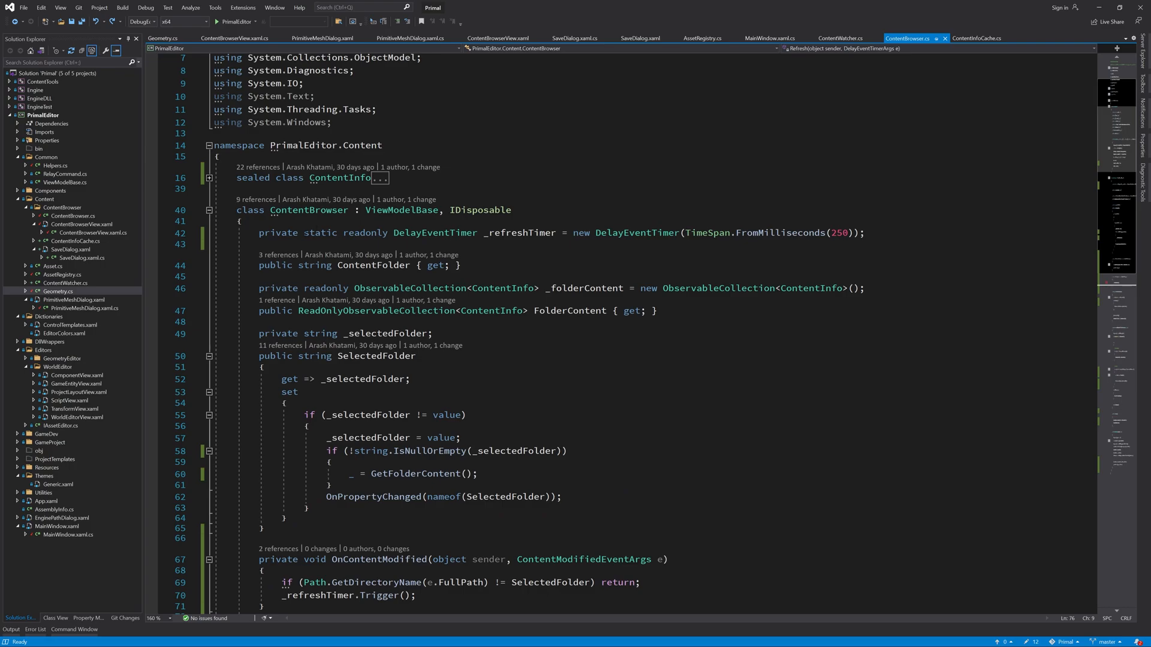
- Remove 'static' from ContentBrowser's _refreshTimer field, then build and run the editor
double_click(320, 233)
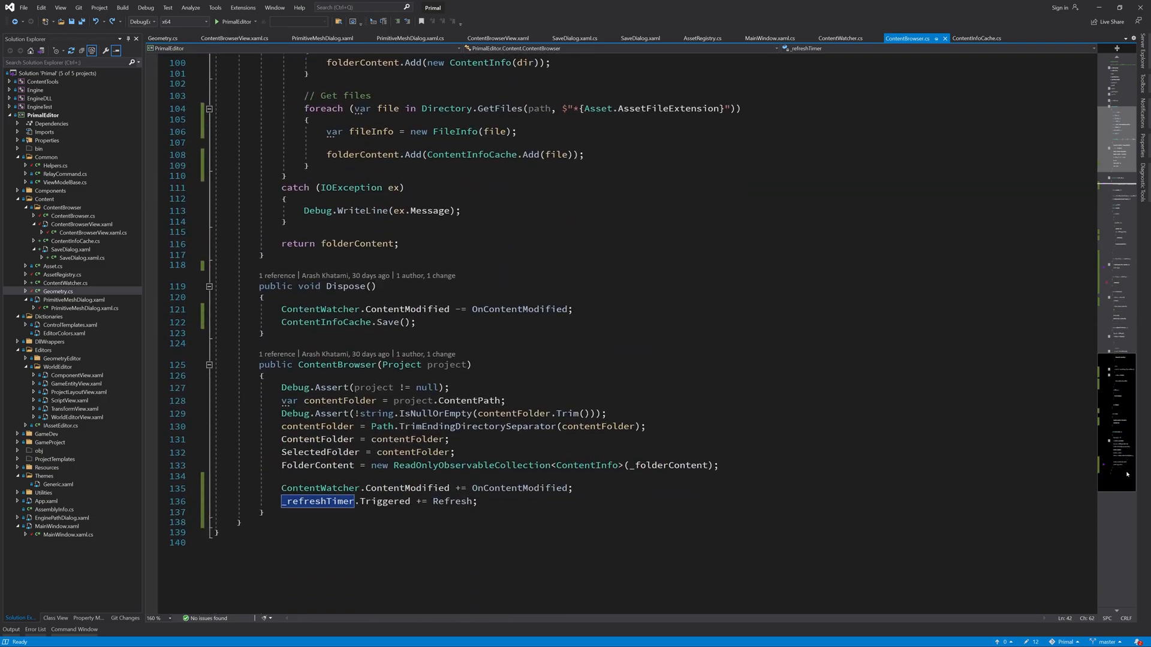
double_click(454, 501)
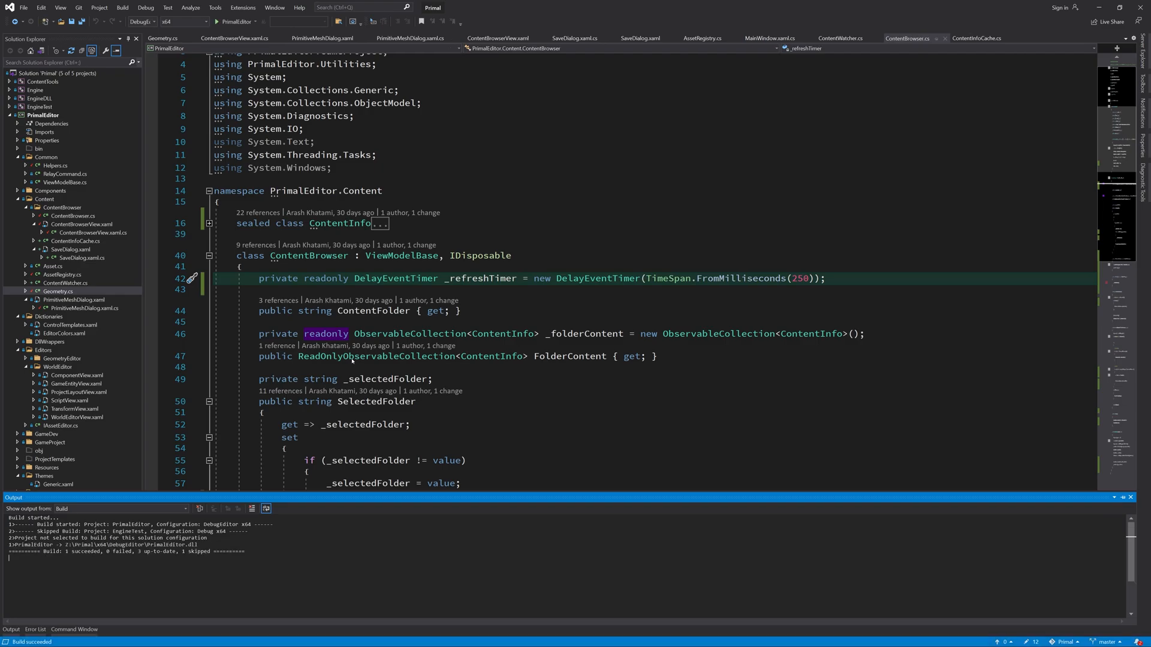
left_click(206, 22)
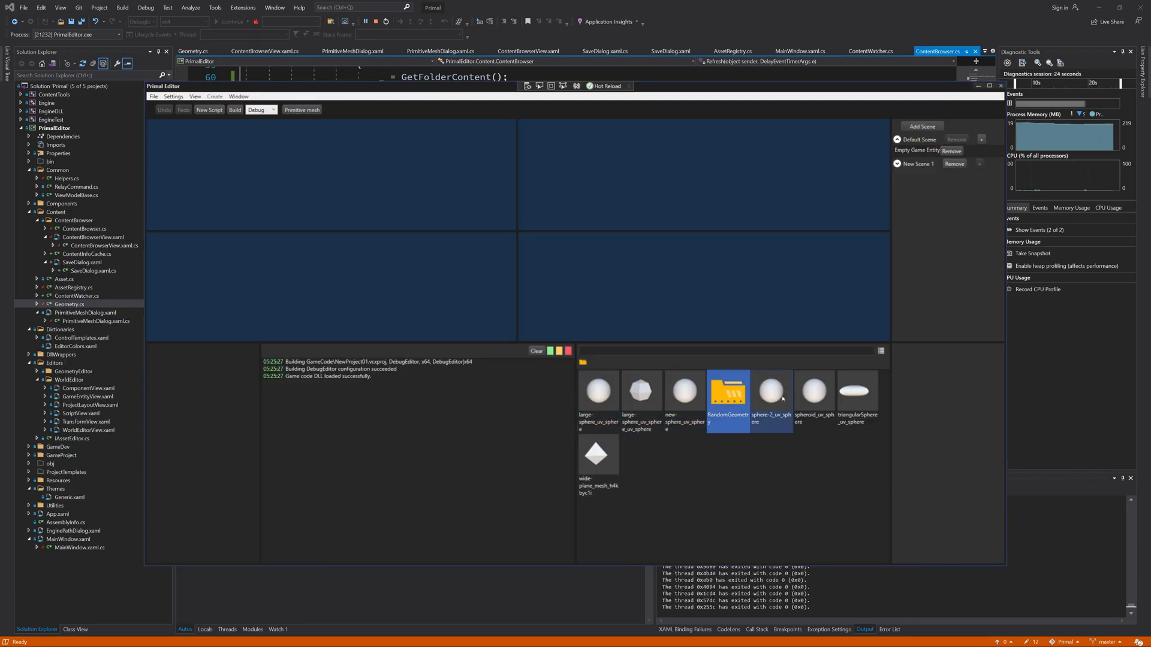
- Close the Primal Editor window to end the test run
left_click(770, 389)
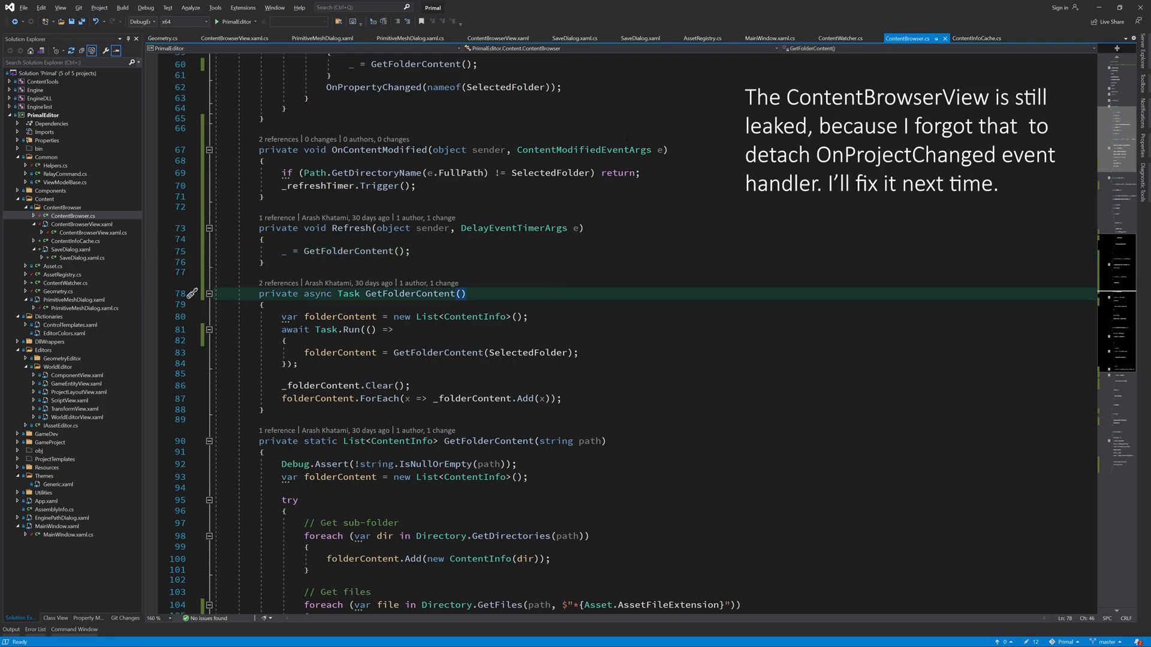
- Review ContentInfoCache.cs and ContentWatcher.cs, then show ContentBrowserView.xaml.cs in the editor
left_click(978, 38)
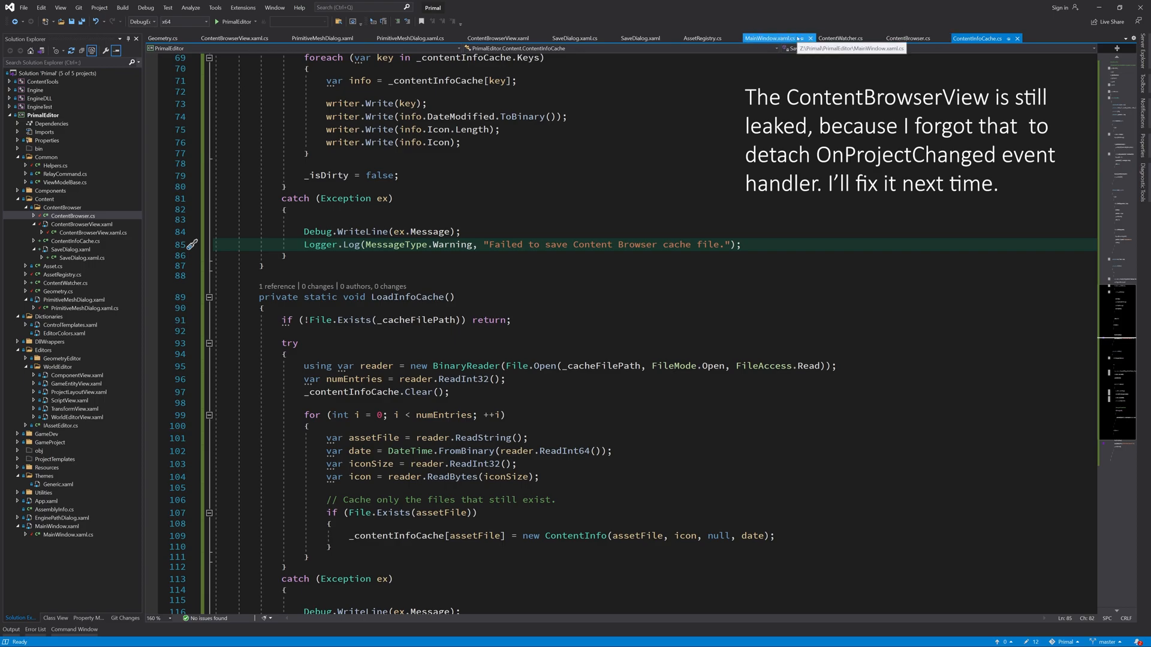
left_click(839, 37)
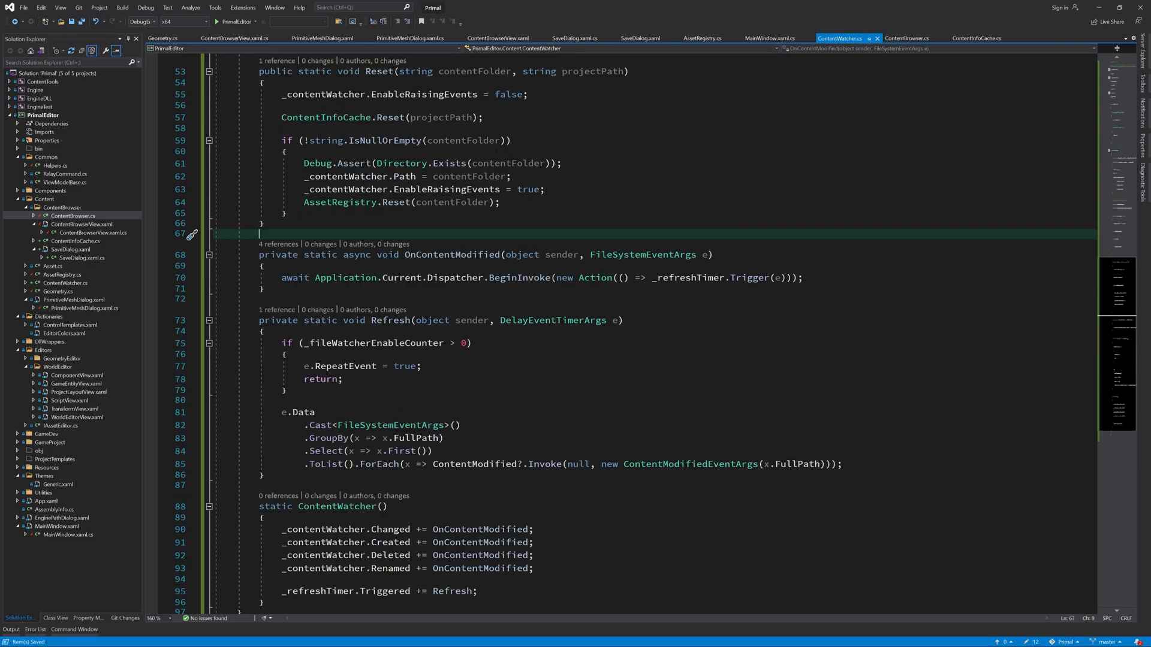
left_click(235, 37)
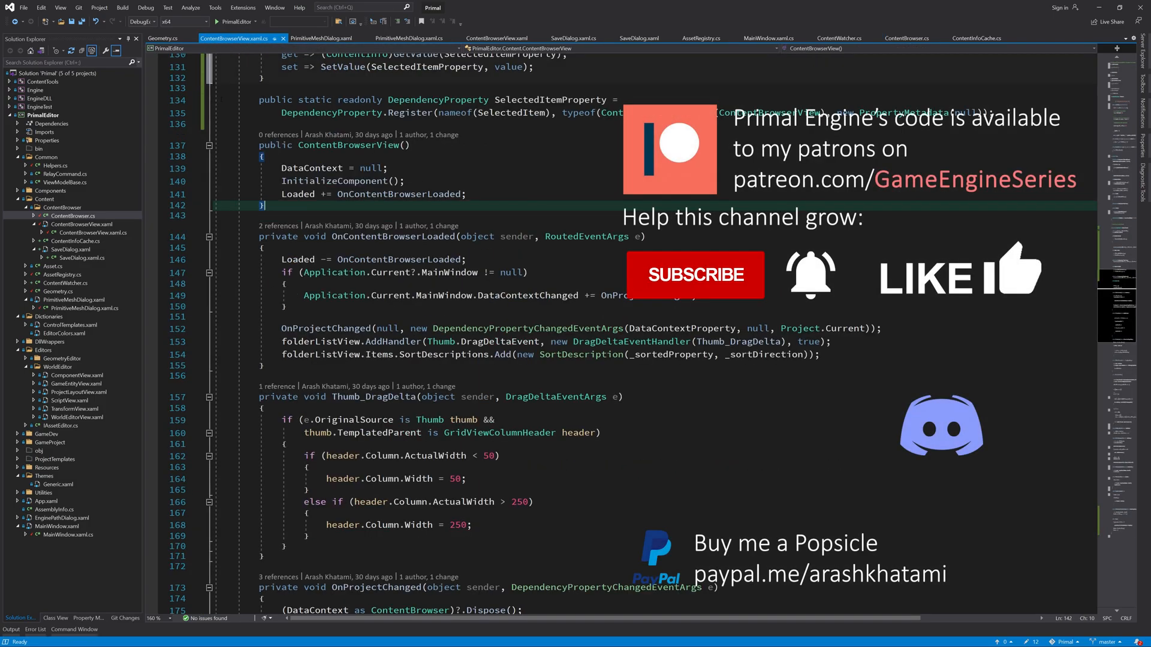
- Scroll to the OnProjectChanged handler and save ContentBrowserView.xaml.cs
scroll("down", 3)
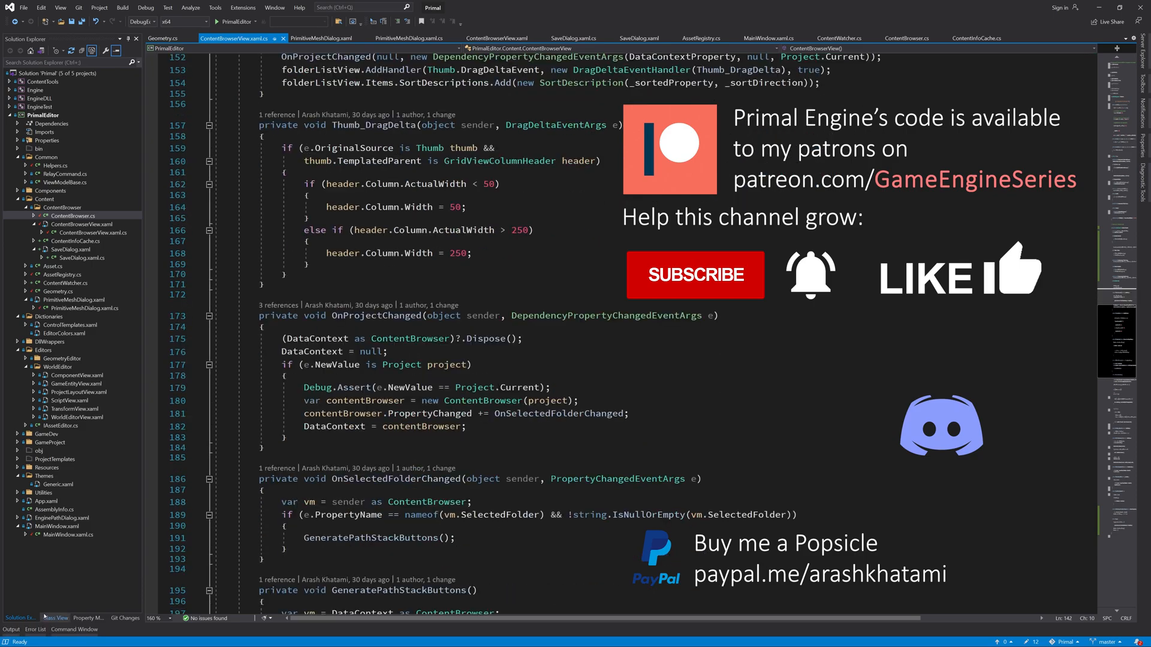
key("ctrl+s")
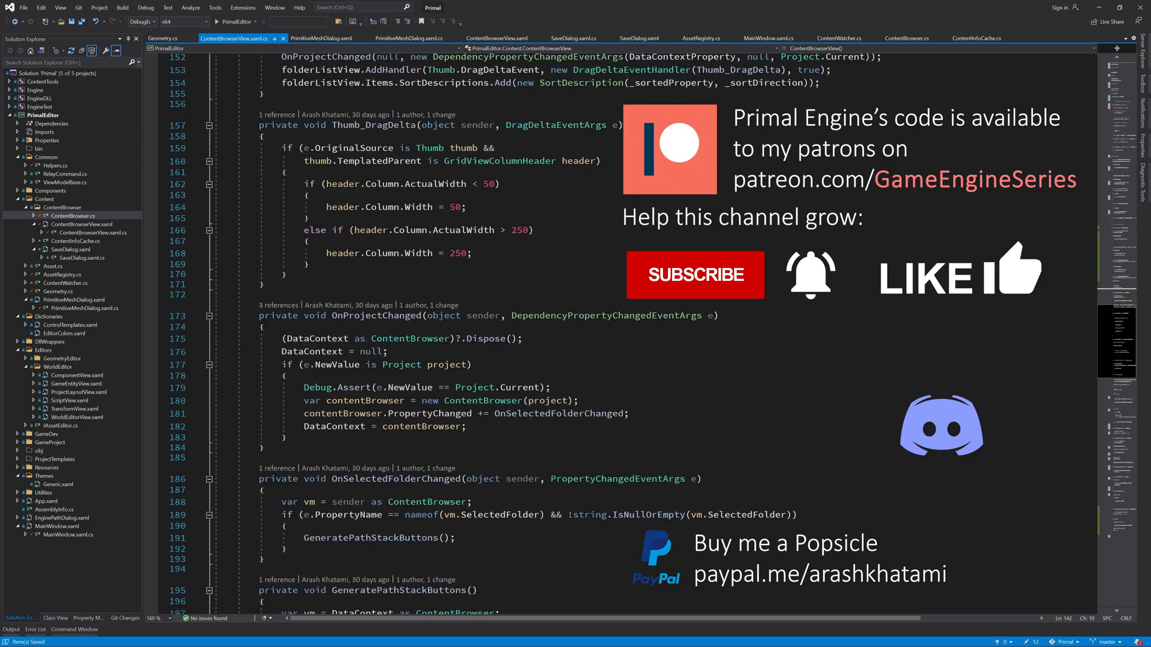